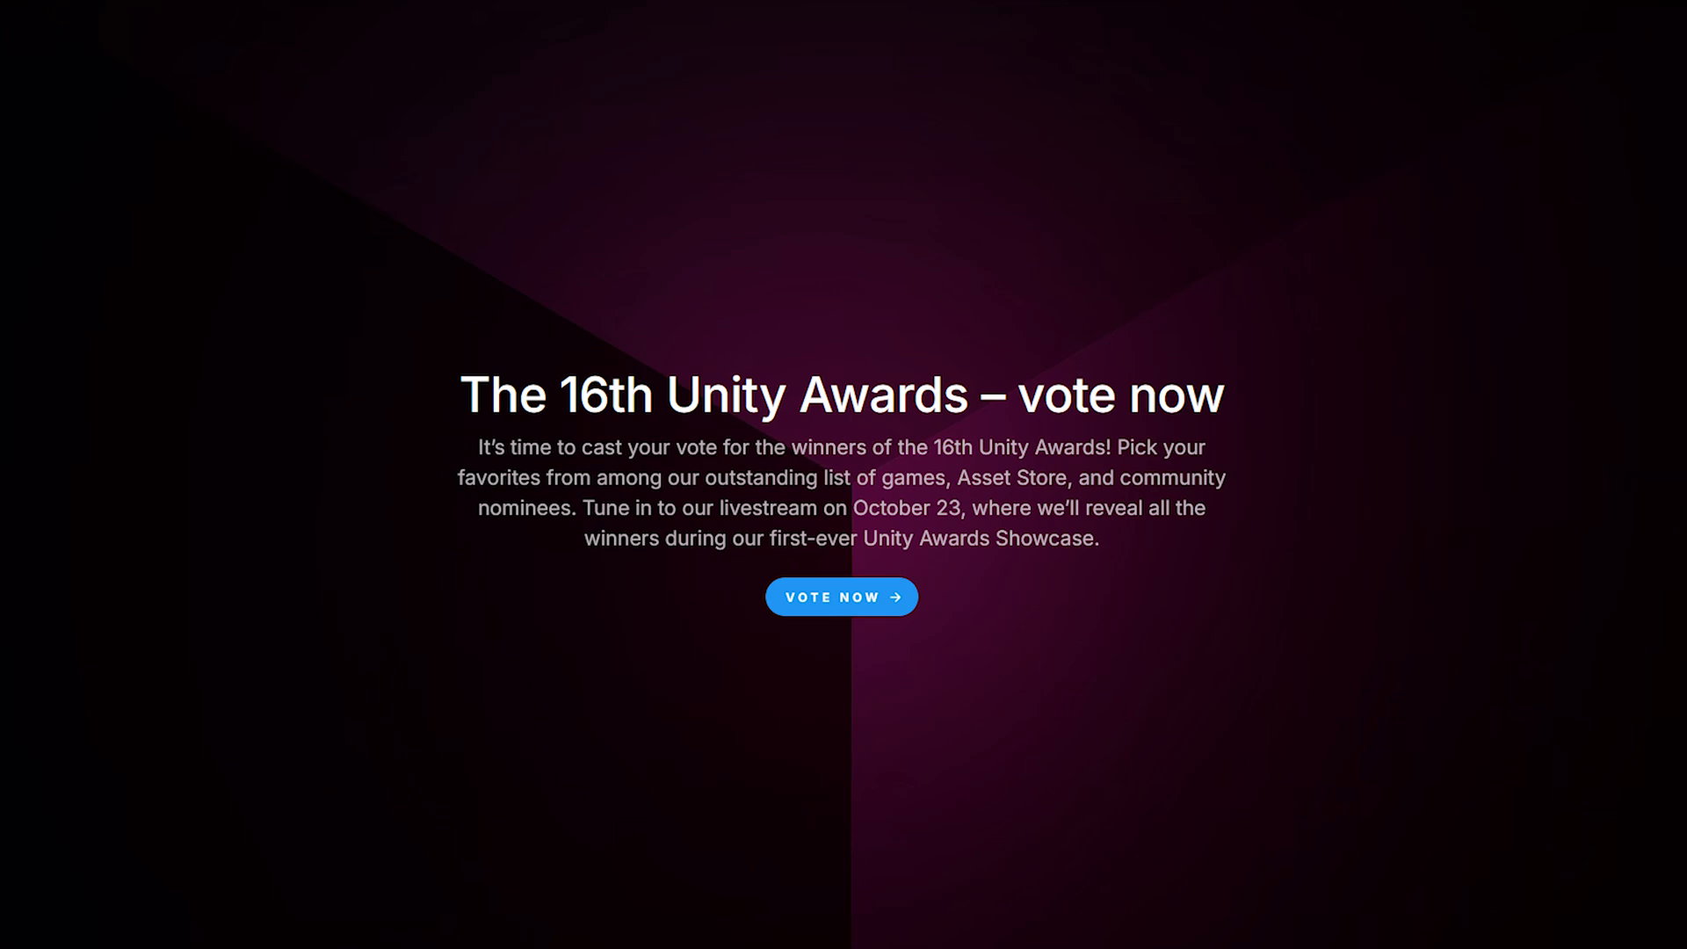
- Vote for NatureManufacture in the Unity Awards Publisher of the Year category
{"action": "left_click", "coordinate": [842, 596]}
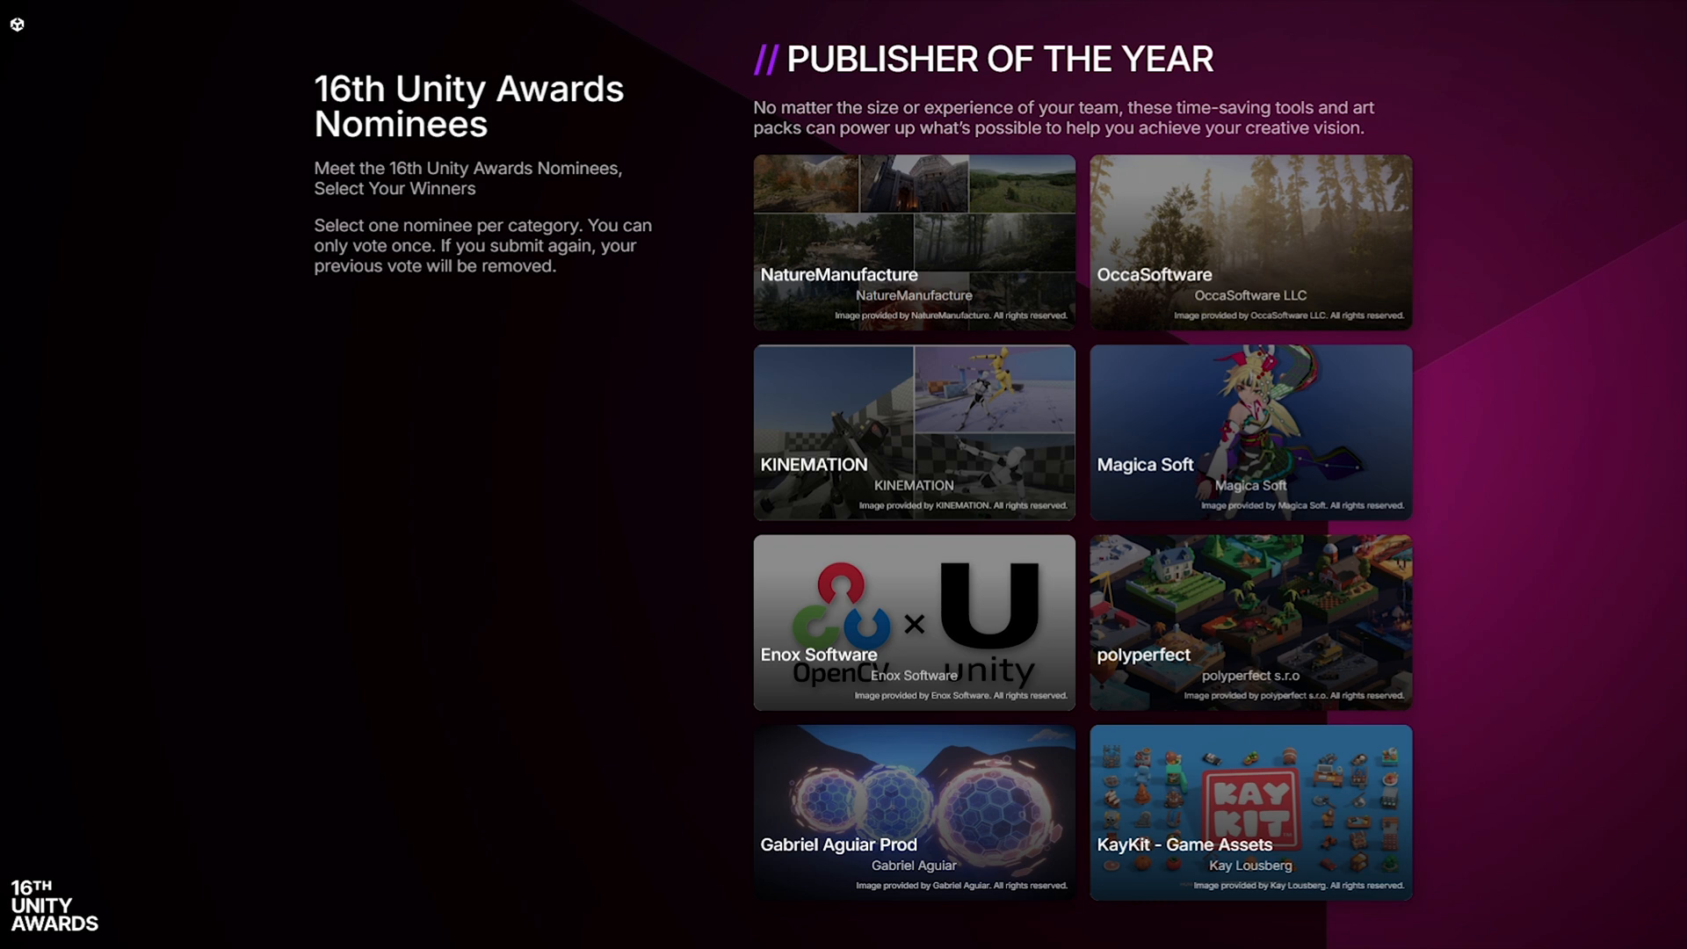
{"action": "left_click", "coordinate": [912, 242]}
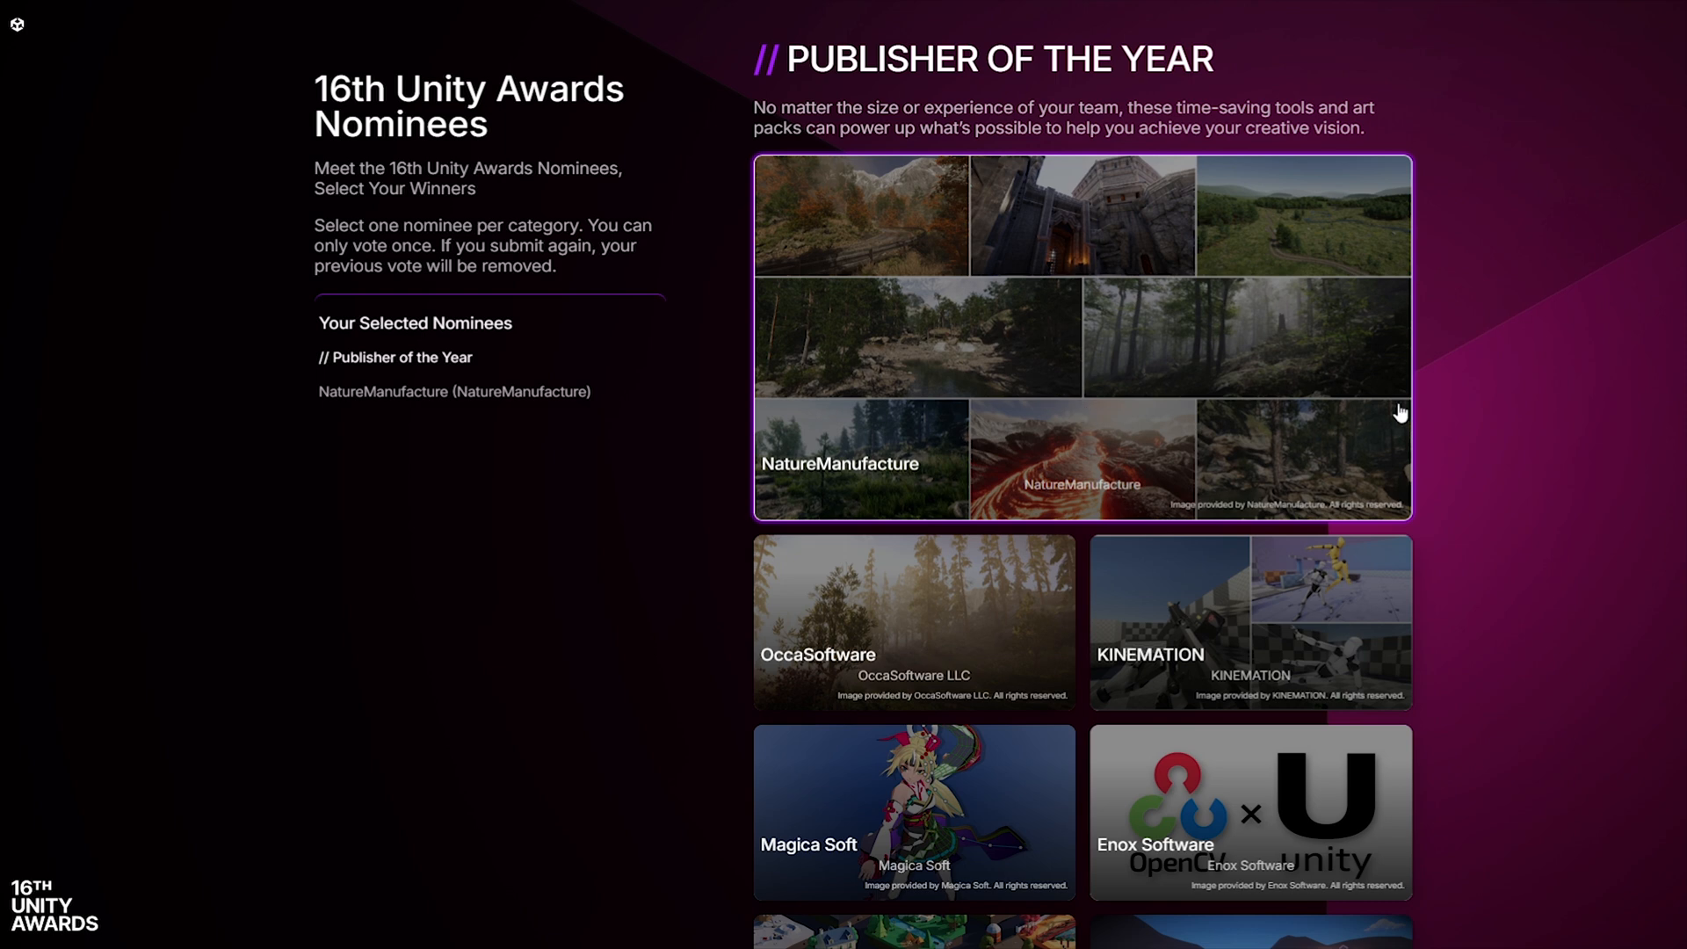
{"action": "mouse_move", "coordinate": [1294, 360]}
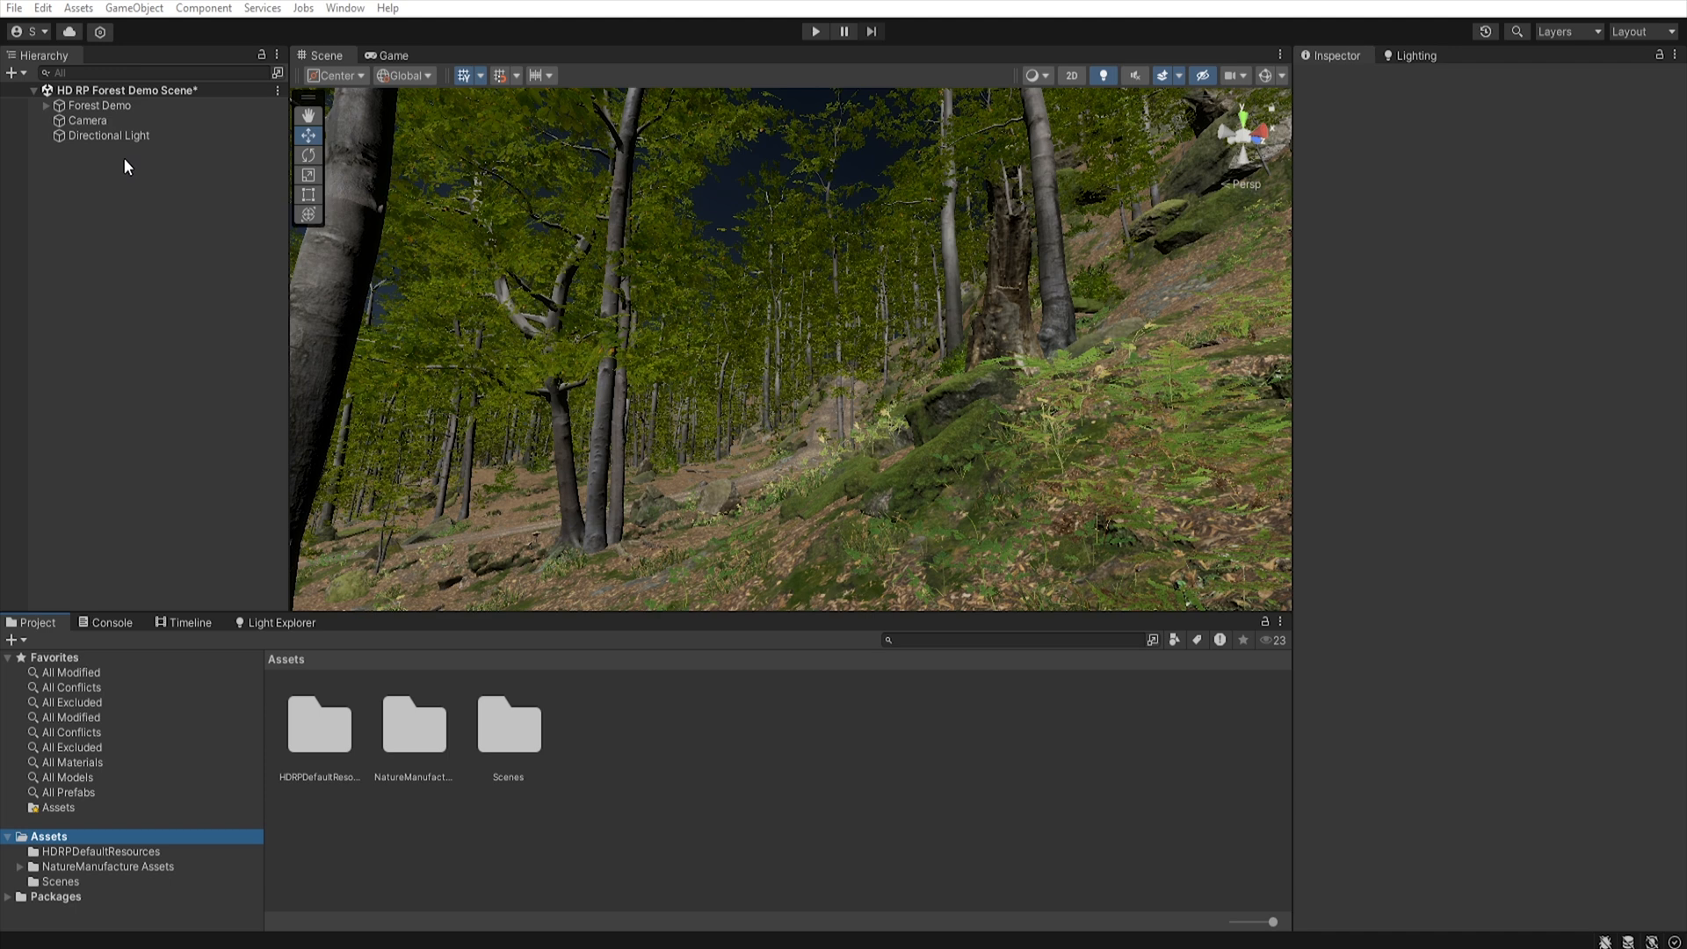
- Create a Global Volume with a new profile and a Visual Environment using Physically Based Sky
{"action": "right_click", "coordinate": [124, 165]}
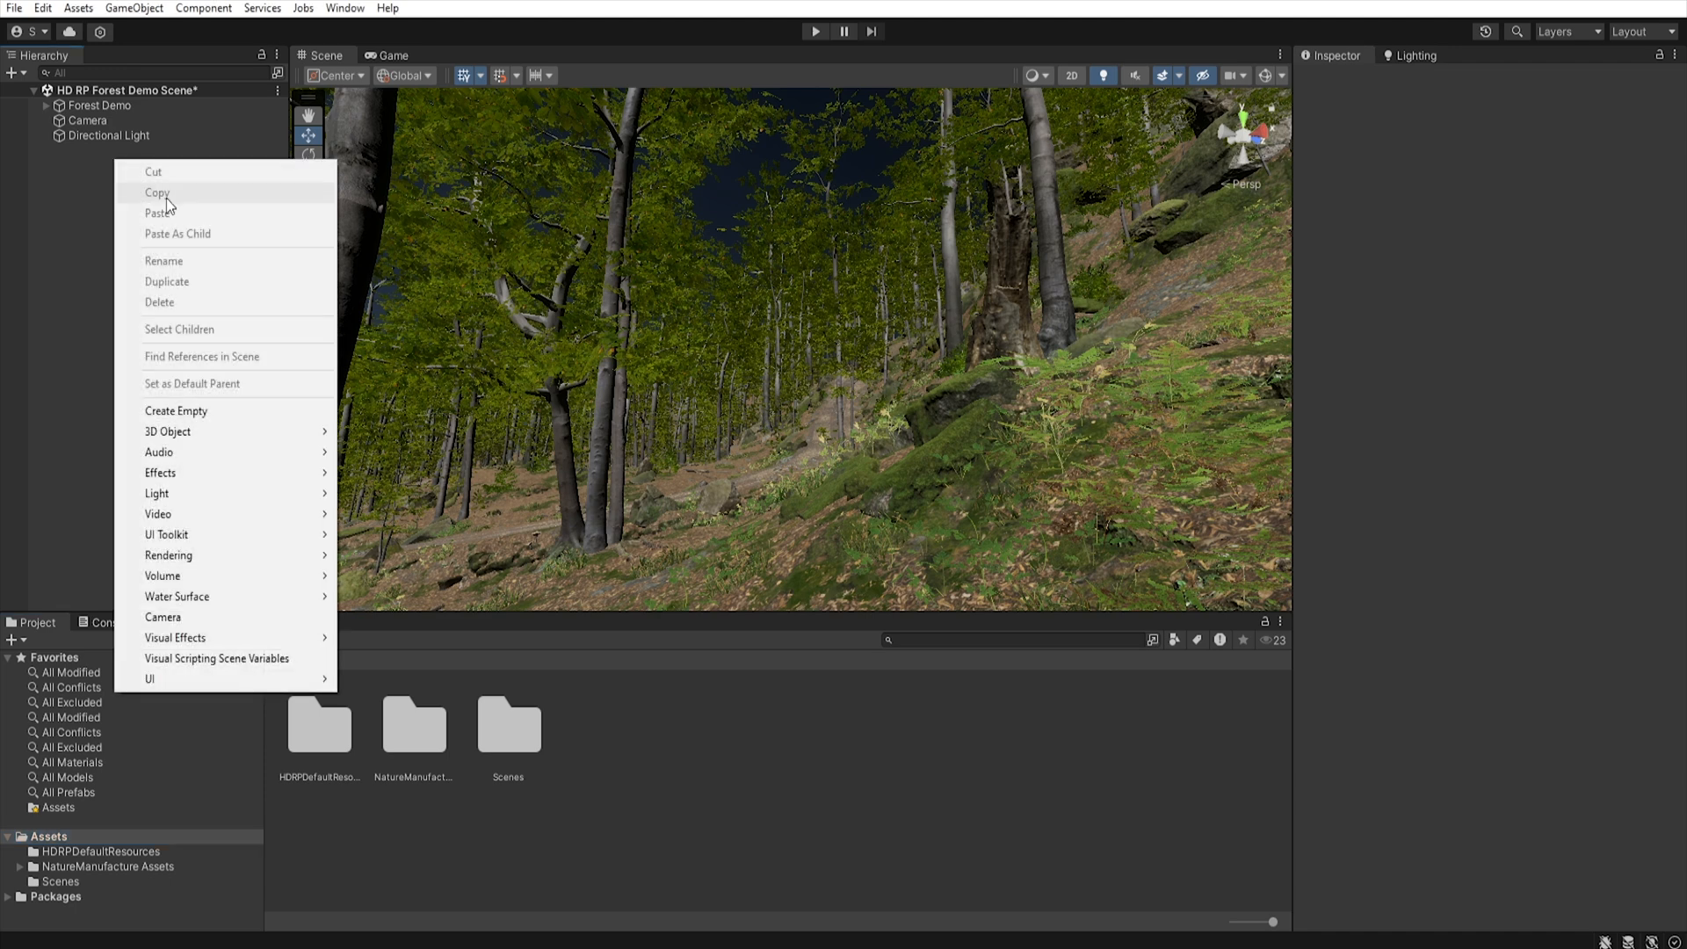
{"action": "mouse_move", "coordinate": [161, 575]}
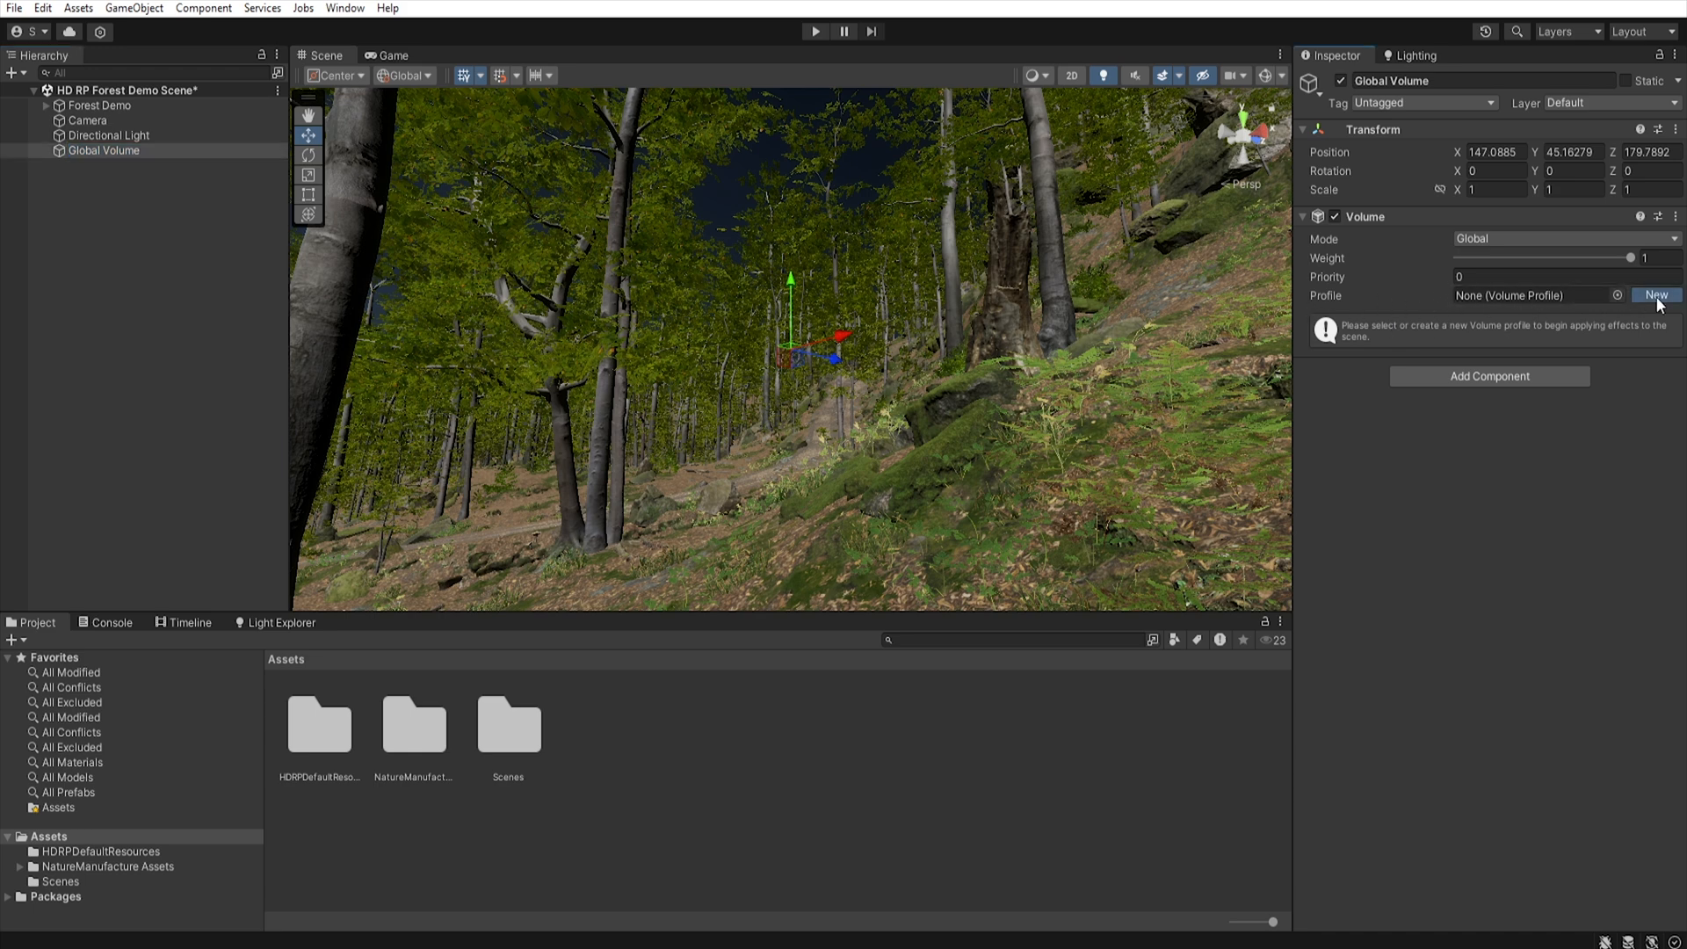
{"action": "left_click", "coordinate": [1655, 295]}
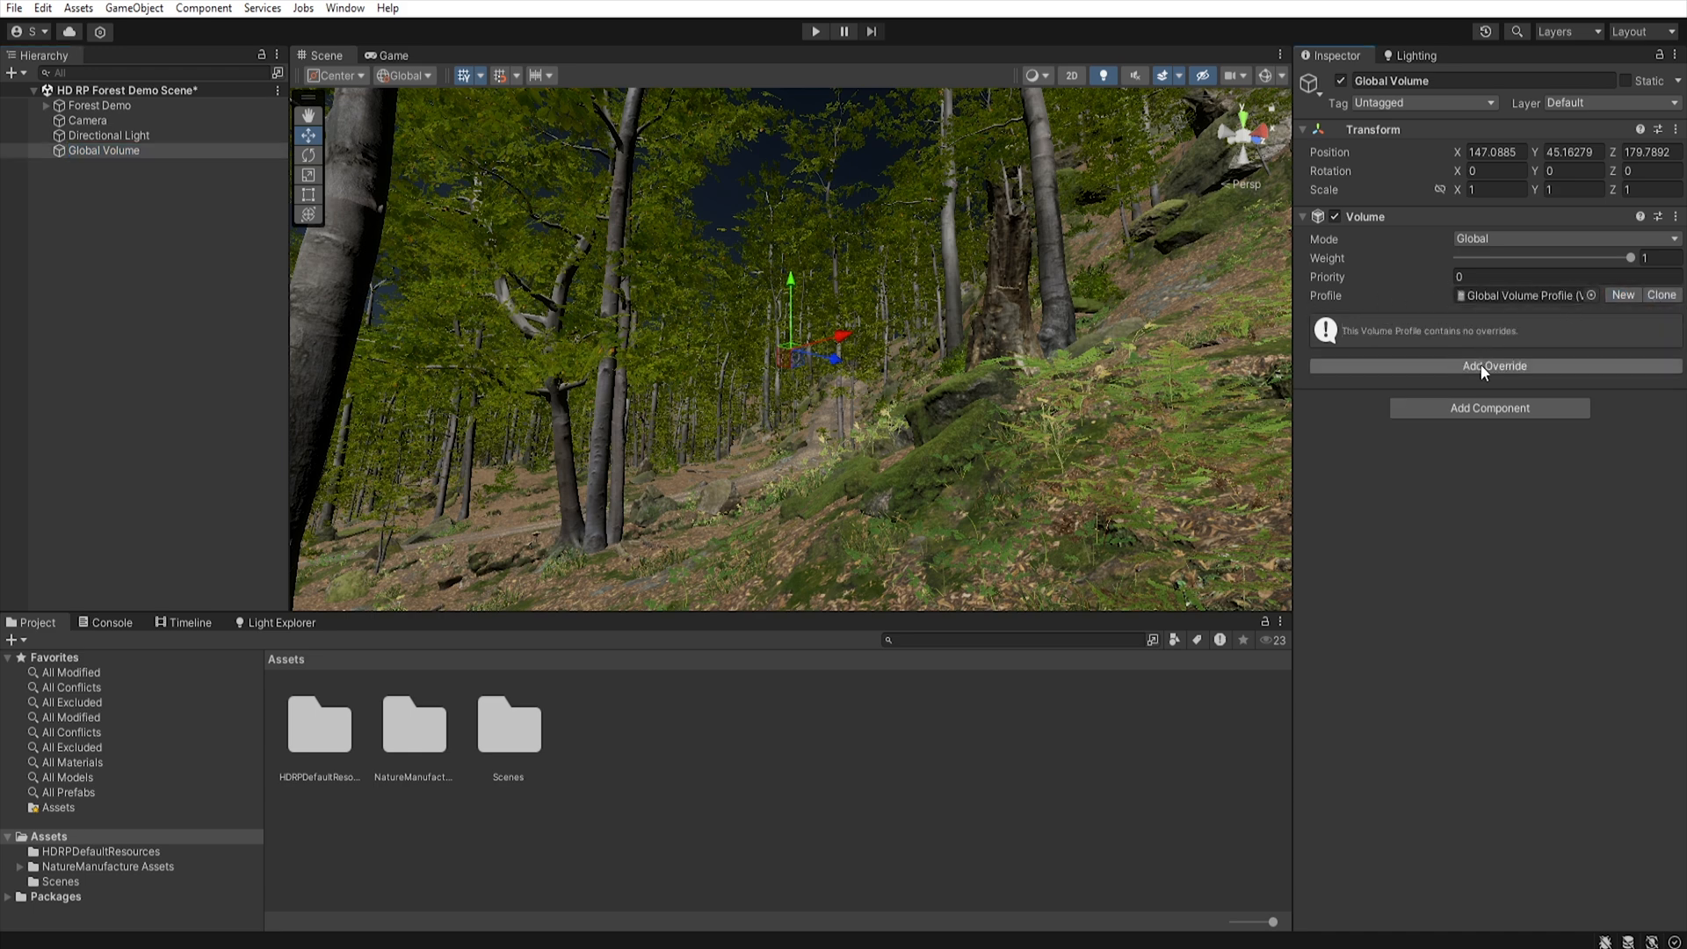
{"action": "left_click", "coordinate": [1493, 366]}
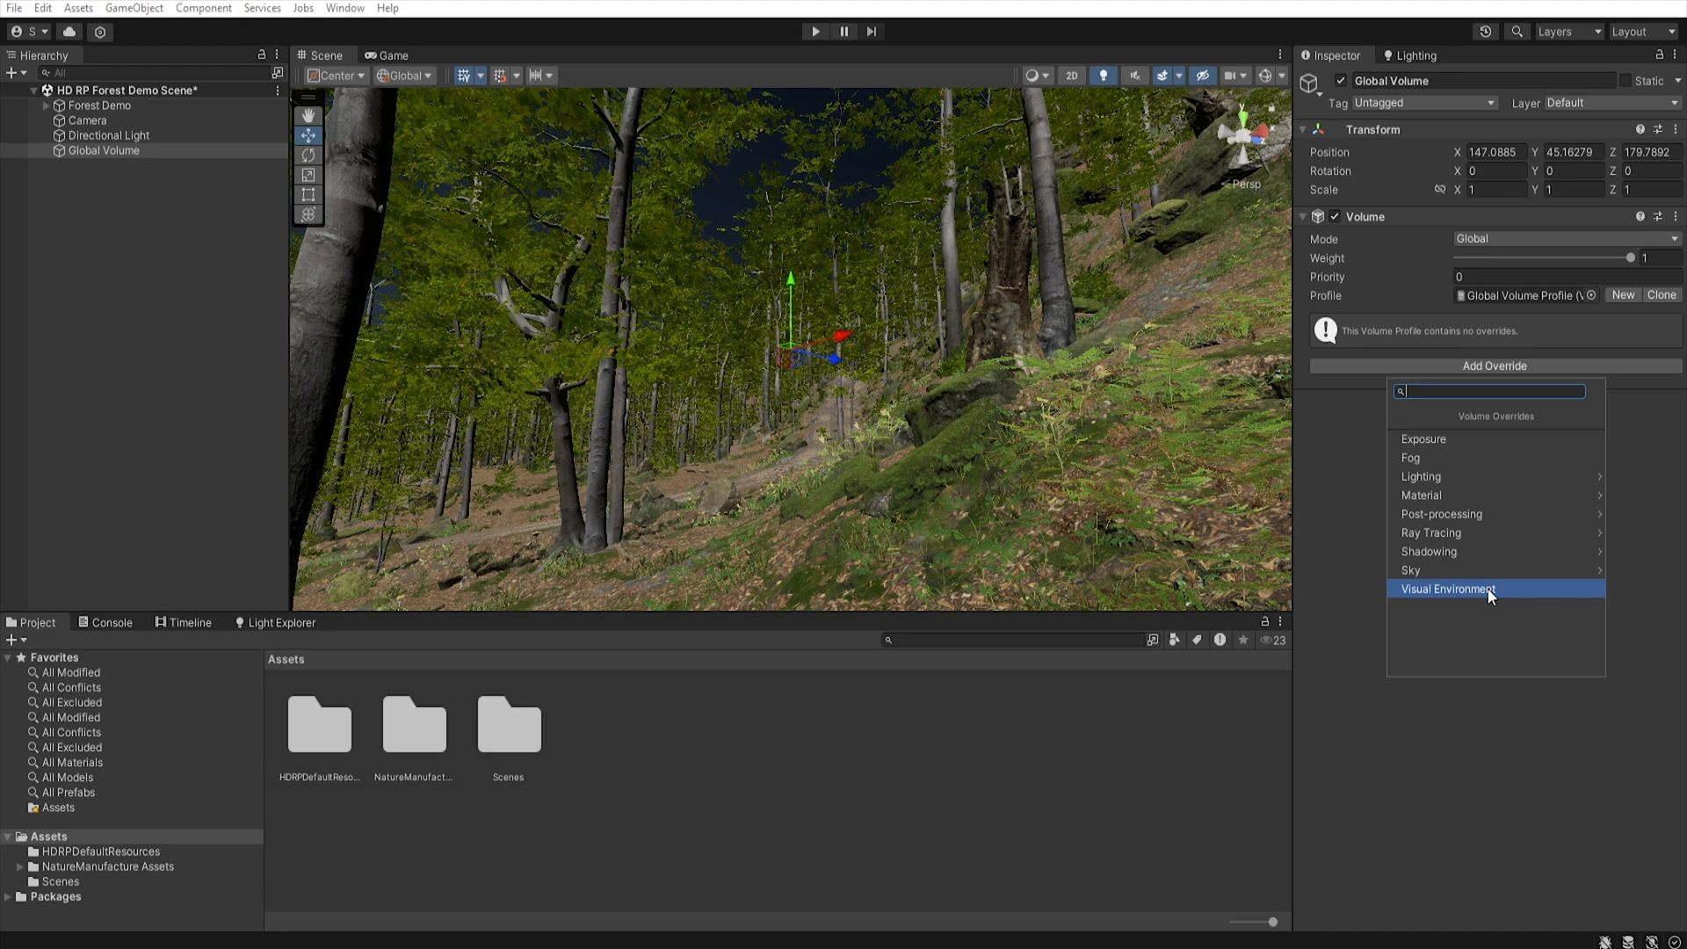
{"action": "left_click", "coordinate": [1447, 588]}
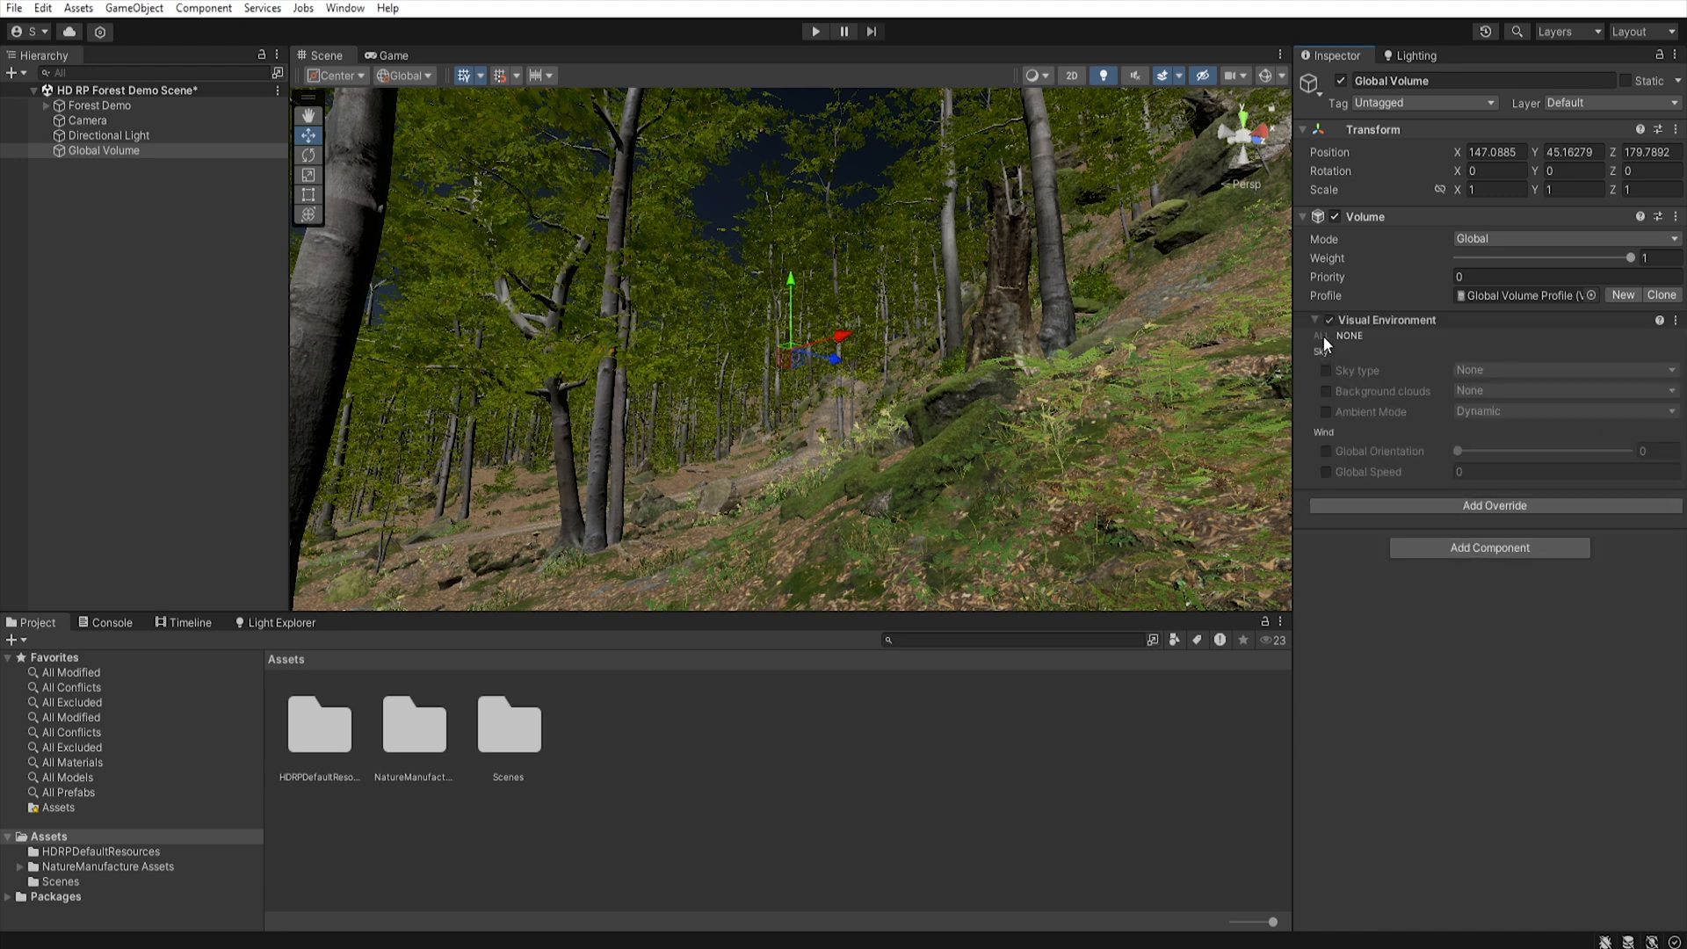
{"action": "left_click", "coordinate": [1319, 334]}
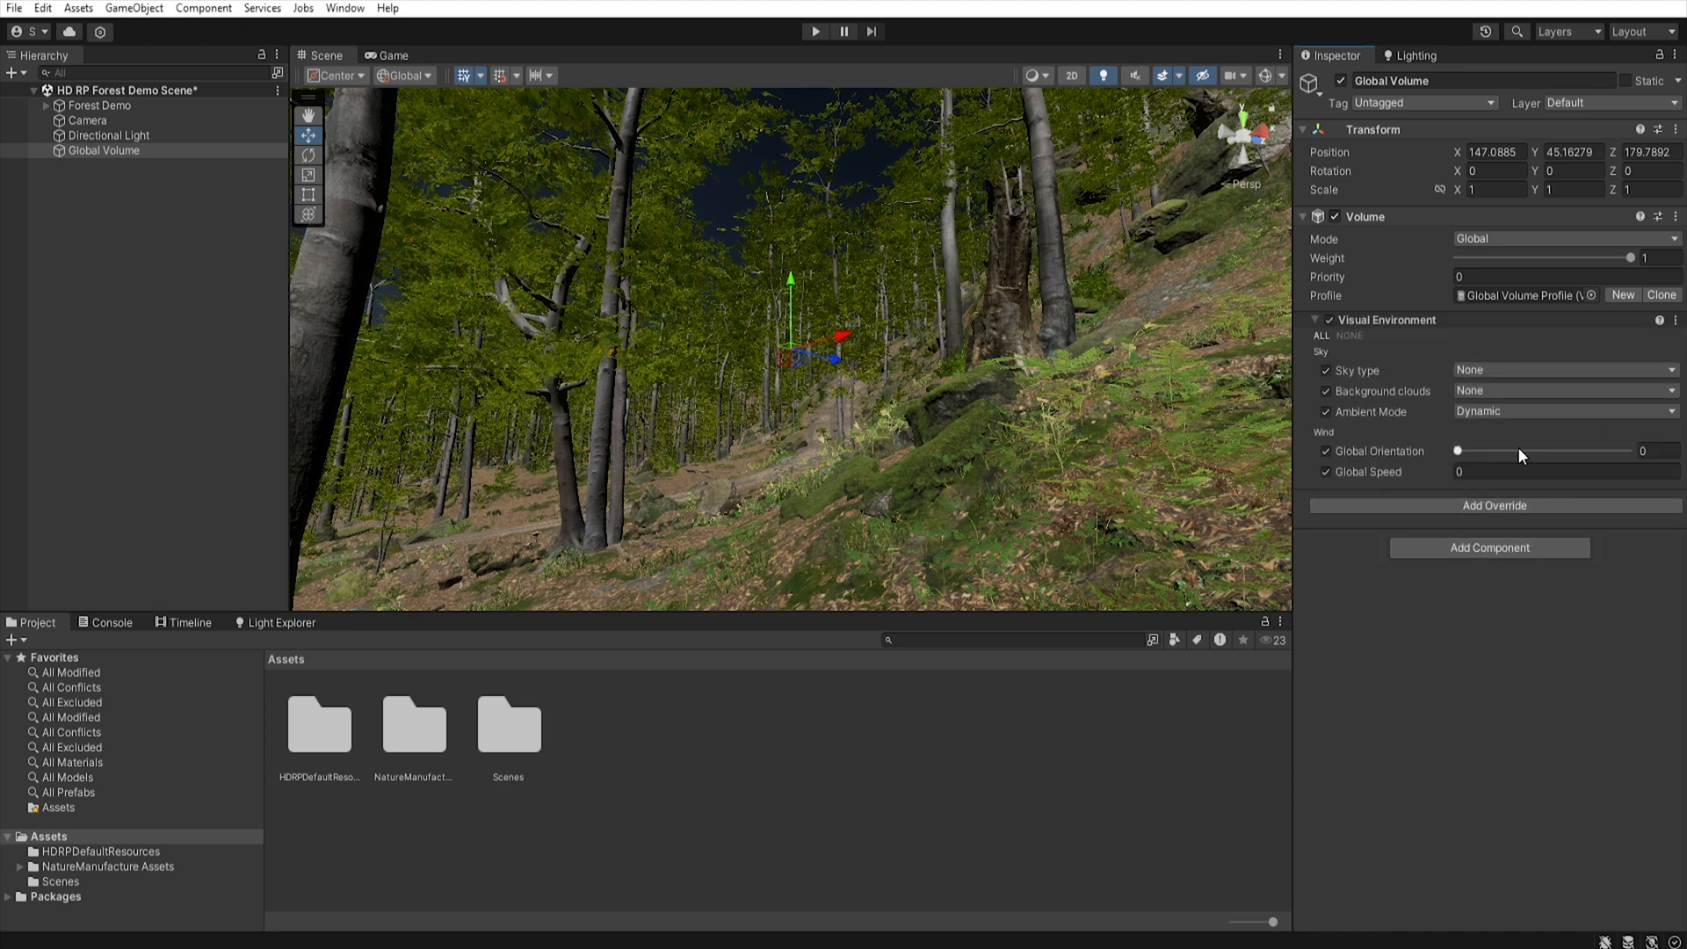
{"action": "left_click", "coordinate": [1561, 369]}
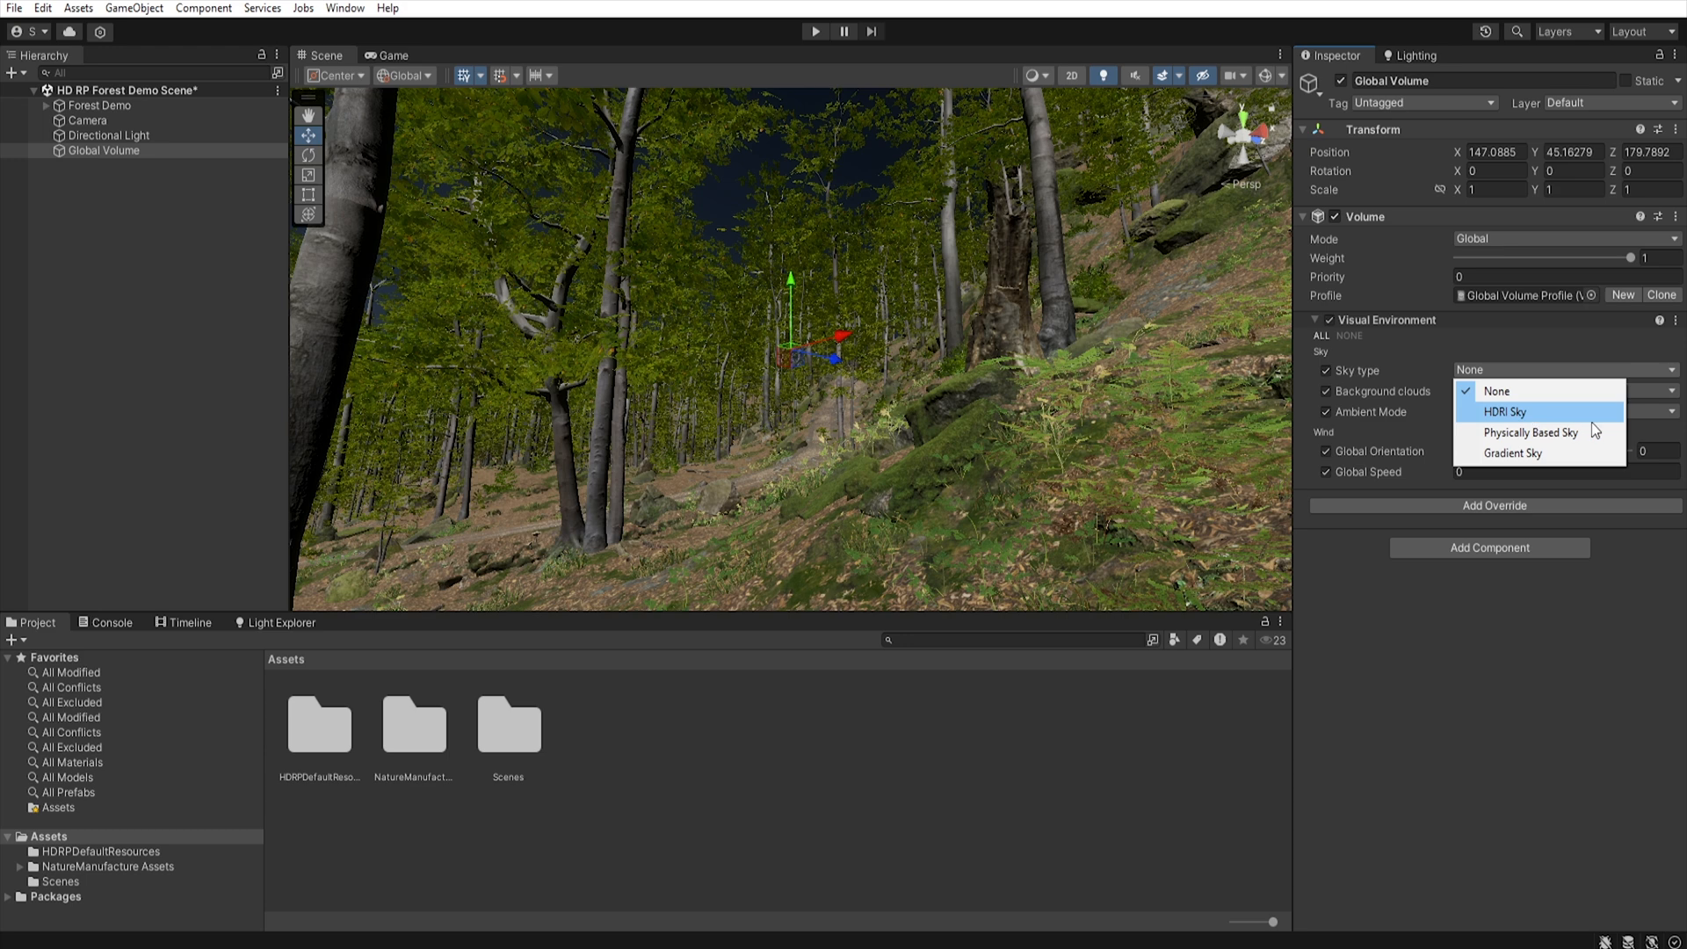
{"action": "left_click", "coordinate": [1530, 432]}
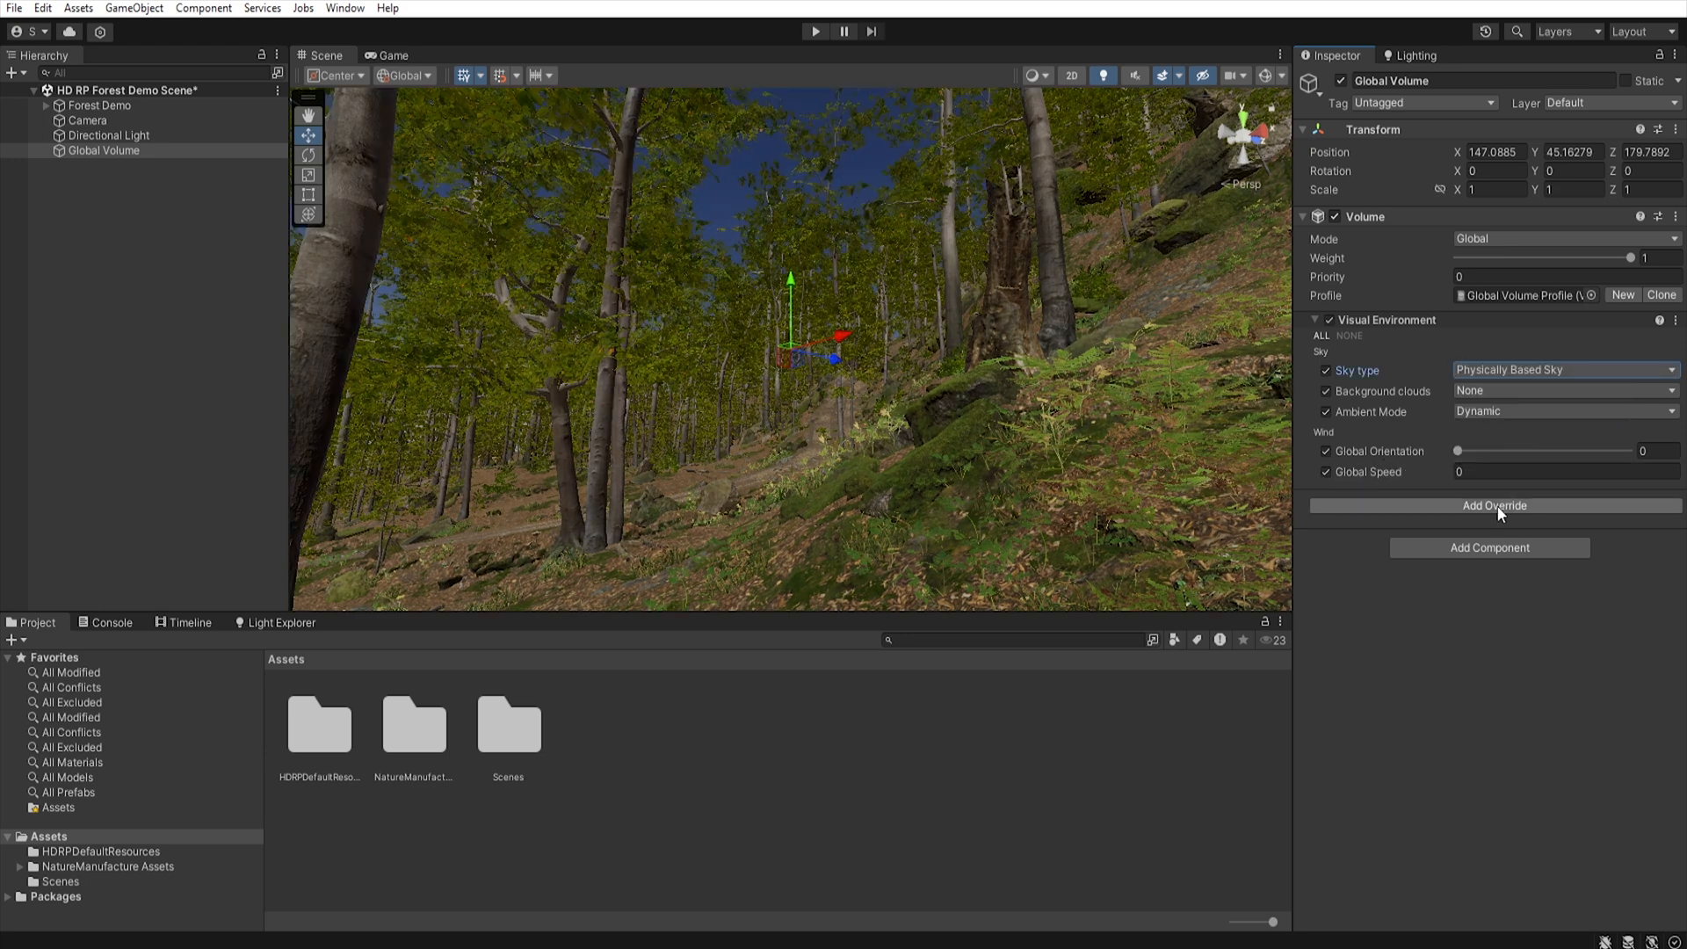
- Add a Physically Based Sky override and enable its Ground Tint
{"action": "left_click", "coordinate": [1494, 506]}
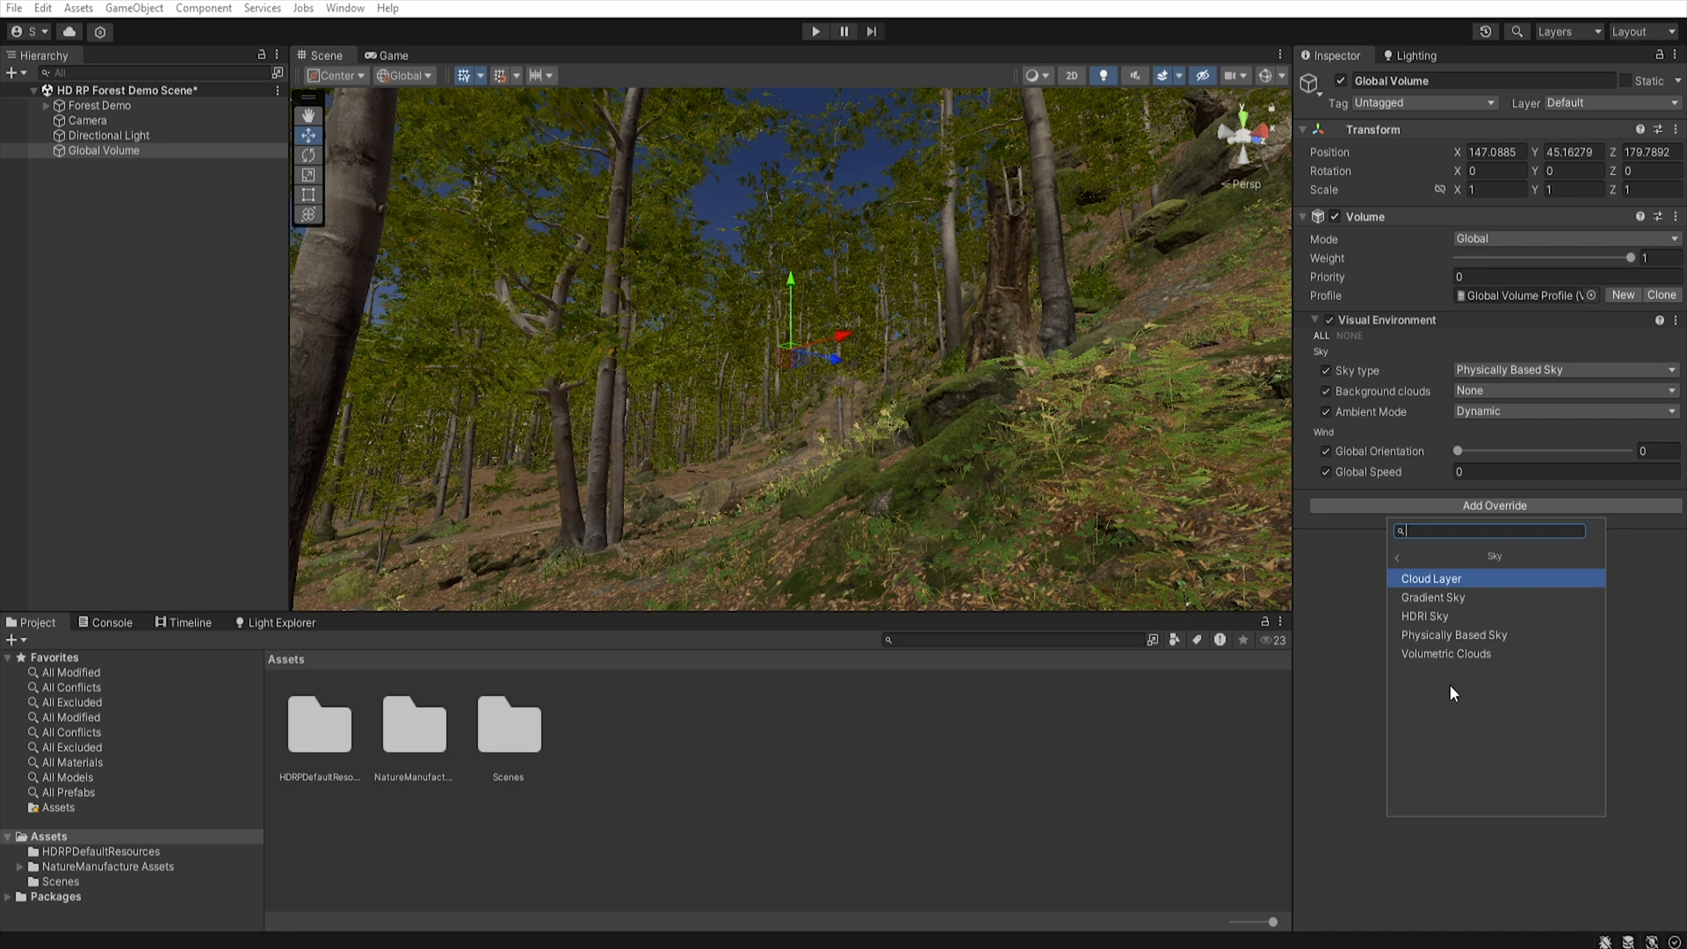
{"action": "left_click", "coordinate": [1452, 634]}
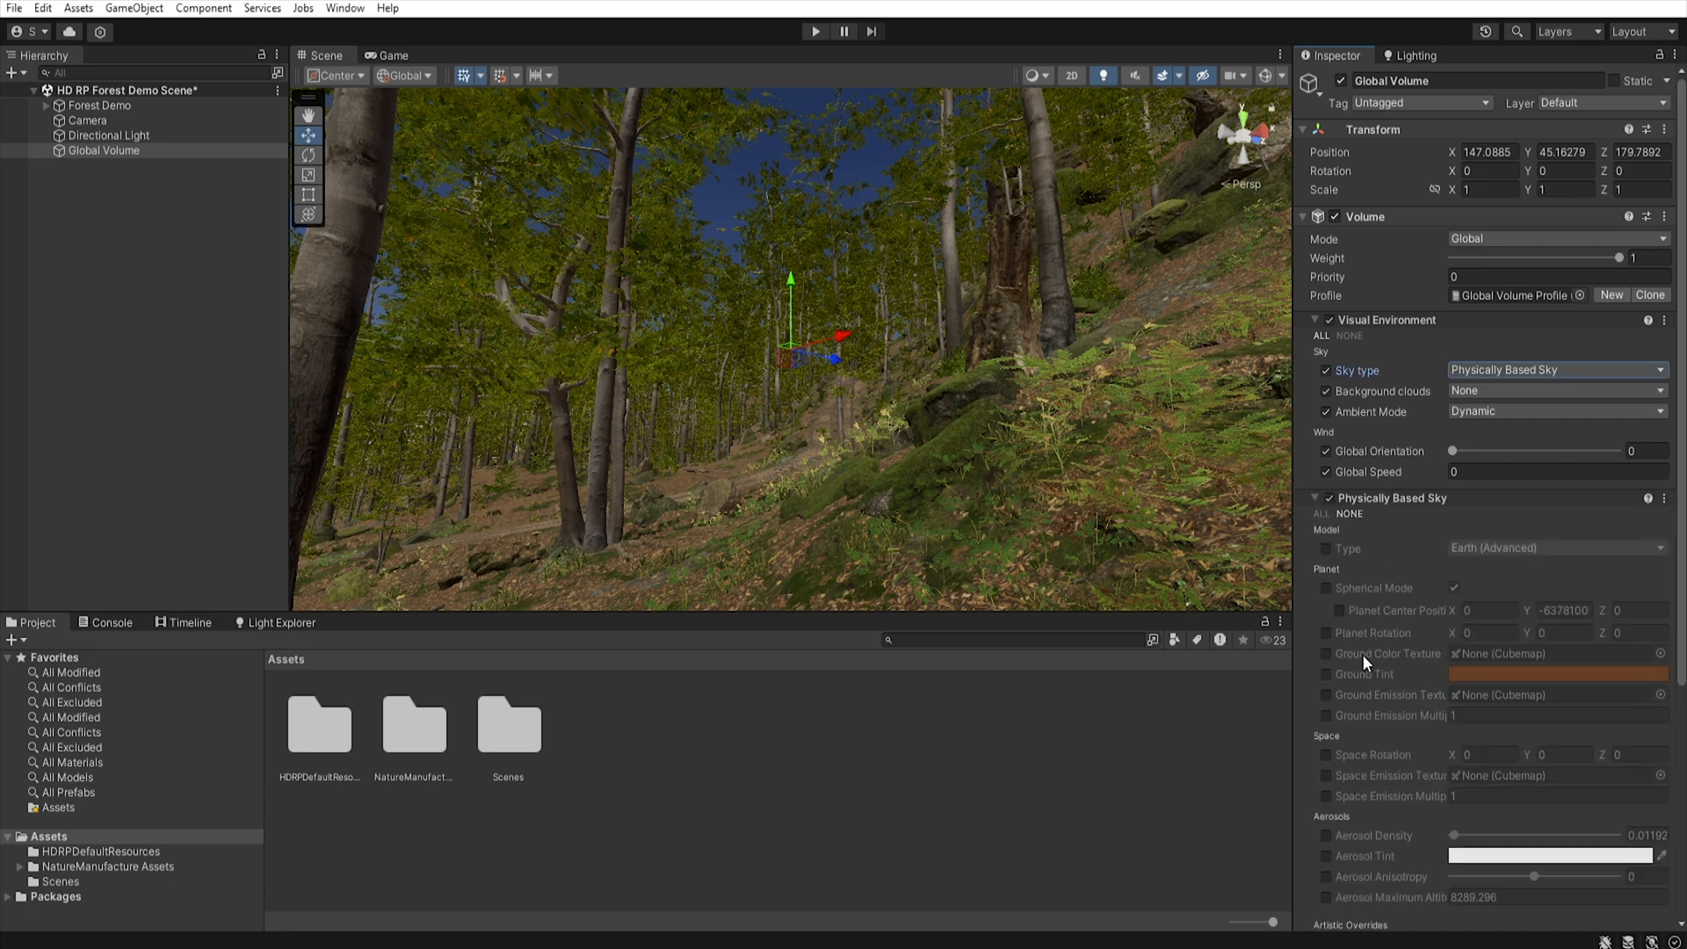
{"action": "left_click", "coordinate": [1326, 674]}
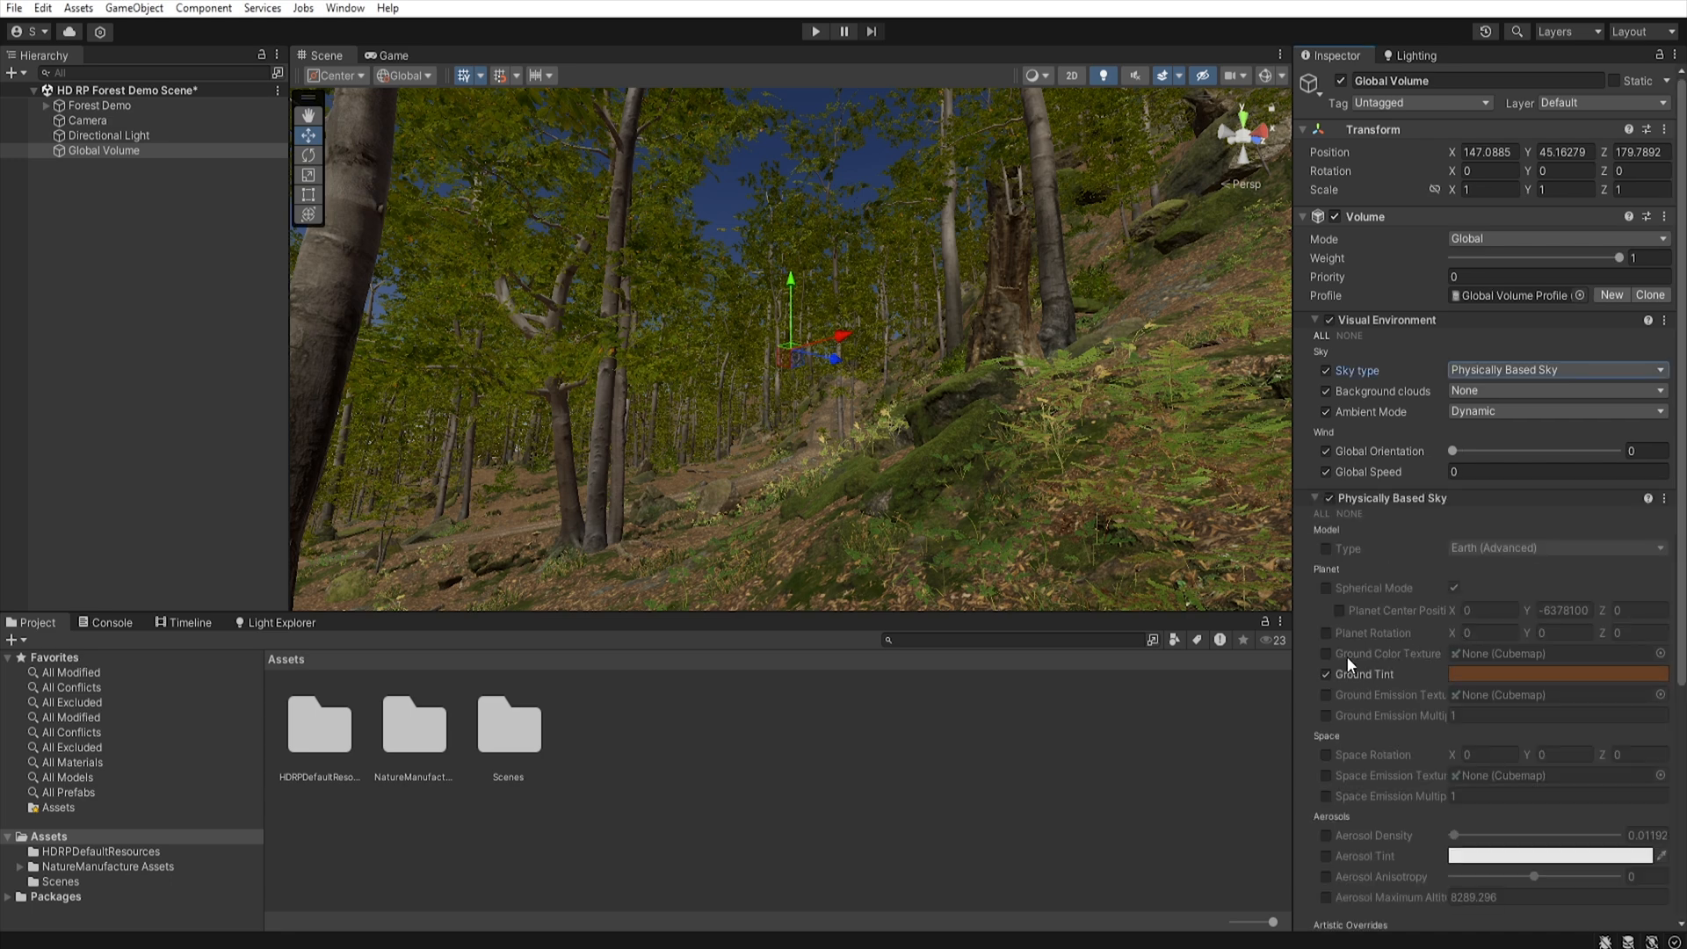
{"action": "mouse_move", "coordinate": [972, 430]}
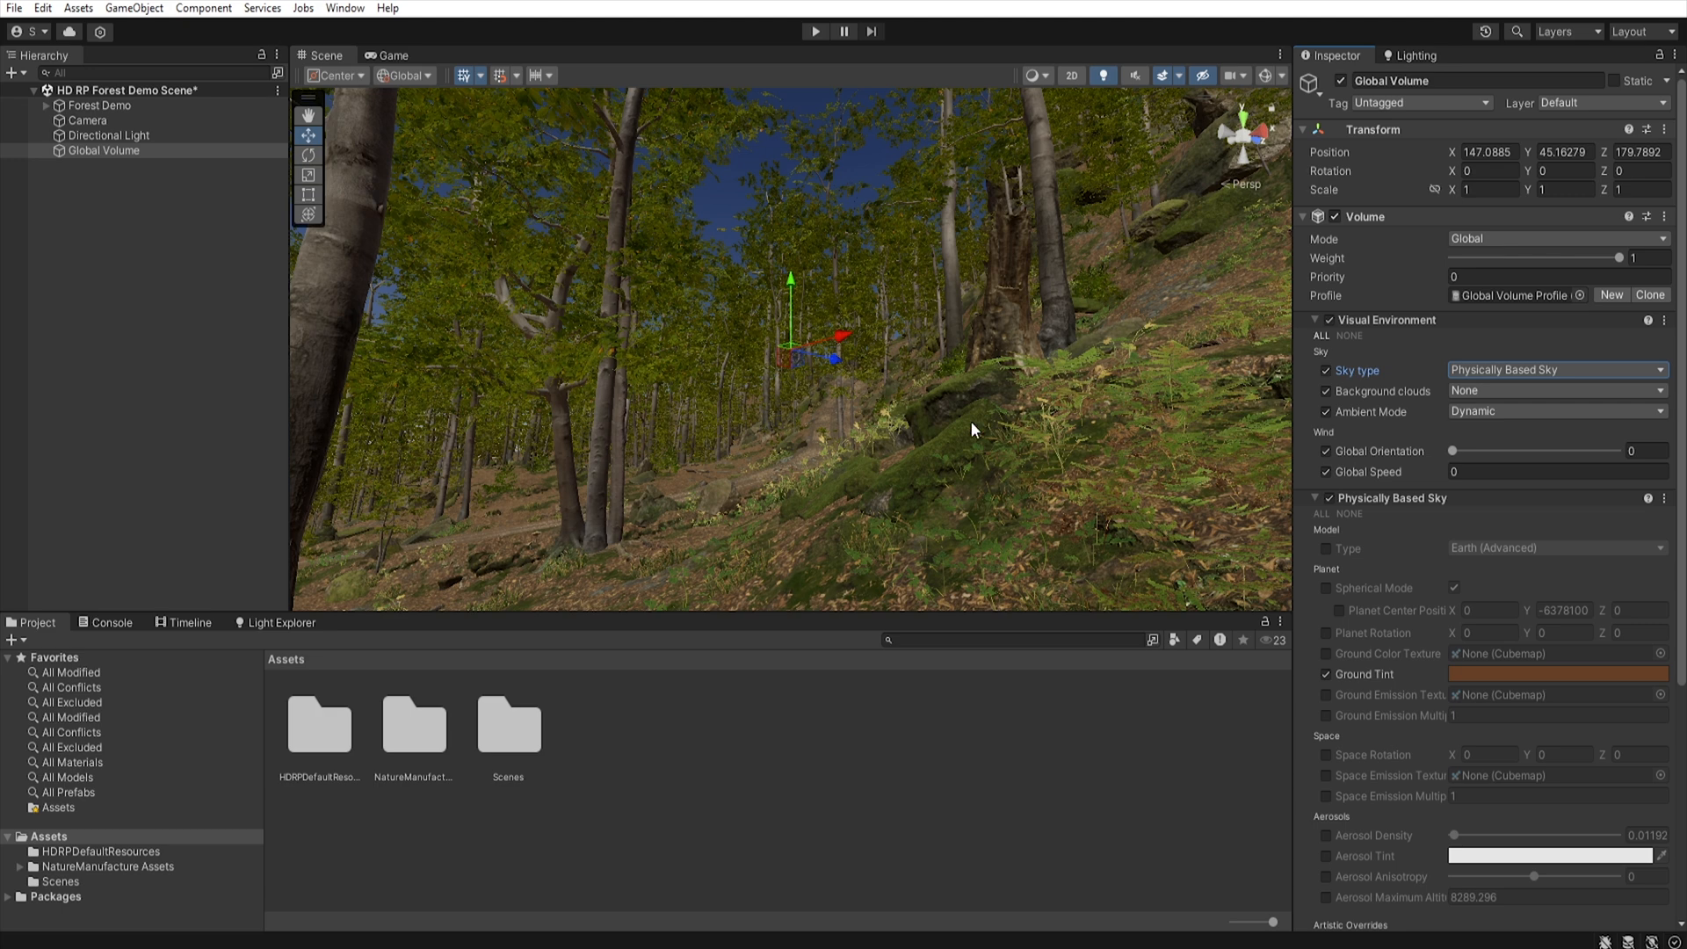
{"action": "left_click", "coordinate": [1556, 674]}
{"action": "type", "text": "505050"}
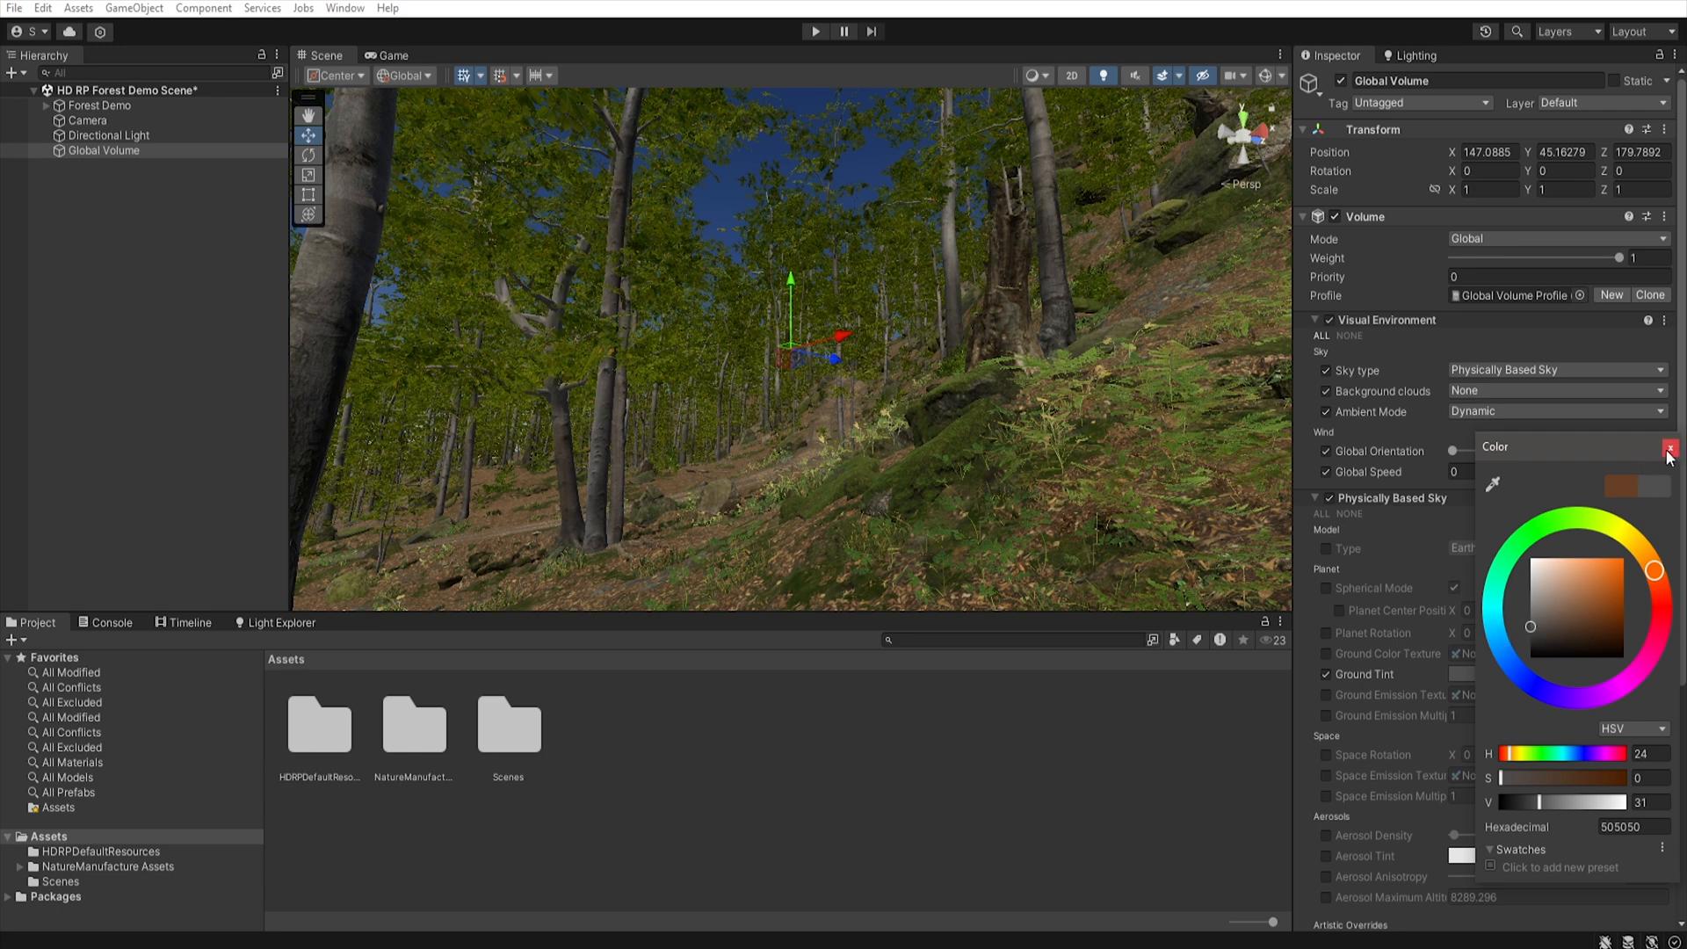
- Set Ground Tint to dark grey 505050 and background clouds to Cloud Layer
{"action": "left_click", "coordinate": [1669, 449]}
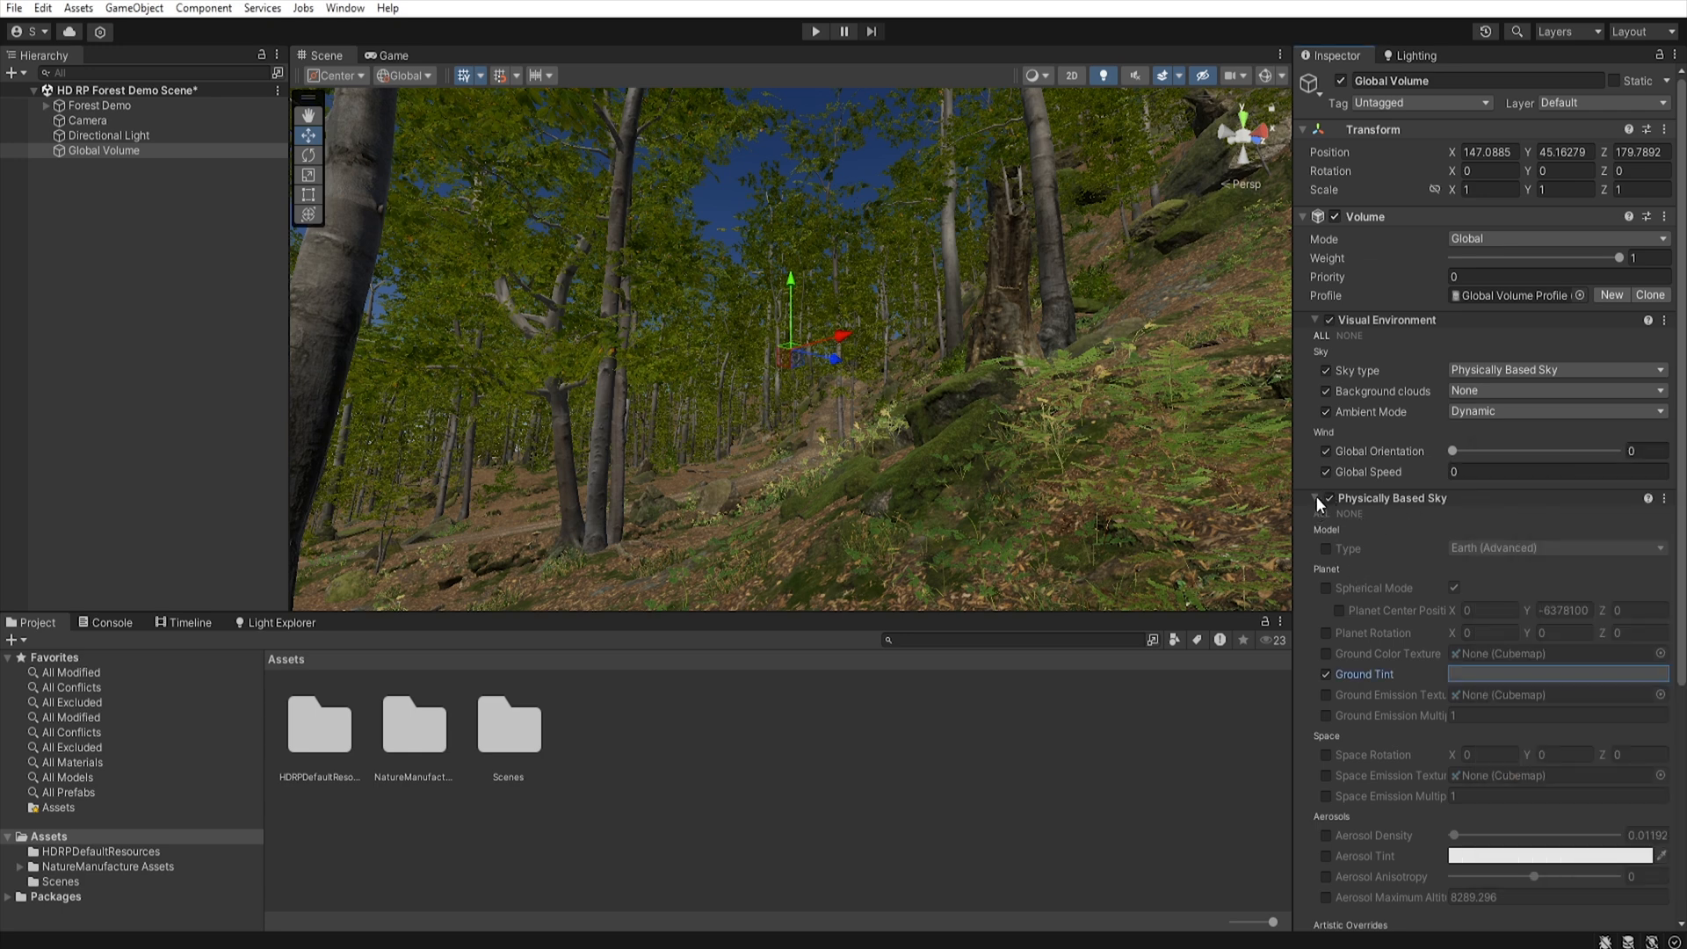
{"action": "left_click", "coordinate": [1314, 497]}
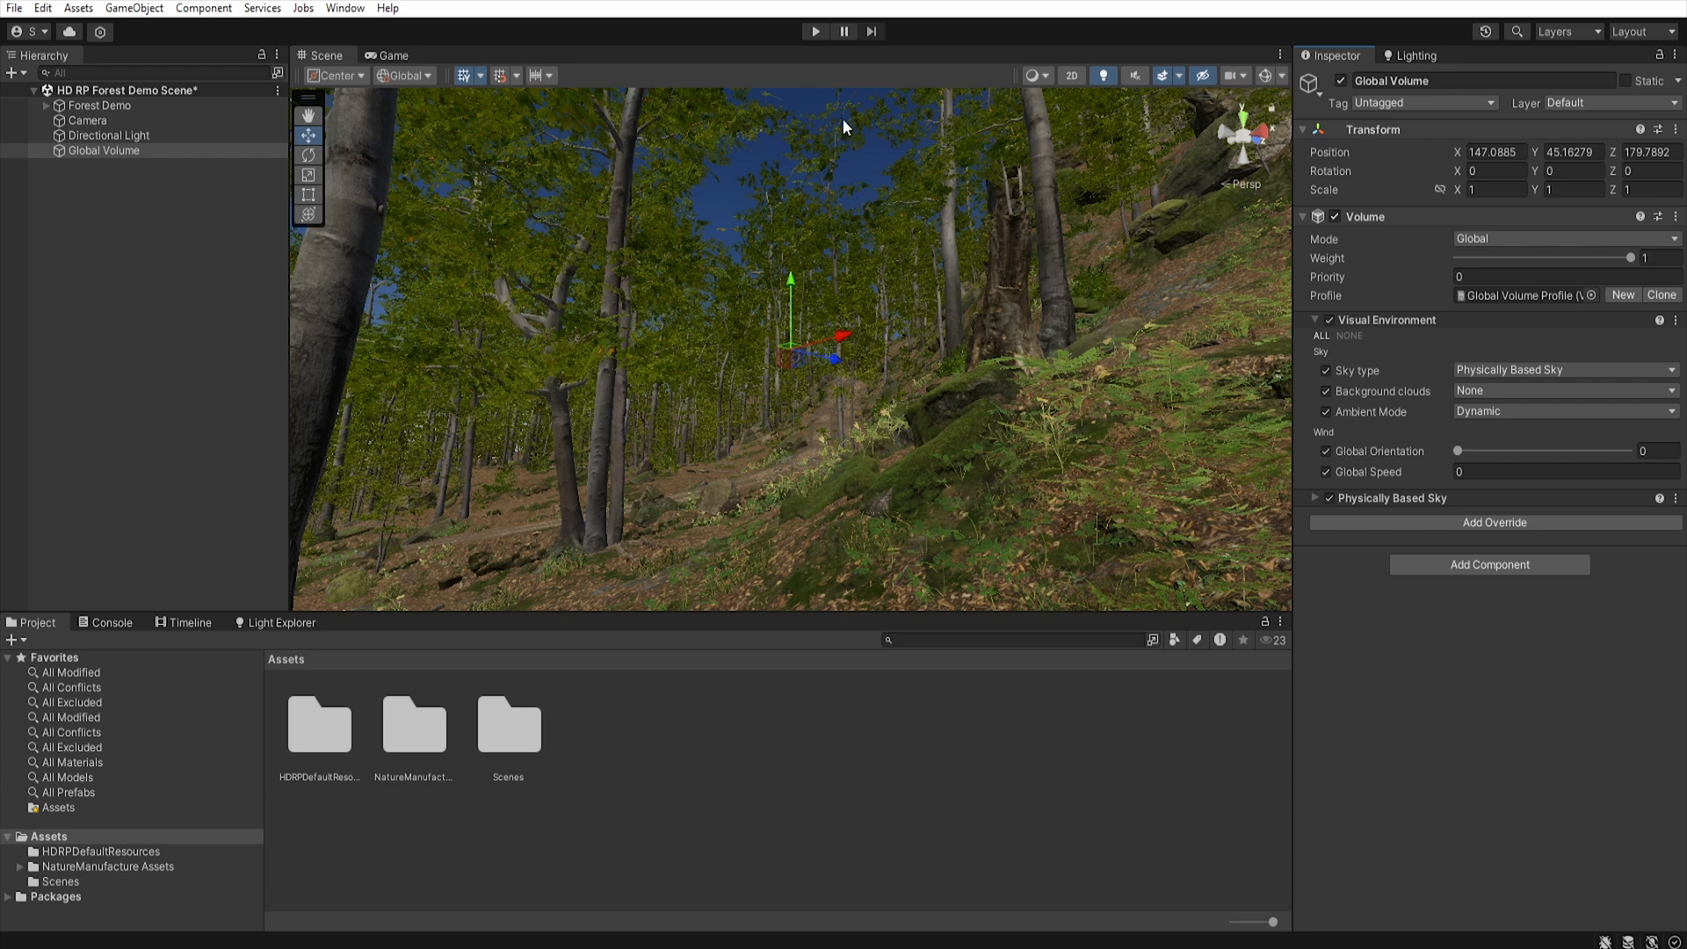
{"action": "mouse_move", "coordinate": [818, 152]}
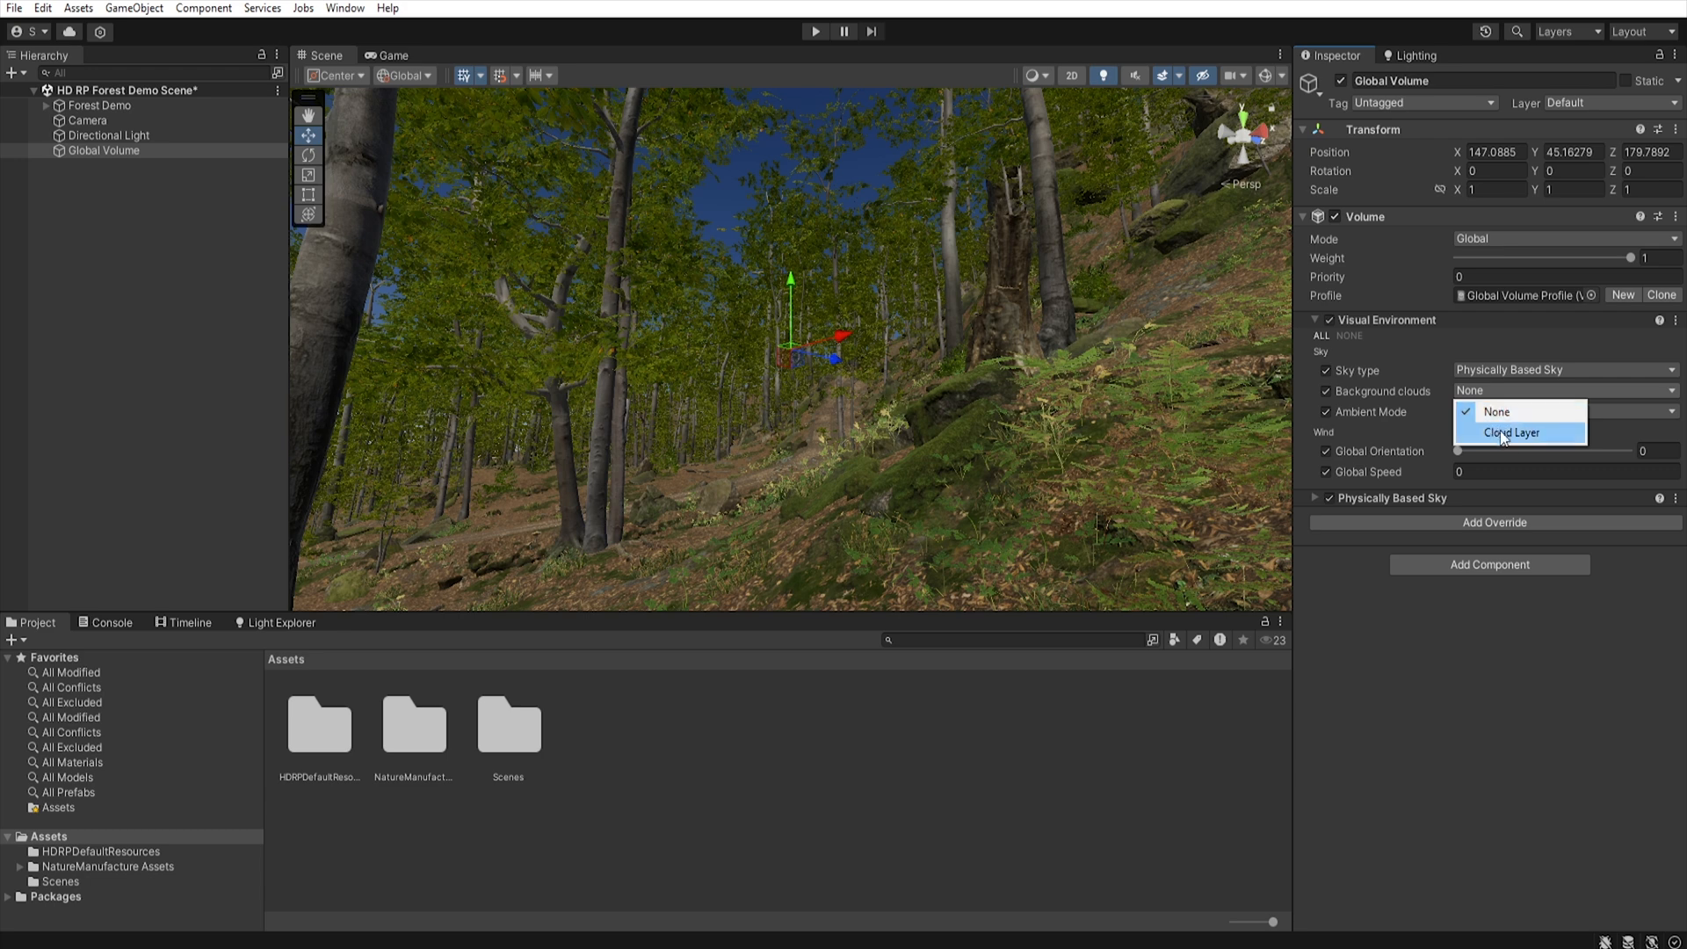
{"action": "mouse_move", "coordinate": [1522, 439]}
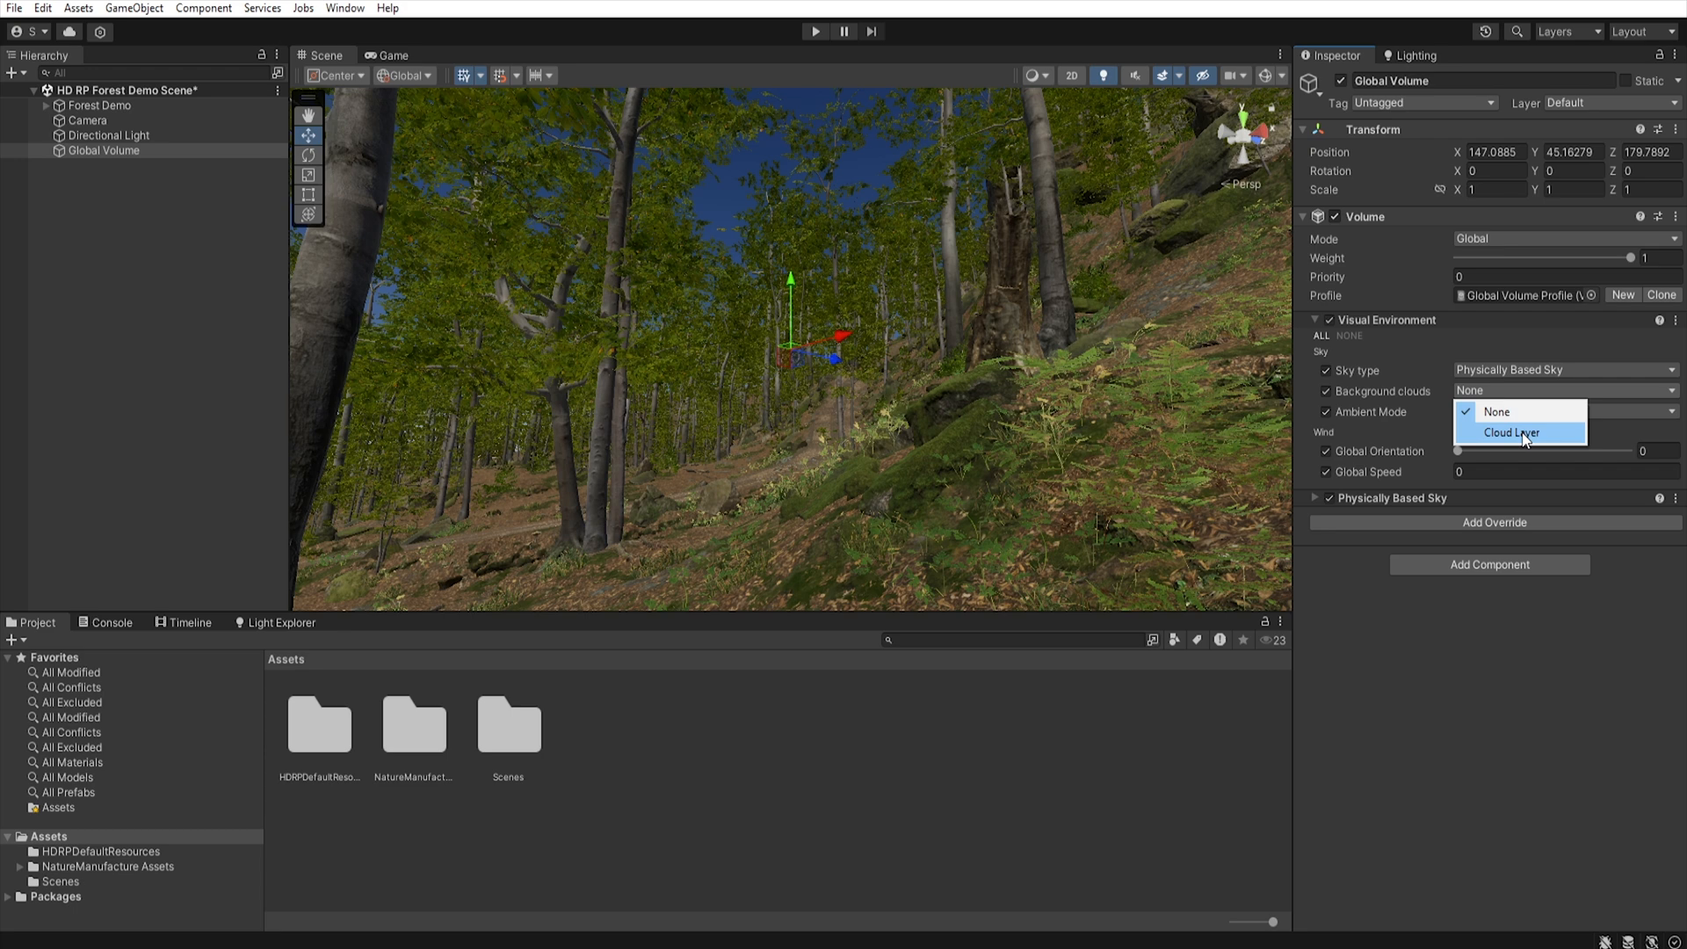
{"action": "left_click", "coordinate": [1519, 432]}
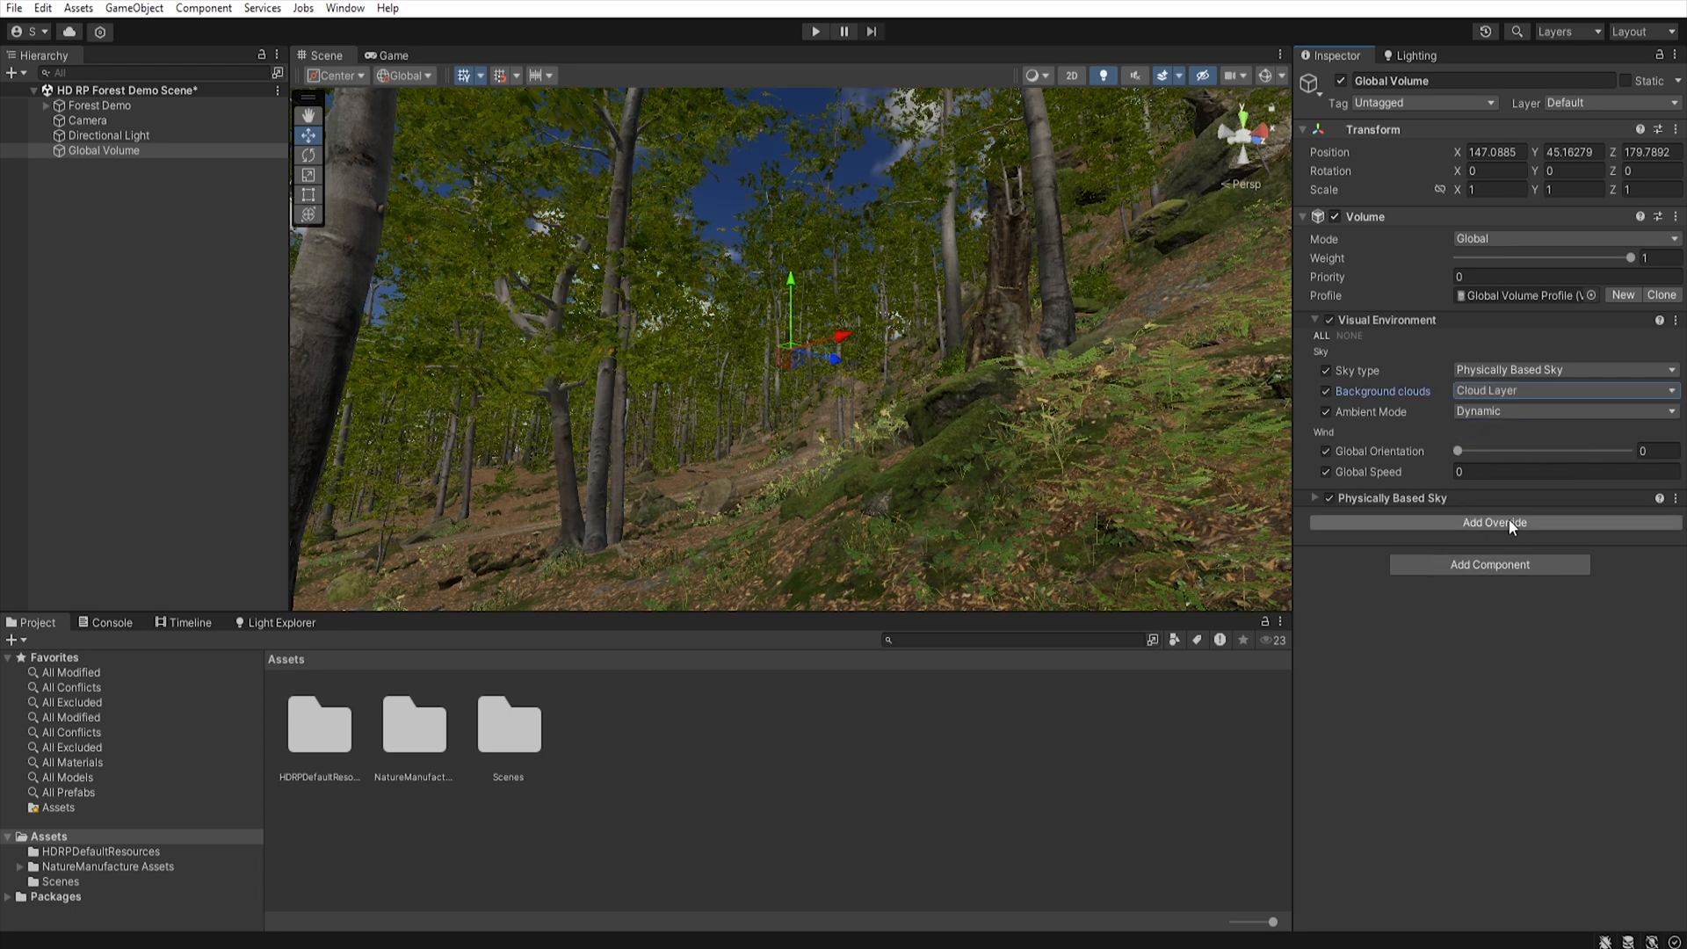
- Add a Cloud Layer override from the Sky category with all settings enabled
{"action": "left_click", "coordinate": [1494, 521]}
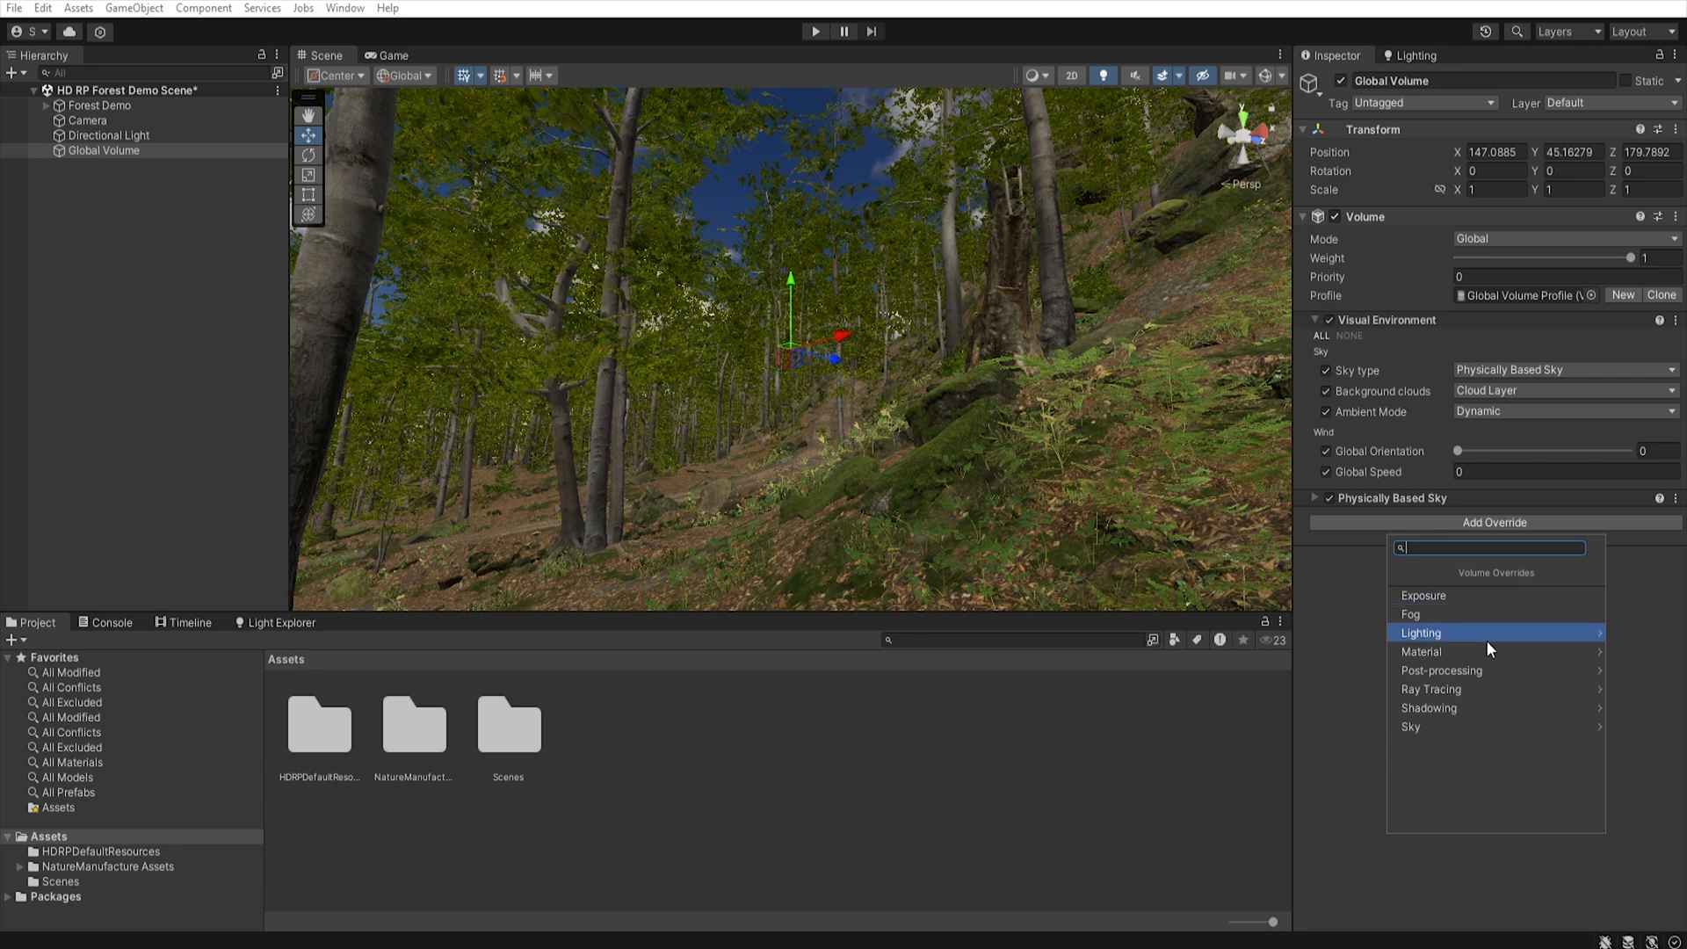
{"action": "left_click", "coordinate": [1411, 727]}
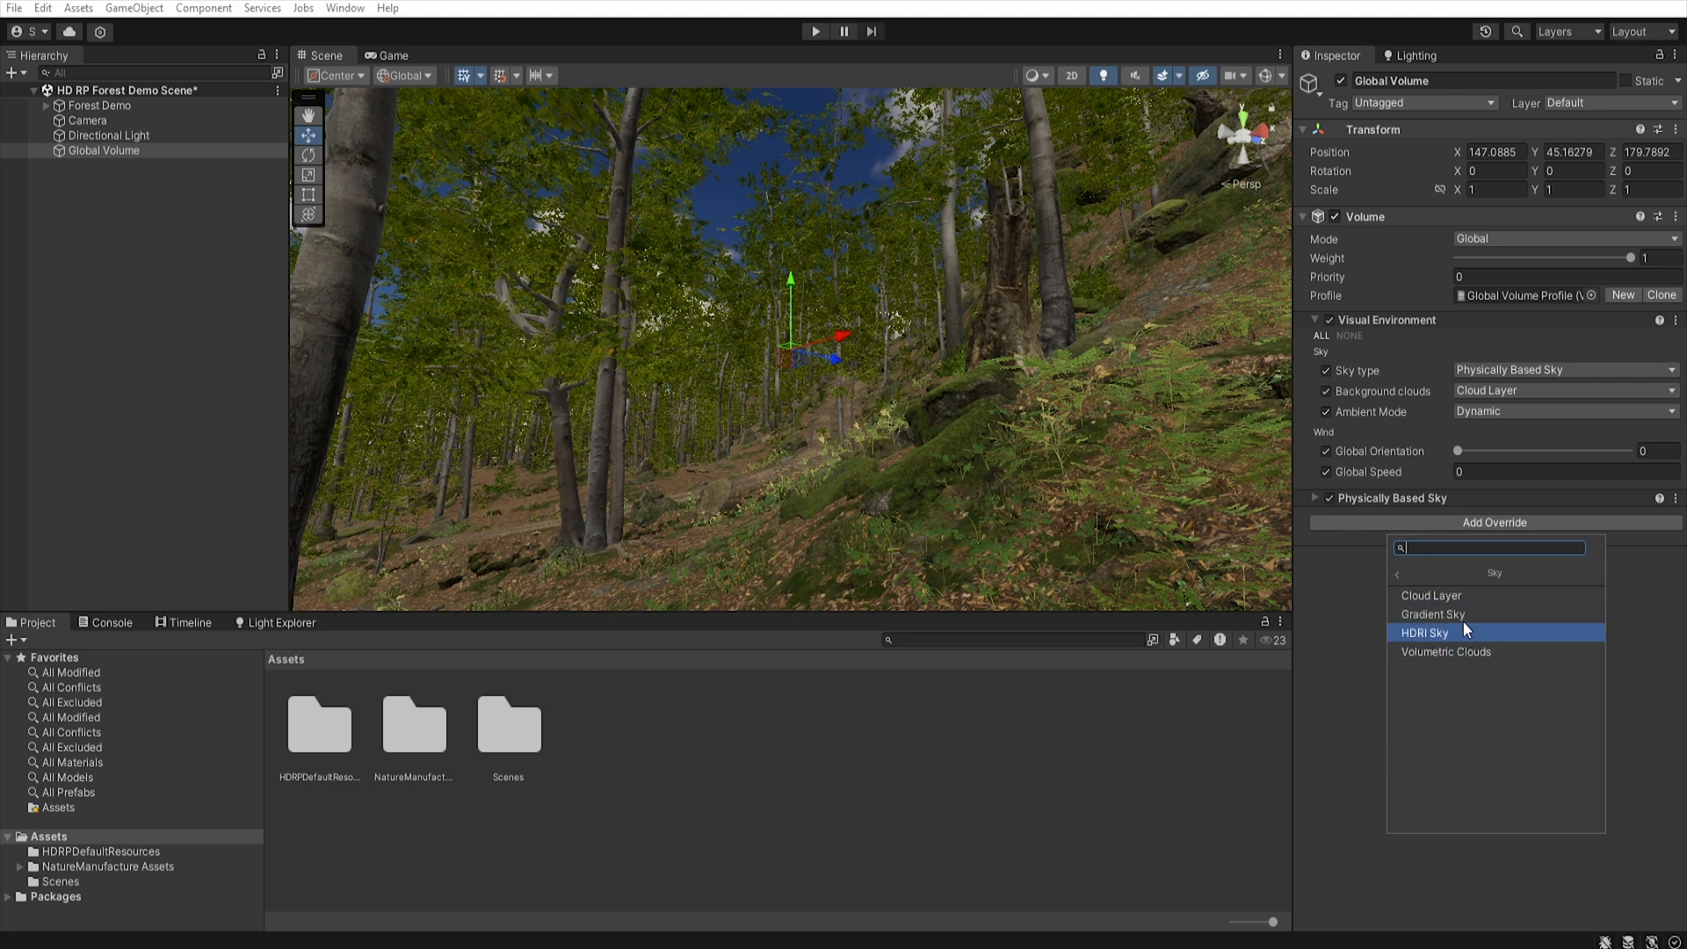
{"action": "left_click", "coordinate": [1430, 594]}
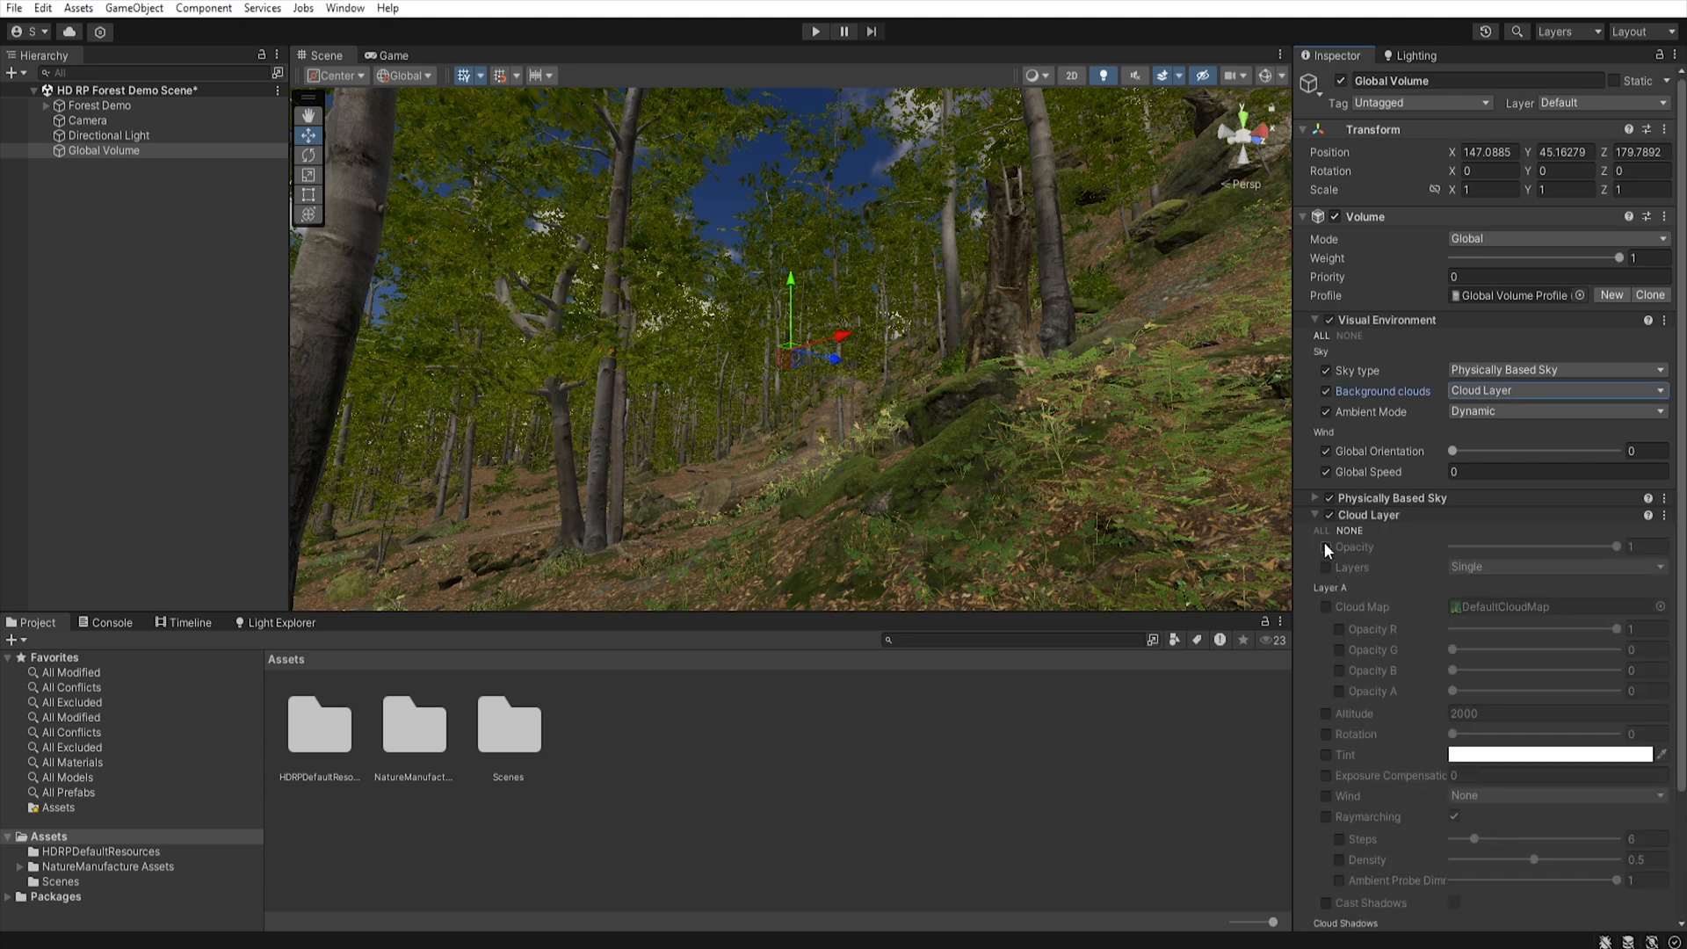
{"action": "left_click", "coordinate": [1319, 531]}
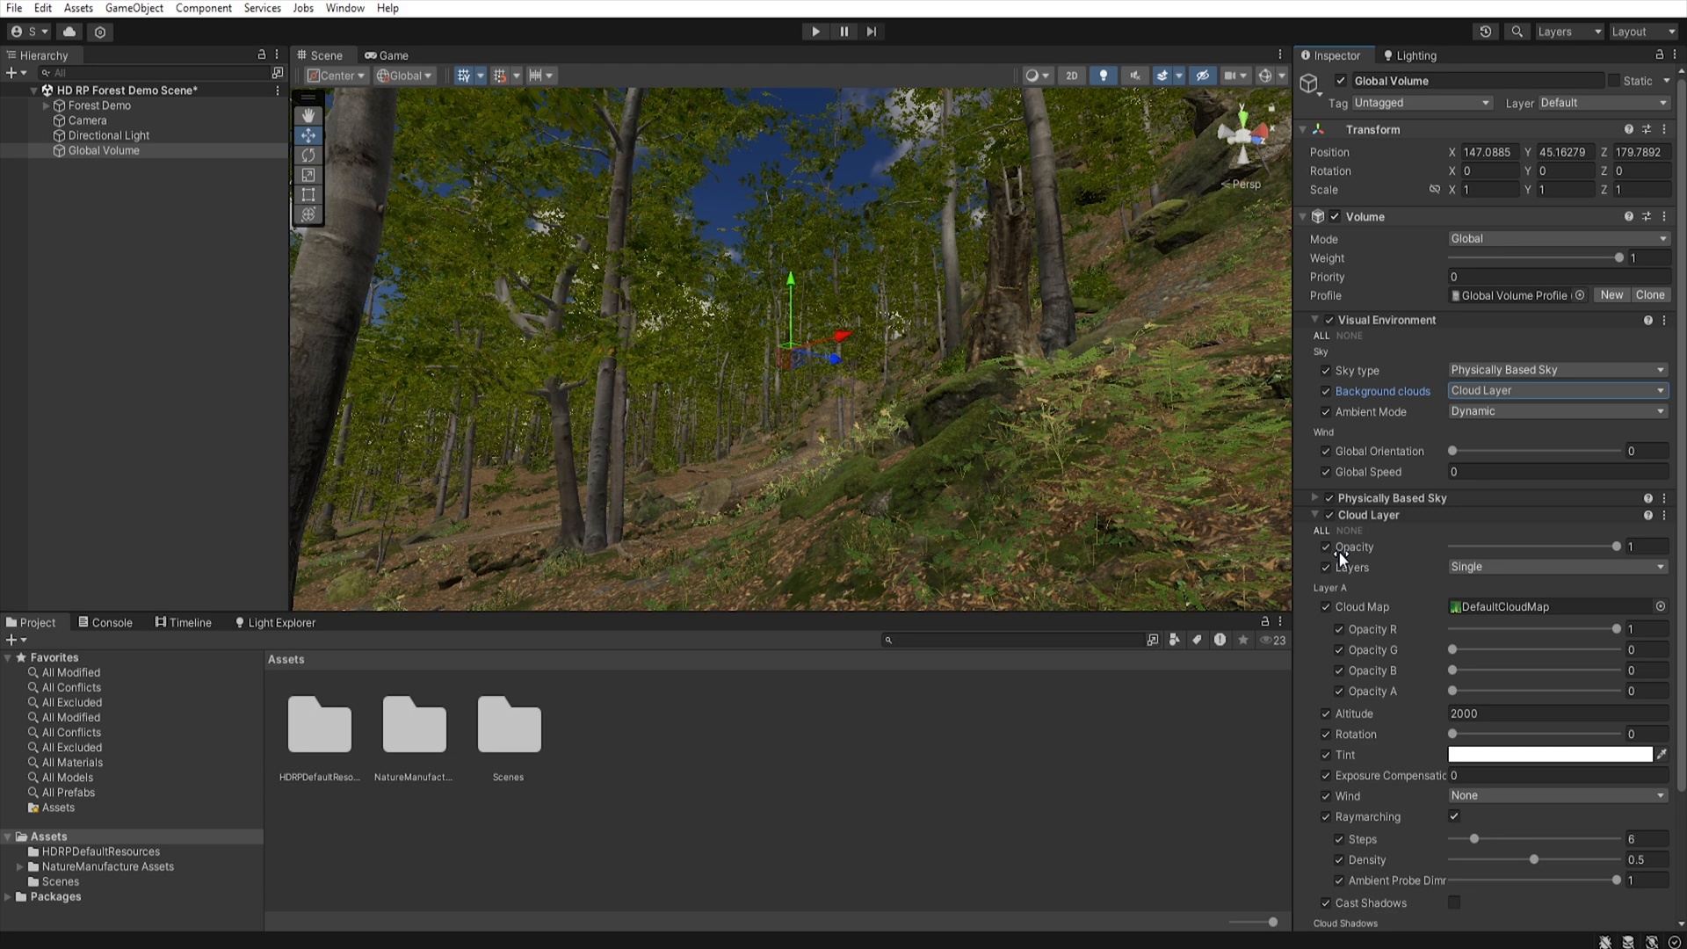
{"action": "mouse_move", "coordinate": [1566, 635]}
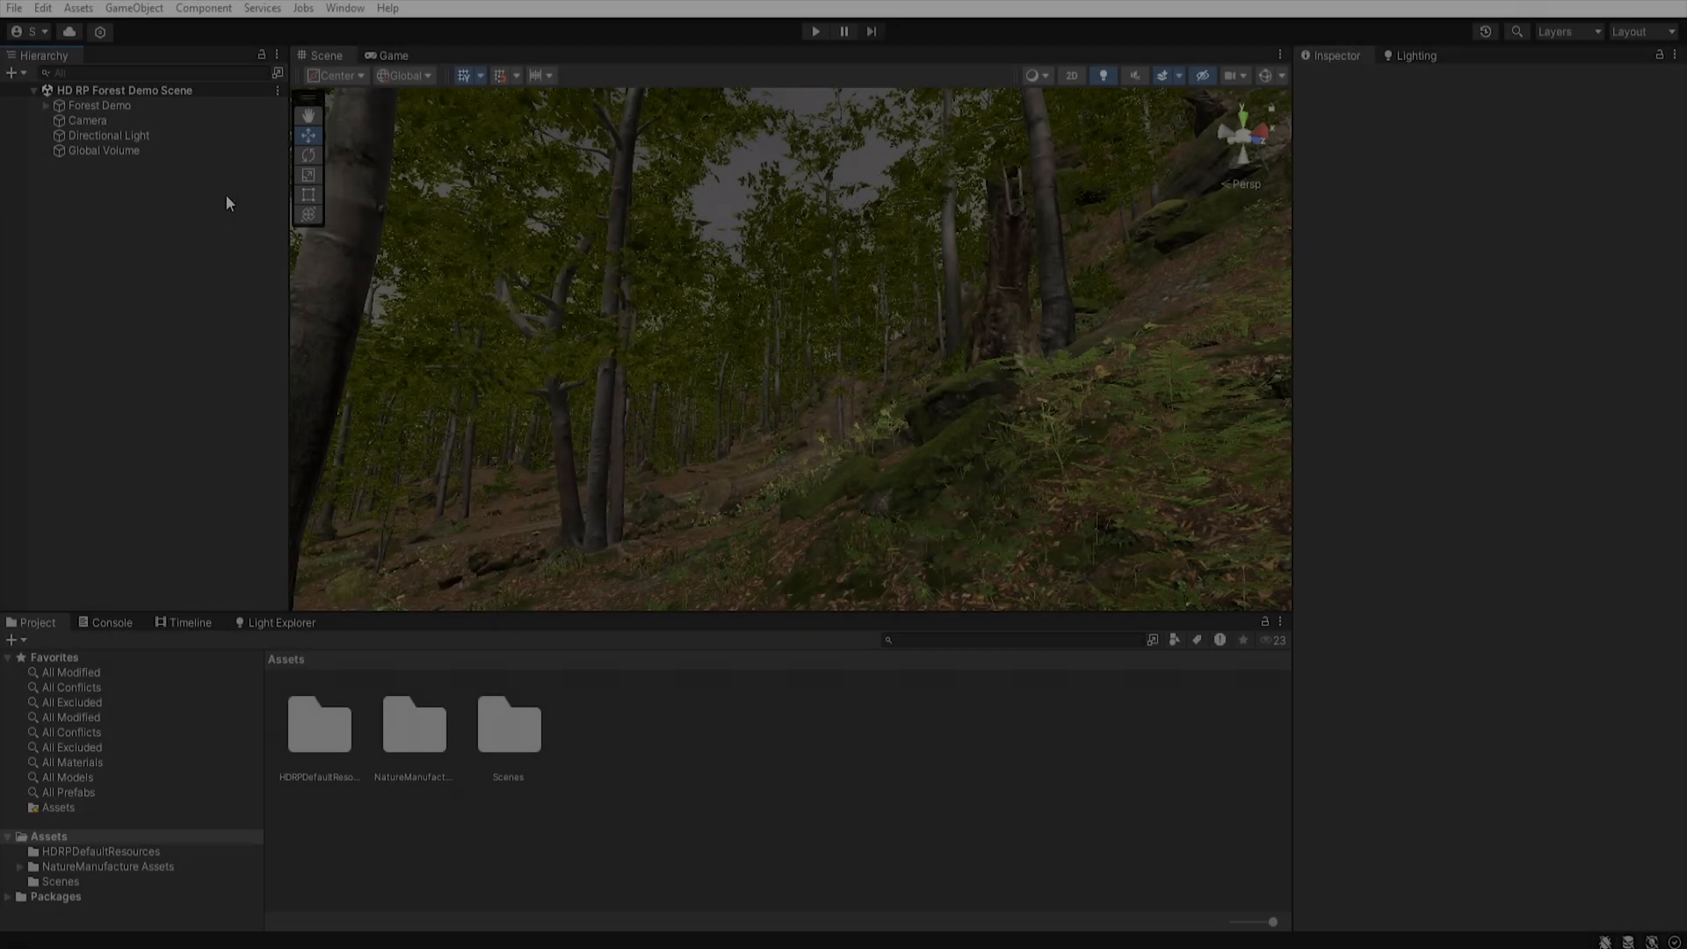
- Select the Directional Light and set its Angular Diameter to 0
{"action": "left_click", "coordinate": [107, 135]}
{"action": "type", "text": "-233.3"}
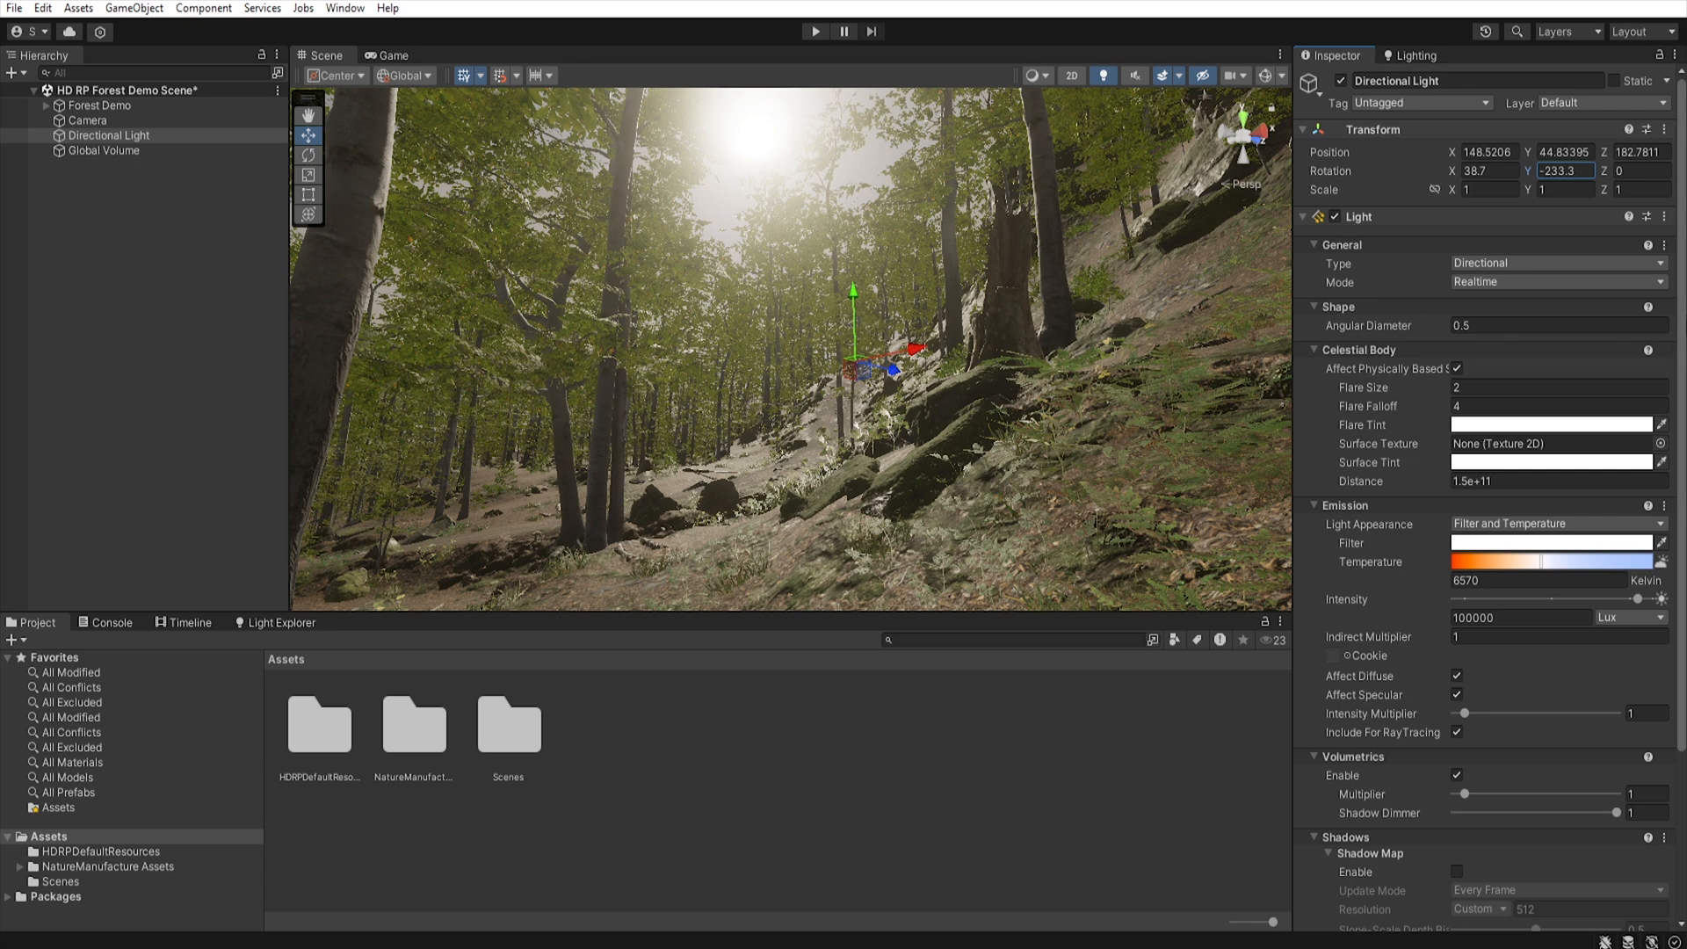
{"action": "mouse_move", "coordinate": [732, 159]}
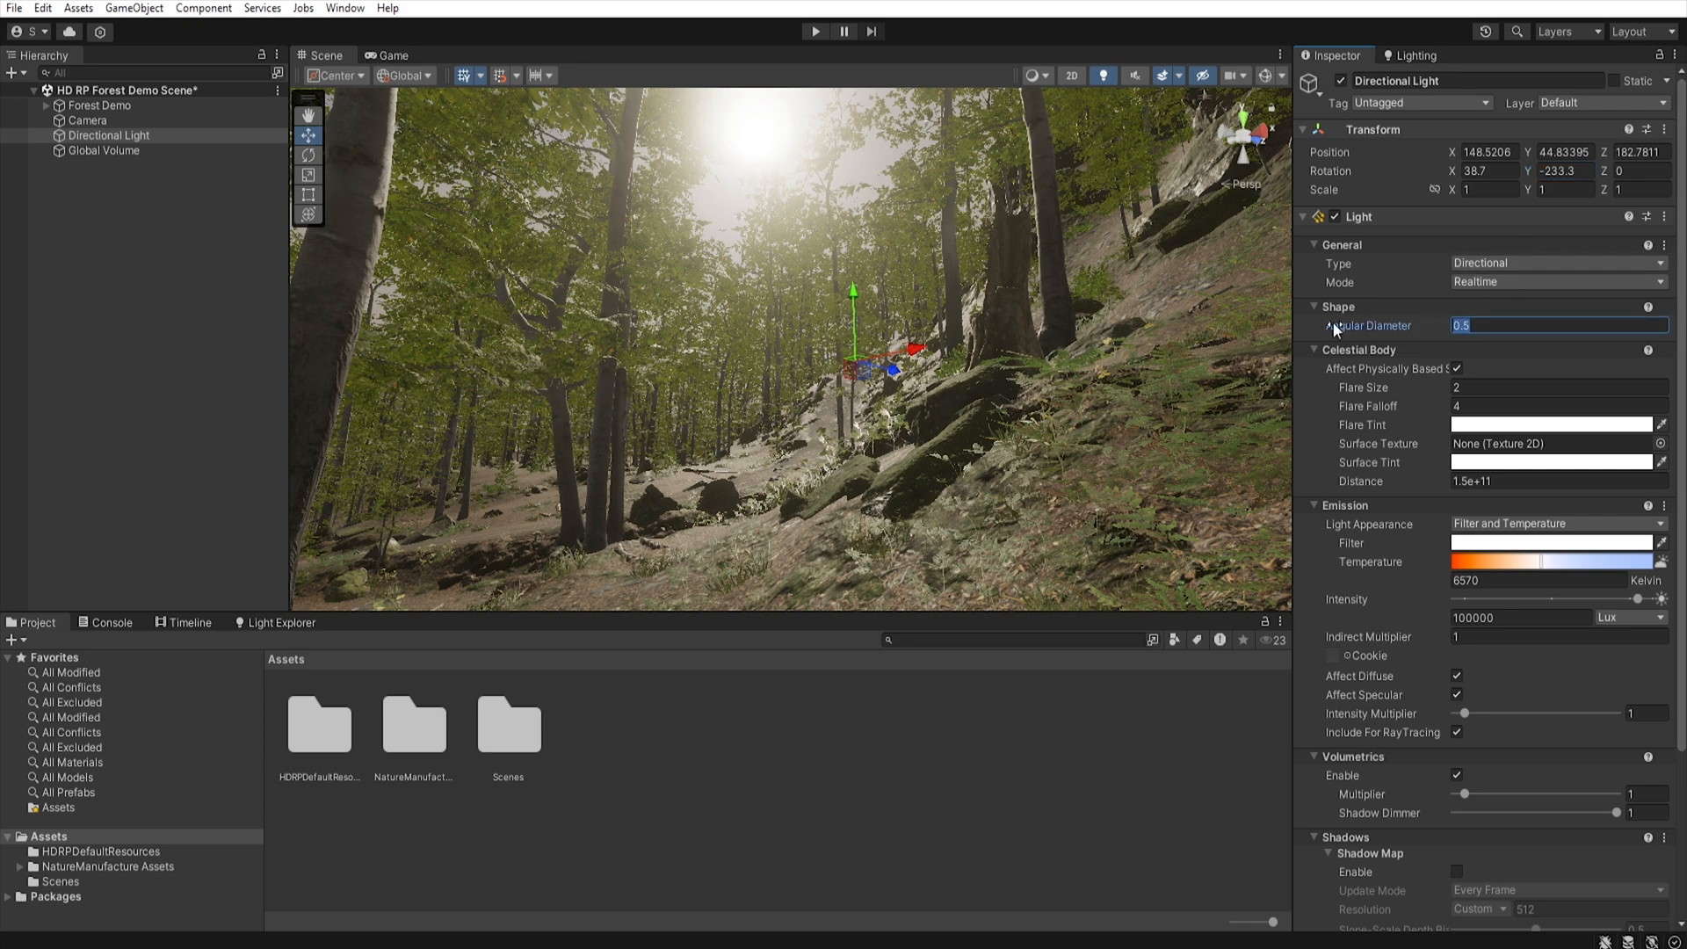
{"action": "type", "text": "0"}
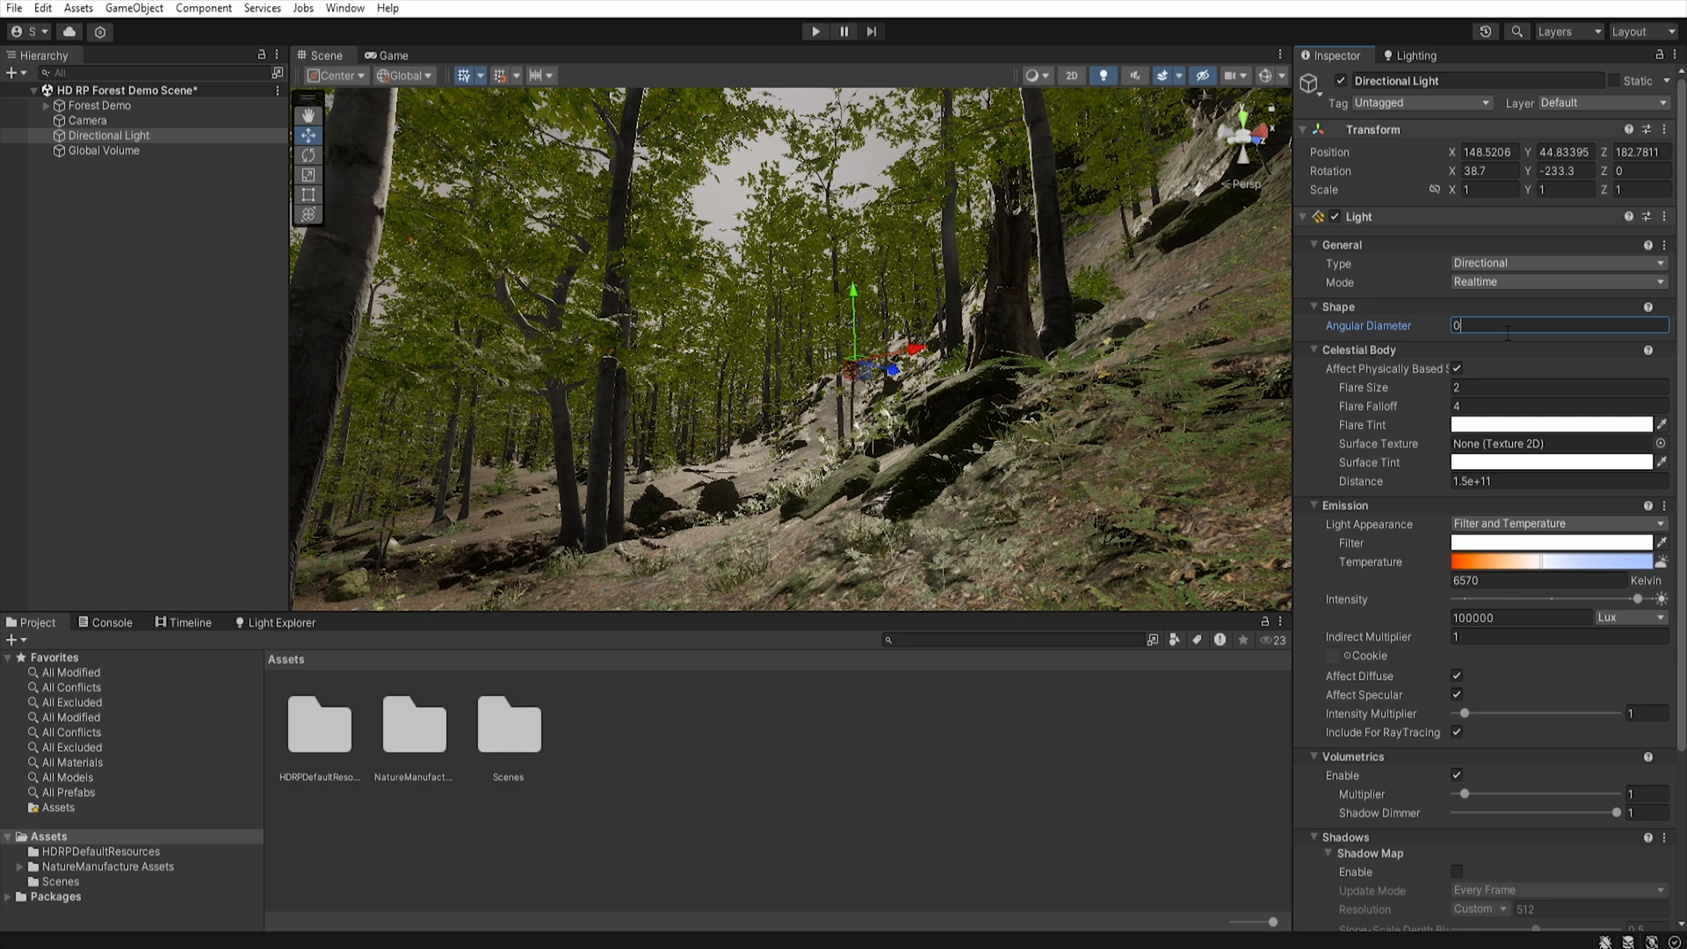
{"action": "mouse_move", "coordinate": [1511, 377]}
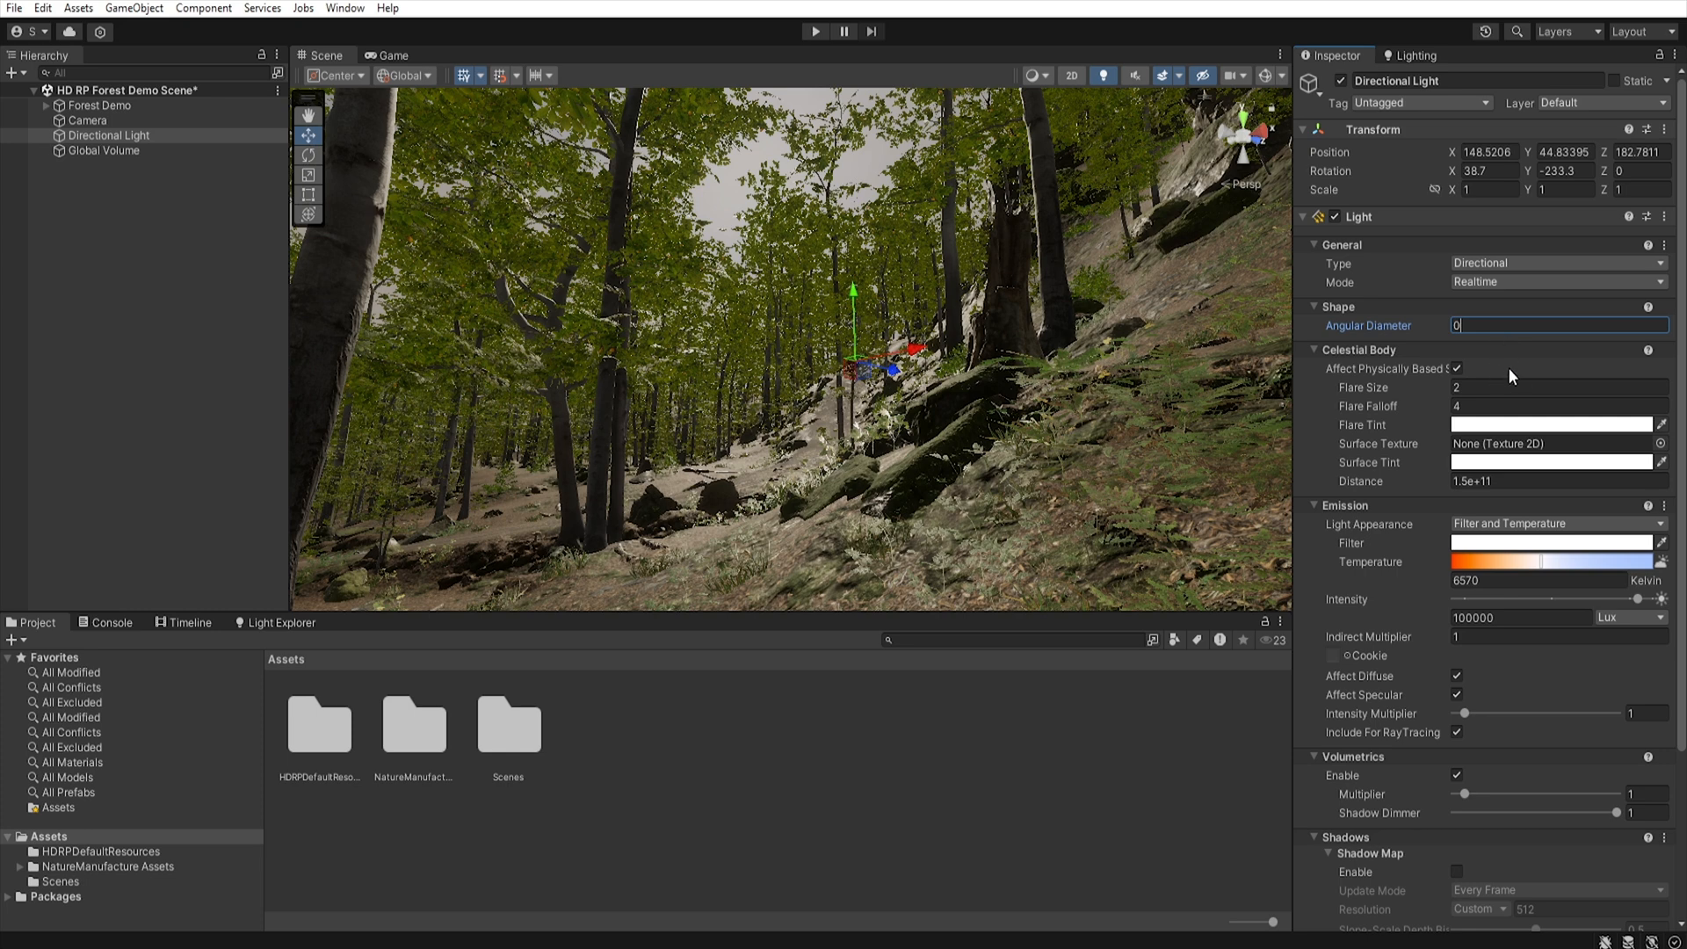
- Set the Directional Light temperature to 8000 K and intensity to 2000 lux
{"action": "left_click", "coordinate": [1552, 543]}
{"action": "type", "text": "8"}
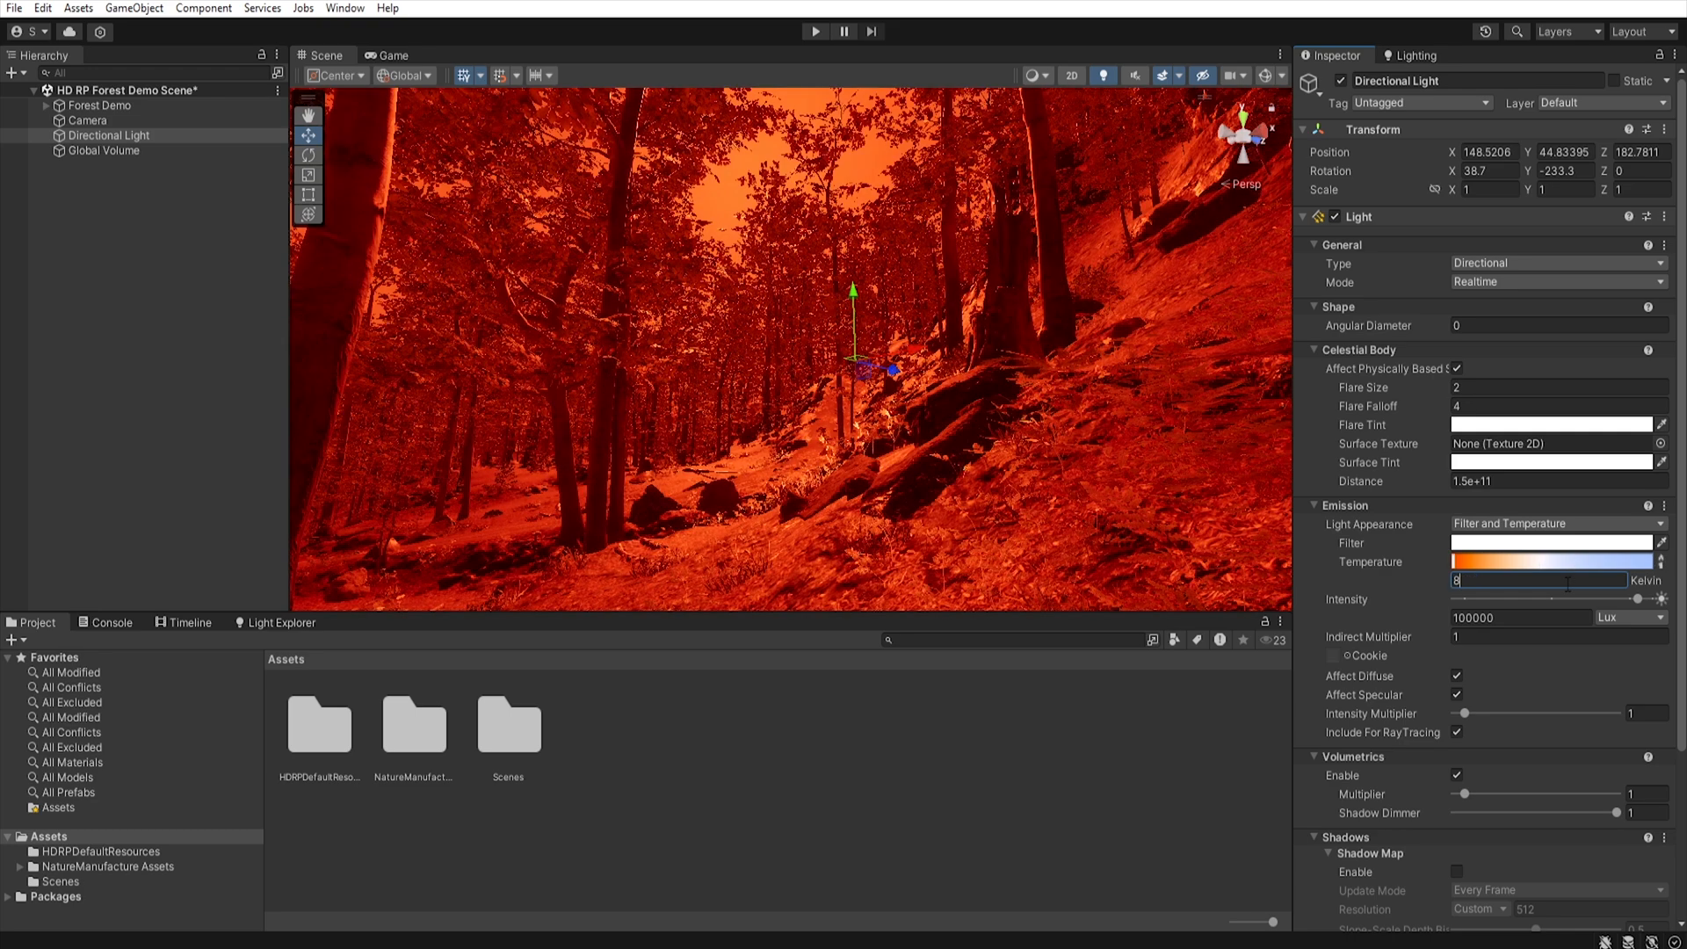
{"action": "type", "text": "000"}
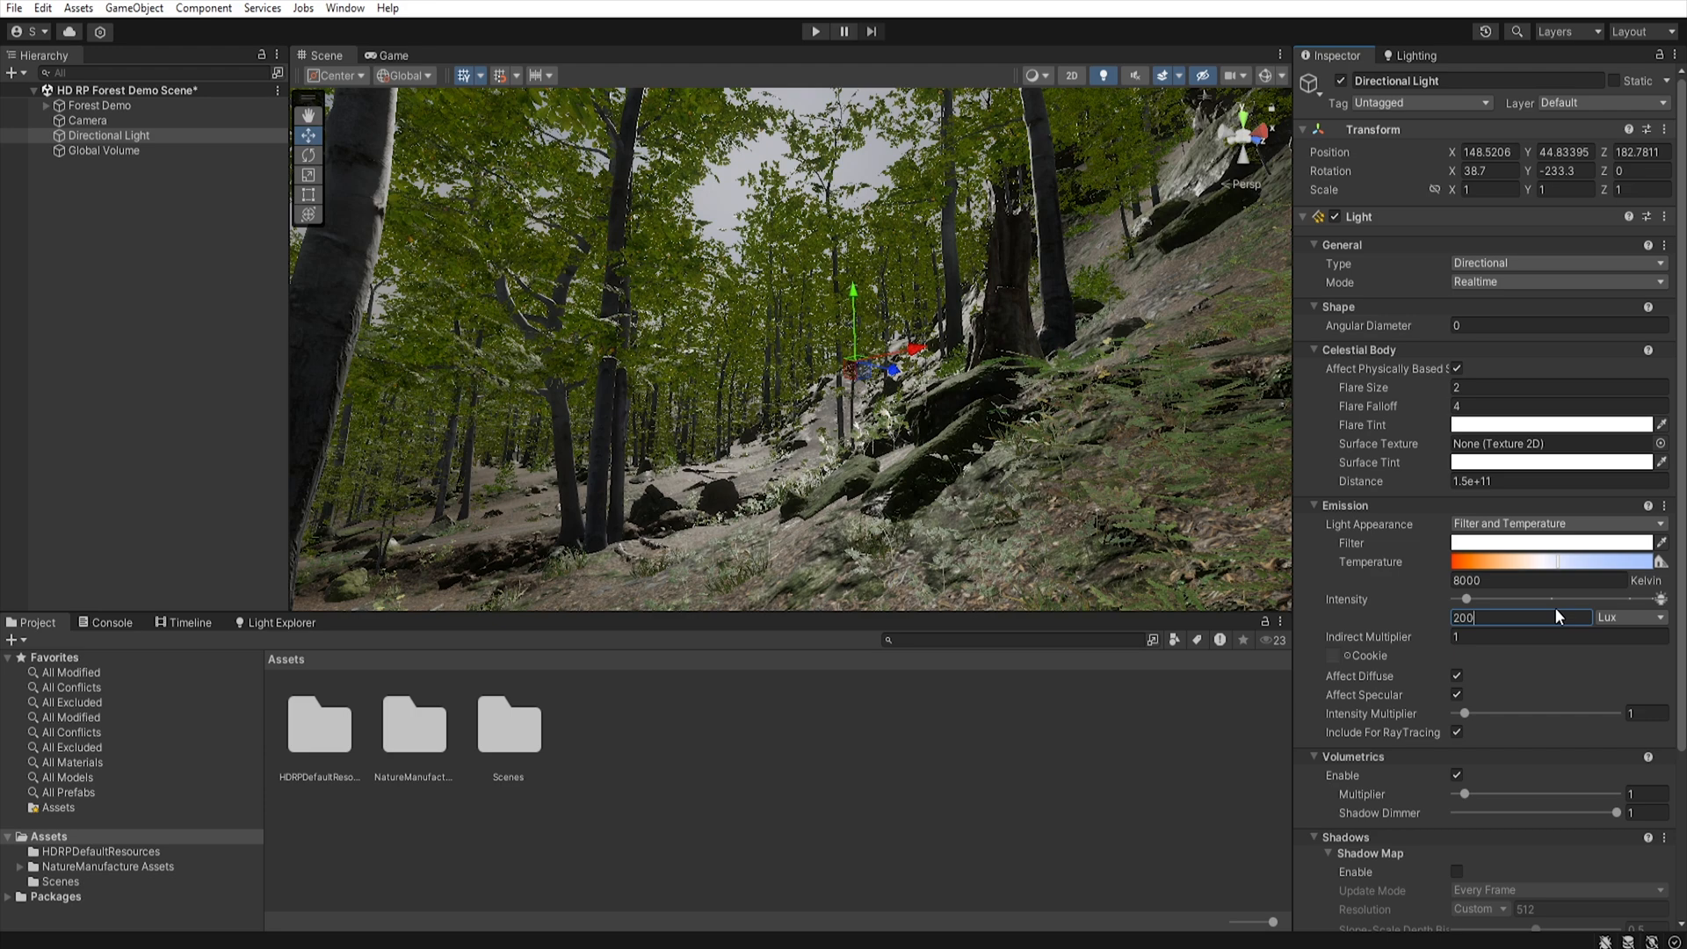
{"action": "type", "text": "2000"}
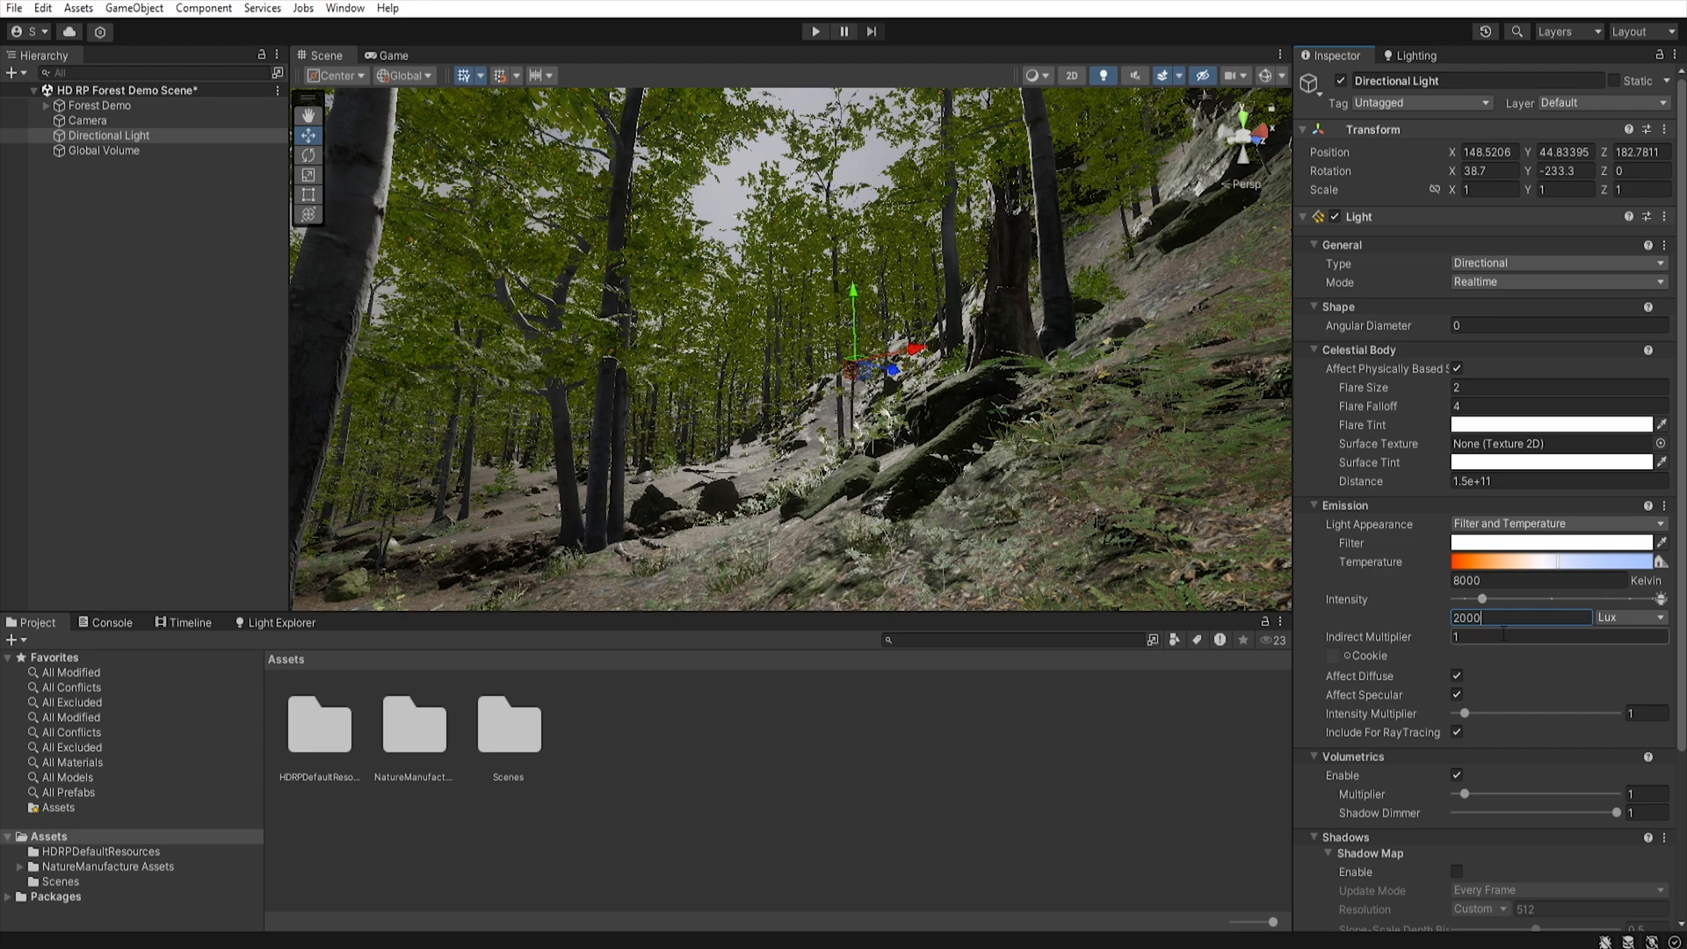
- Enable shadow maps on the Directional Light at Medium resolution
{"action": "scroll", "scroll_direction": "down", "scroll_amount": 3}
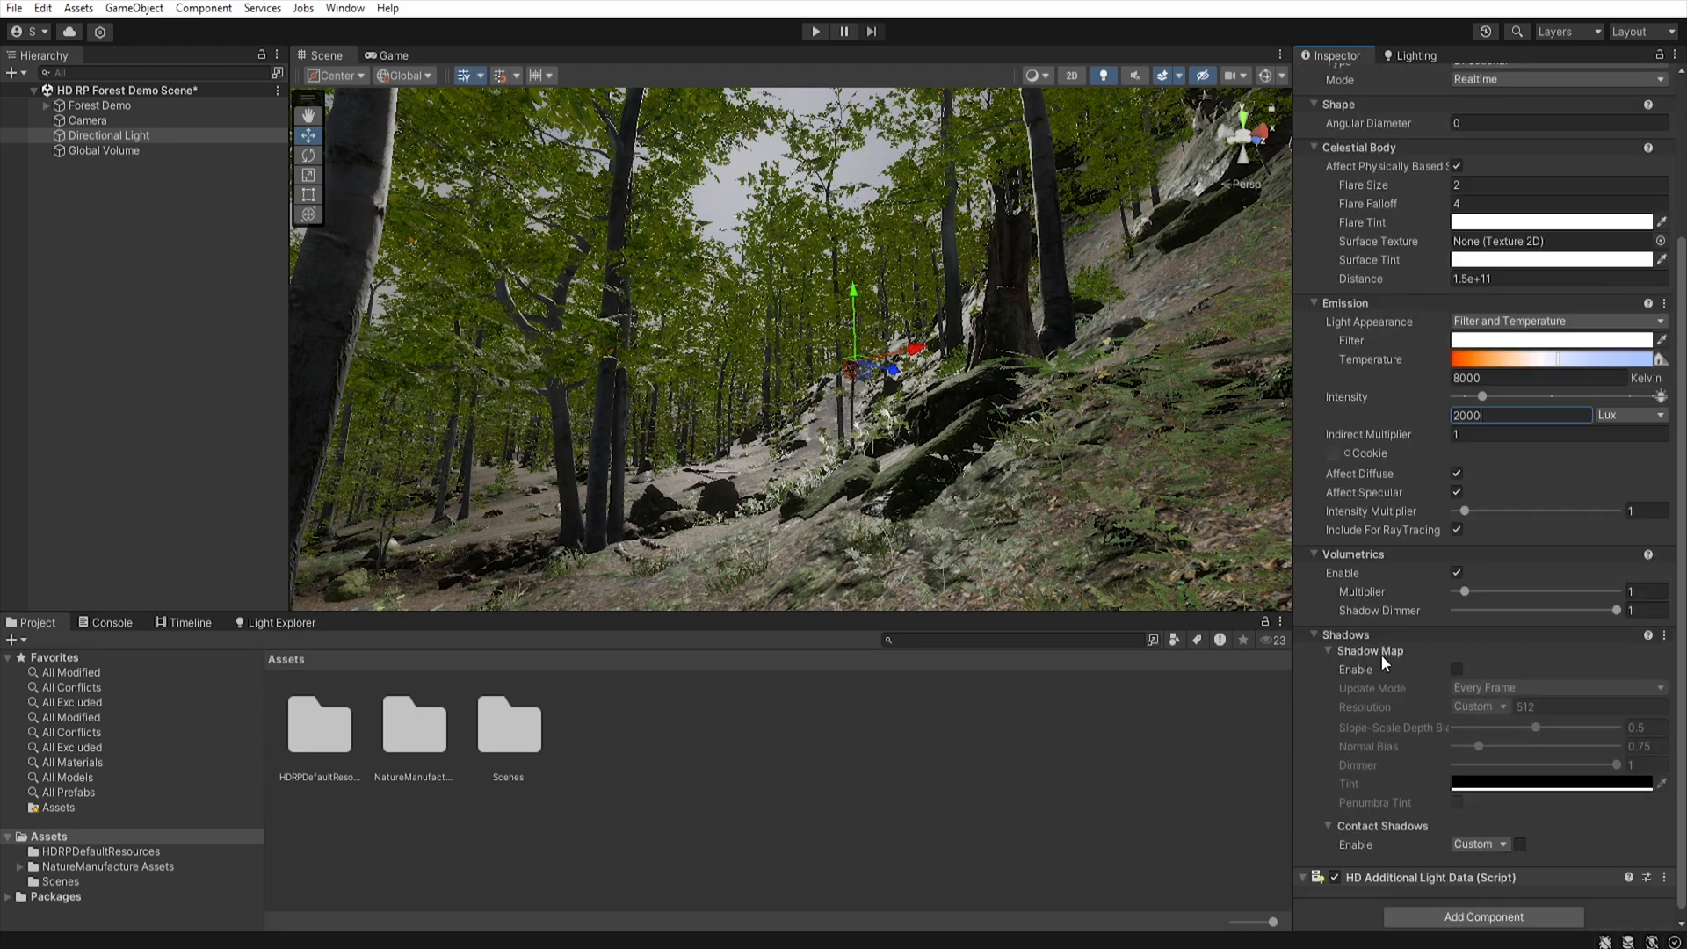
{"action": "left_click", "coordinate": [1456, 670]}
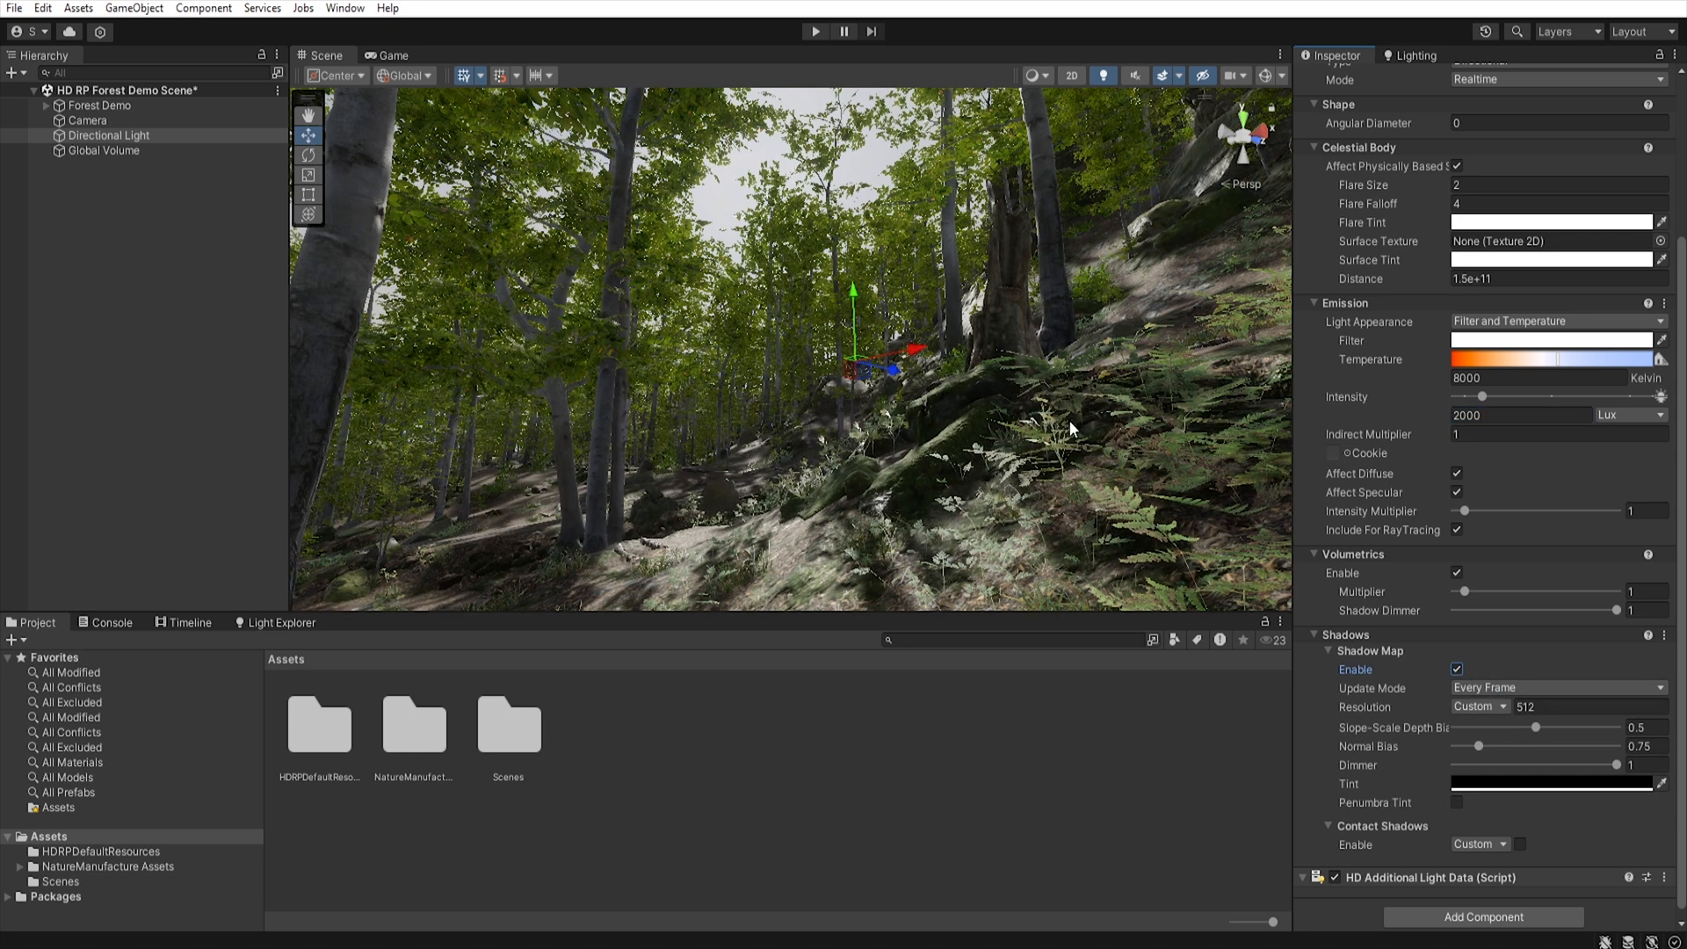
{"action": "left_click", "coordinate": [1478, 707]}
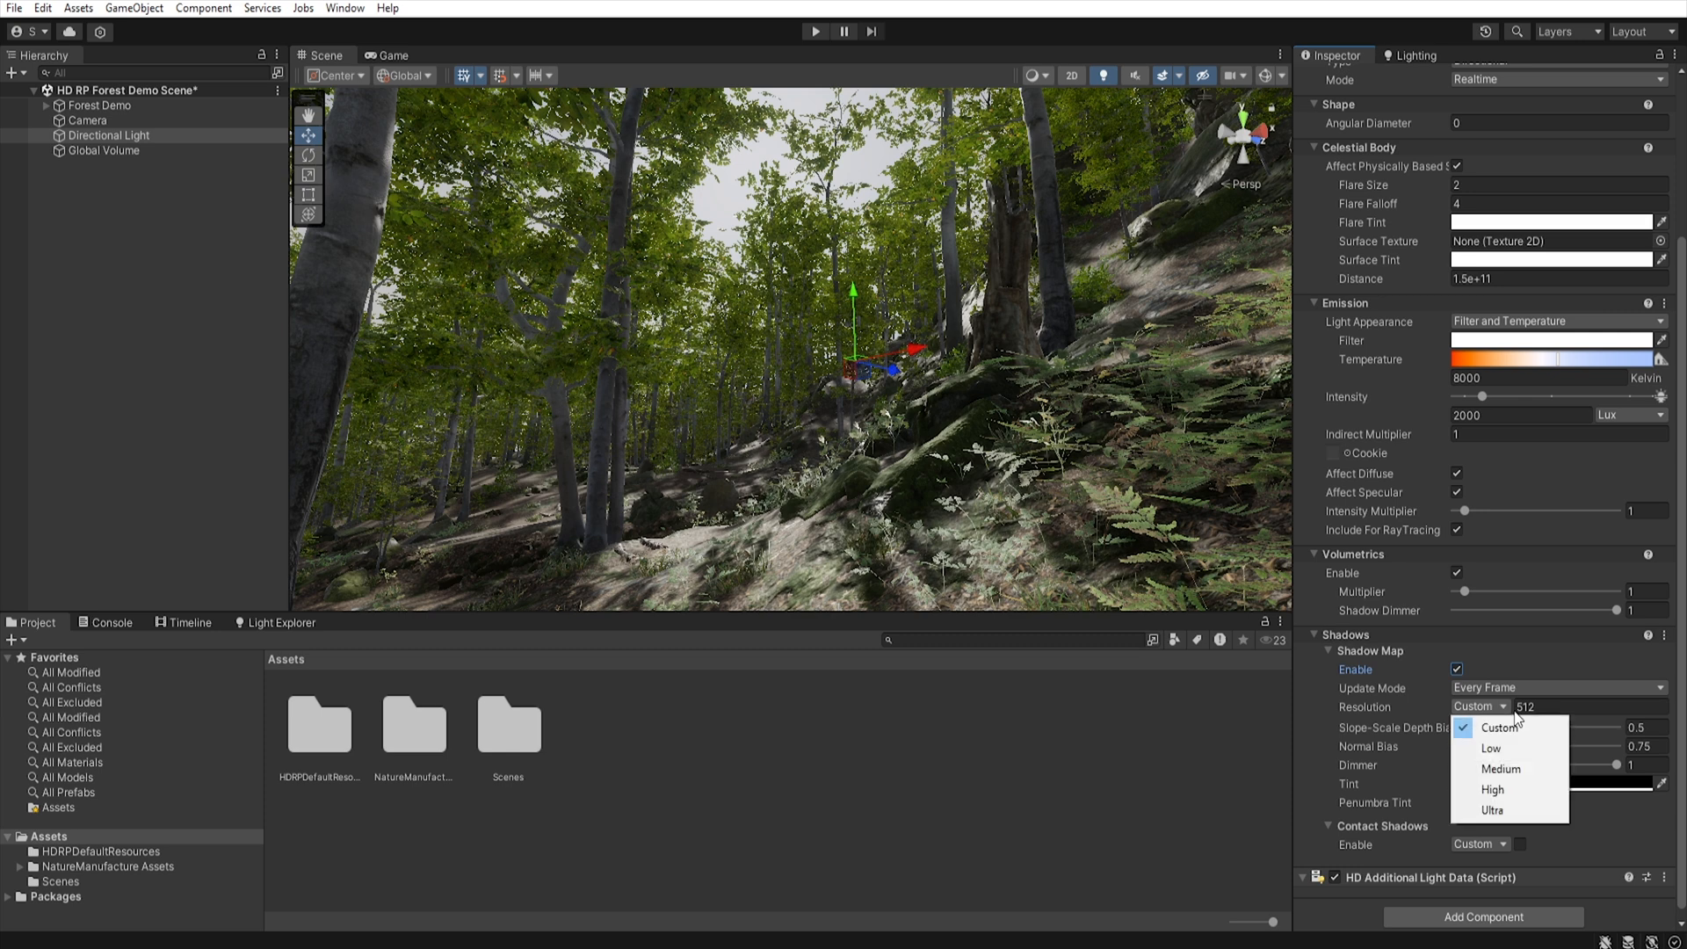
{"action": "left_click", "coordinate": [1498, 768]}
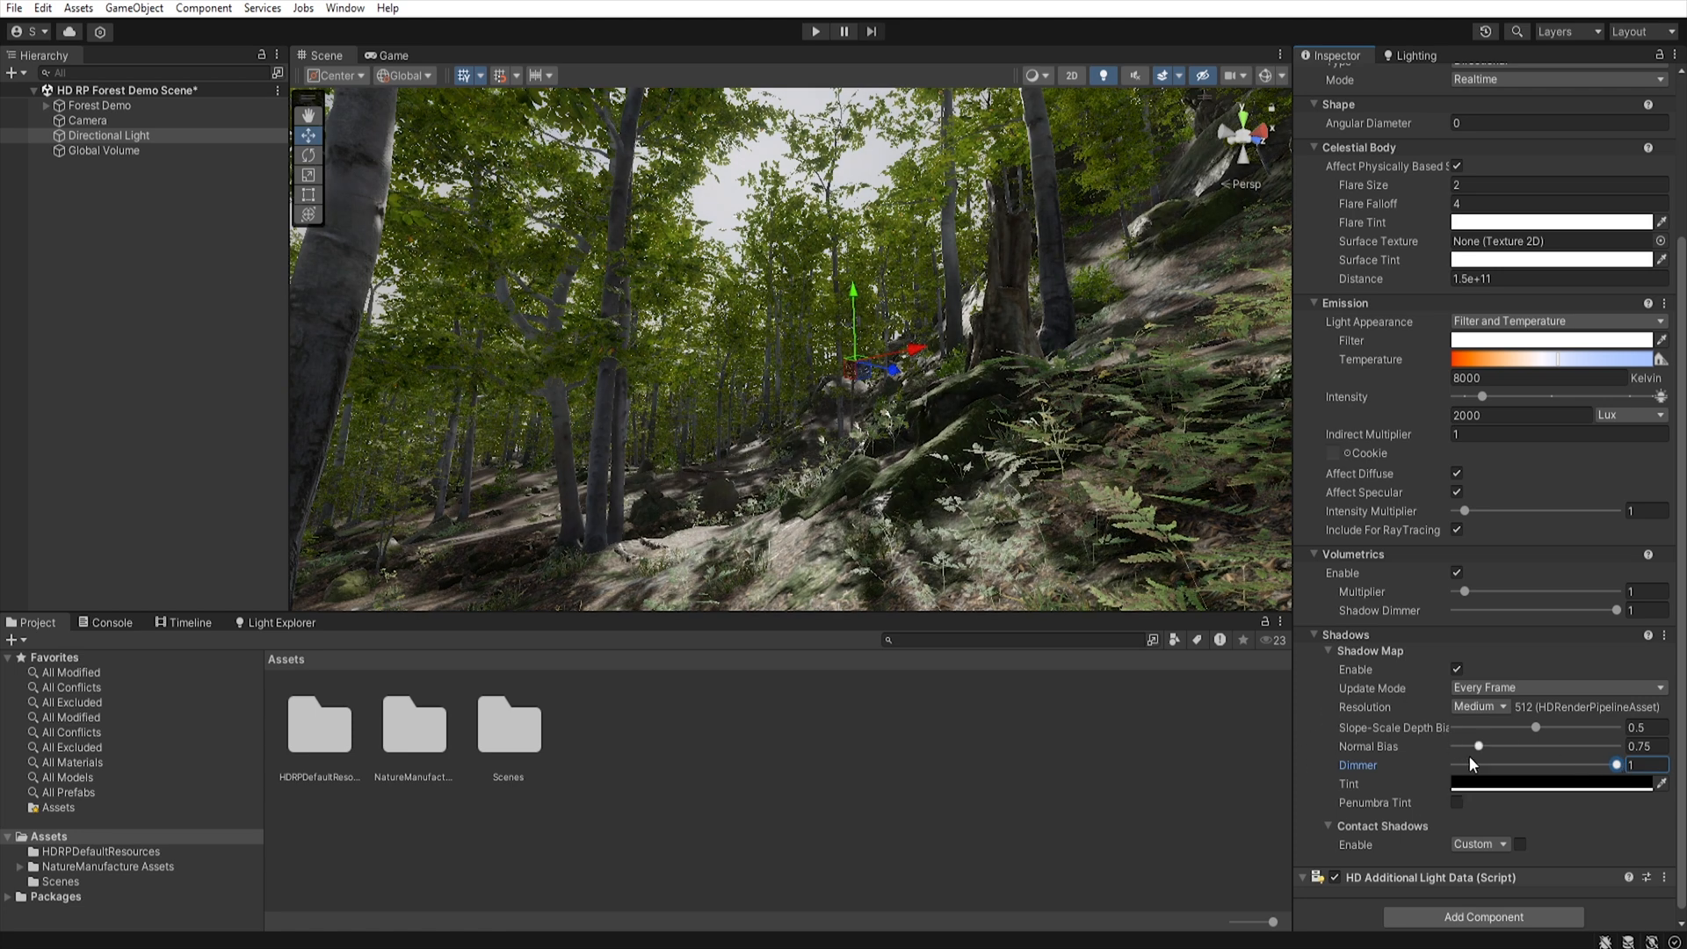
{"action": "mouse_move", "coordinate": [560, 600]}
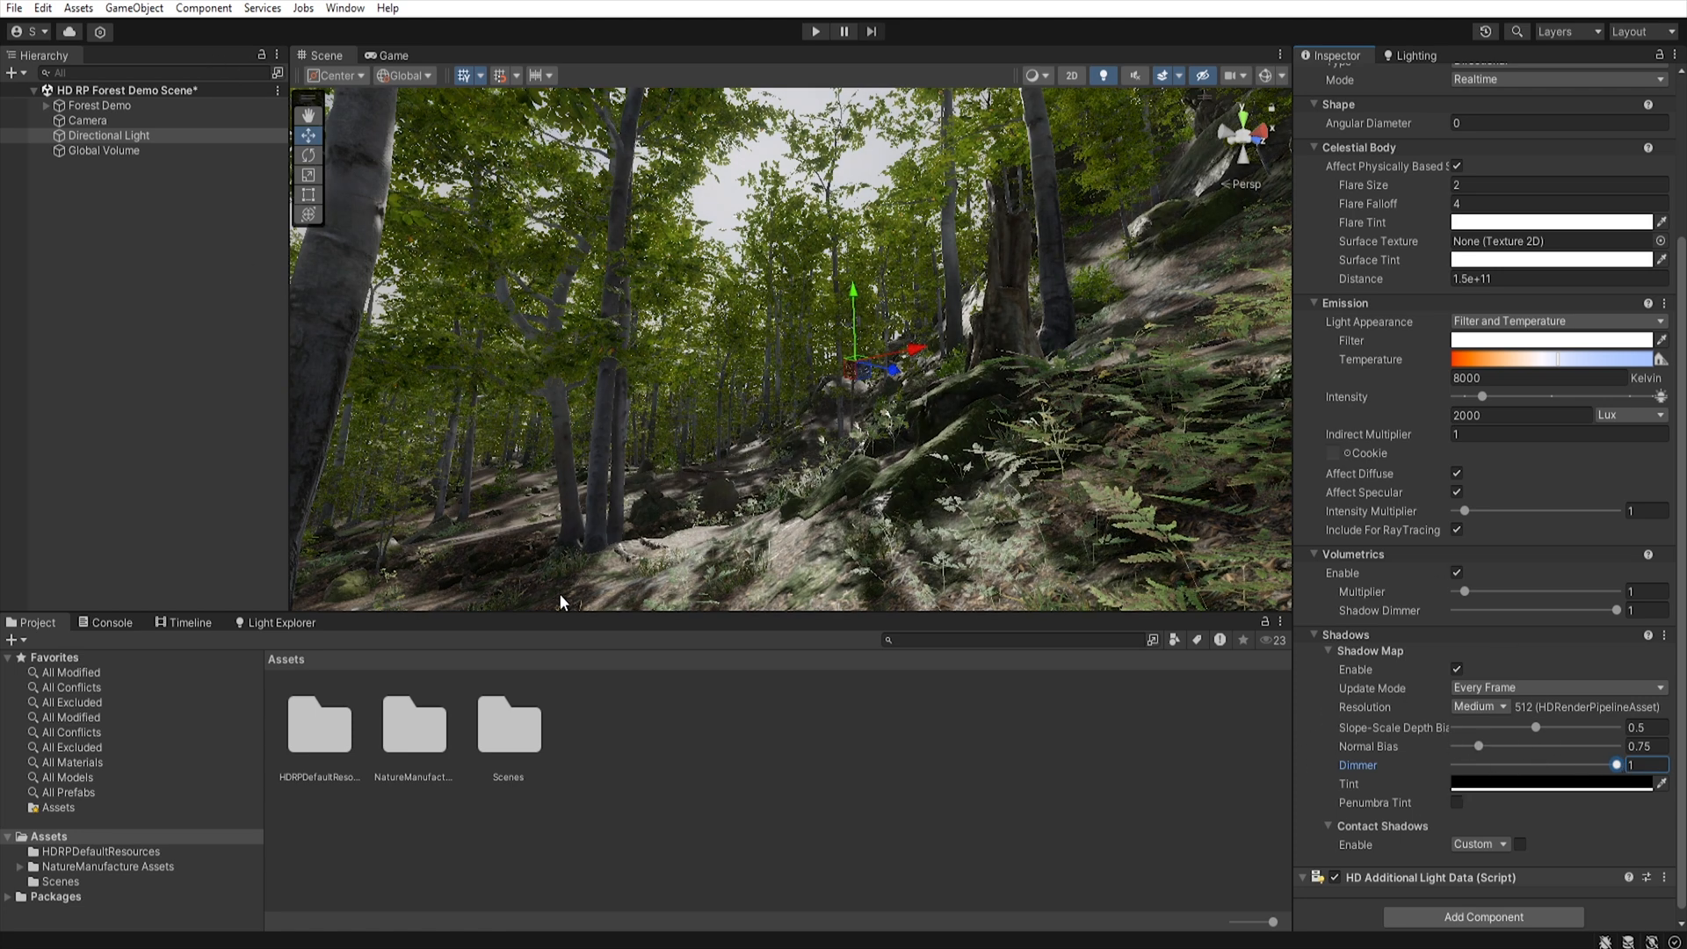
{"action": "mouse_move", "coordinate": [327, 113]}
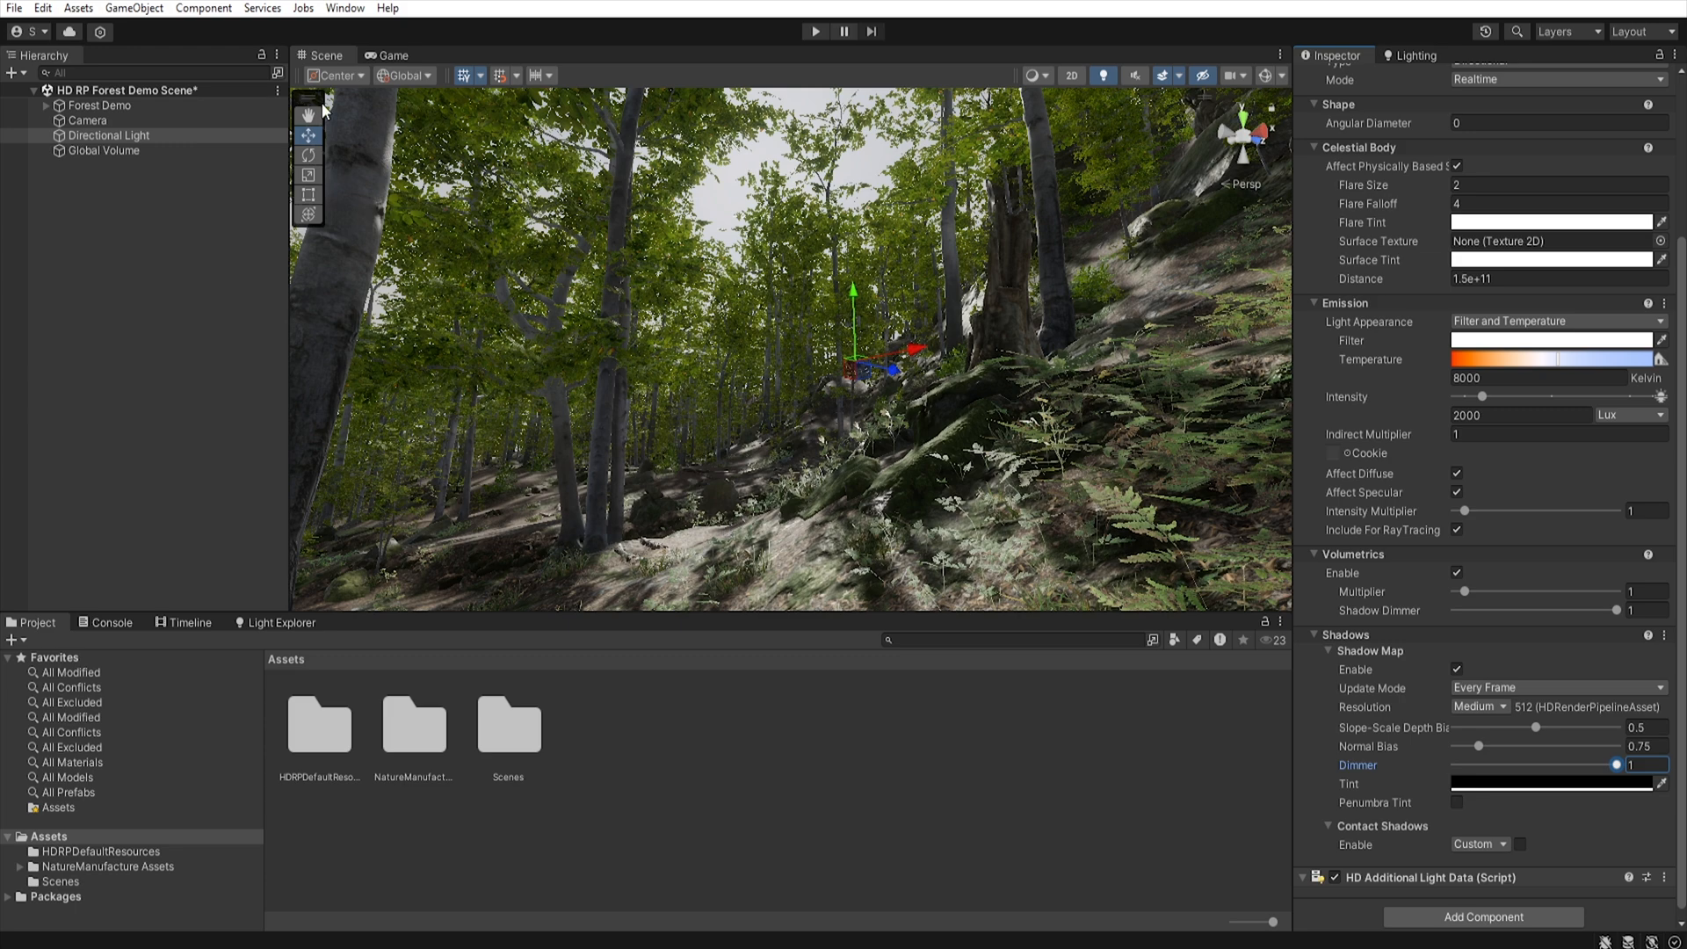
- Set HDRP Shadow Filtering Quality to High, then adjust the light's shadow options
{"action": "left_click", "coordinate": [43, 8]}
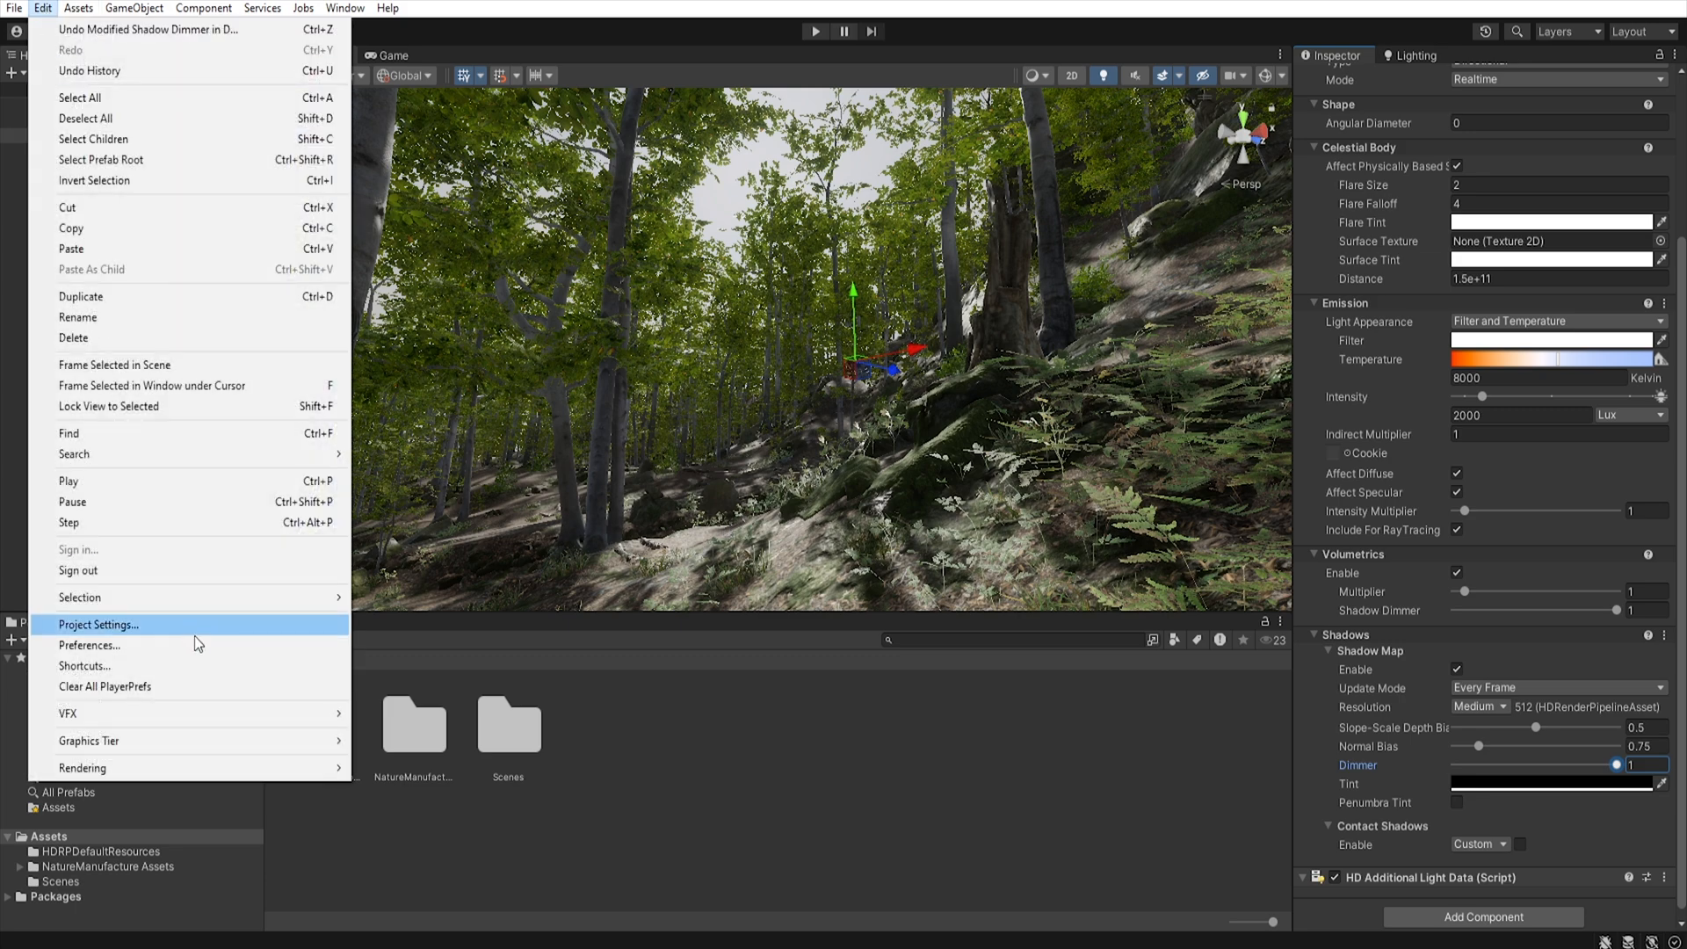
{"action": "left_click", "coordinate": [97, 624]}
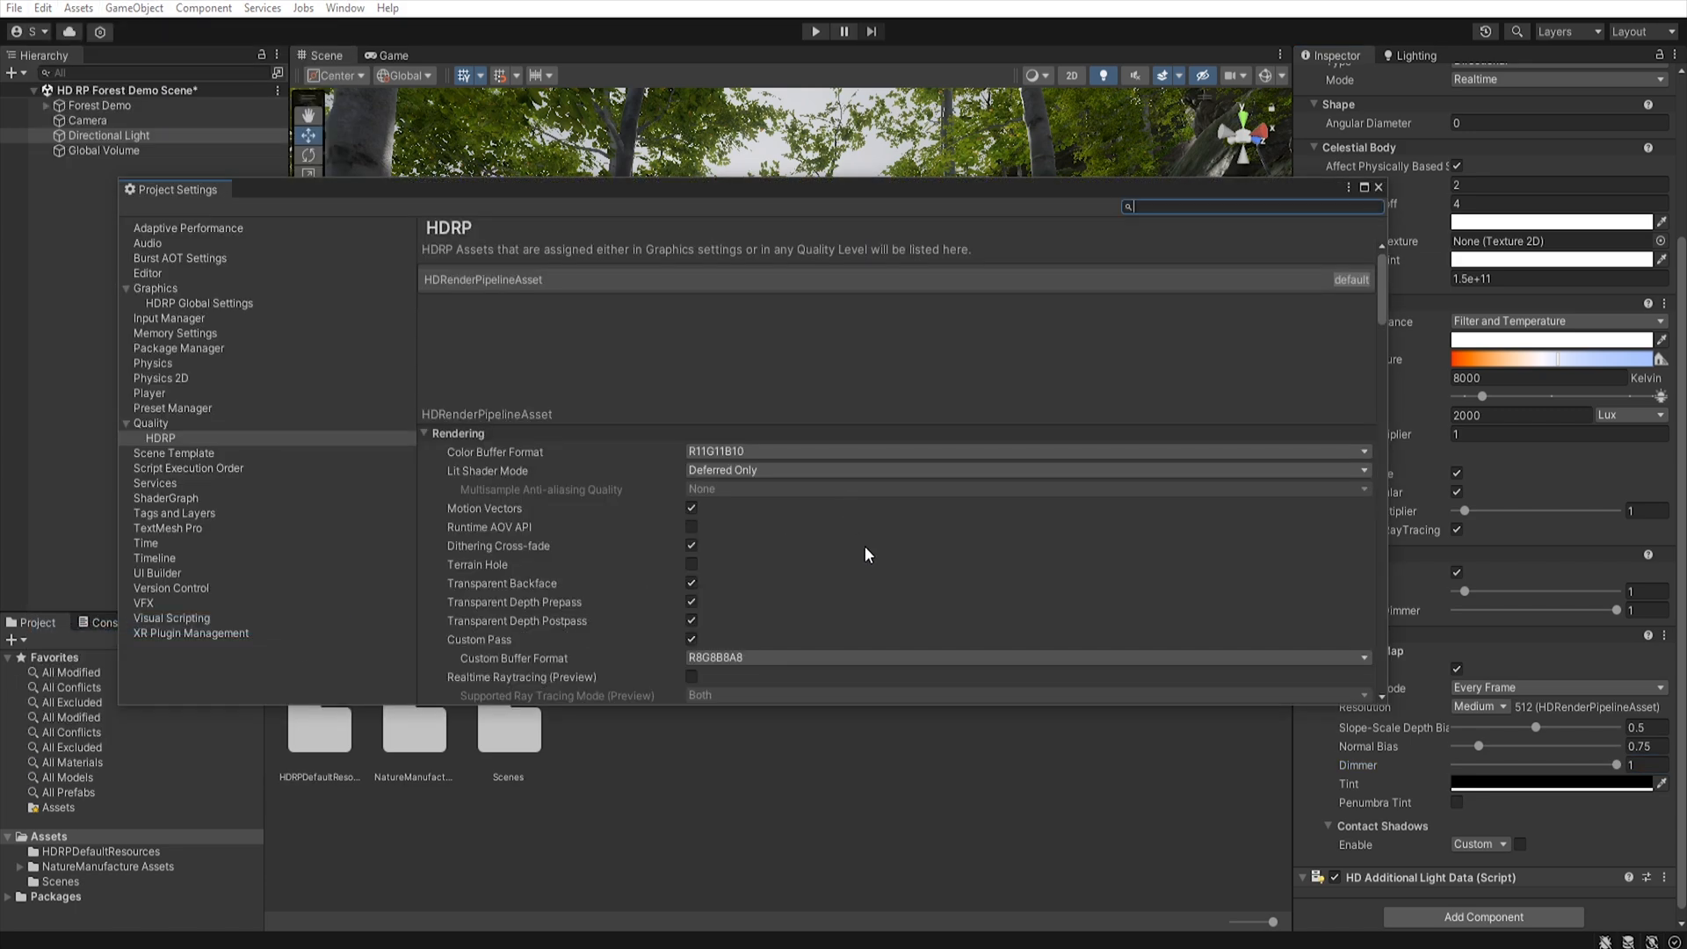
{"action": "scroll", "scroll_direction": "down", "scroll_amount": 3}
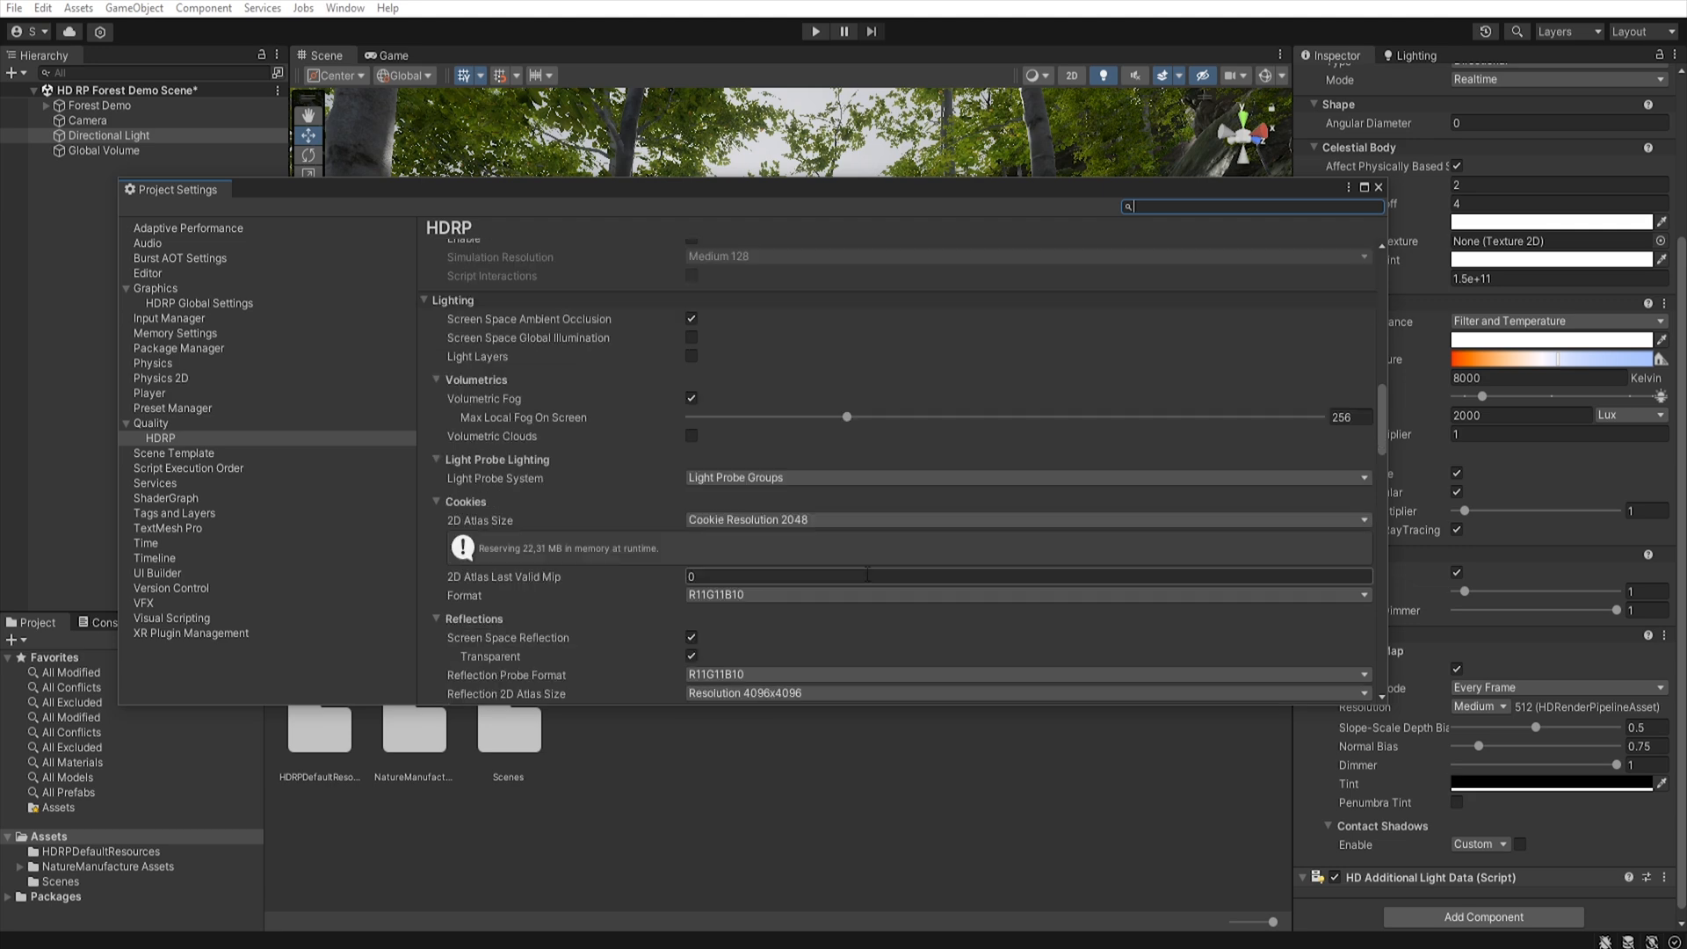
{"action": "scroll", "scroll_direction": "down", "scroll_amount": 3}
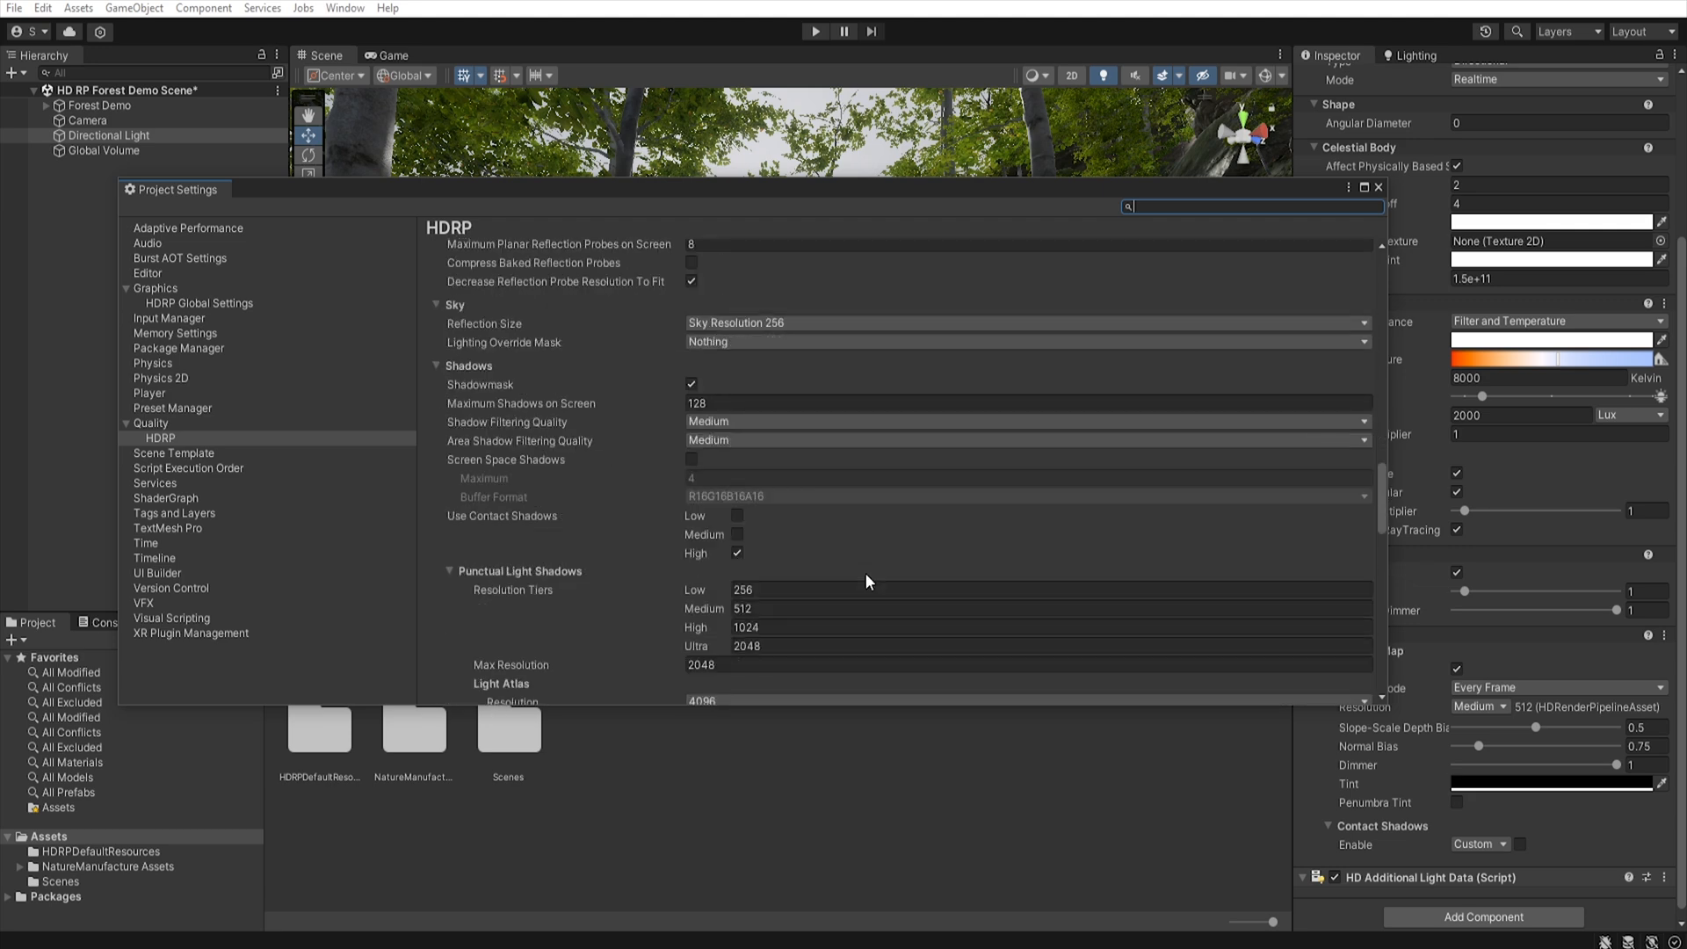
{"action": "mouse_move", "coordinate": [541, 427]}
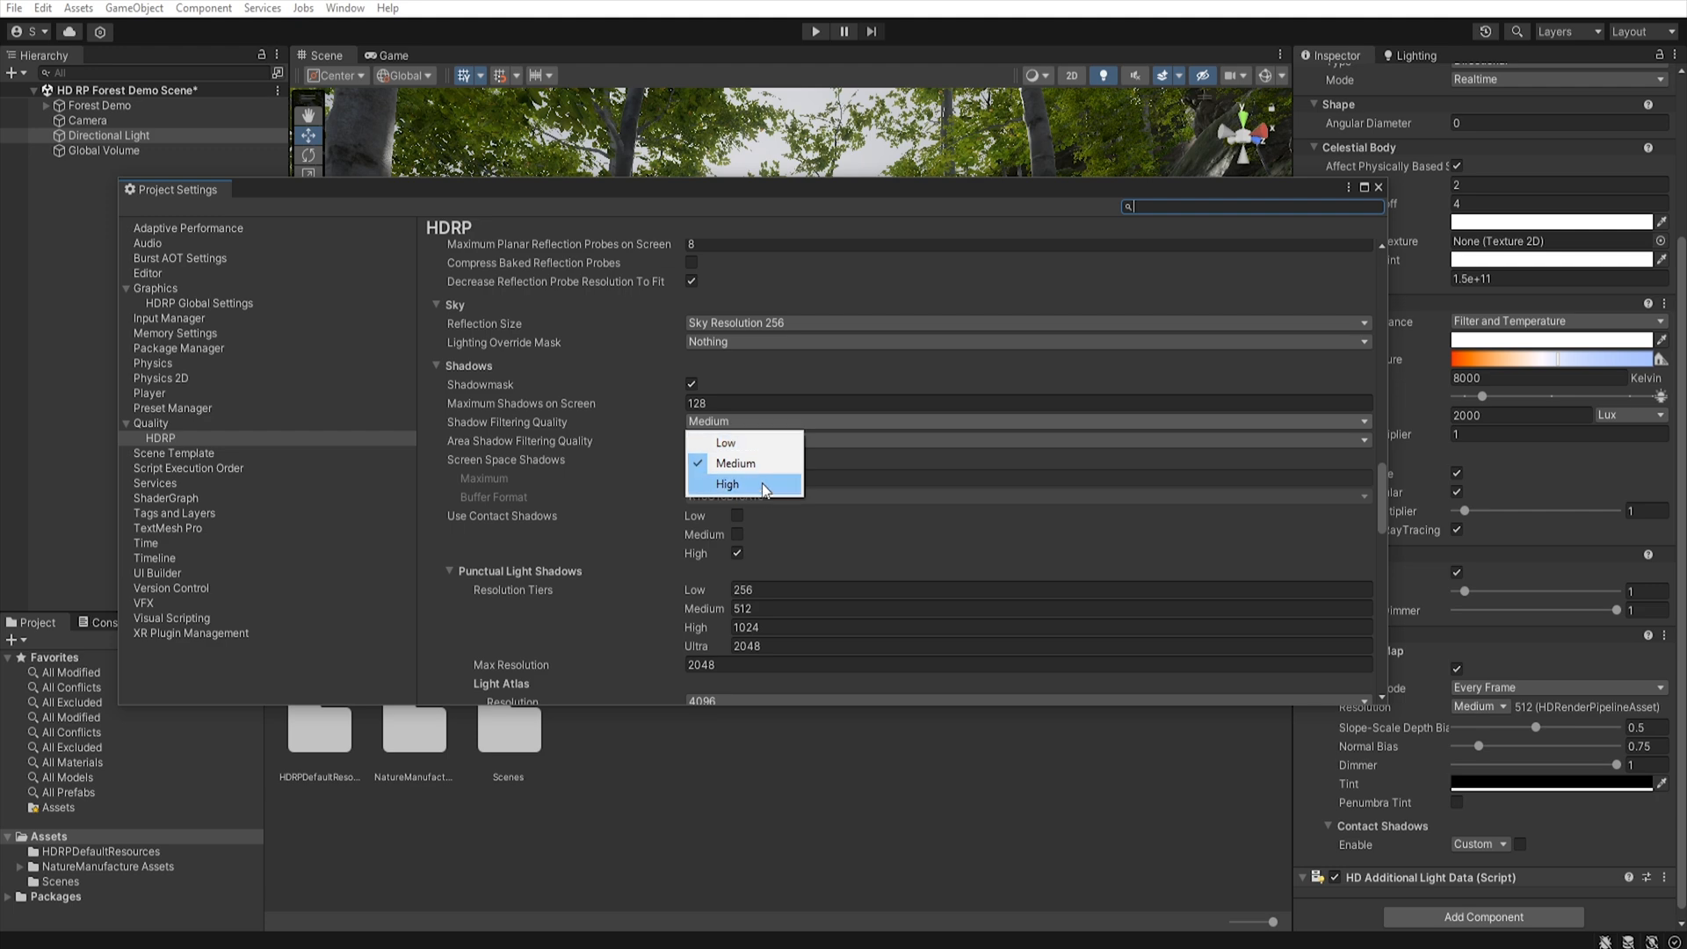
{"action": "left_click", "coordinate": [728, 483]}
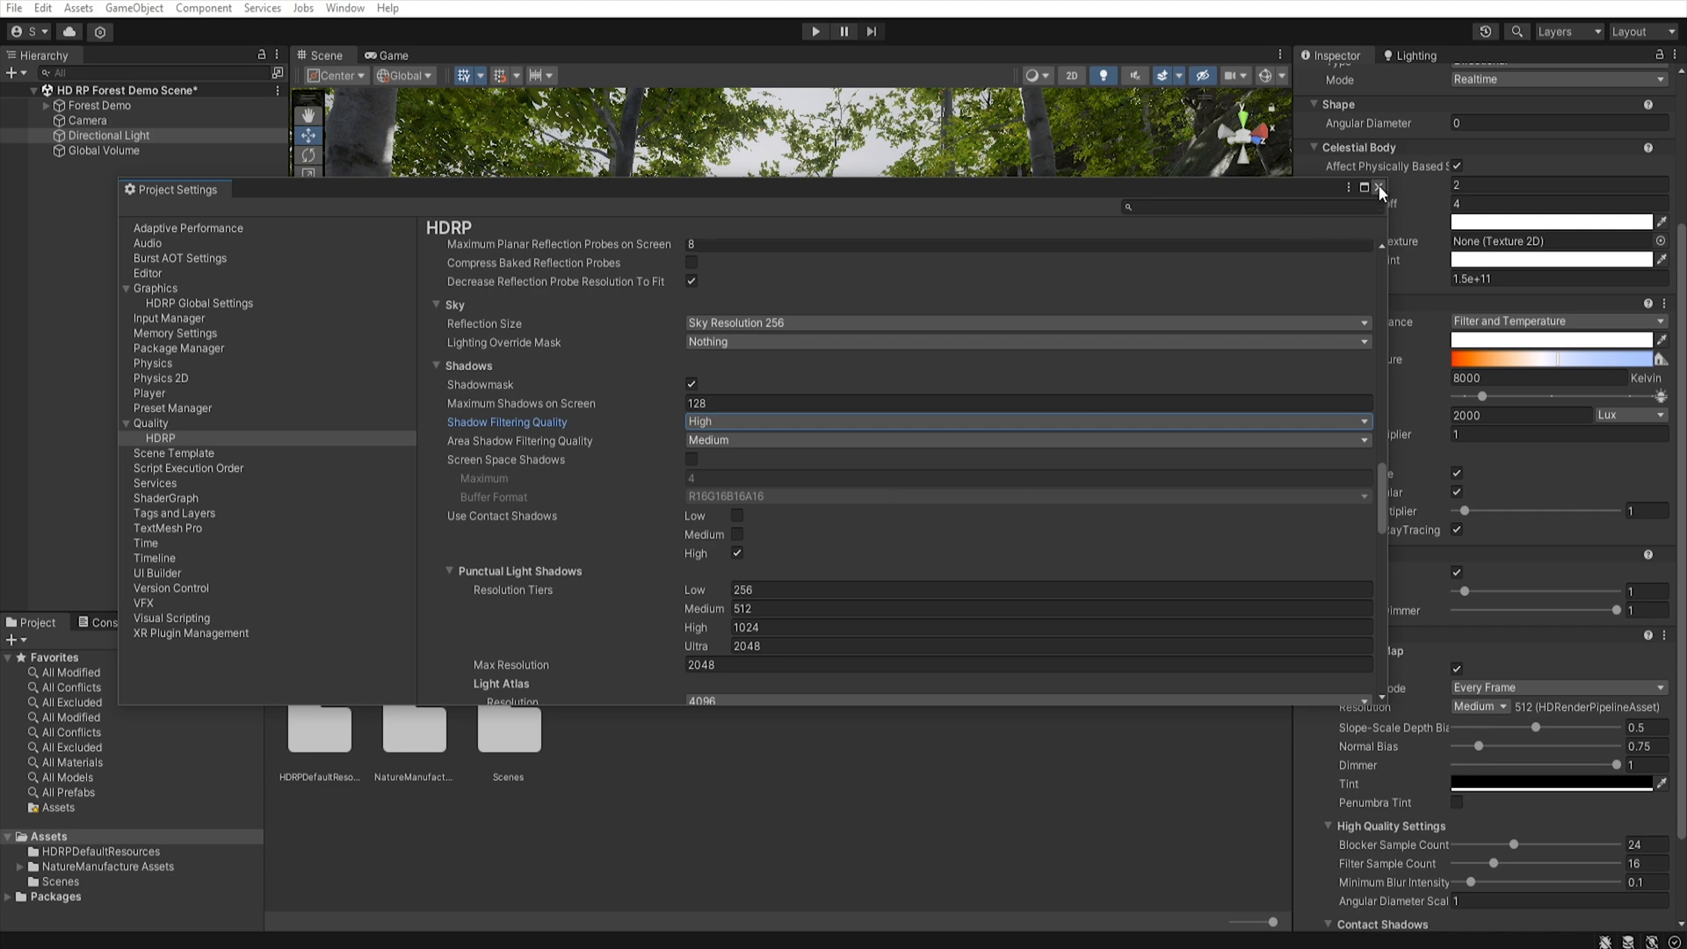
{"action": "left_click", "coordinate": [1380, 188]}
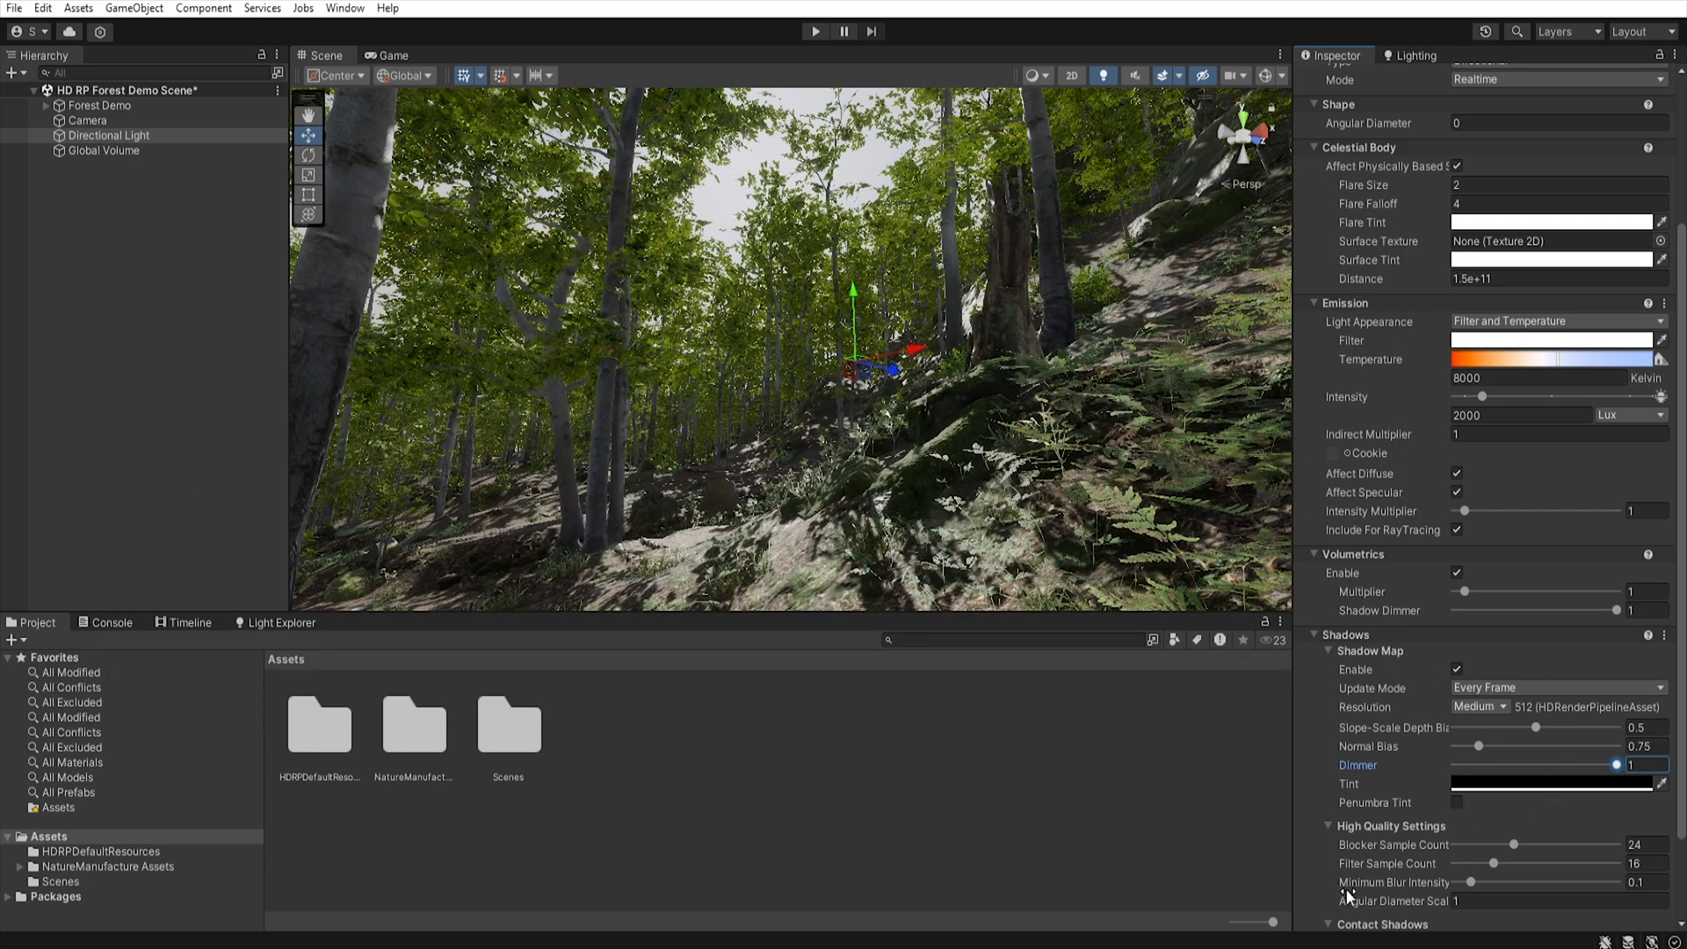
{"action": "mouse_move", "coordinate": [1664, 642]}
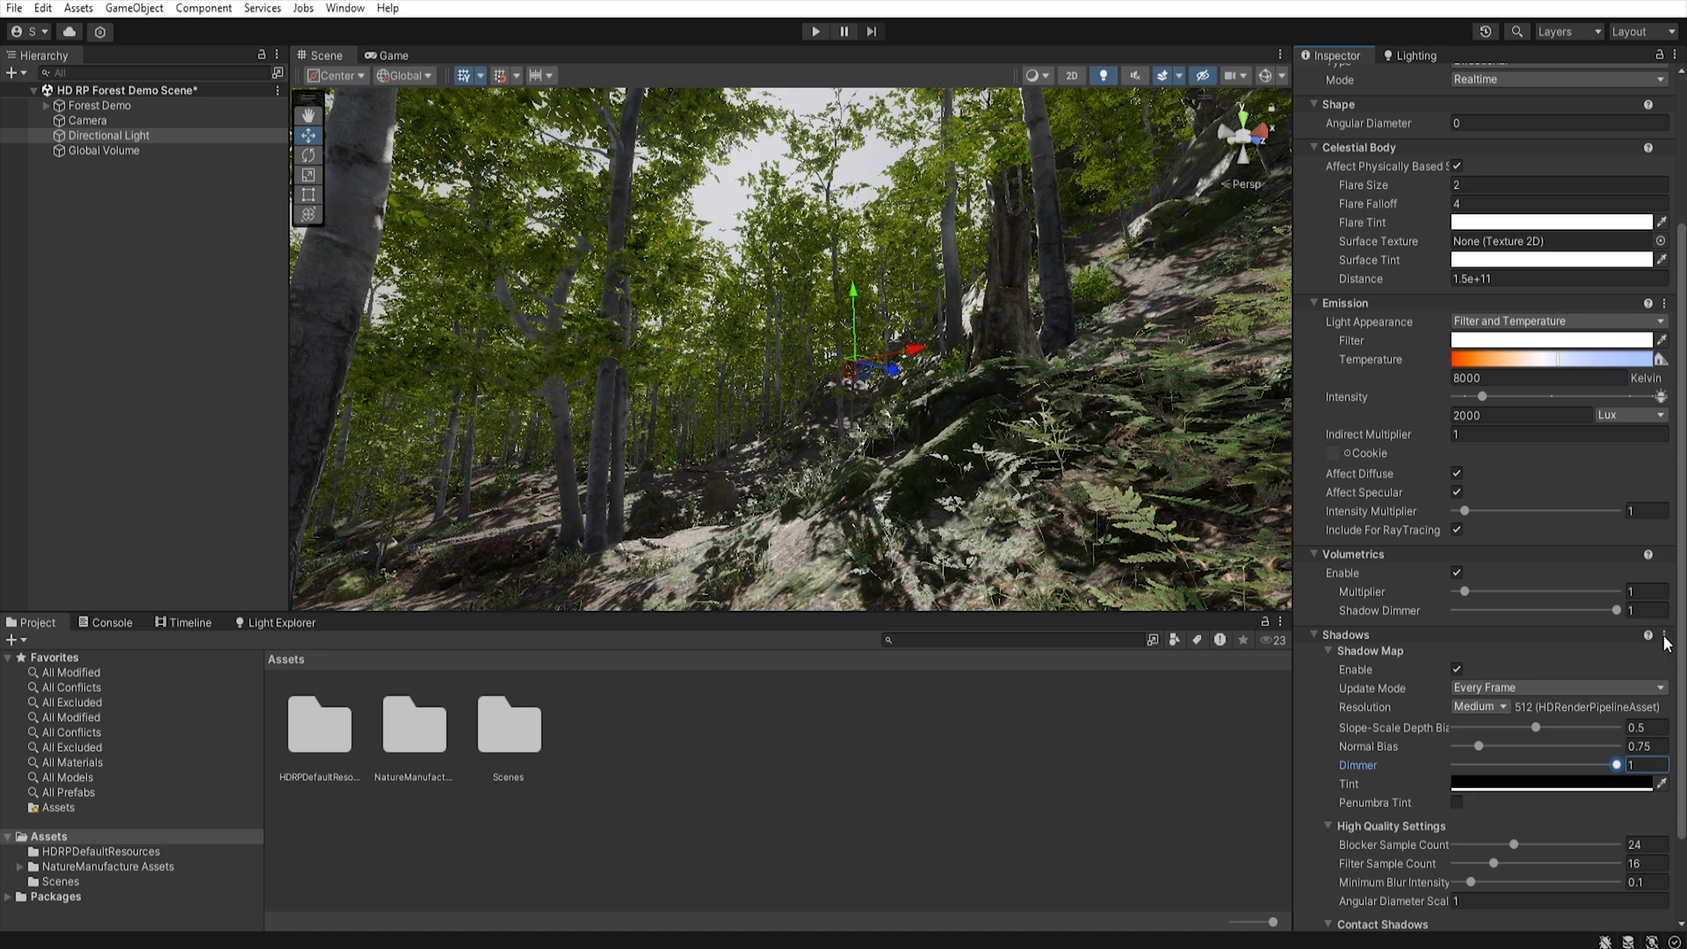
{"action": "left_click", "coordinate": [1664, 635]}
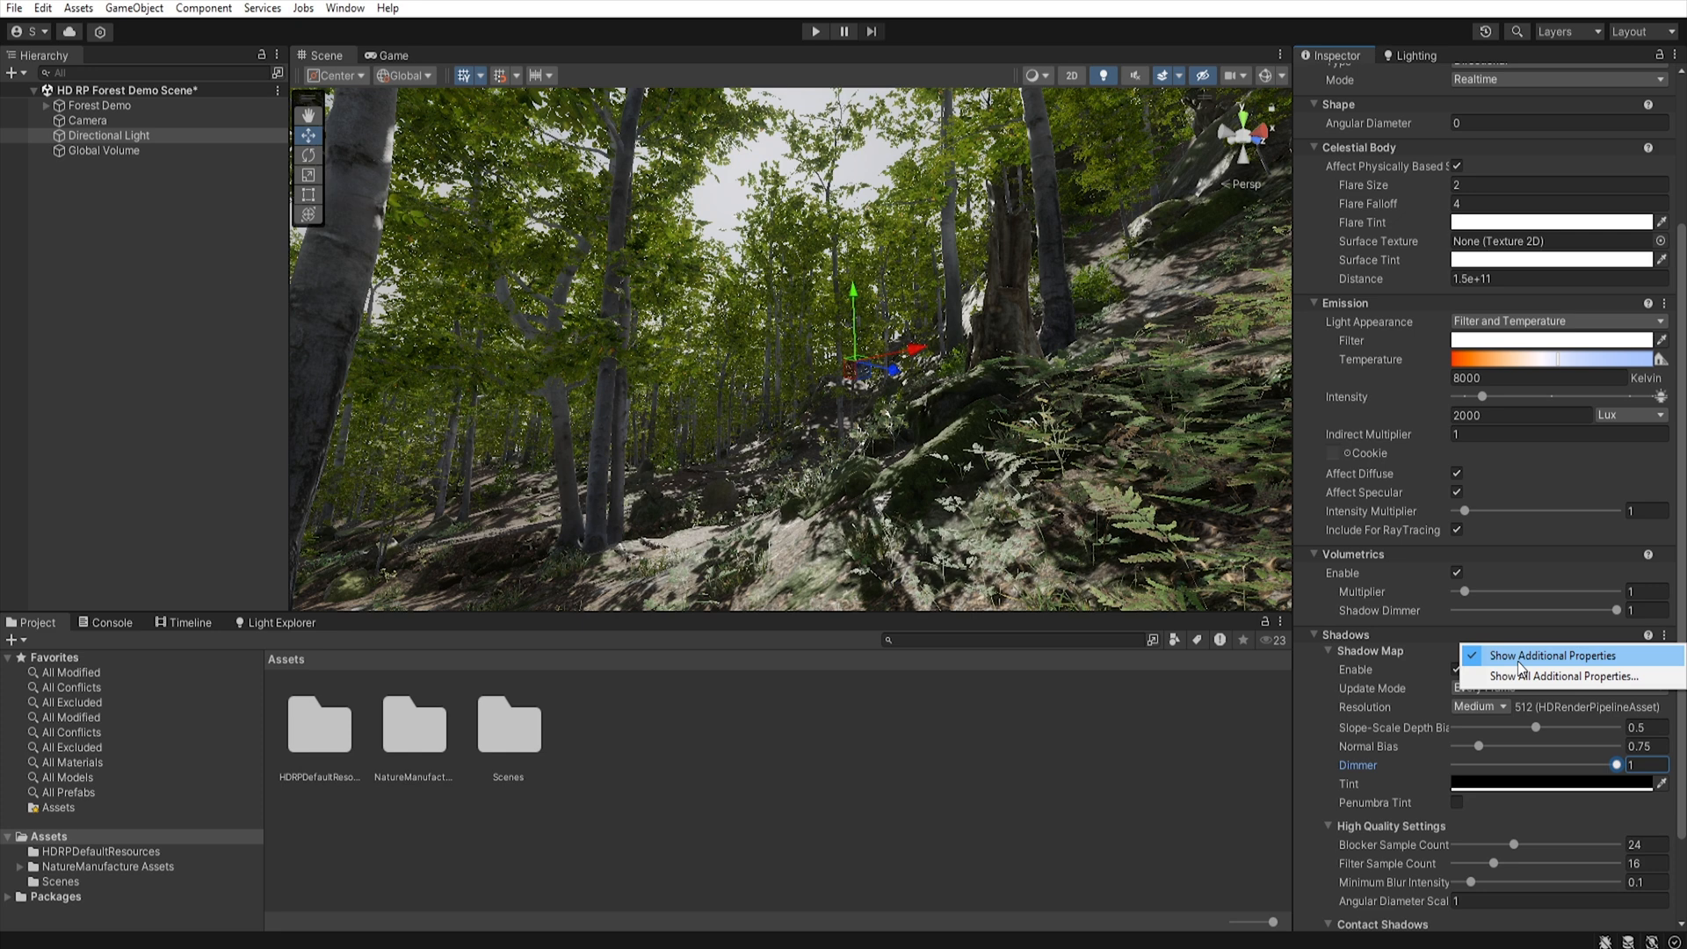
{"action": "left_click", "coordinate": [1554, 655]}
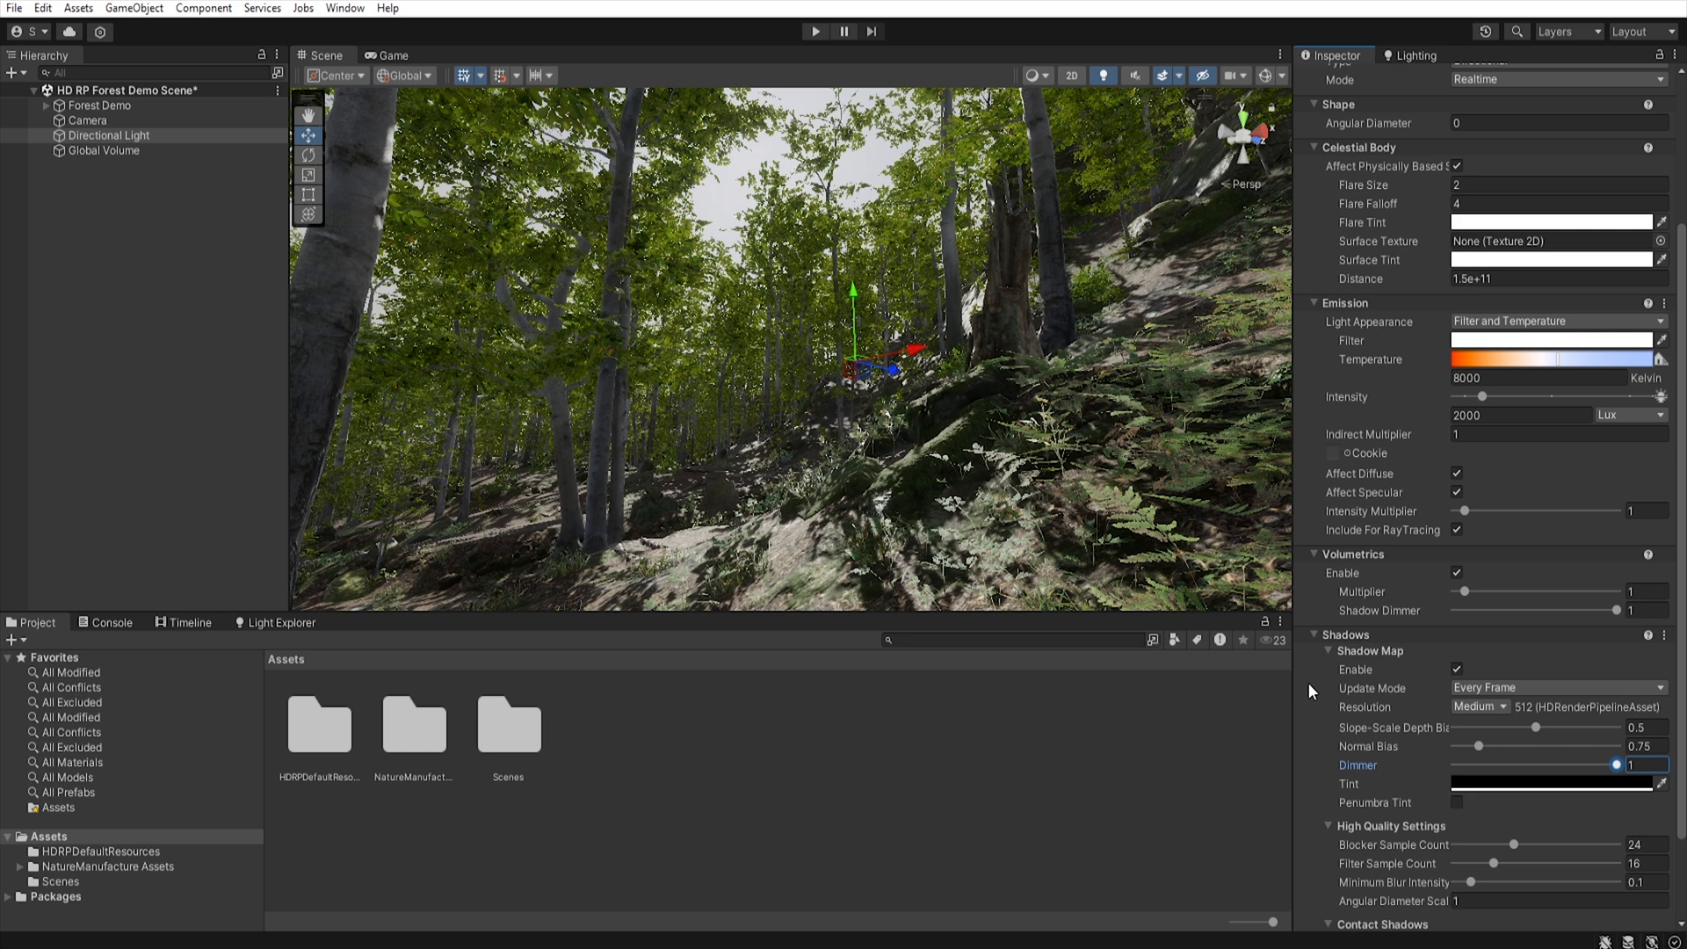
{"action": "mouse_move", "coordinate": [1462, 857]}
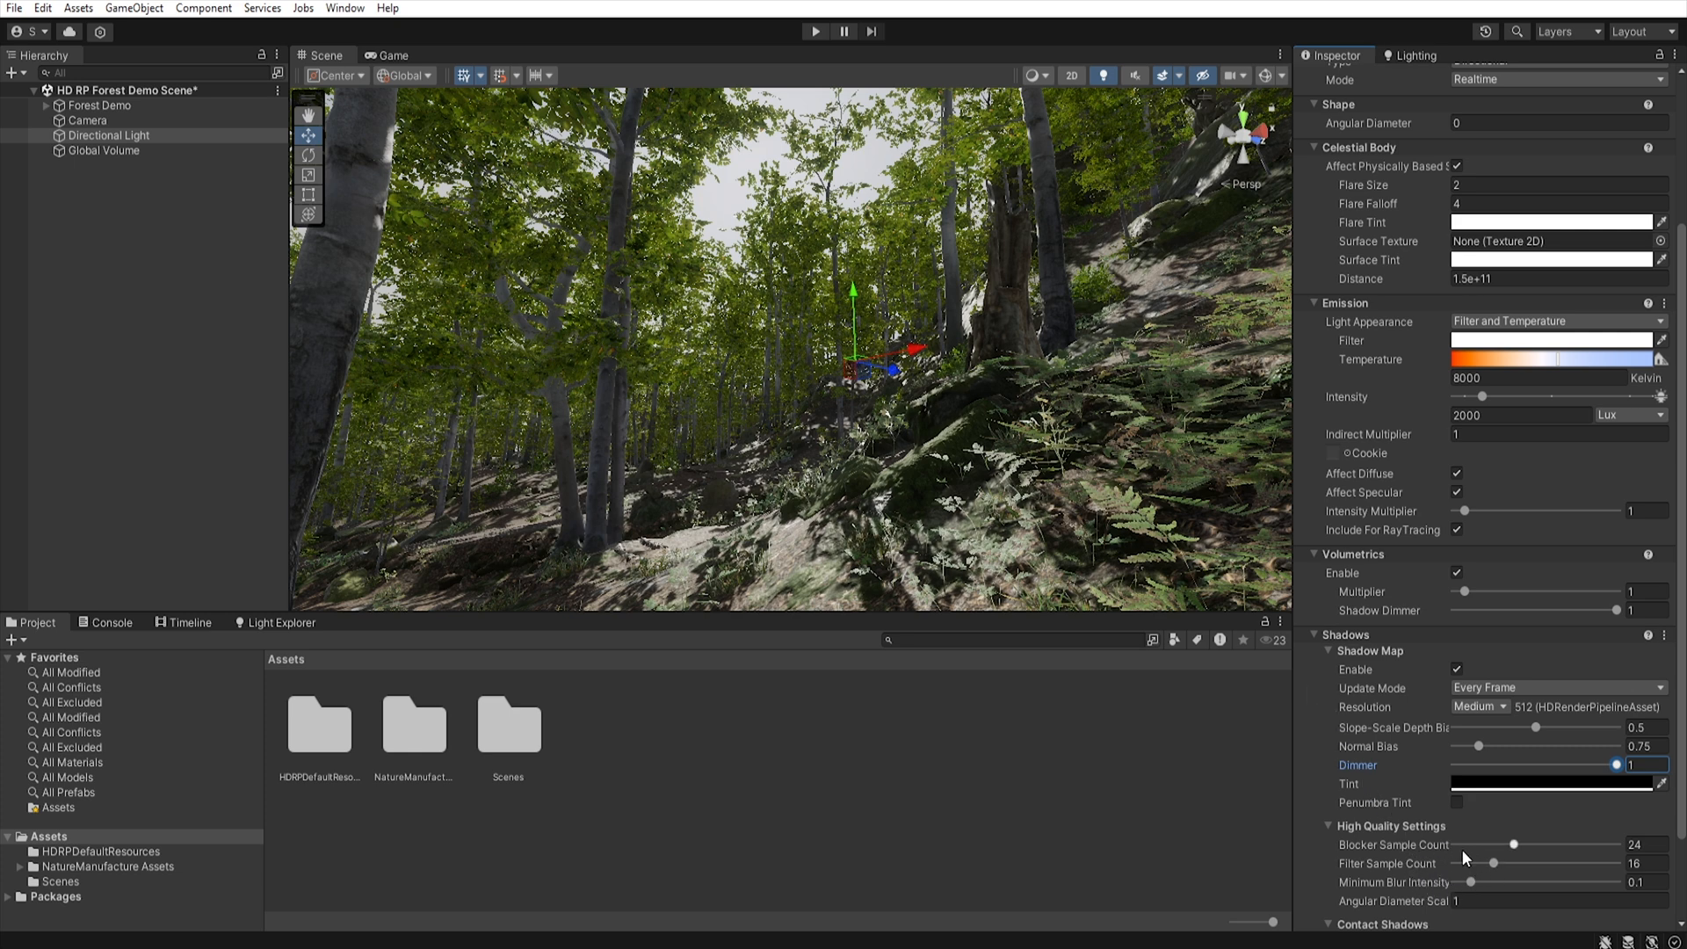
{"action": "mouse_move", "coordinate": [1491, 889]}
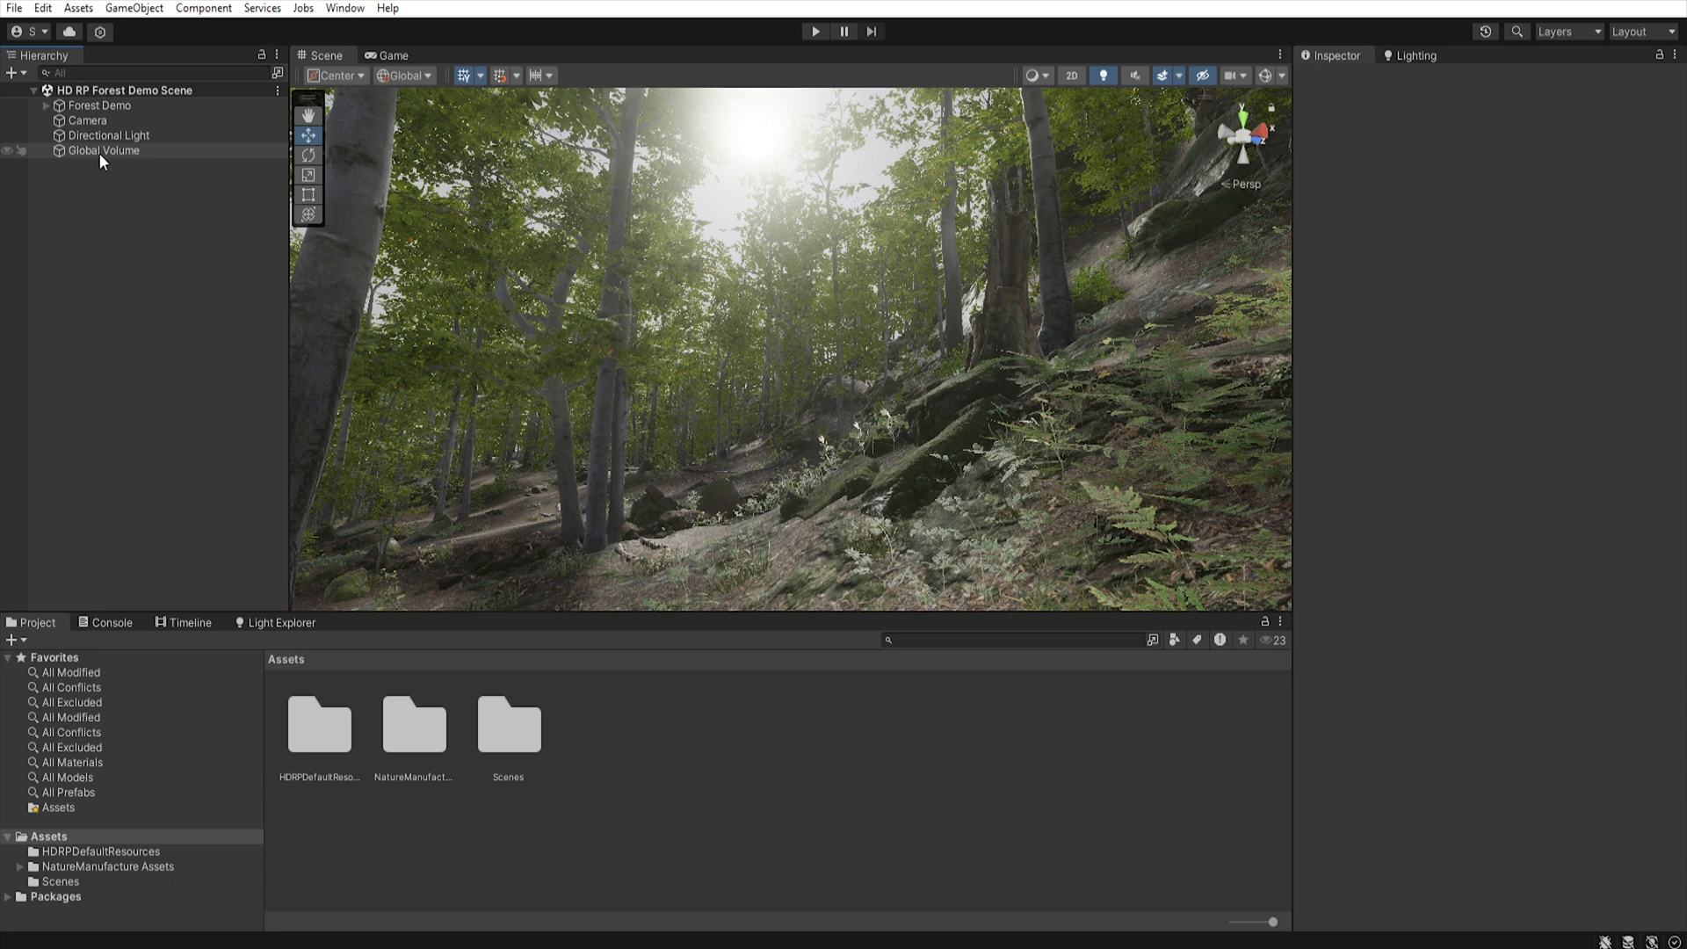
- Add a Fog override to the Global Volume, enabled with volumetric fog
{"action": "left_click", "coordinate": [104, 151]}
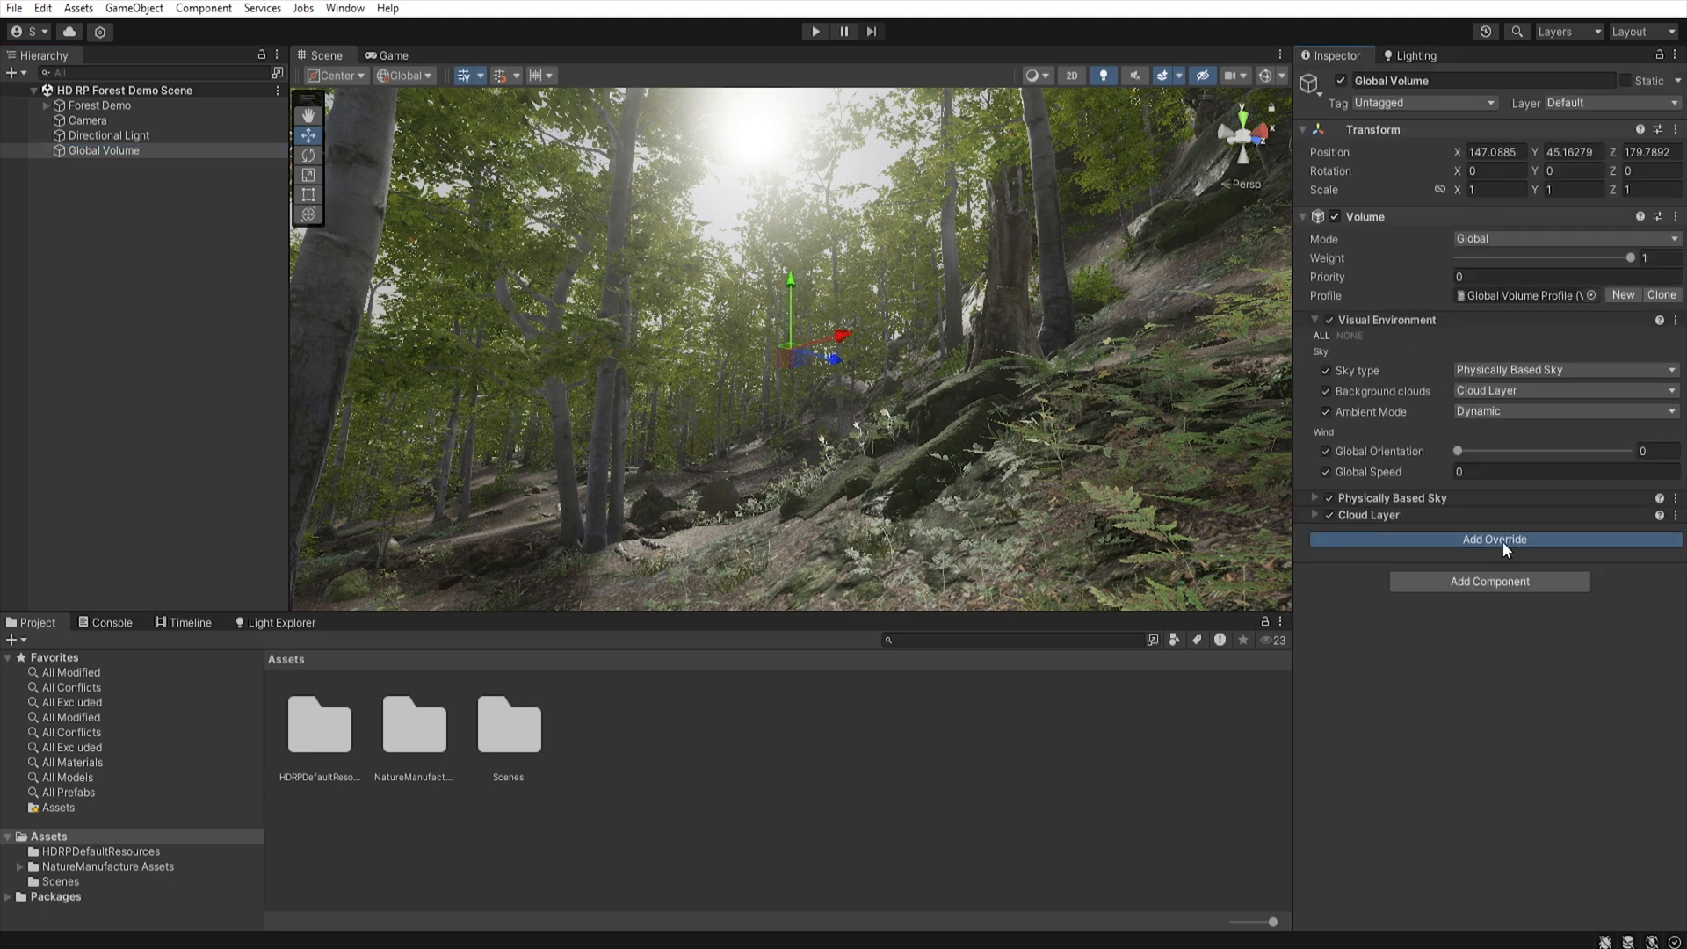
{"action": "left_click", "coordinate": [1494, 539]}
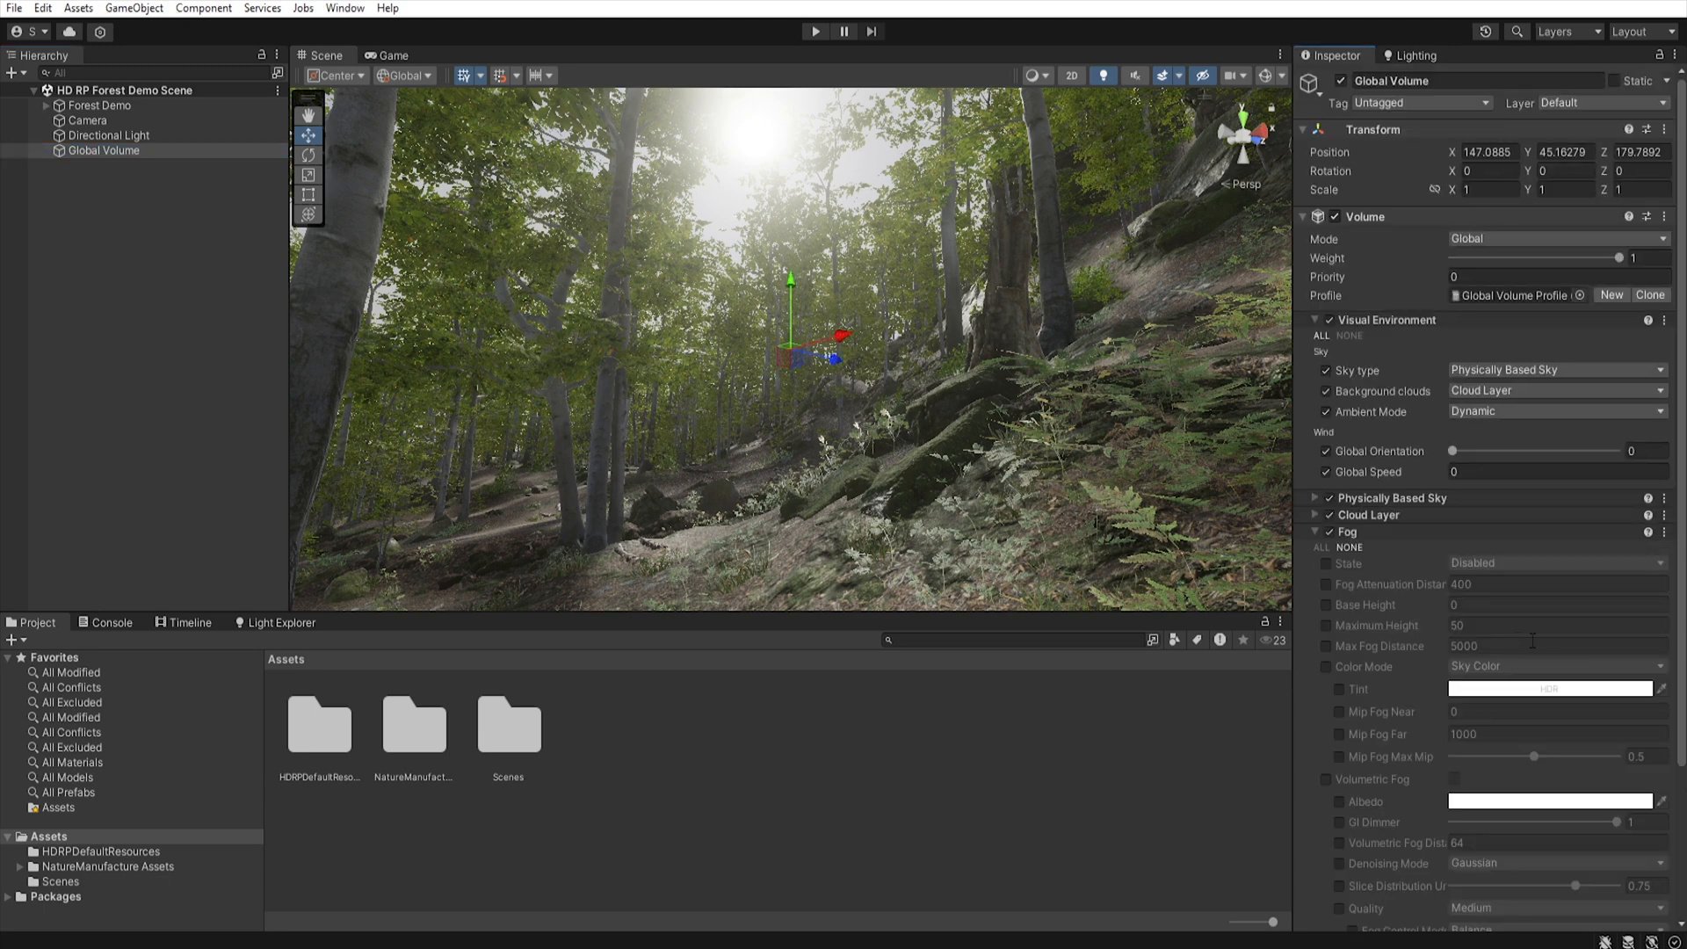
{"action": "left_click", "coordinate": [1322, 546]}
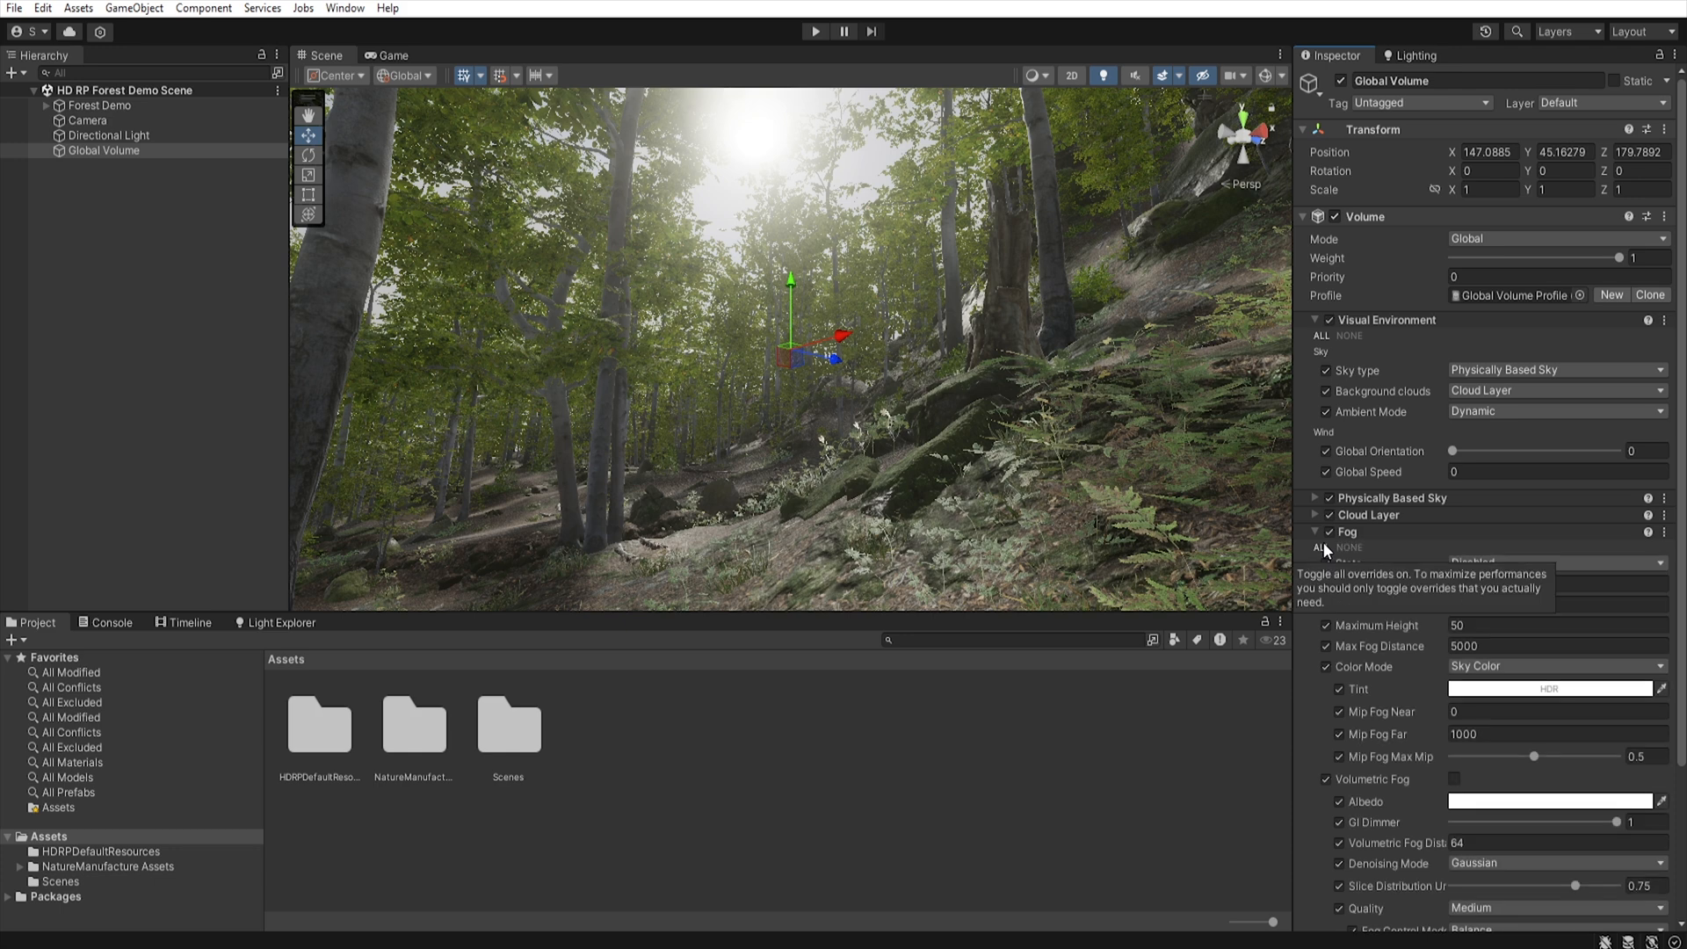
{"action": "left_click", "coordinate": [1554, 563]}
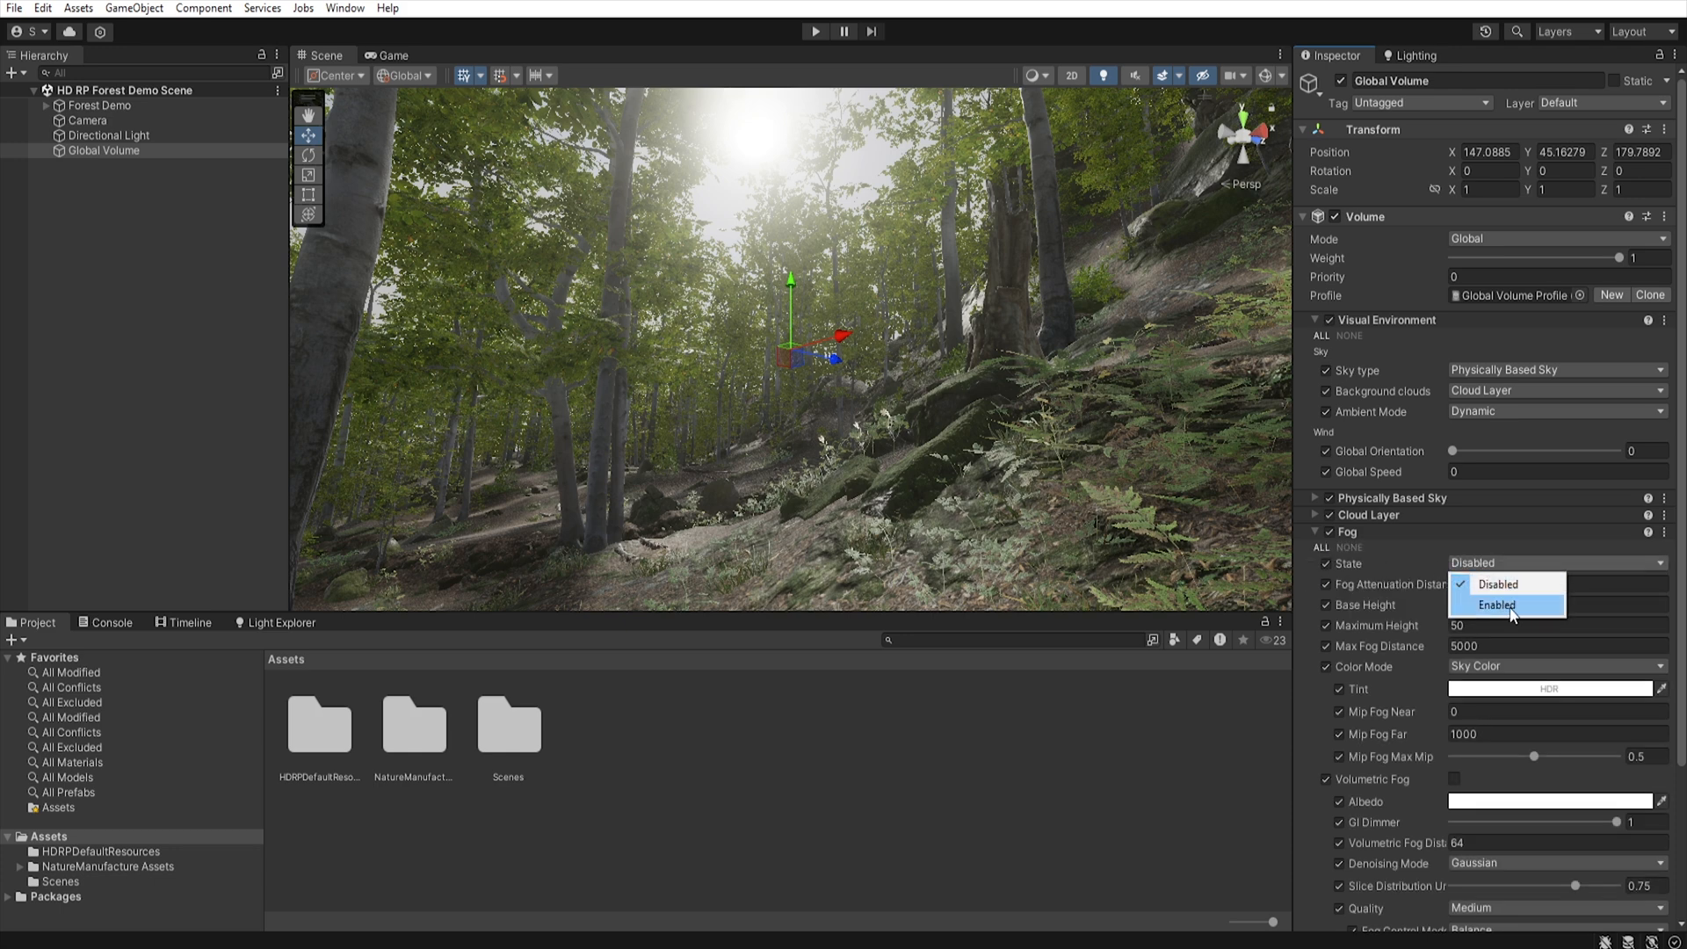
{"action": "left_click", "coordinate": [1496, 604]}
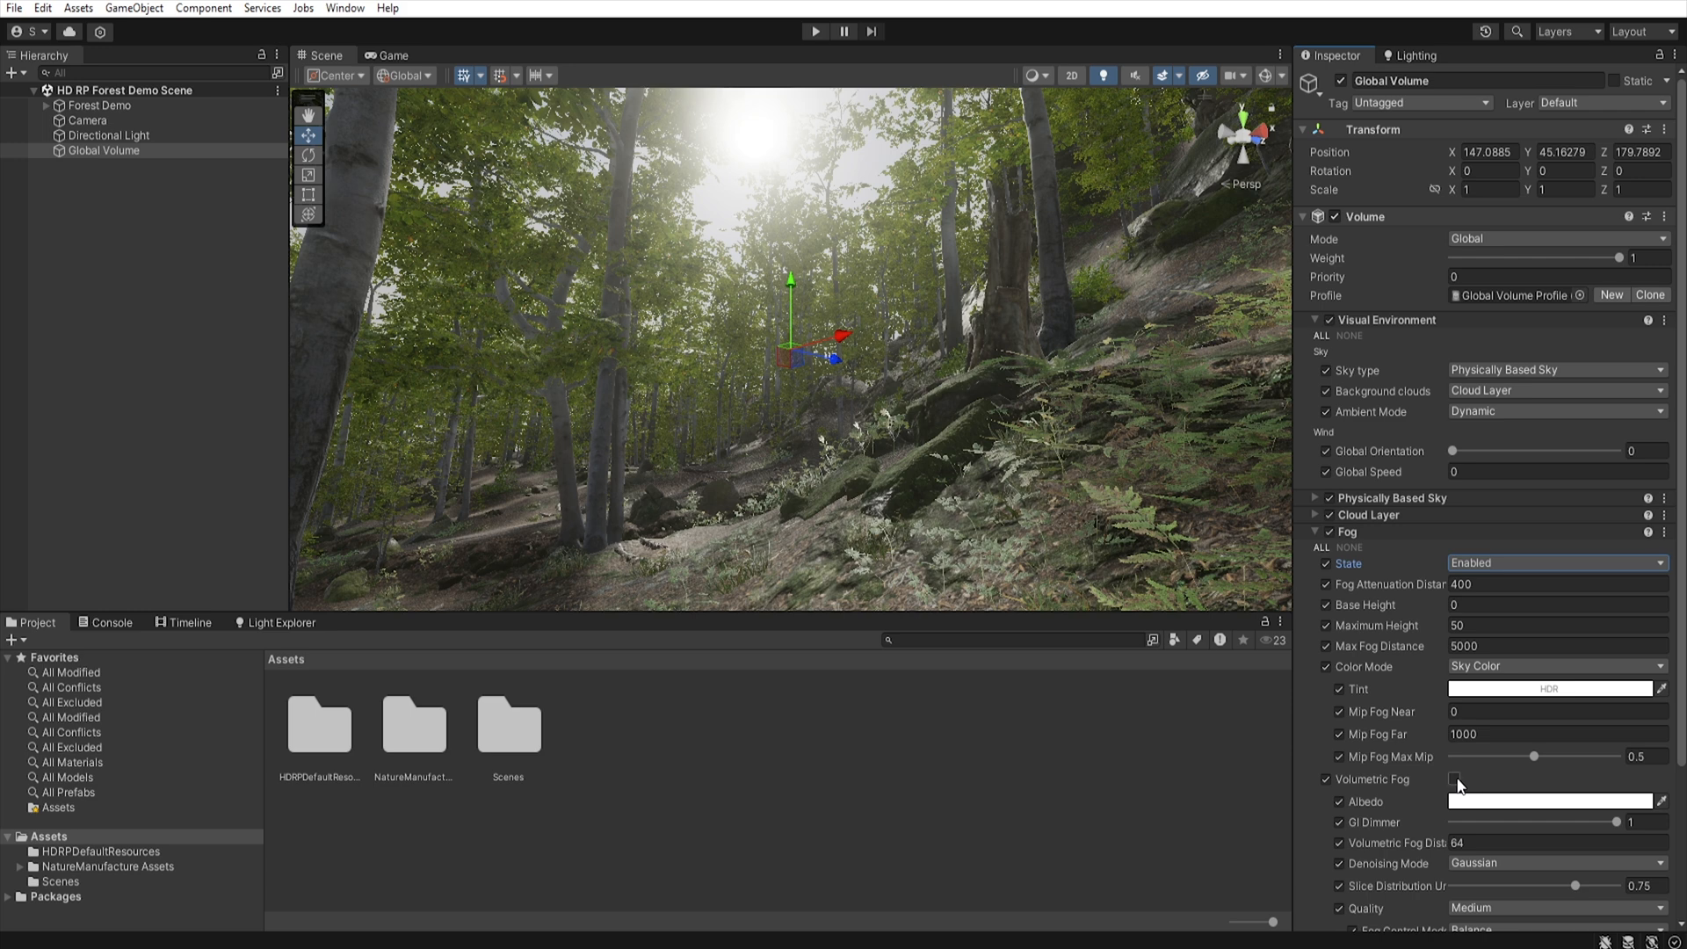
{"action": "left_click", "coordinate": [1454, 778]}
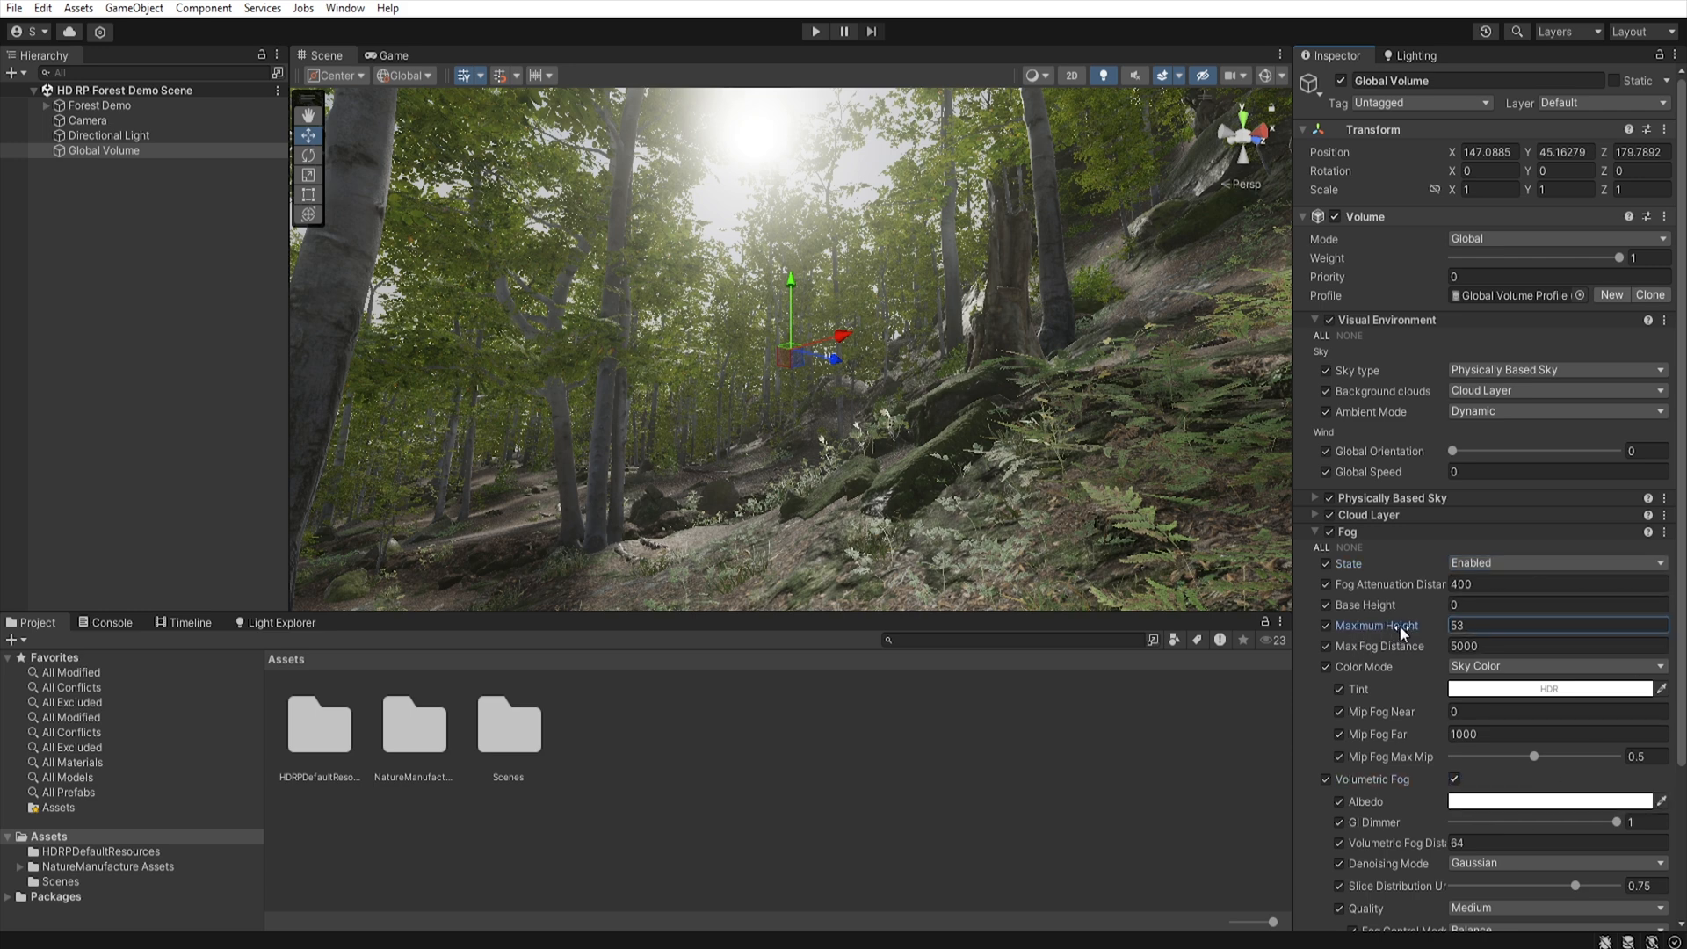
- Enter the fog height values, raising Base Height toward 123.9
{"action": "type", "text": "435.6"}
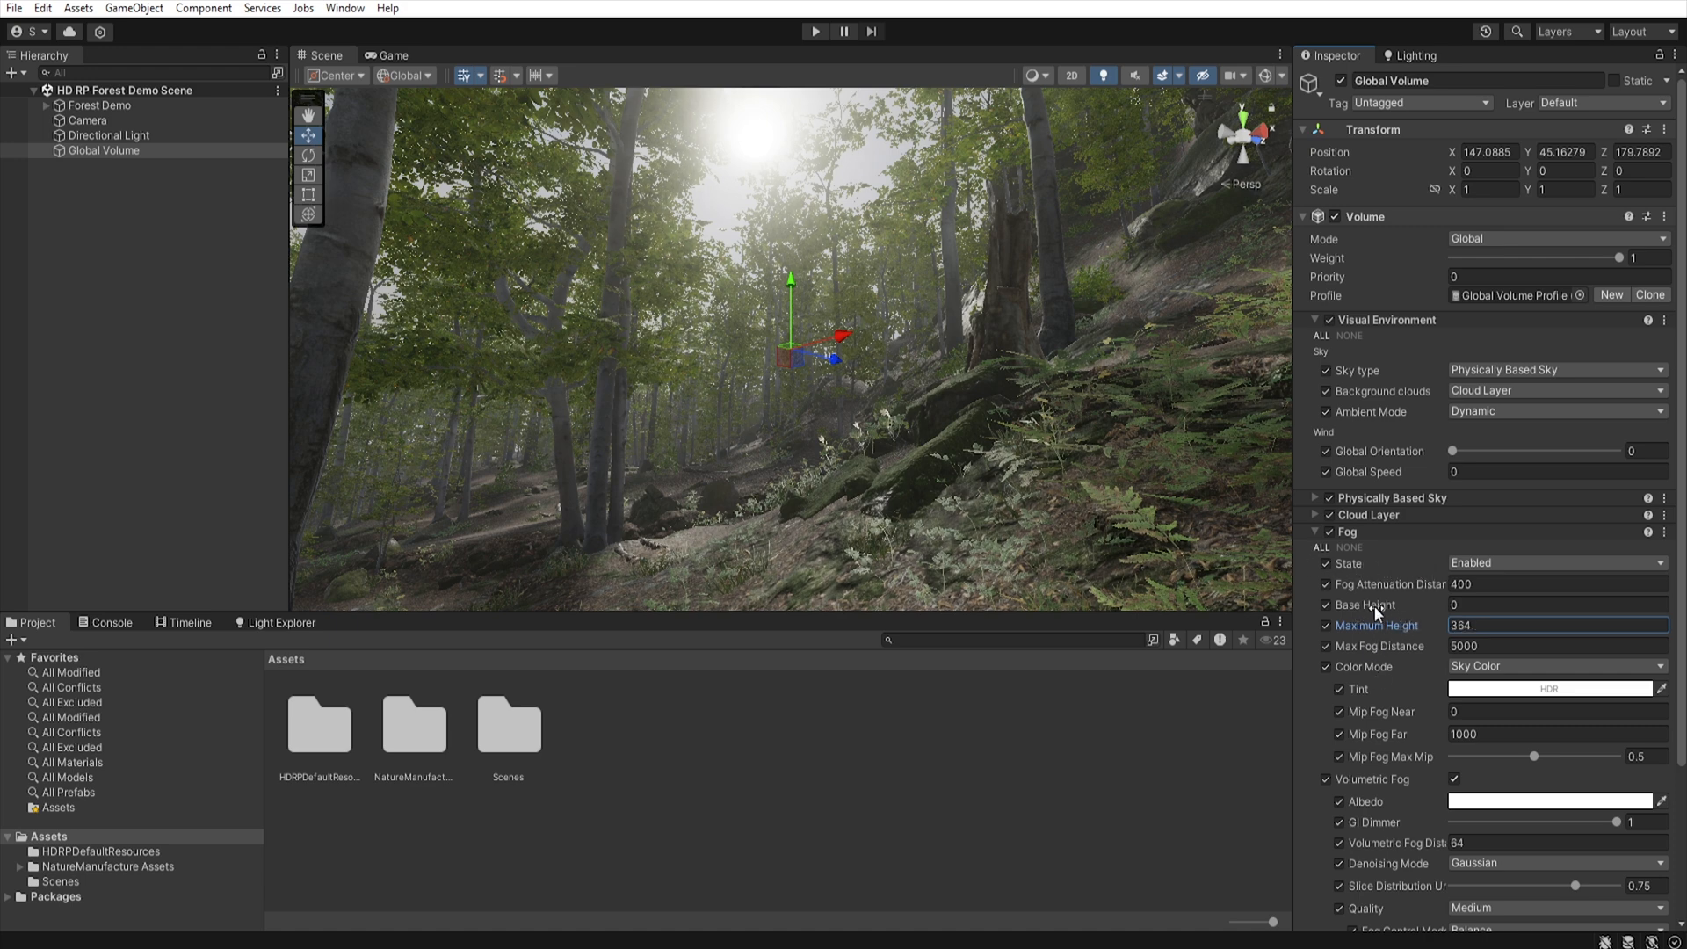
{"action": "left_click", "coordinate": [1556, 603]}
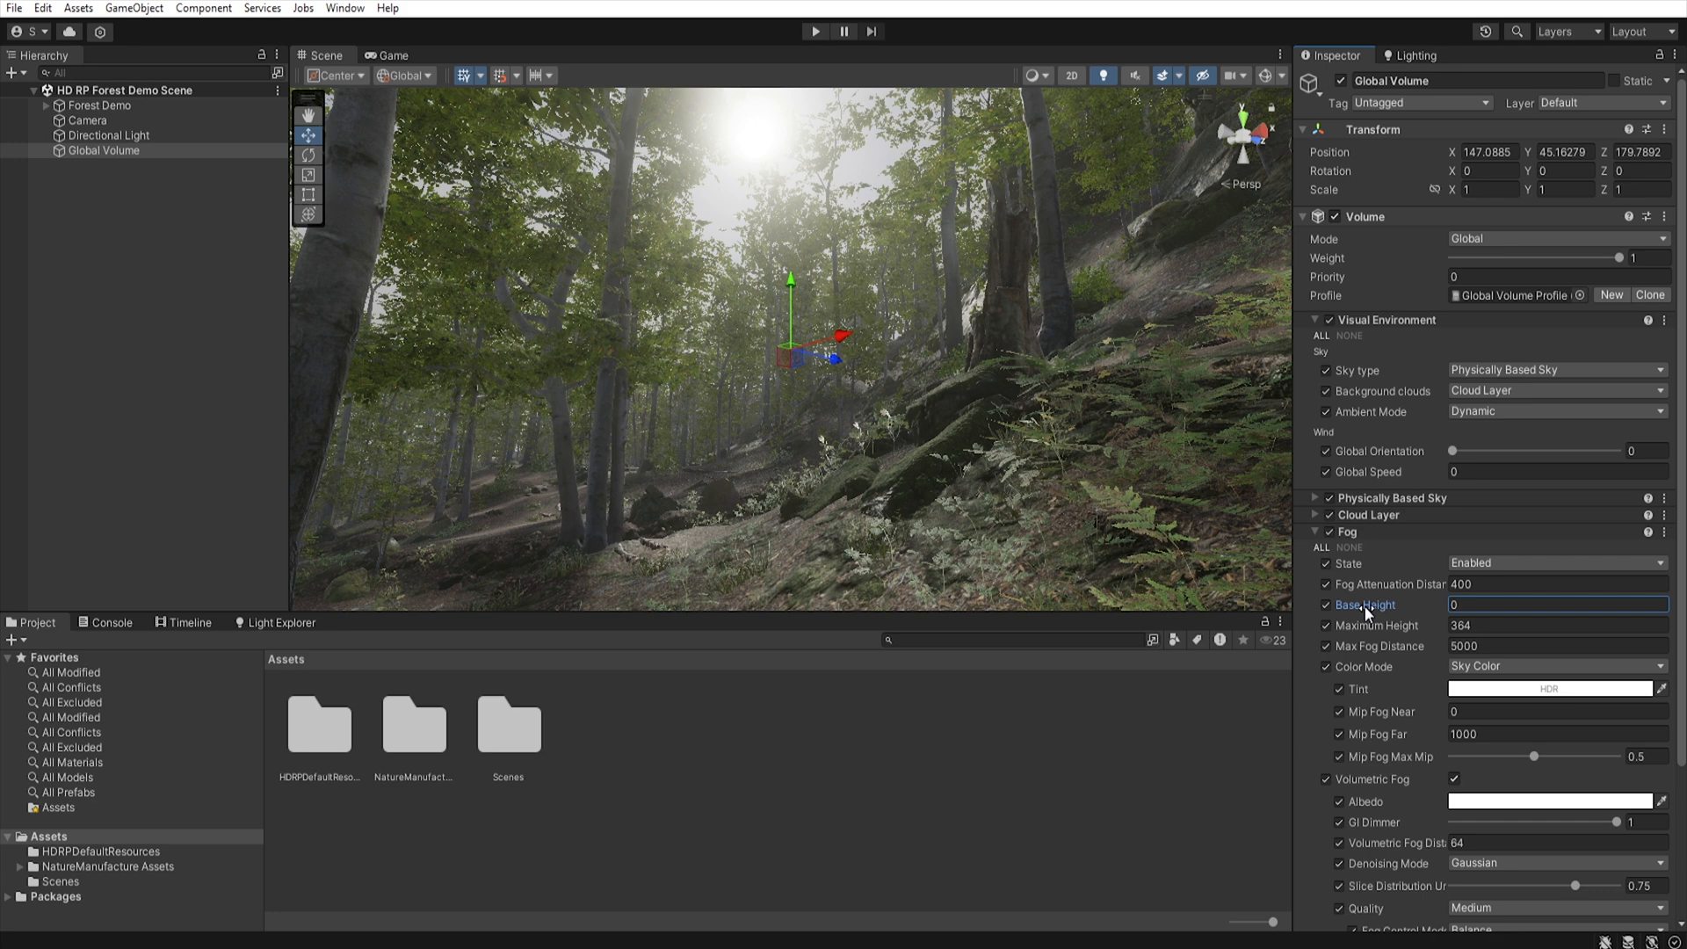
{"action": "type", "text": "78.9"}
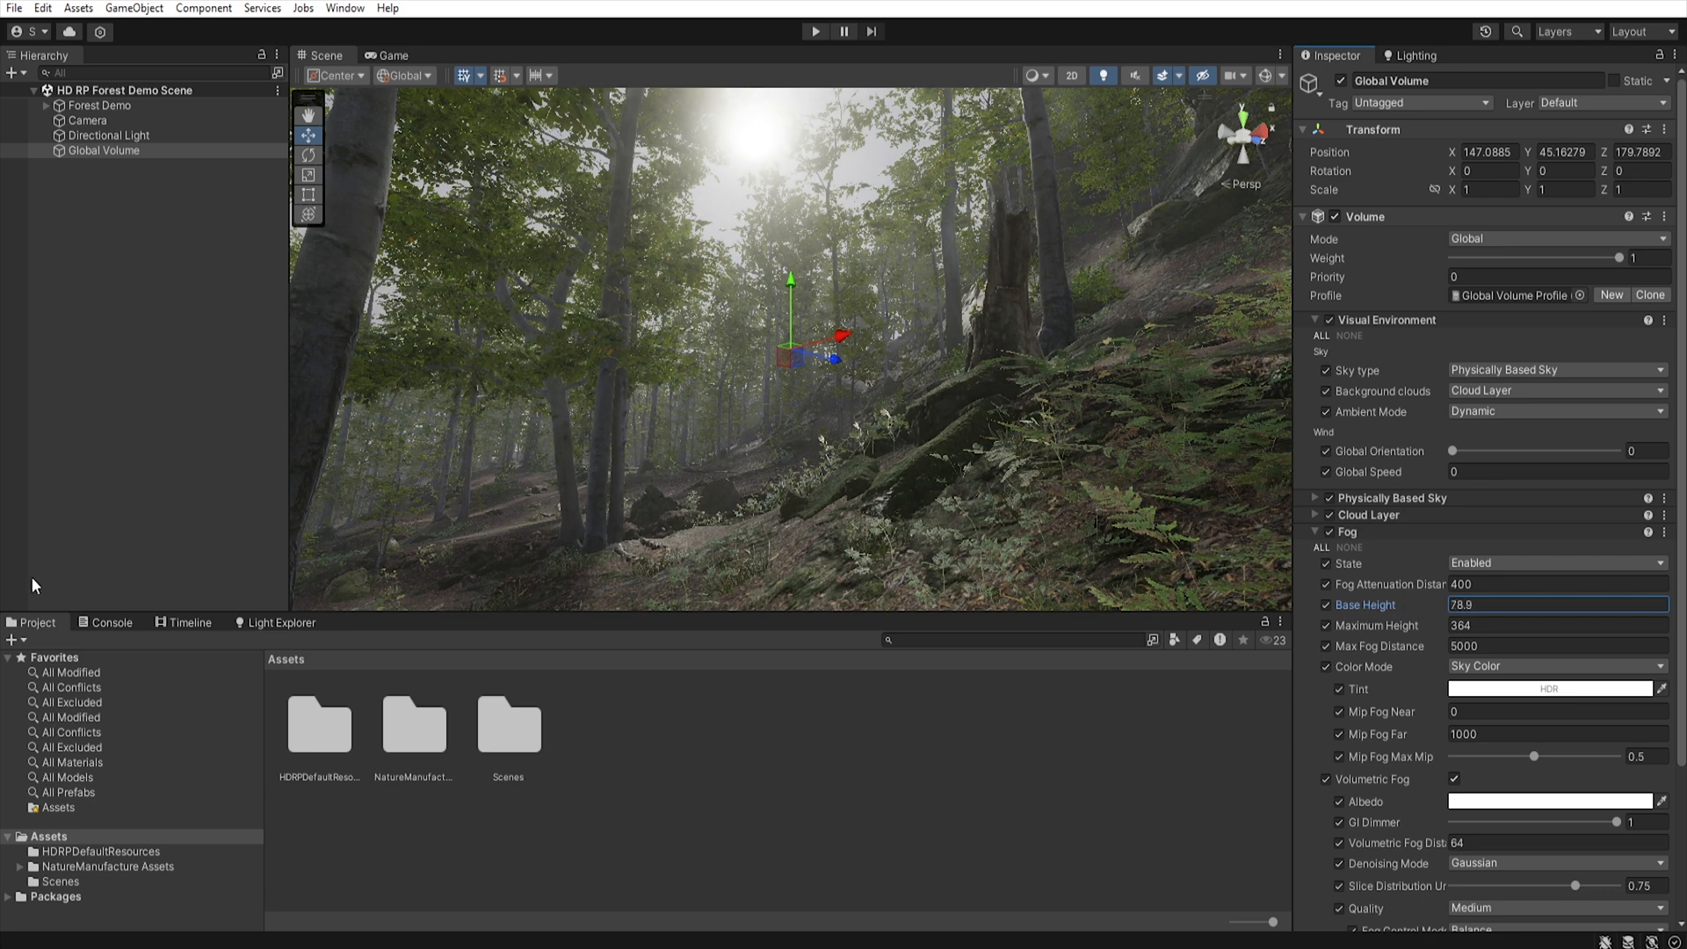
{"action": "type", "text": "112.1"}
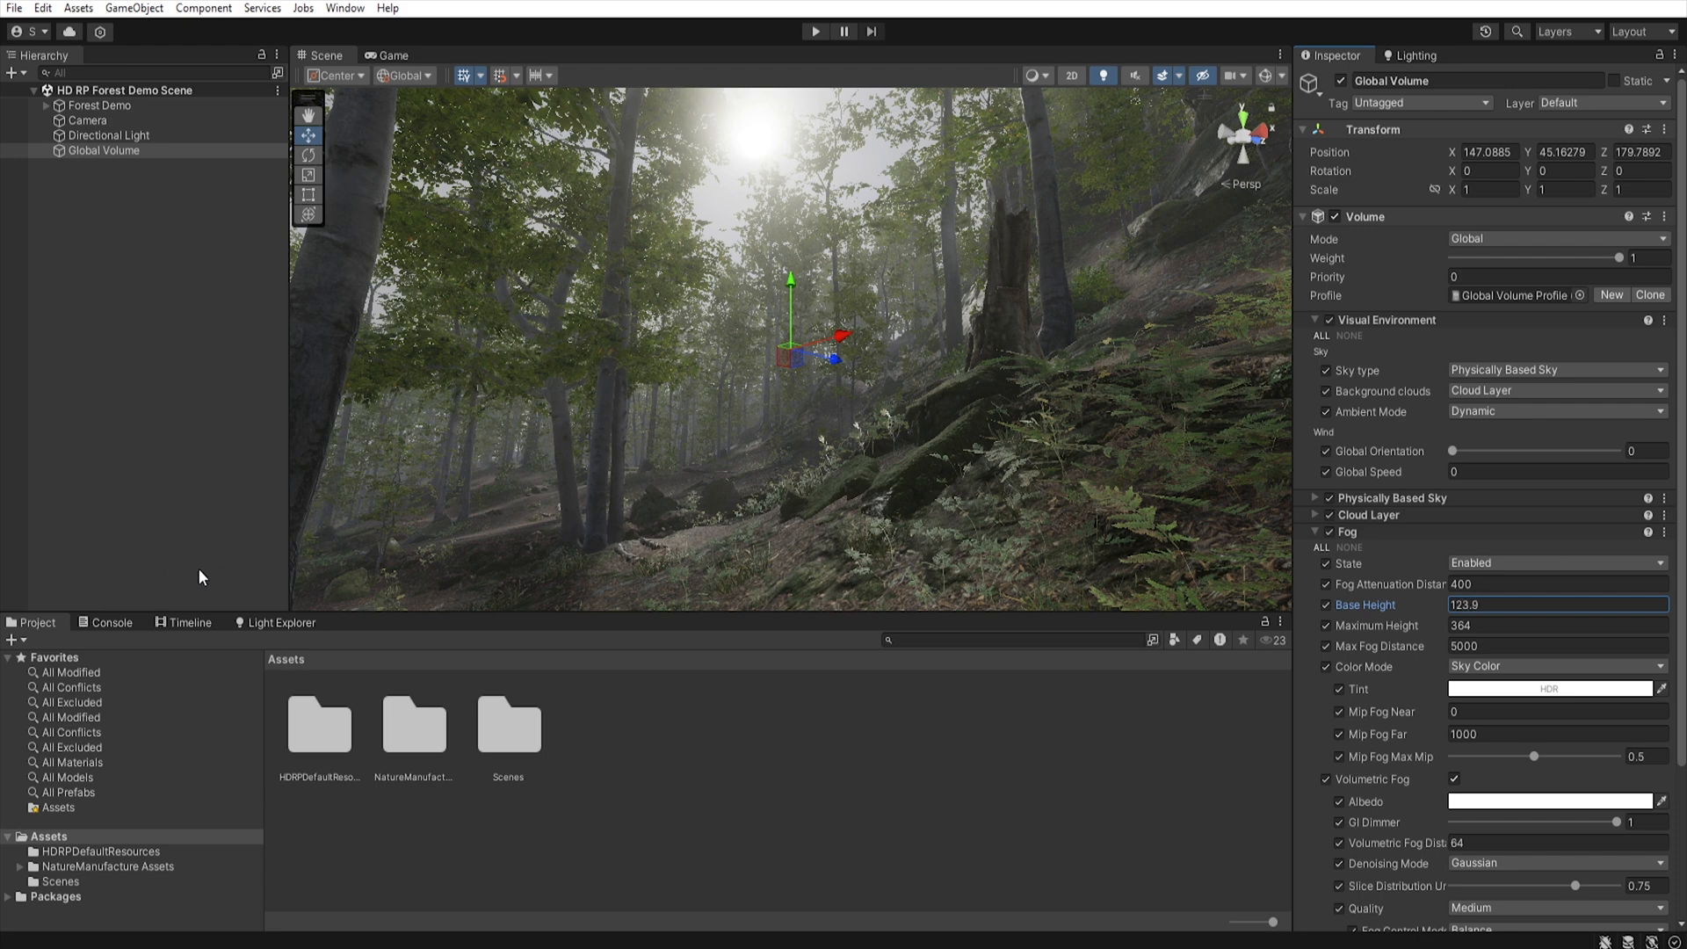
{"action": "mouse_move", "coordinate": [818, 457]}
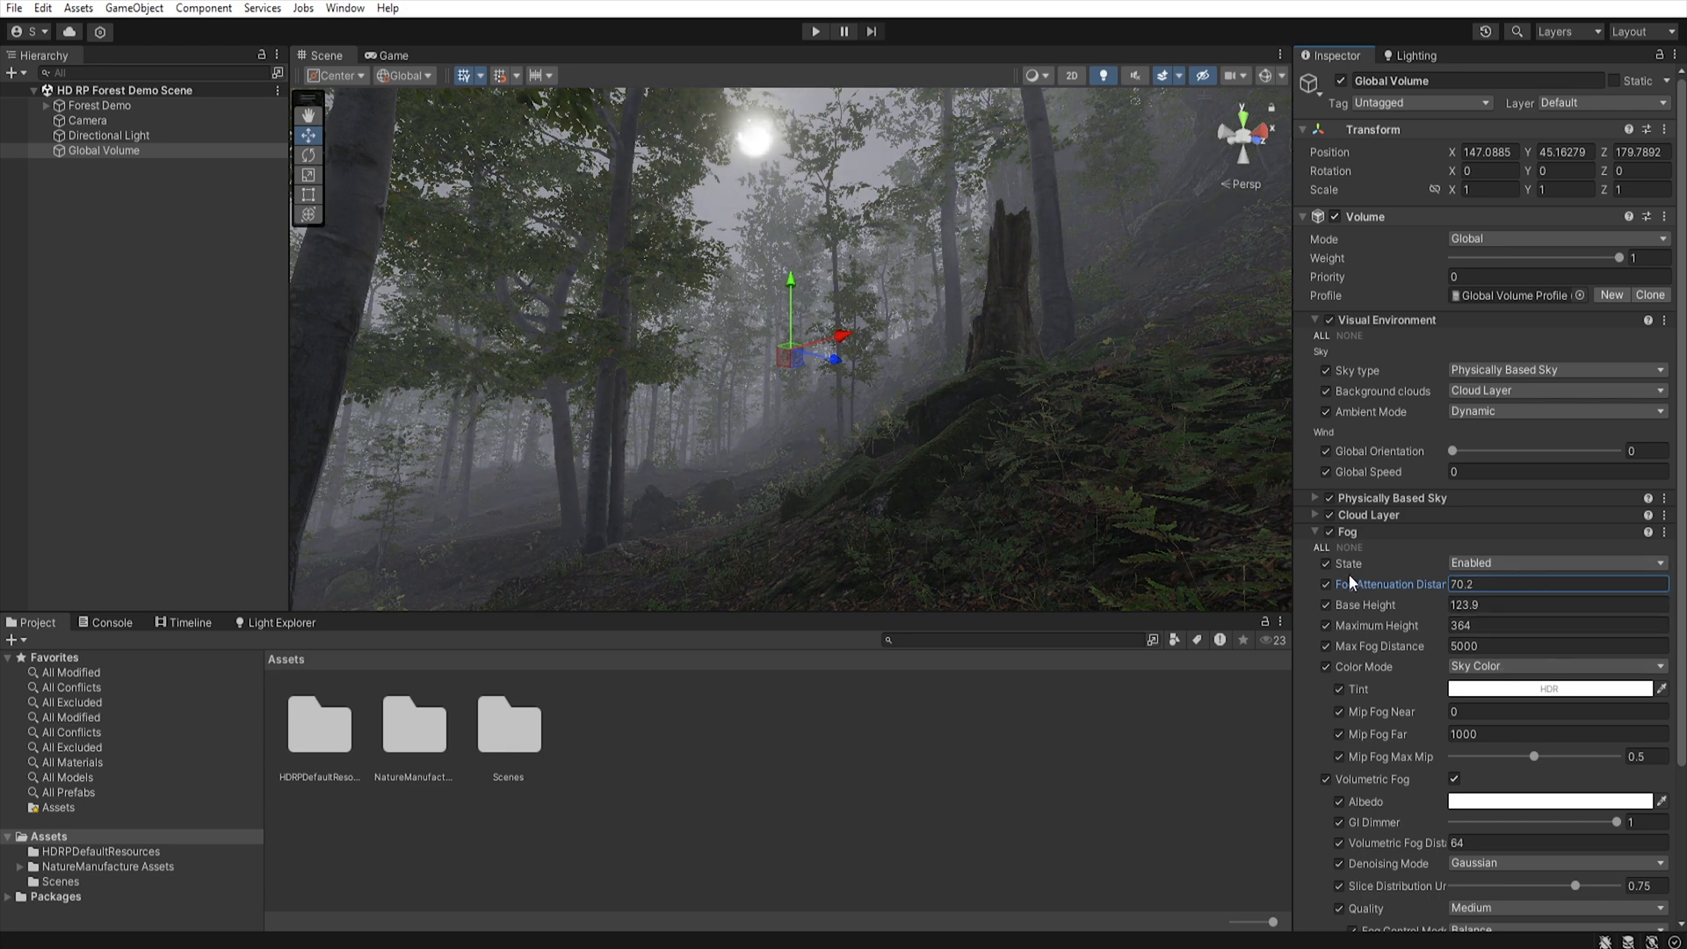
{"action": "mouse_move", "coordinate": [1396, 643]}
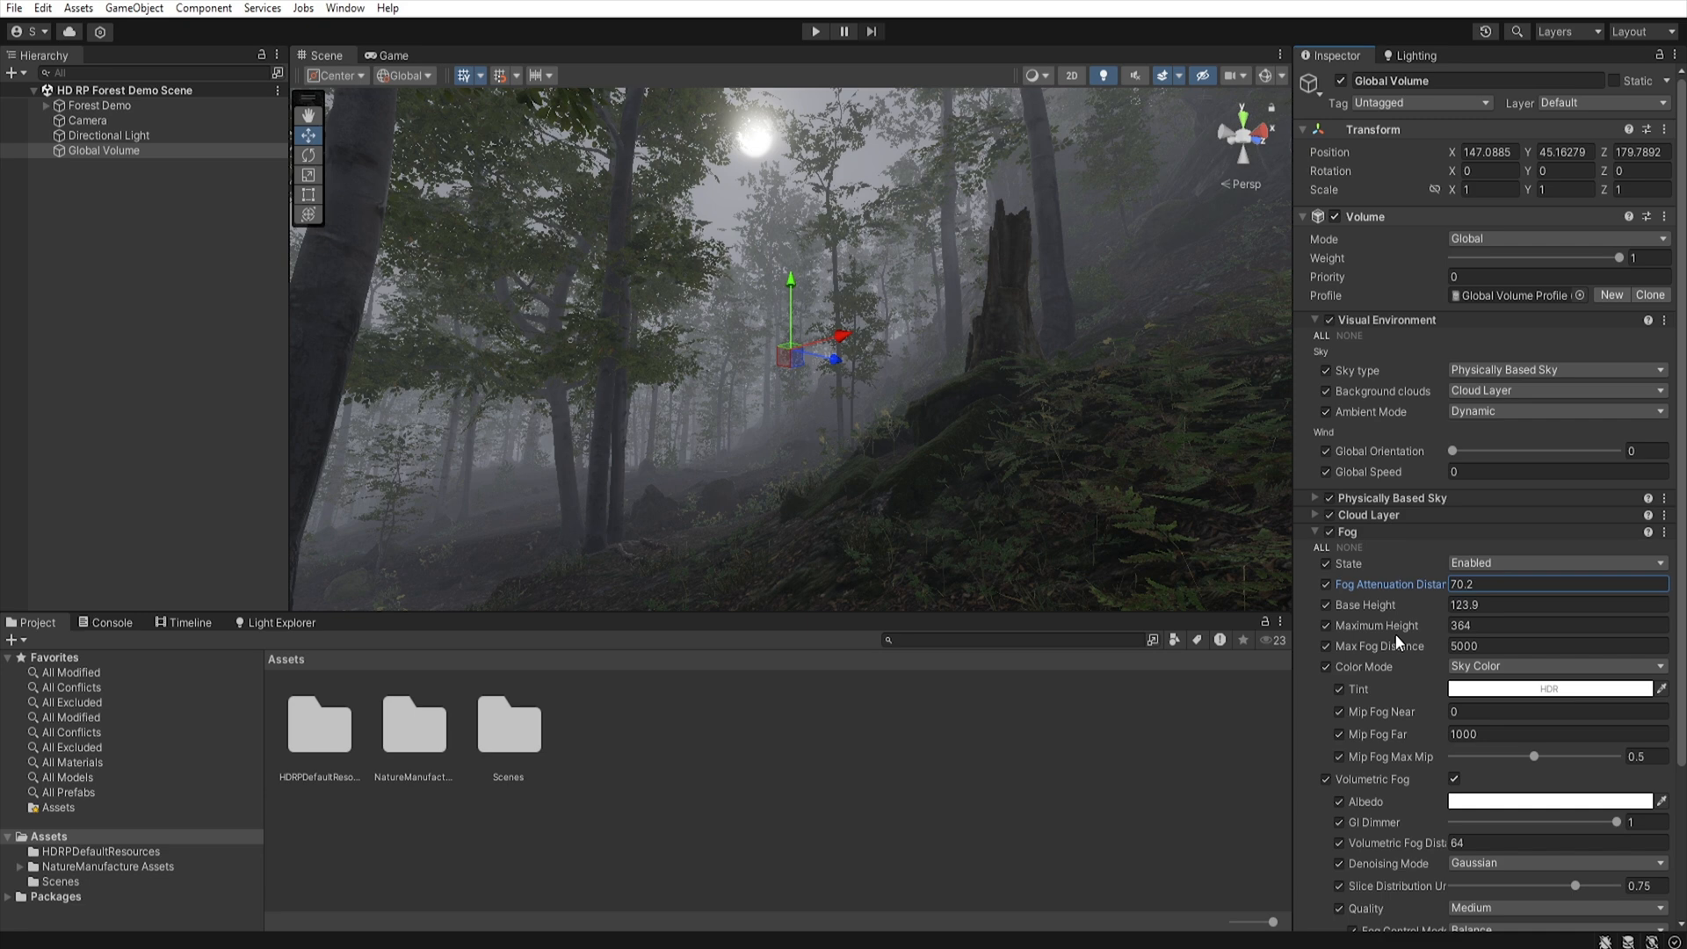
- Set Max Fog Distance 1000, Volumetric Fog Distance 200 and anisotropy 0.82
{"action": "triple_click", "coordinate": [1556, 646]}
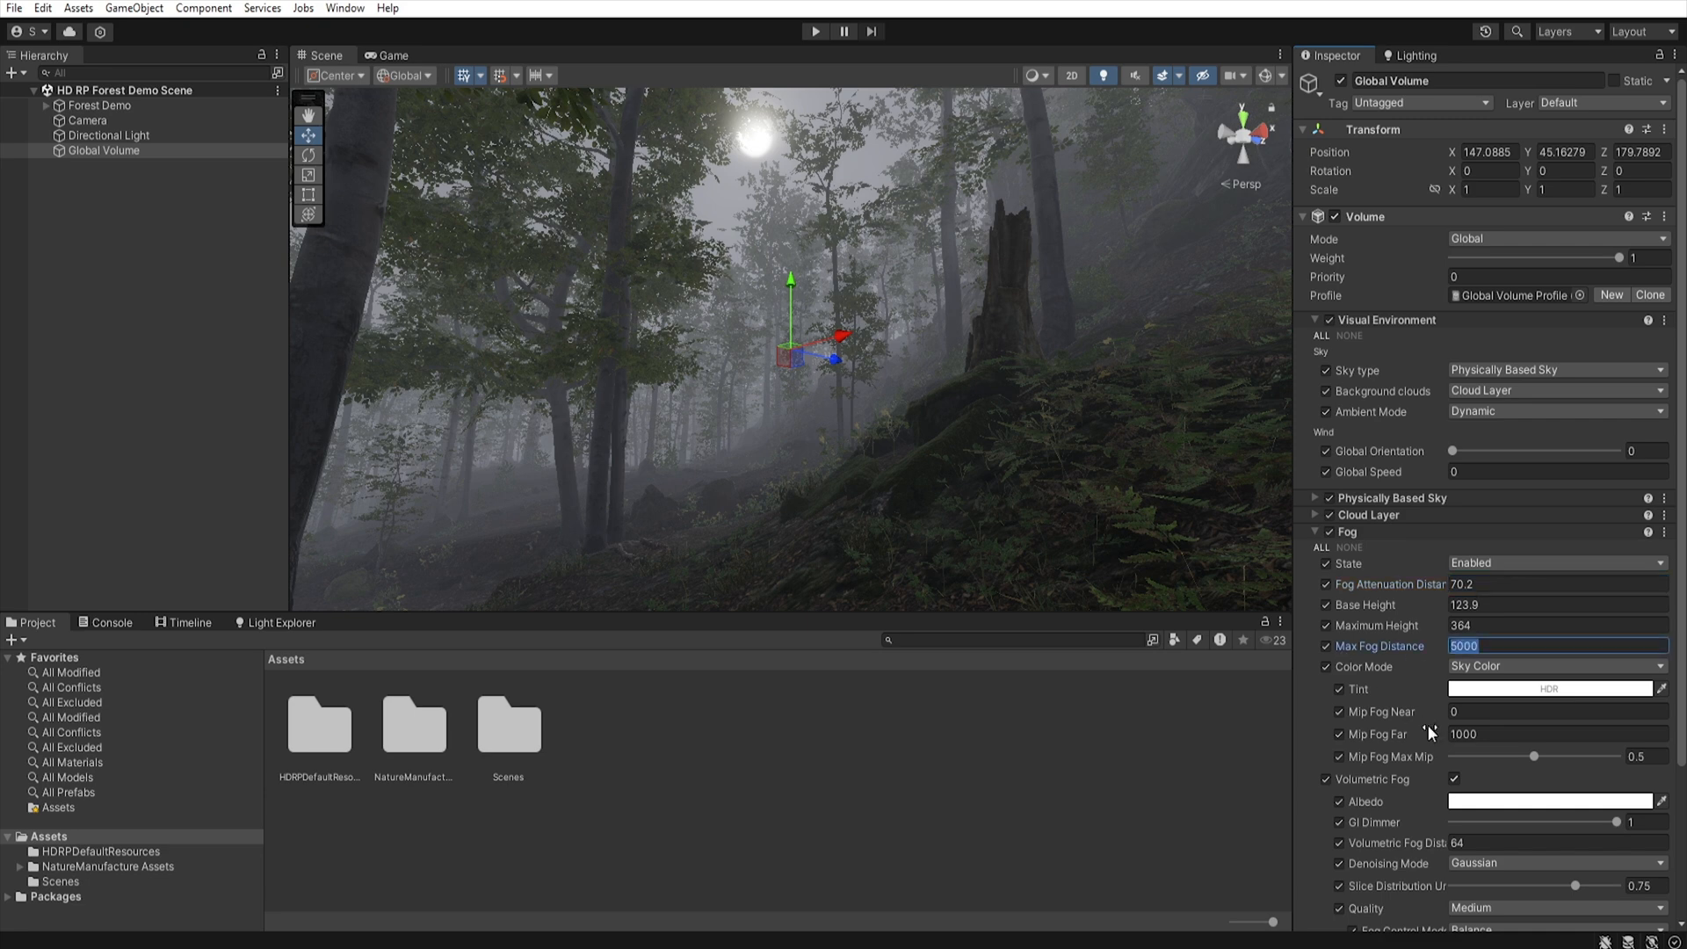
{"action": "mouse_move", "coordinate": [1379, 733]}
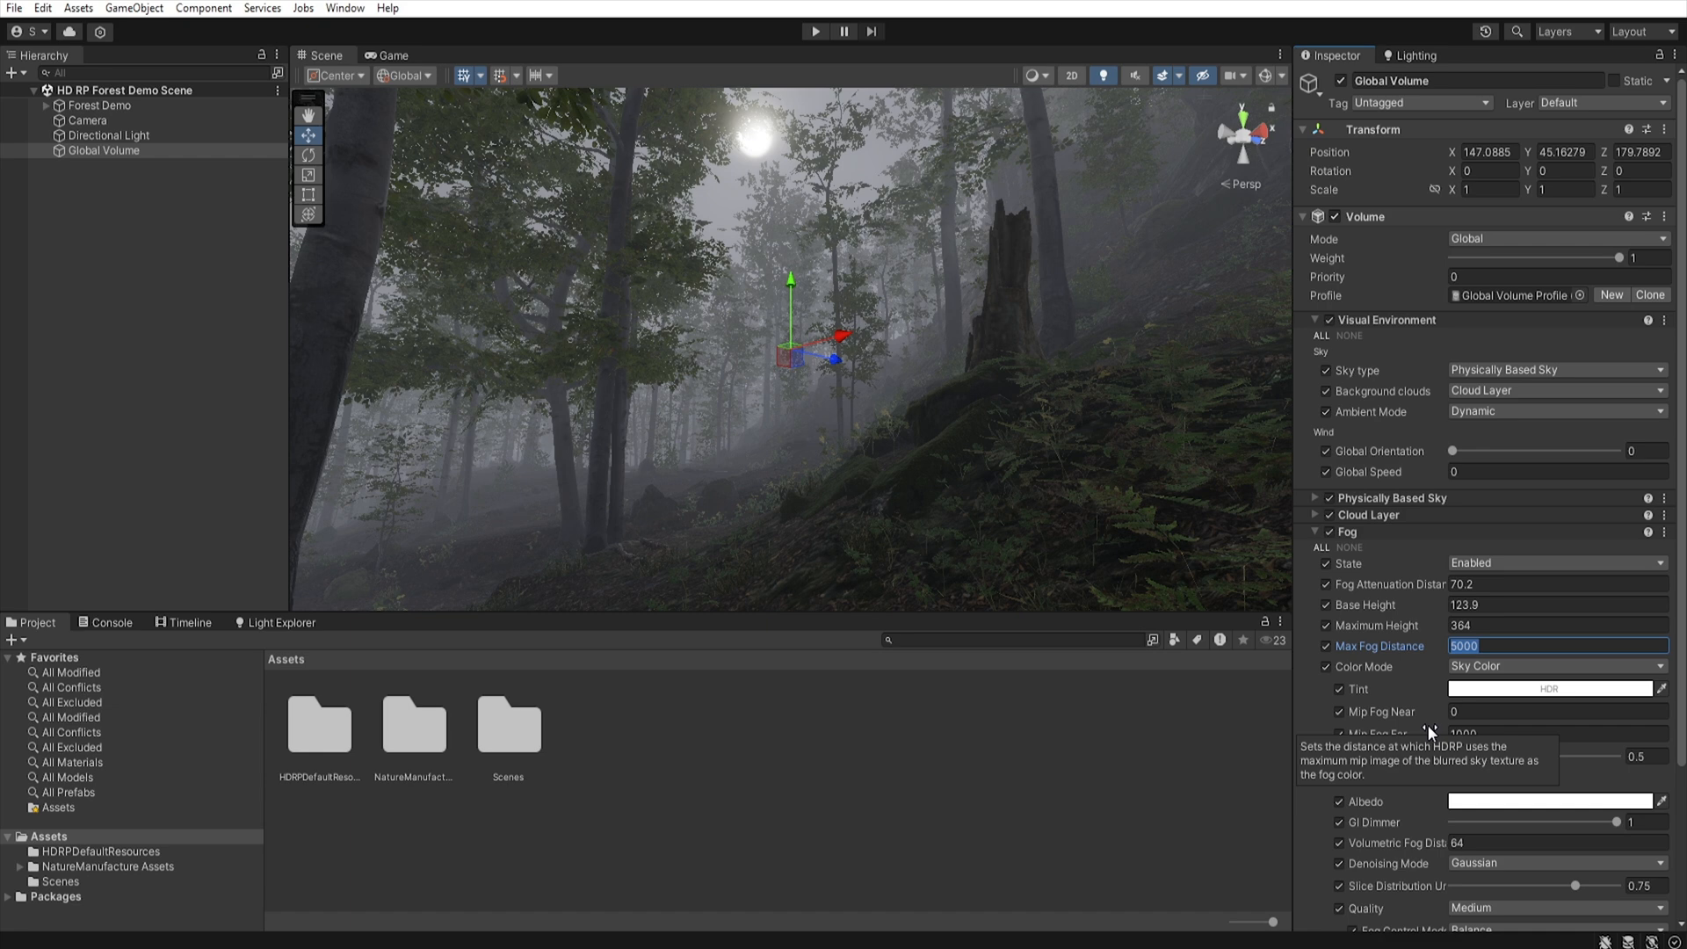
{"action": "type", "text": "100"}
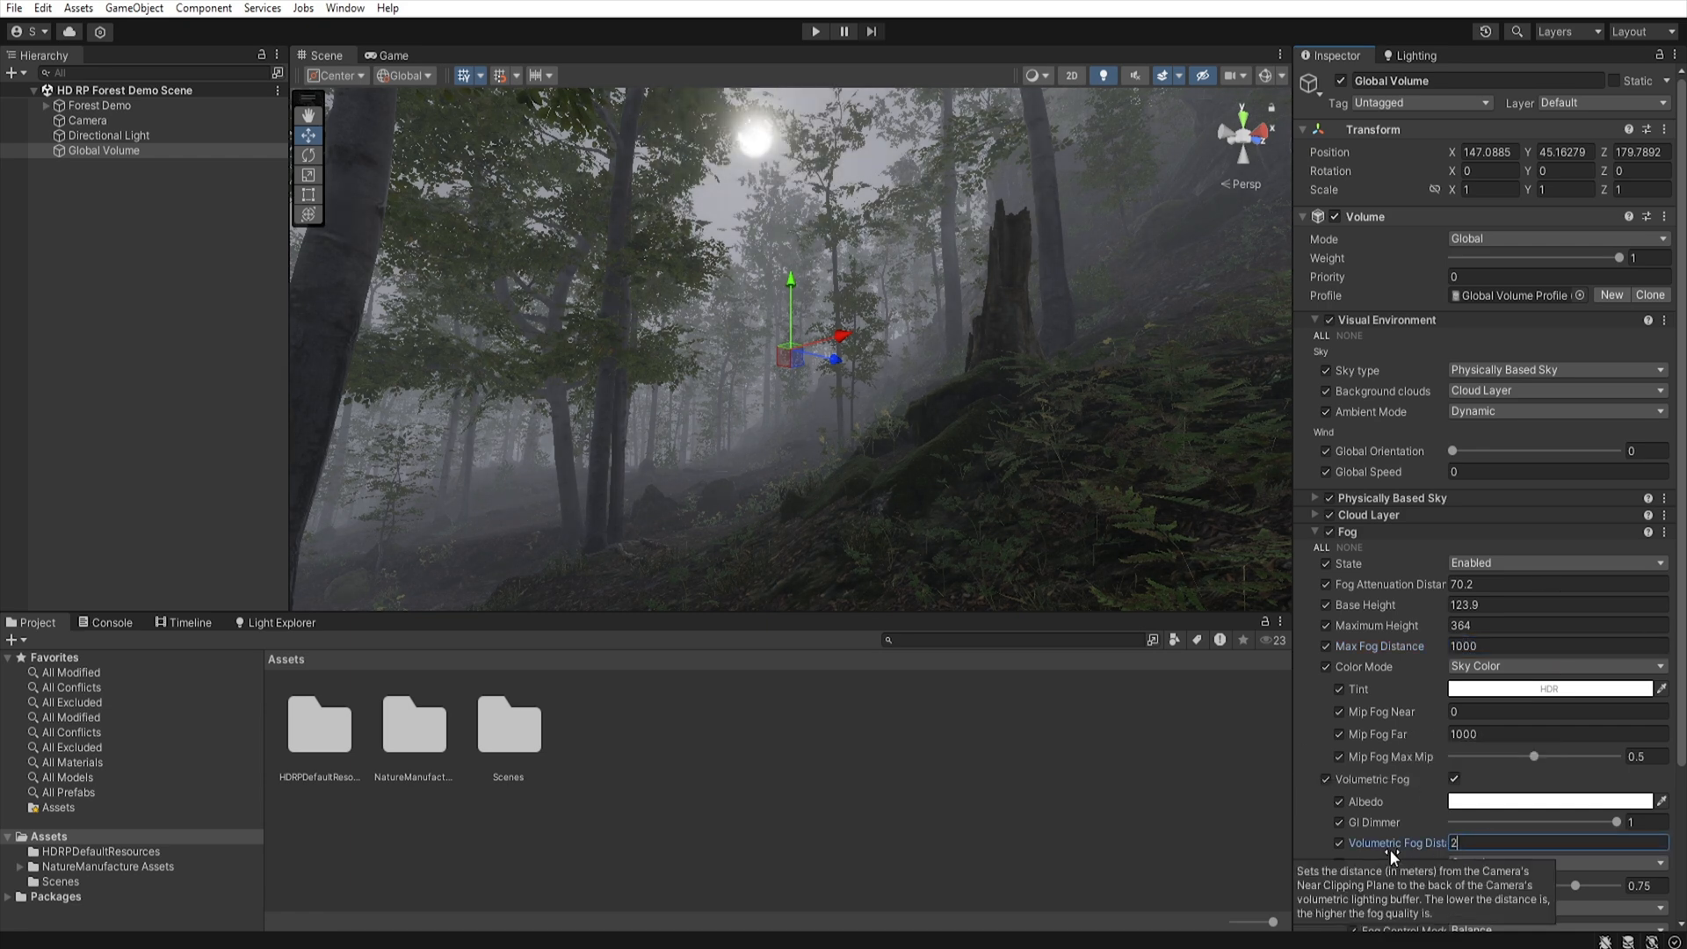
{"action": "type", "text": "200"}
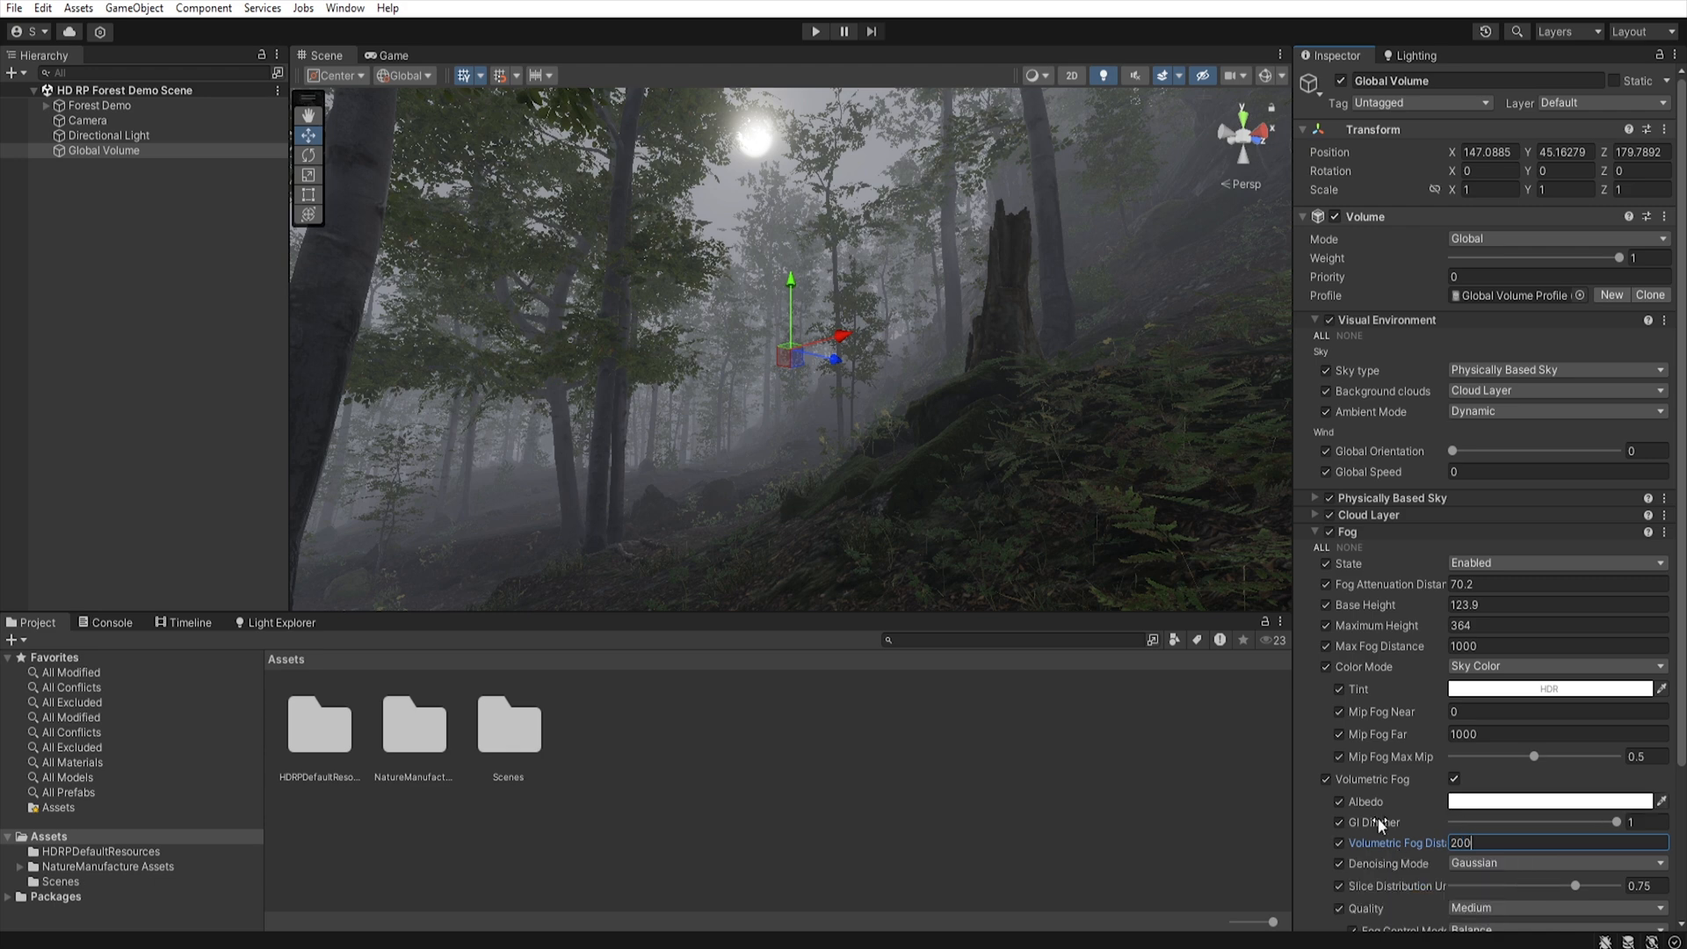
{"action": "scroll", "scroll_direction": "down", "scroll_amount": 3}
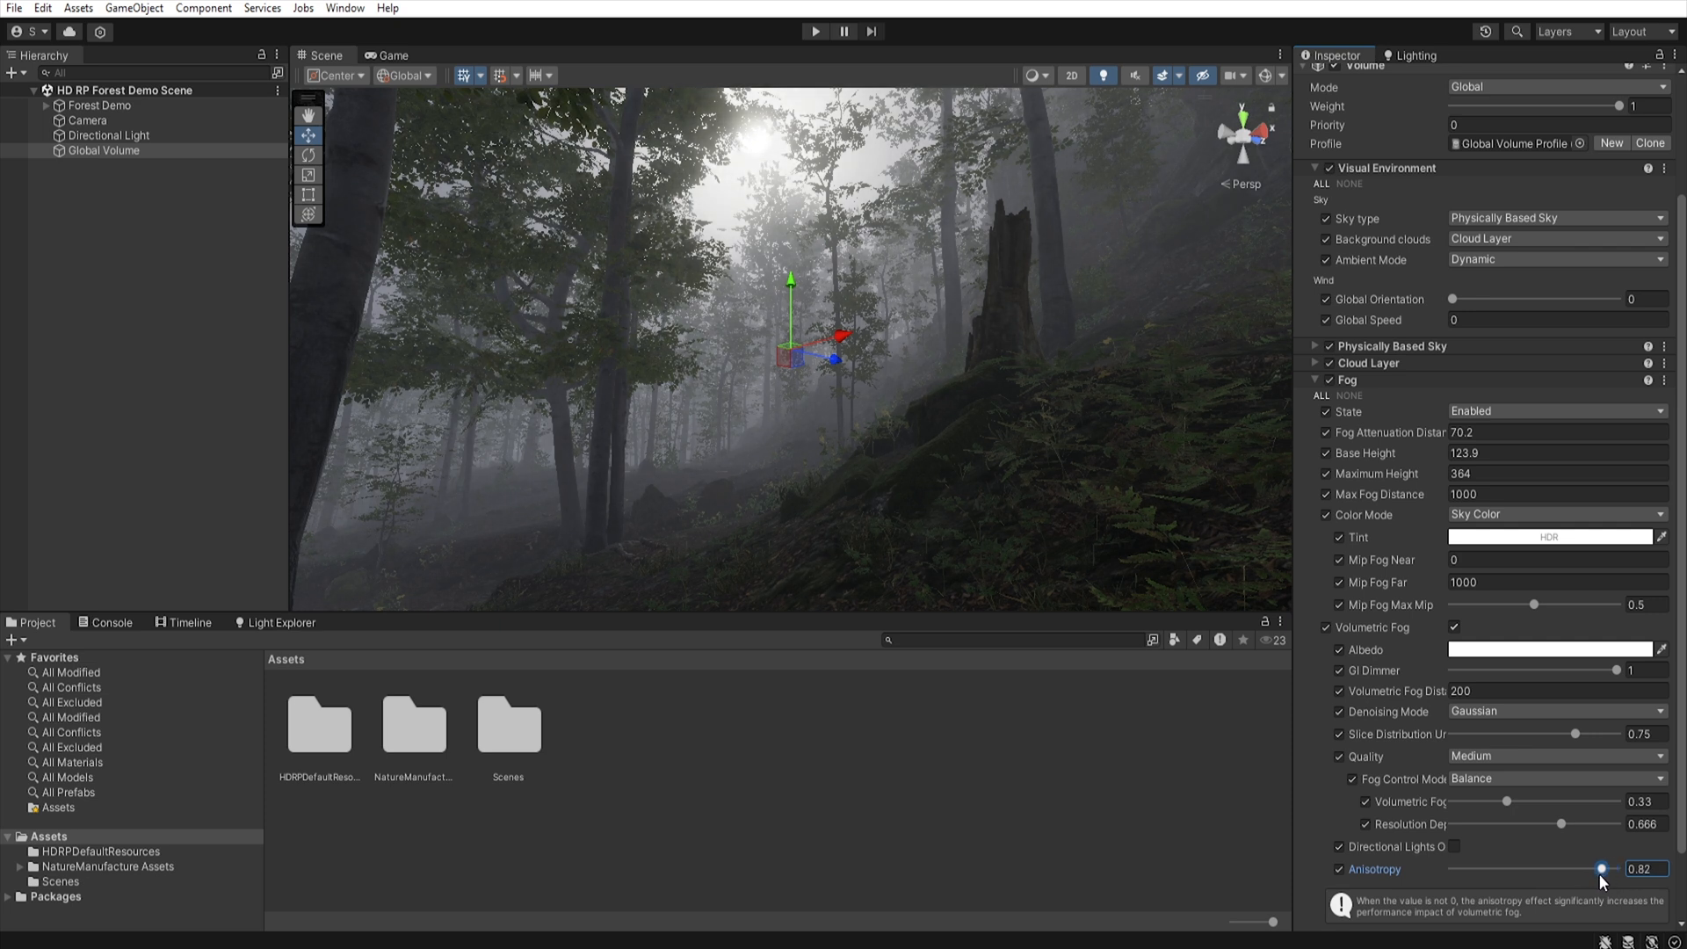
{"action": "mouse_move", "coordinate": [1518, 742]}
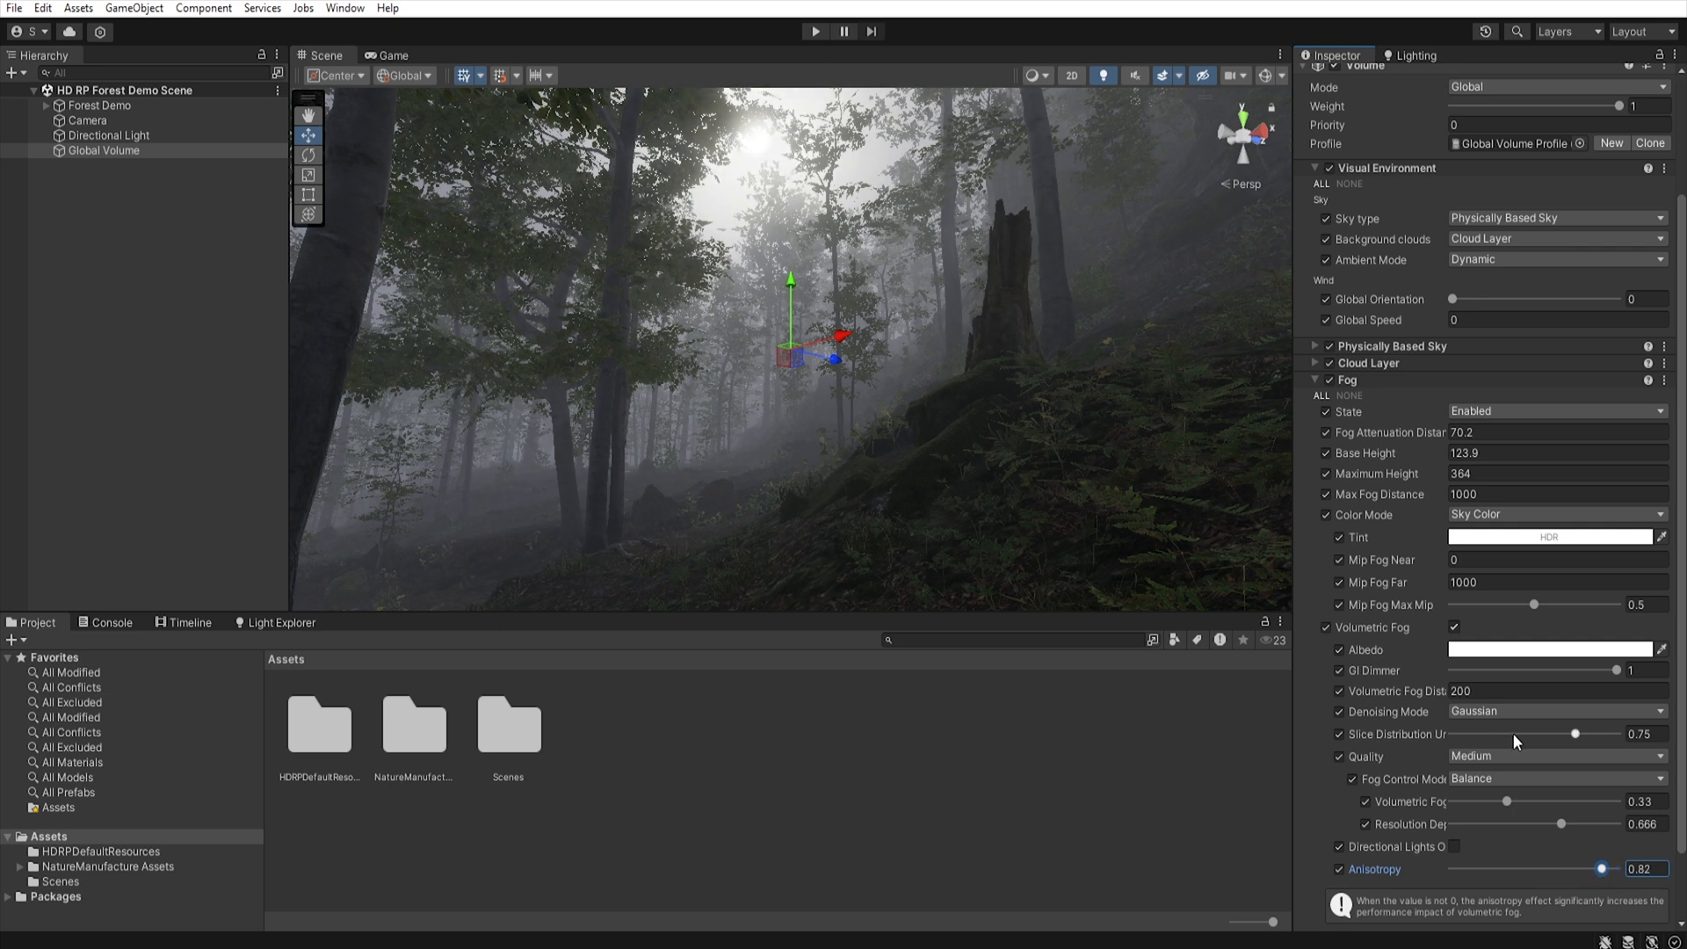
{"action": "mouse_move", "coordinate": [1422, 772]}
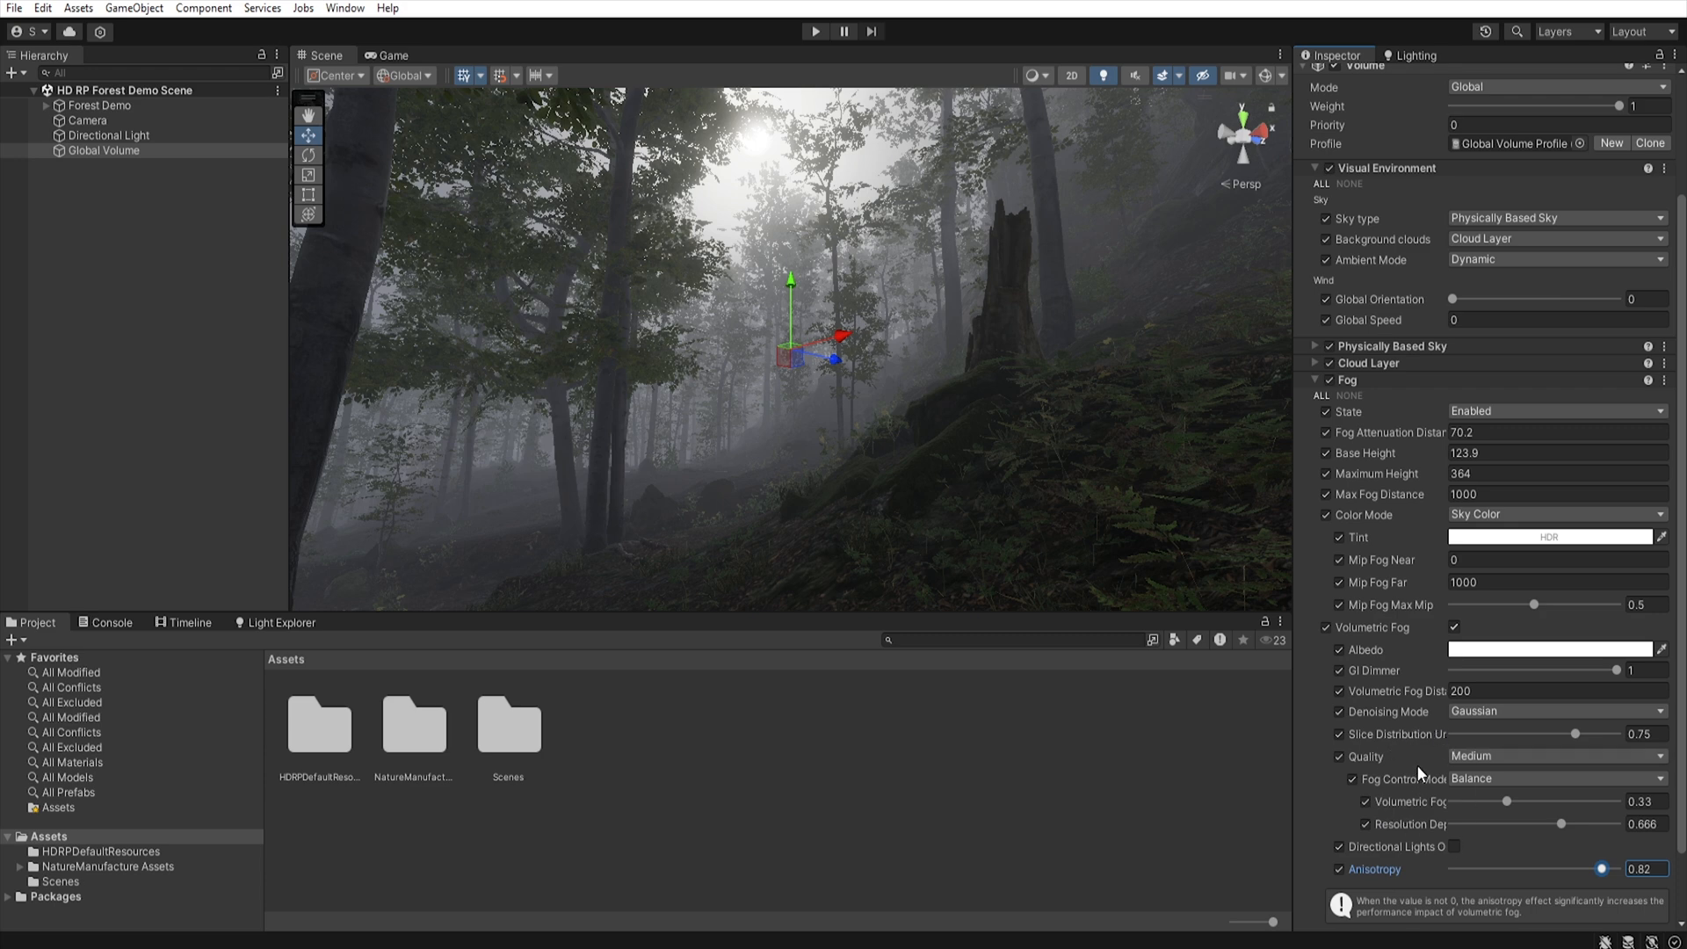
{"action": "left_click", "coordinate": [107, 135]}
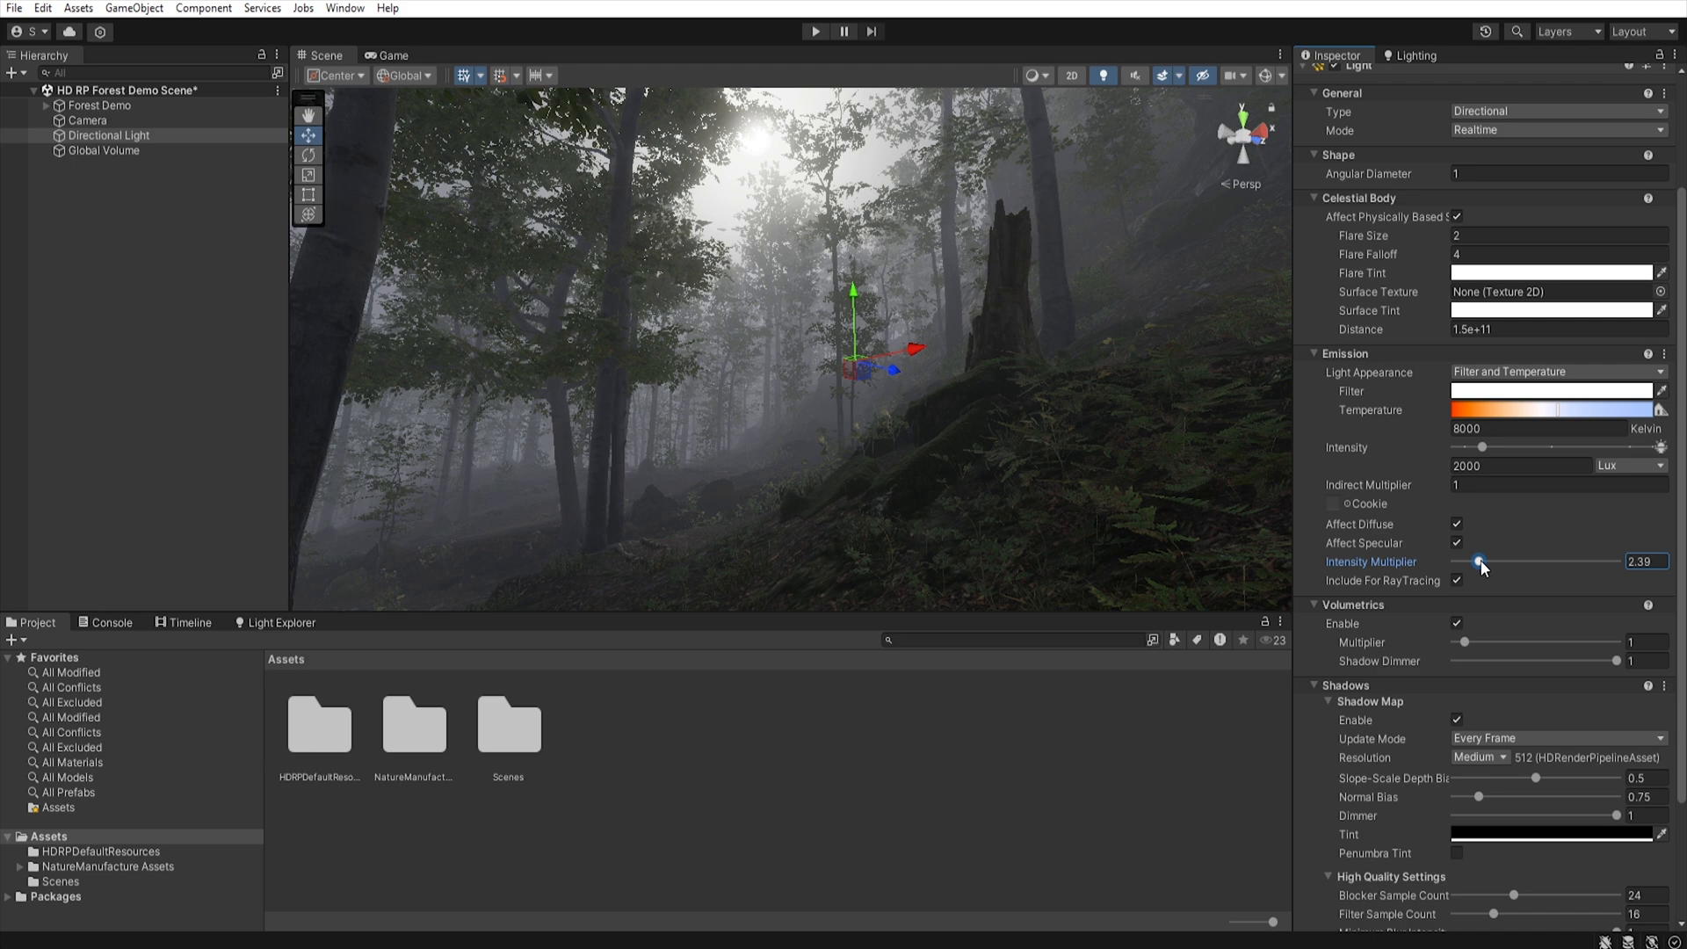
{"action": "mouse_move", "coordinate": [1443, 677]}
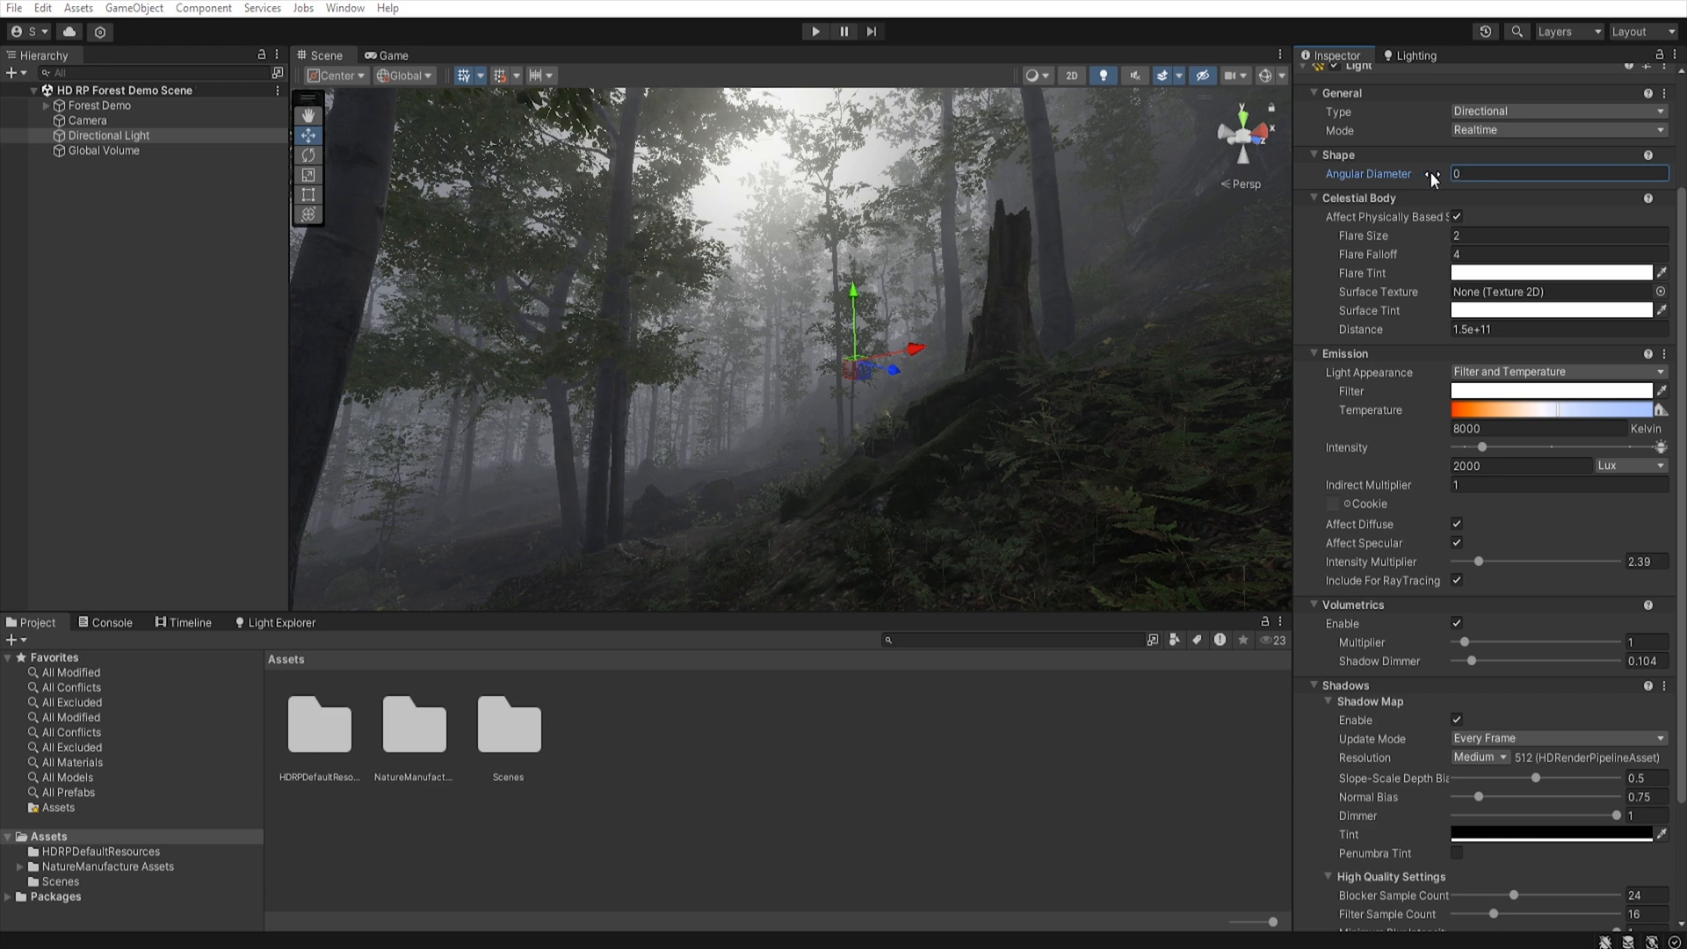
- Enable contact shadows on the Directional Light
{"action": "scroll", "scroll_direction": "down", "scroll_amount": 3}
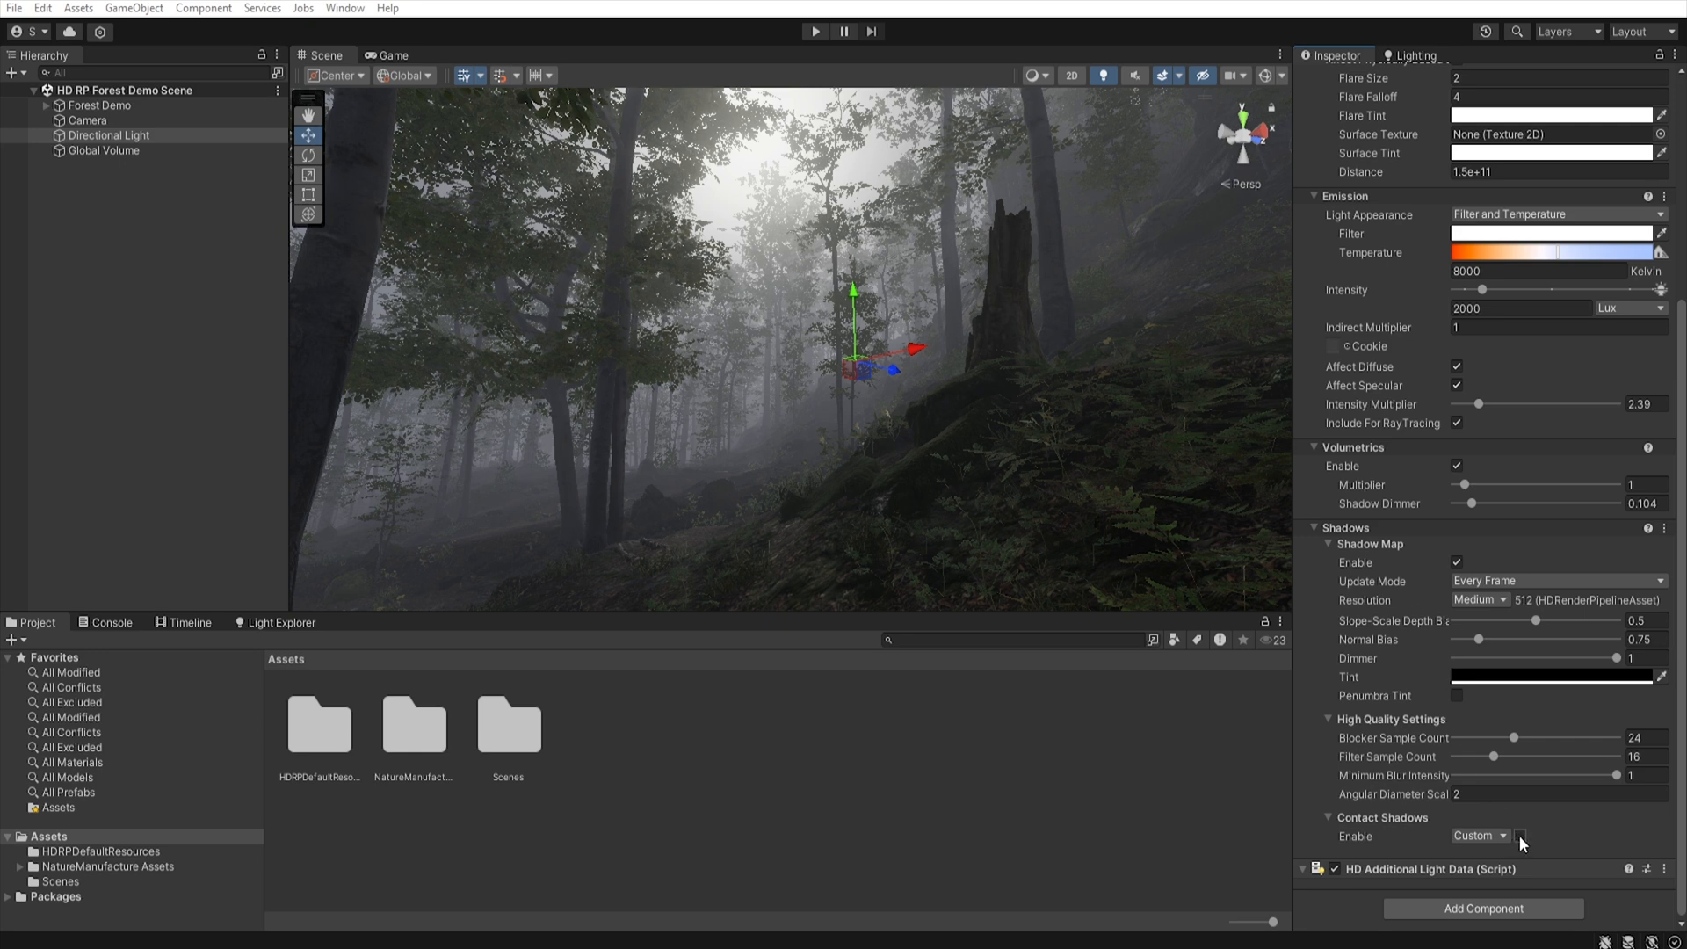
{"action": "left_click", "coordinate": [1519, 836]}
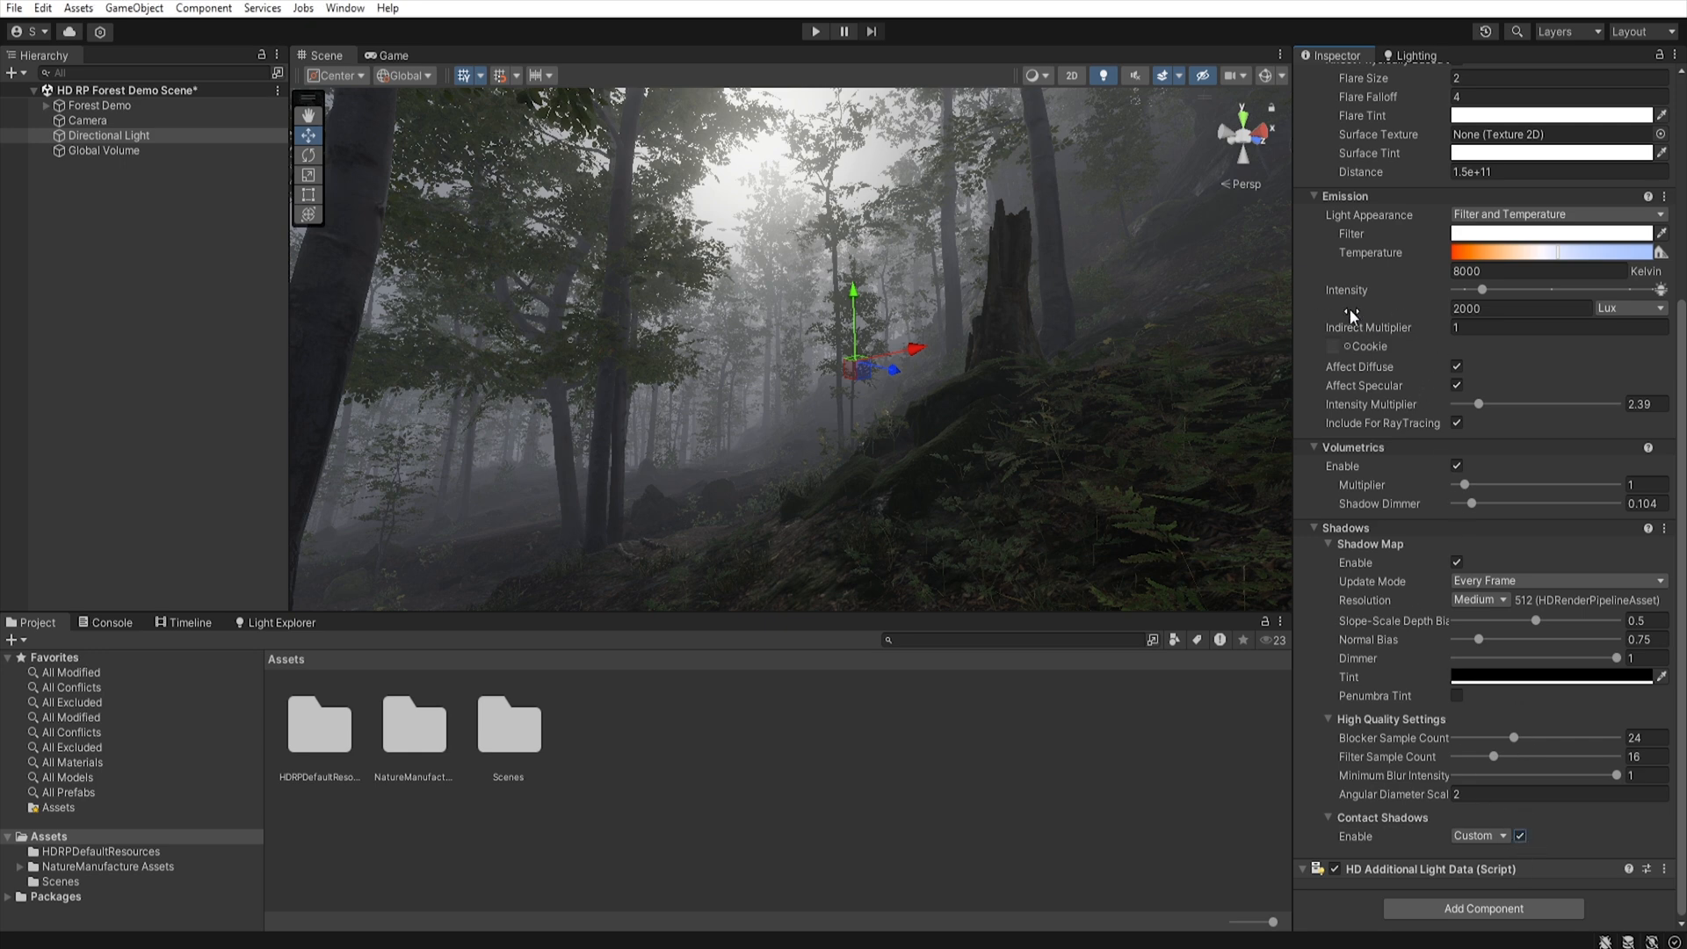
{"action": "left_click", "coordinate": [104, 150]}
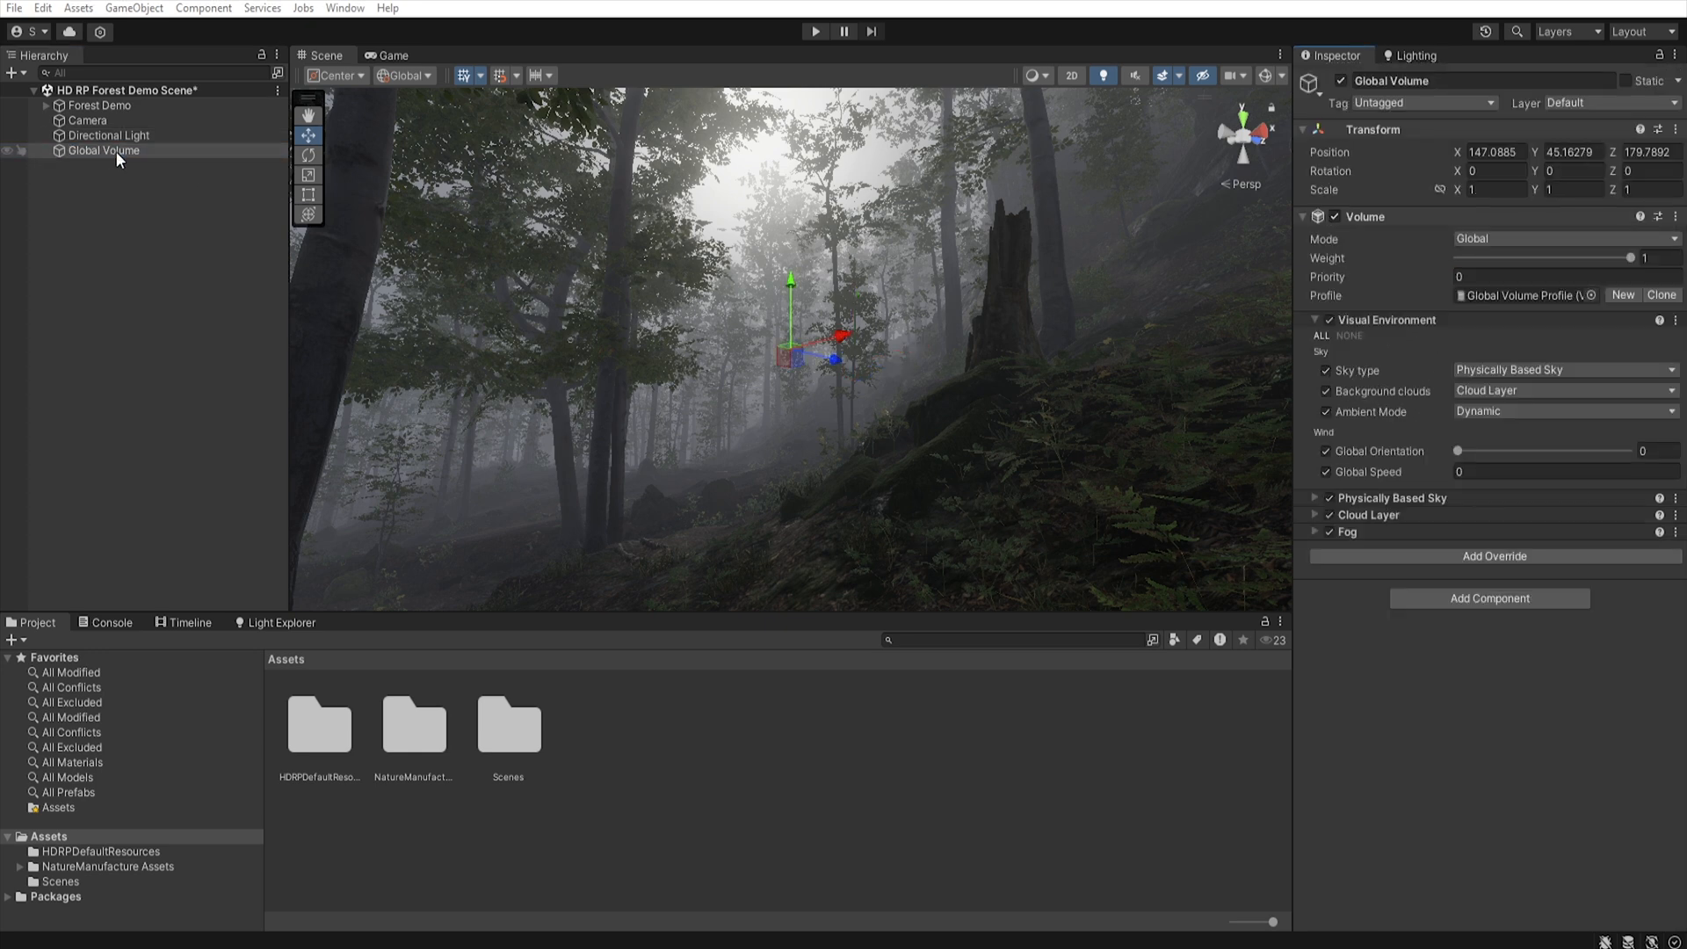
- Add Contact Shadows (all properties enabled) and Micro Shadows overrides to the Global Volume
{"action": "left_click", "coordinate": [1494, 556]}
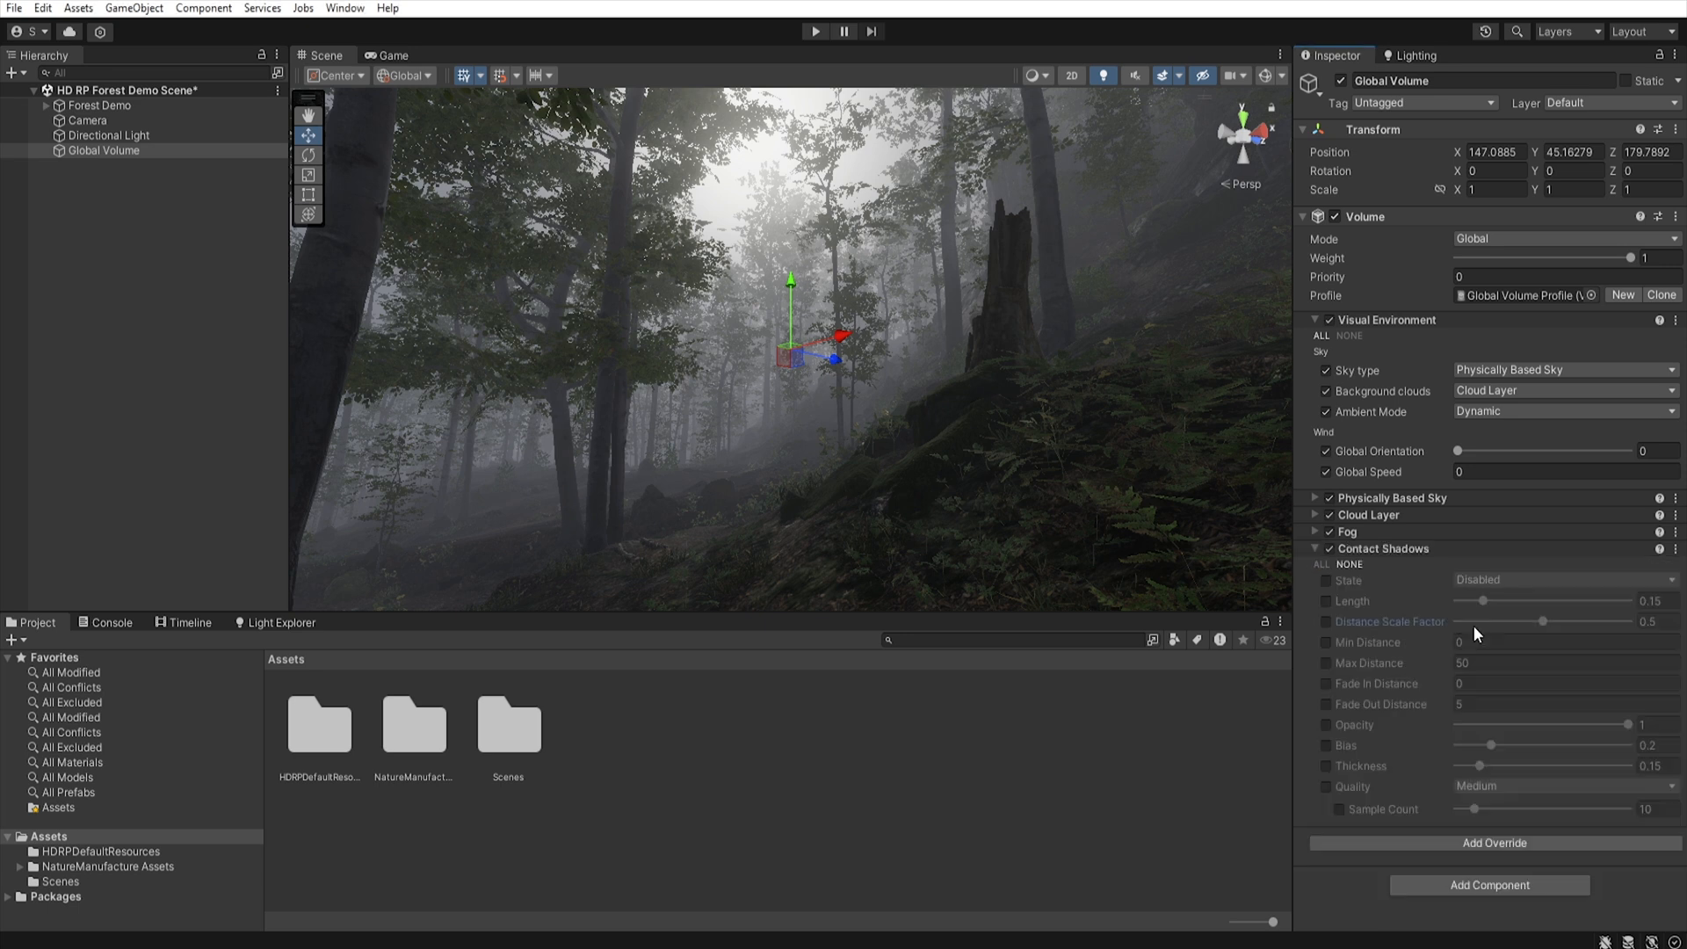
{"action": "left_click", "coordinate": [1319, 564]}
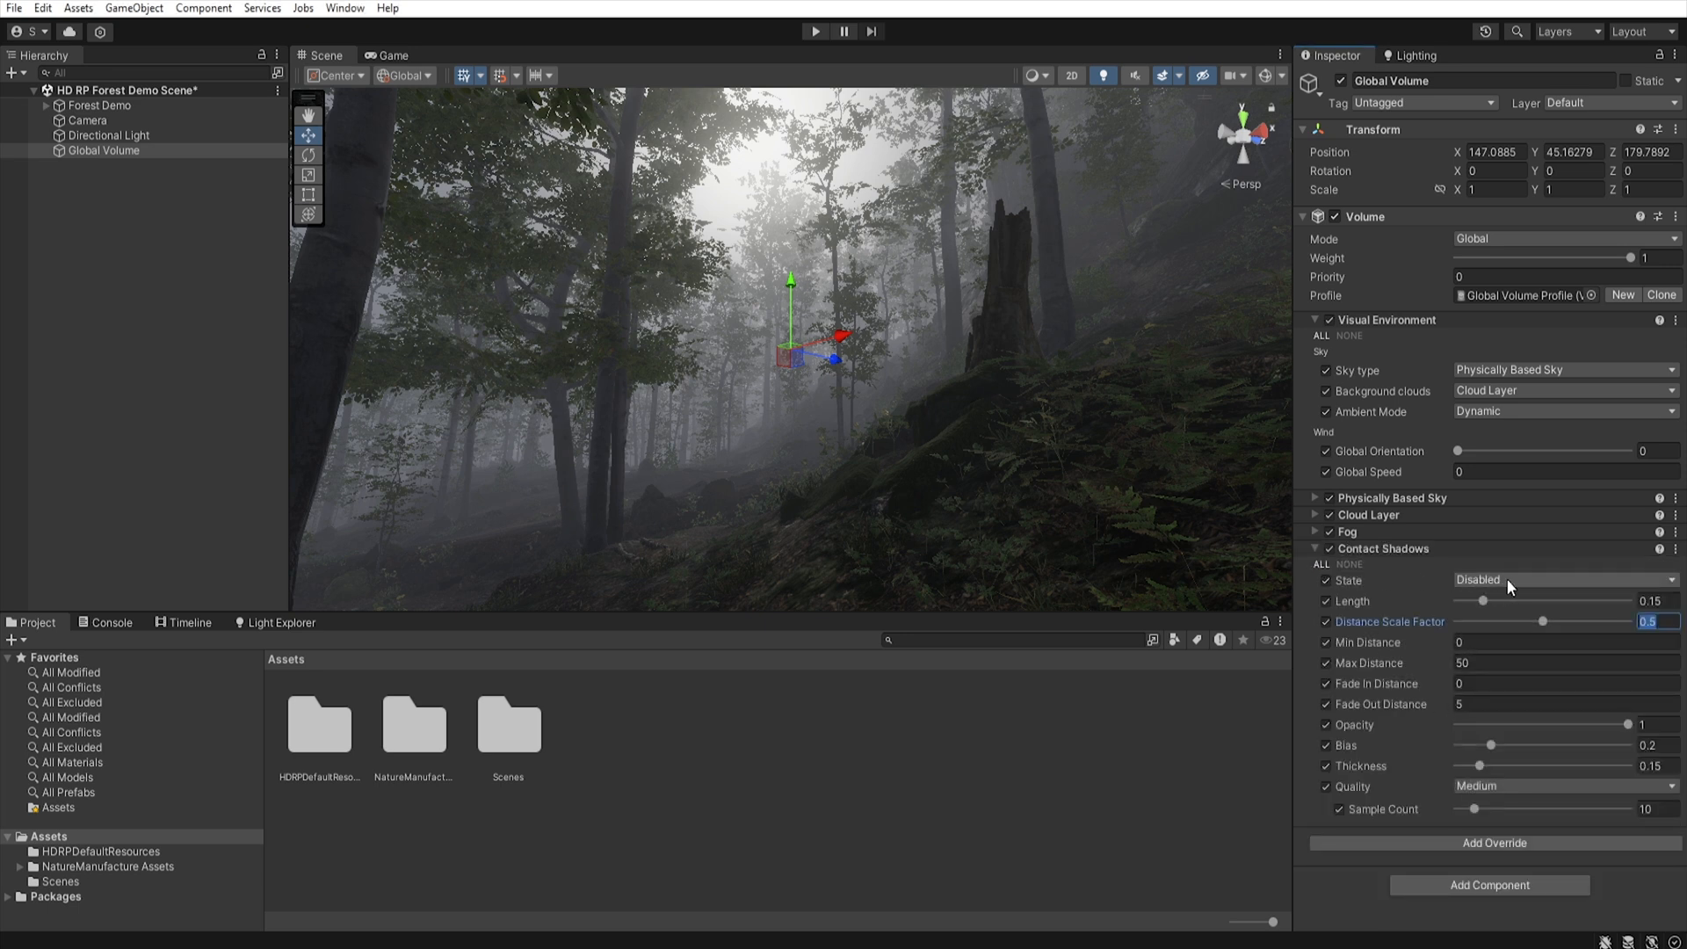
{"action": "left_click", "coordinate": [1561, 580]}
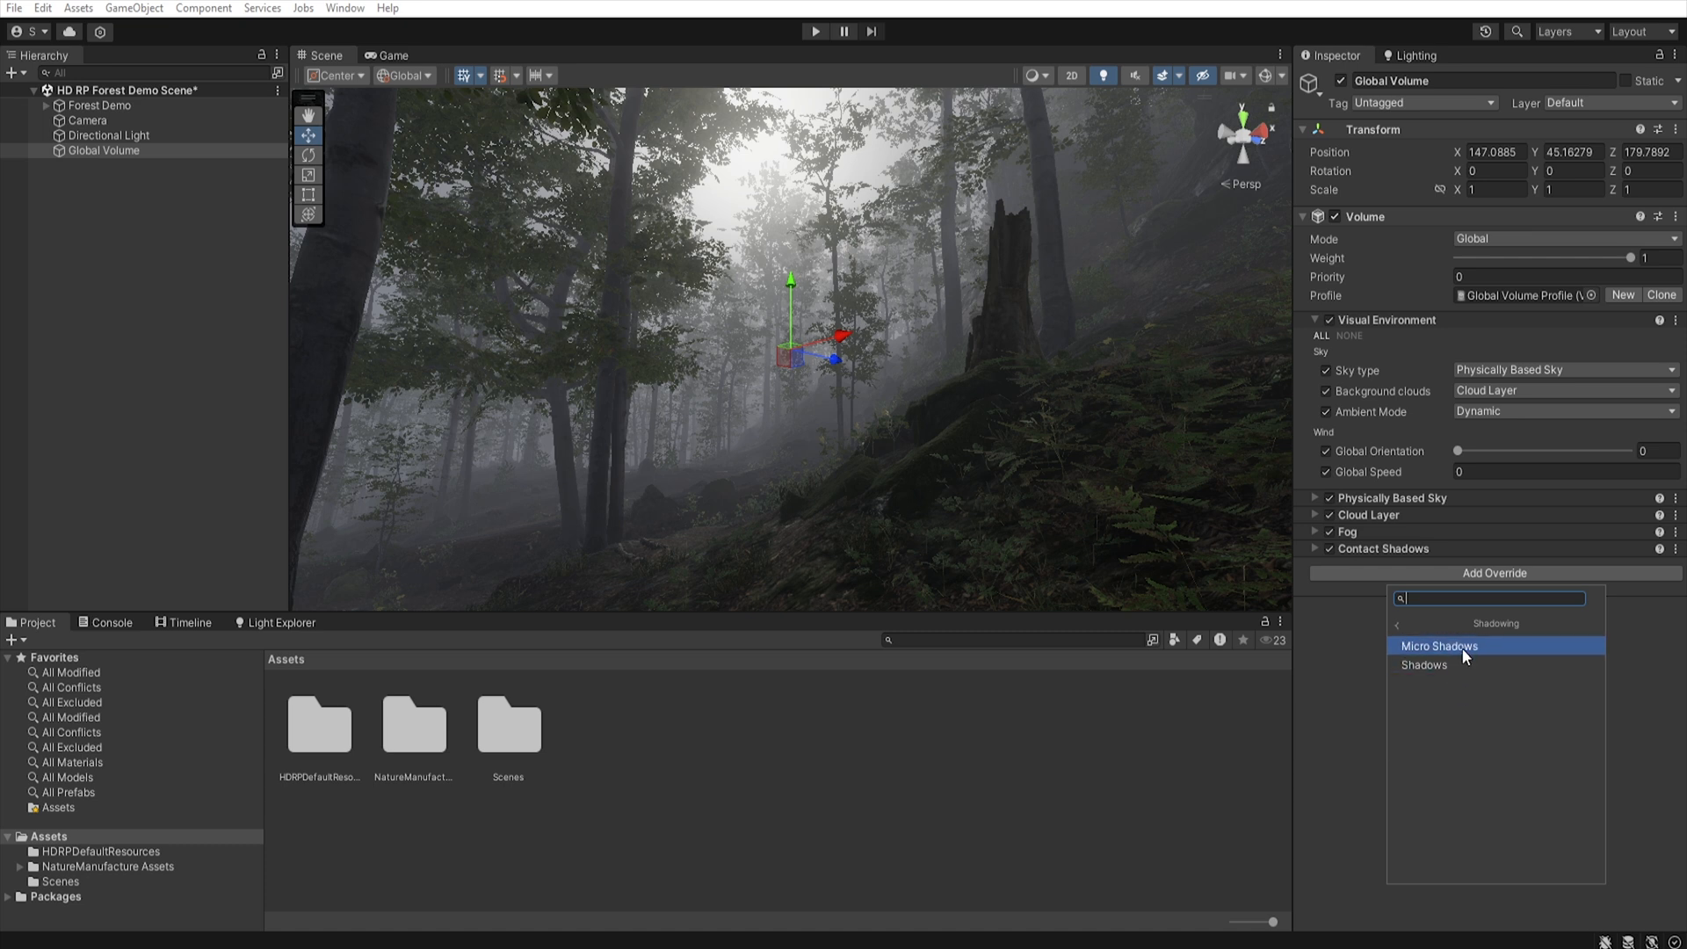
{"action": "left_click", "coordinate": [1439, 646]}
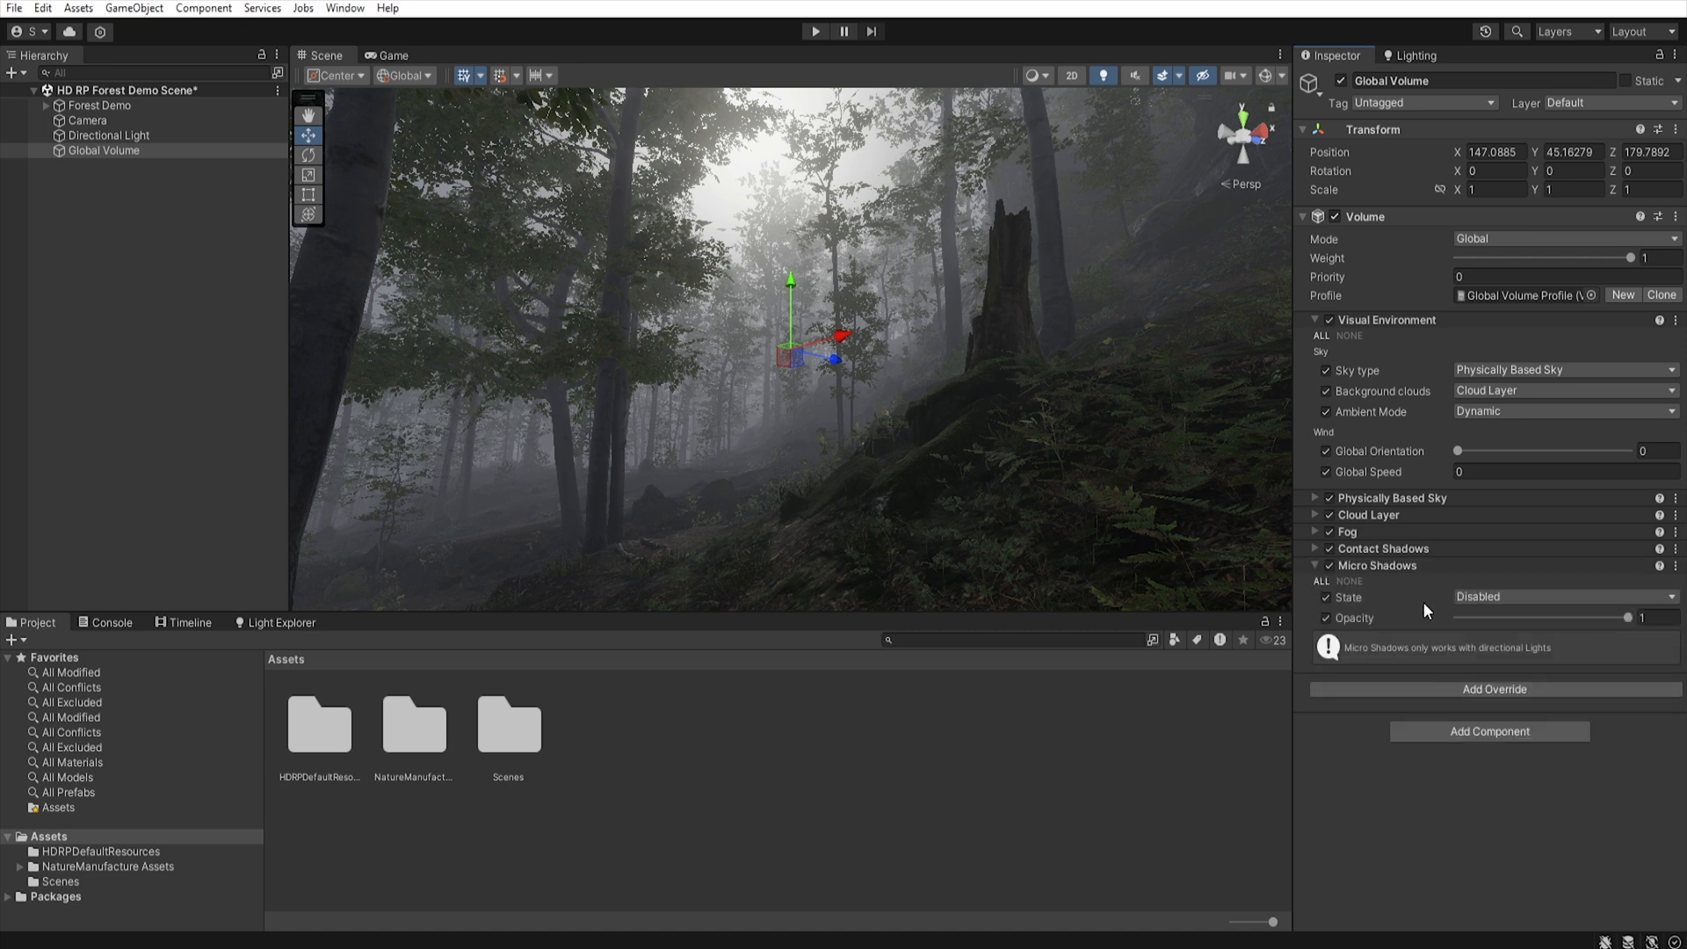
{"action": "left_click", "coordinate": [1561, 595]}
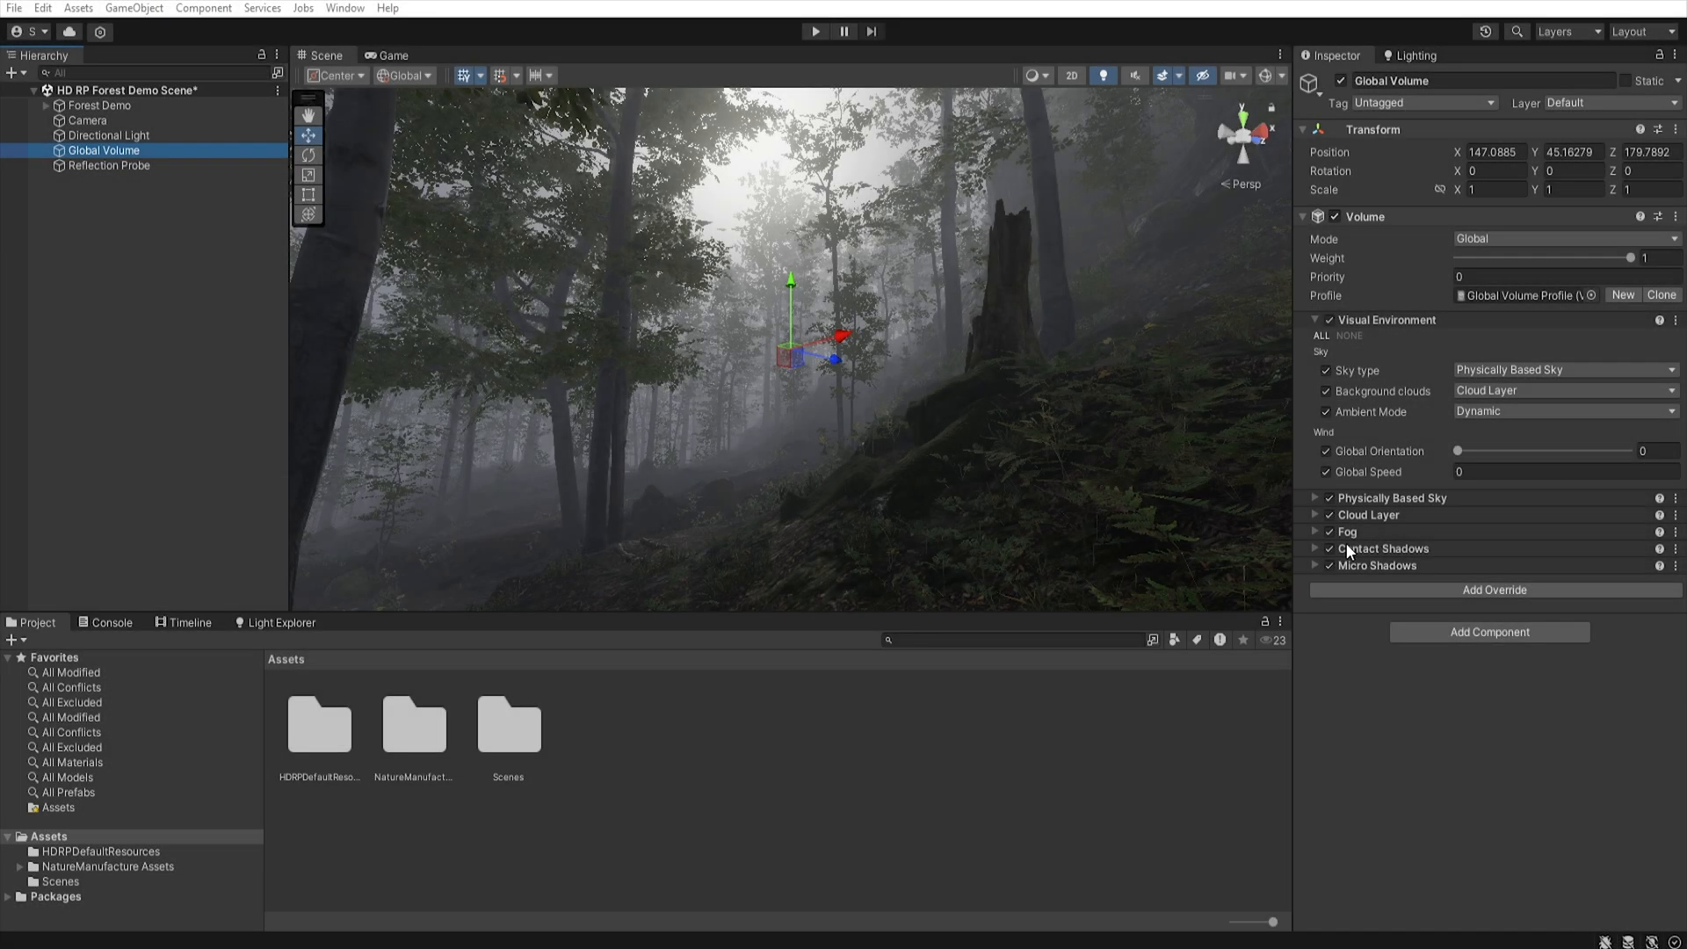
{"action": "mouse_move", "coordinate": [116, 29]}
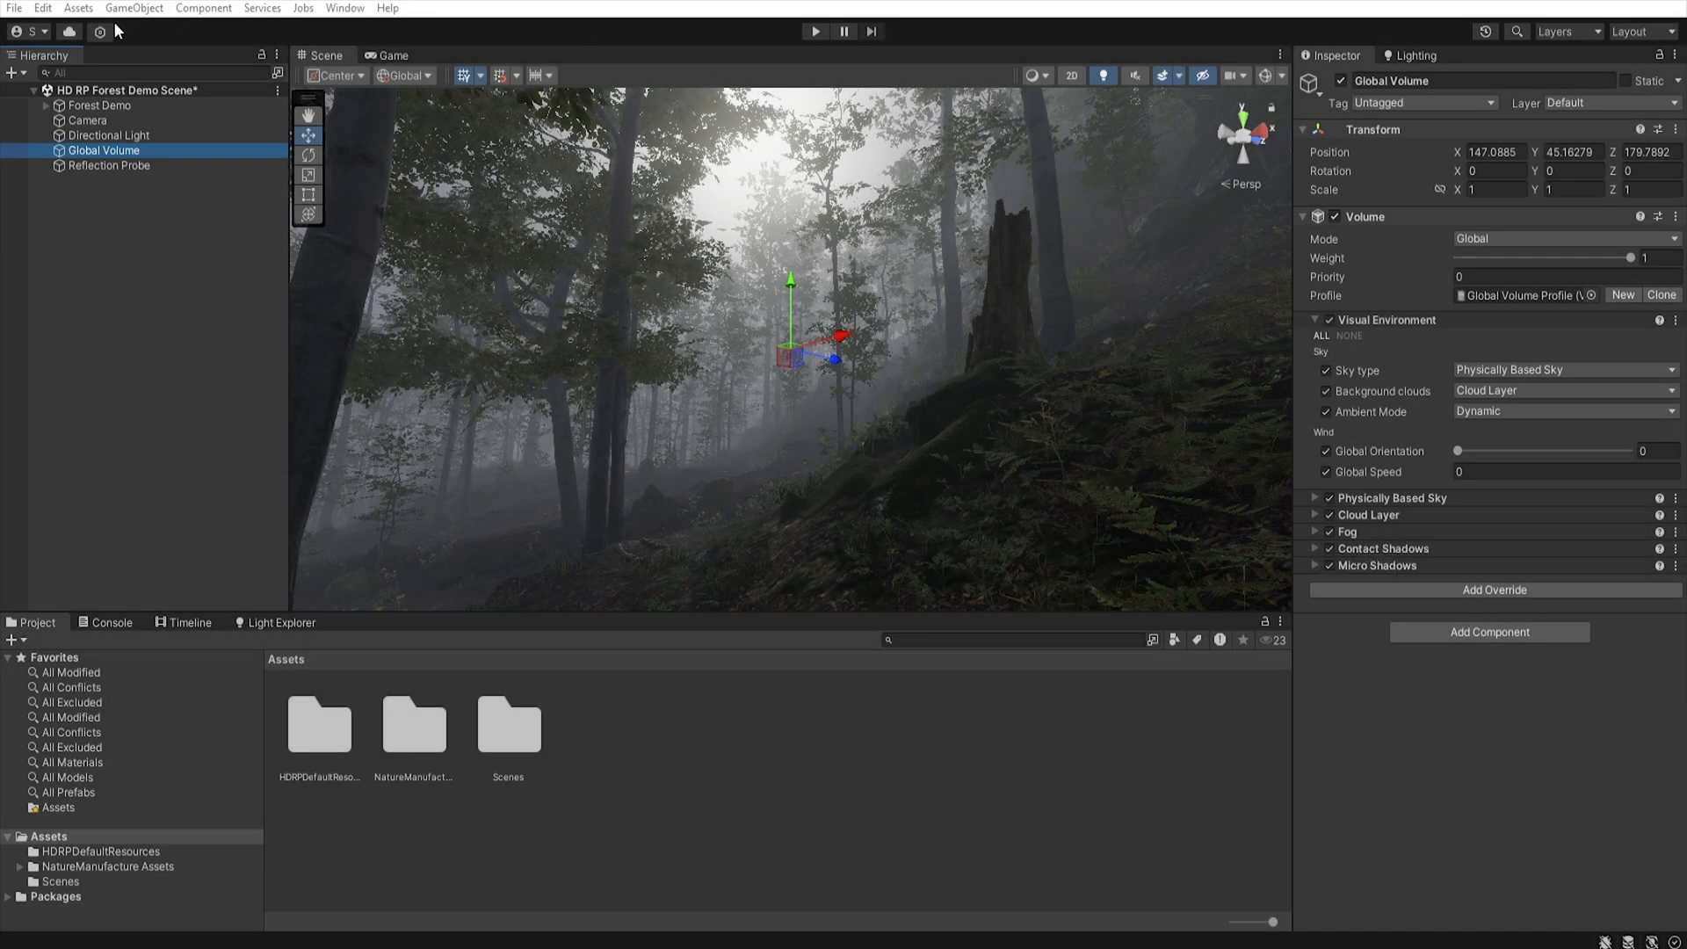
- Bake the Reflection Probe's capture of the surrounding forest
{"action": "left_click", "coordinate": [107, 164]}
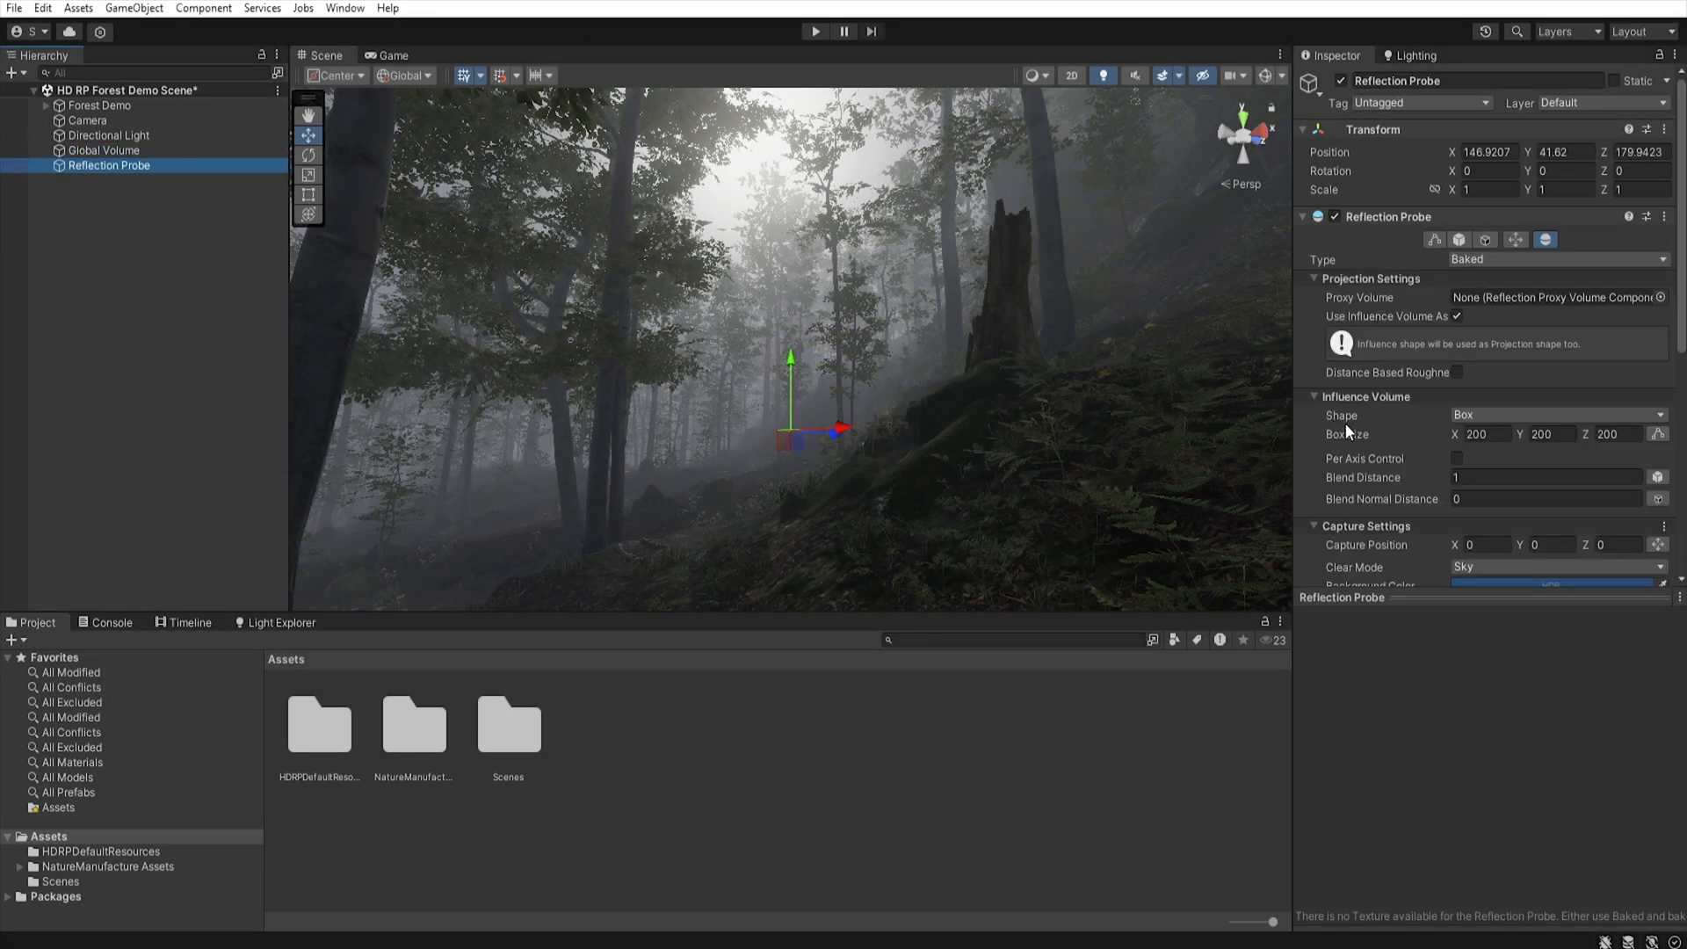
{"action": "scroll", "scroll_direction": "down", "scroll_amount": 3}
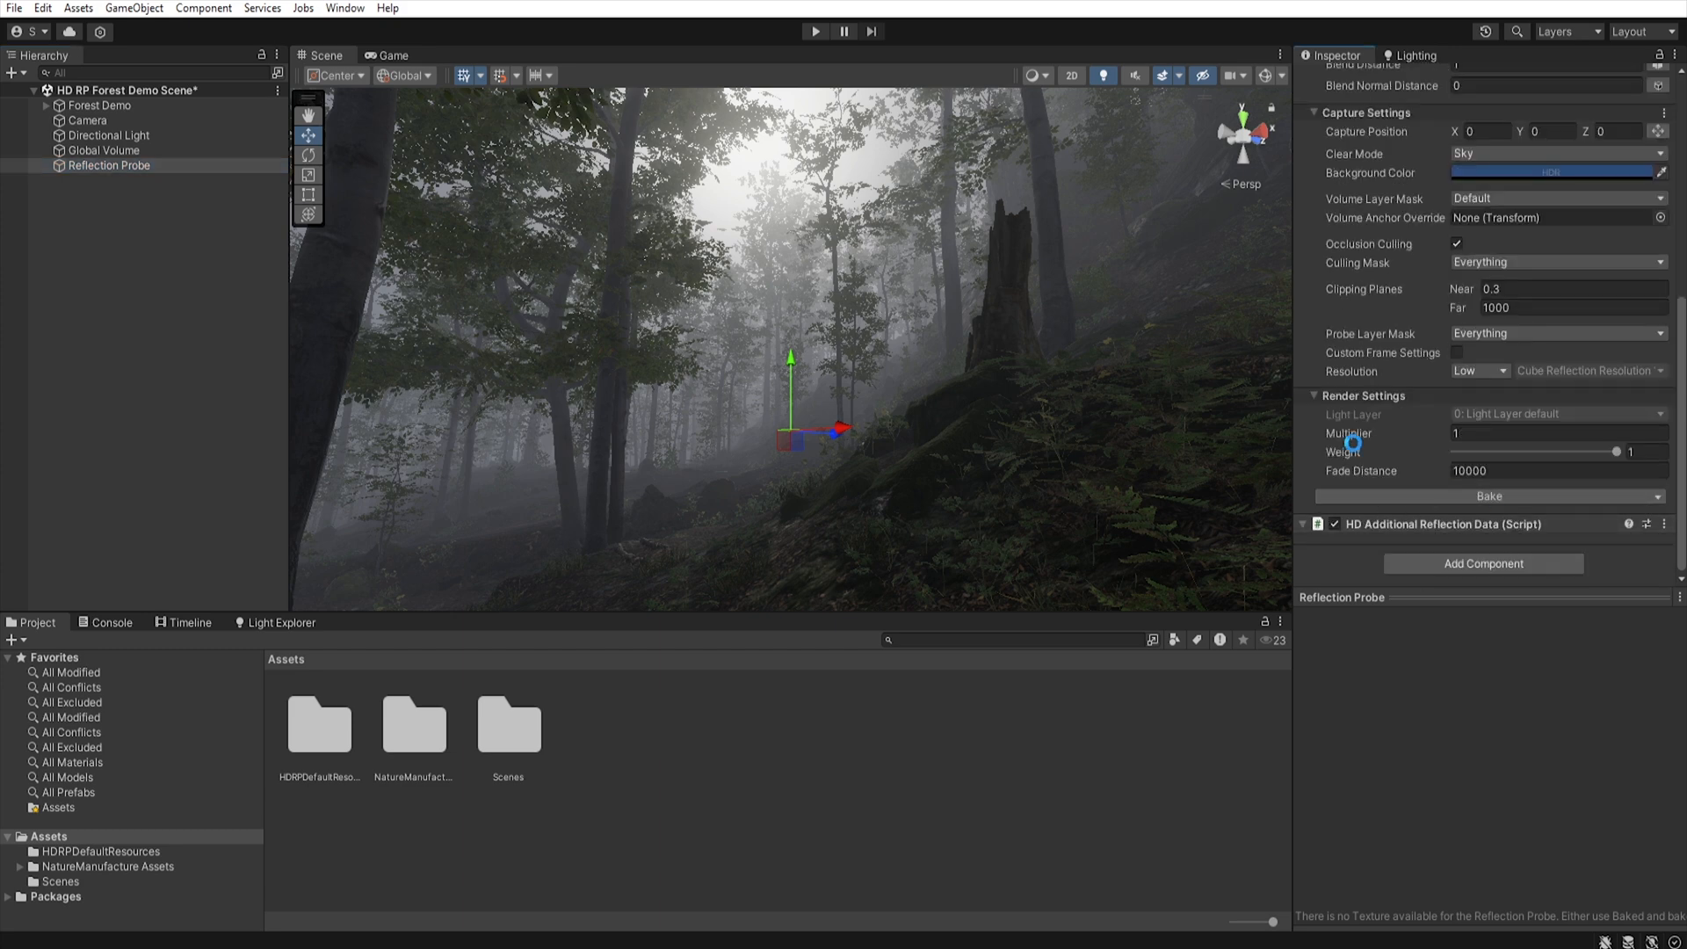
{"action": "left_click", "coordinate": [1489, 495]}
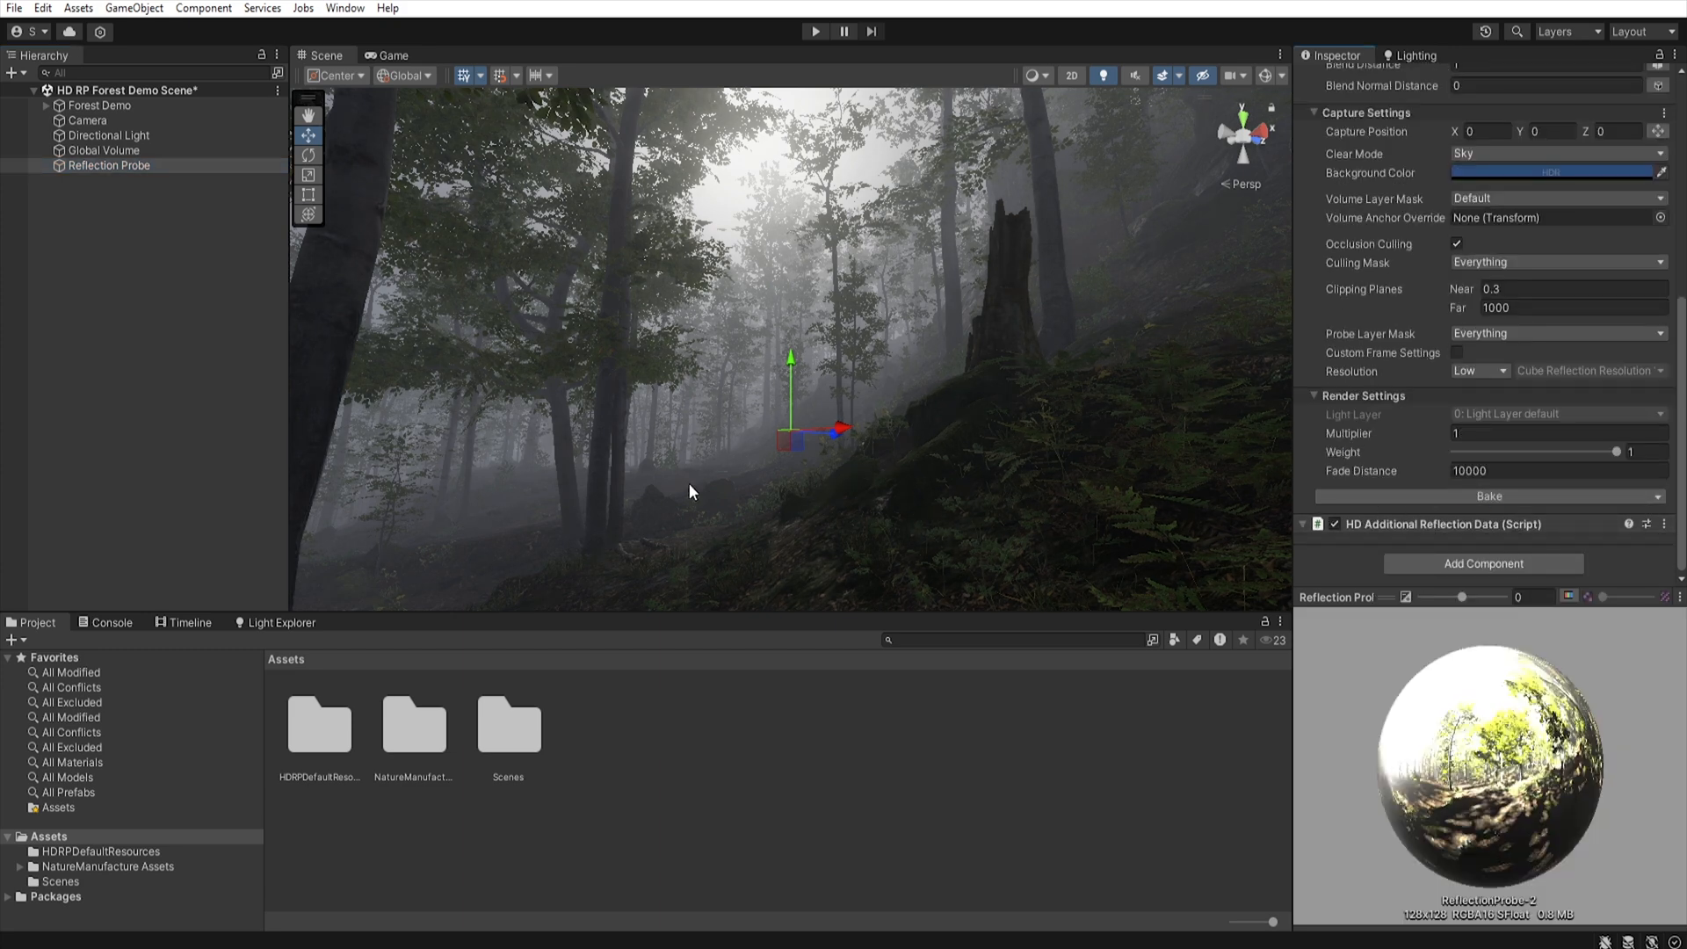
{"action": "left_click", "coordinate": [43, 8]}
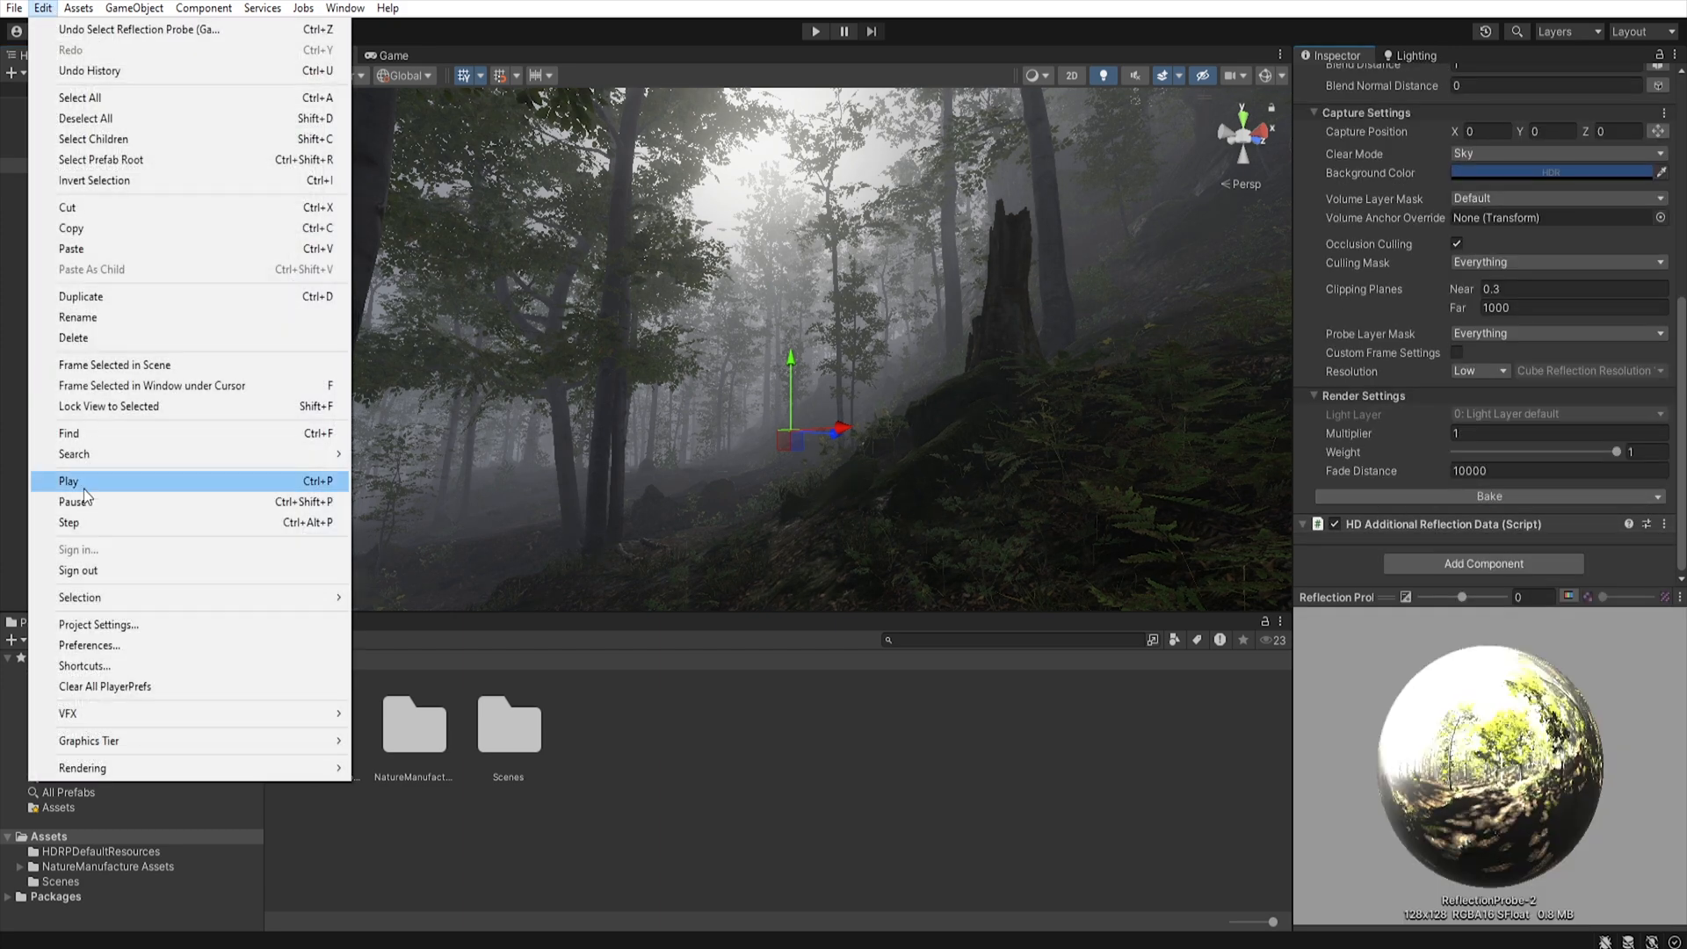
- Enable Screen Space Global Illumination under HDRP Lighting in Project Settings Quality
{"action": "left_click", "coordinate": [98, 624]}
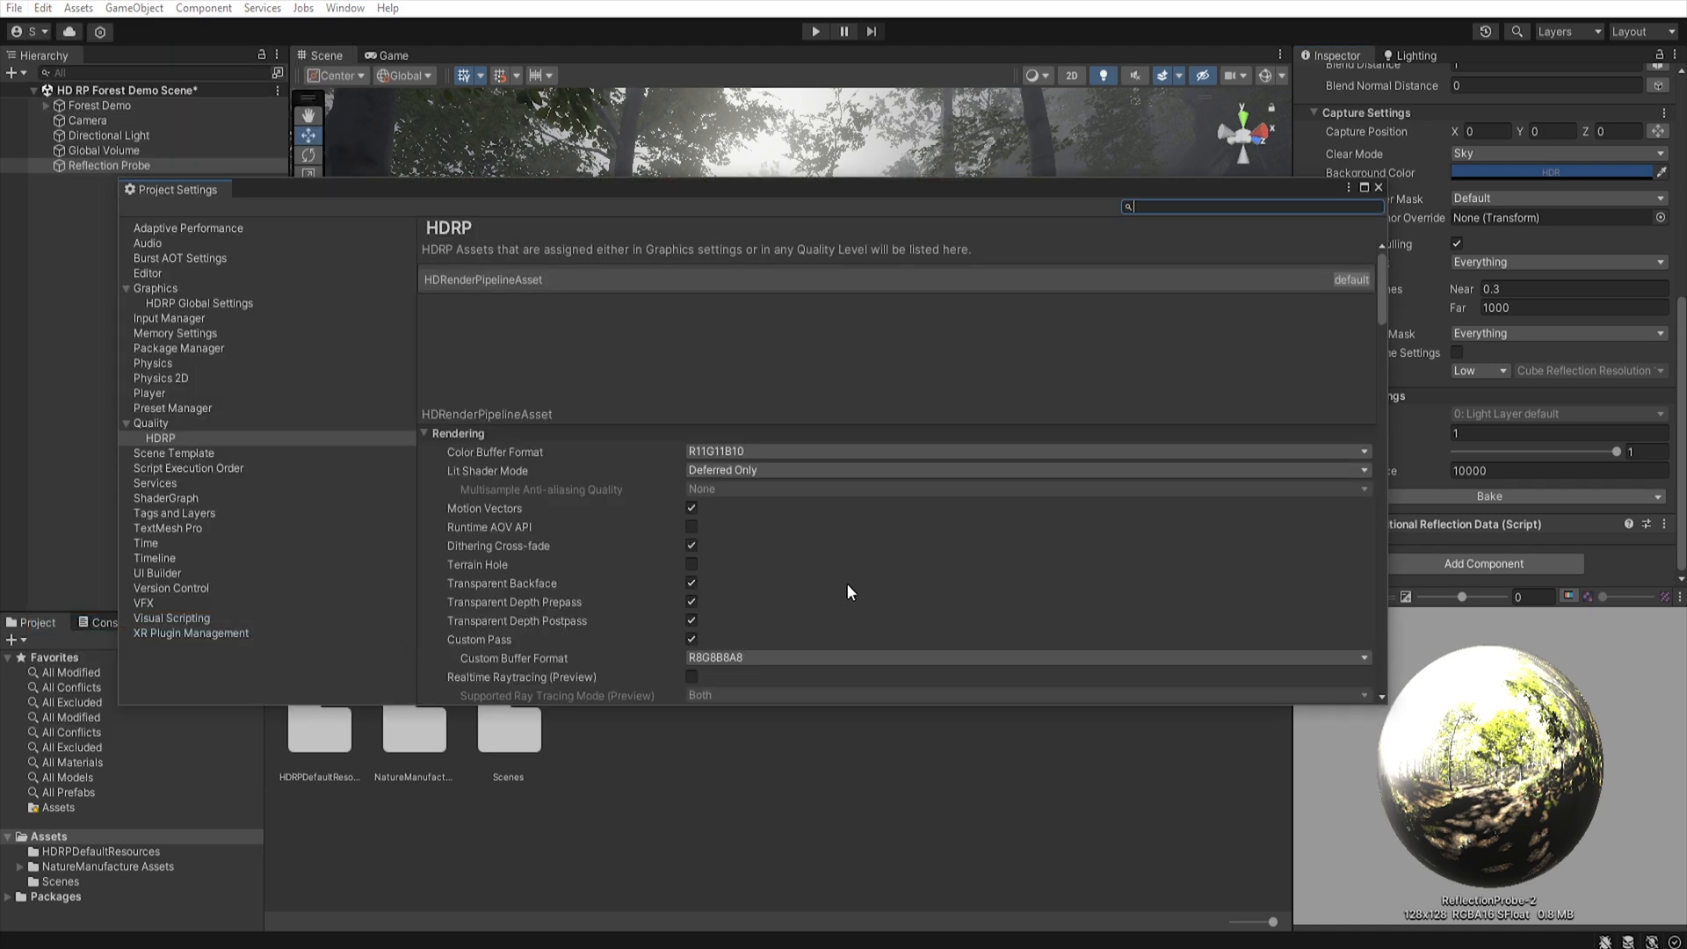
{"action": "scroll", "scroll_direction": "down", "scroll_amount": 3}
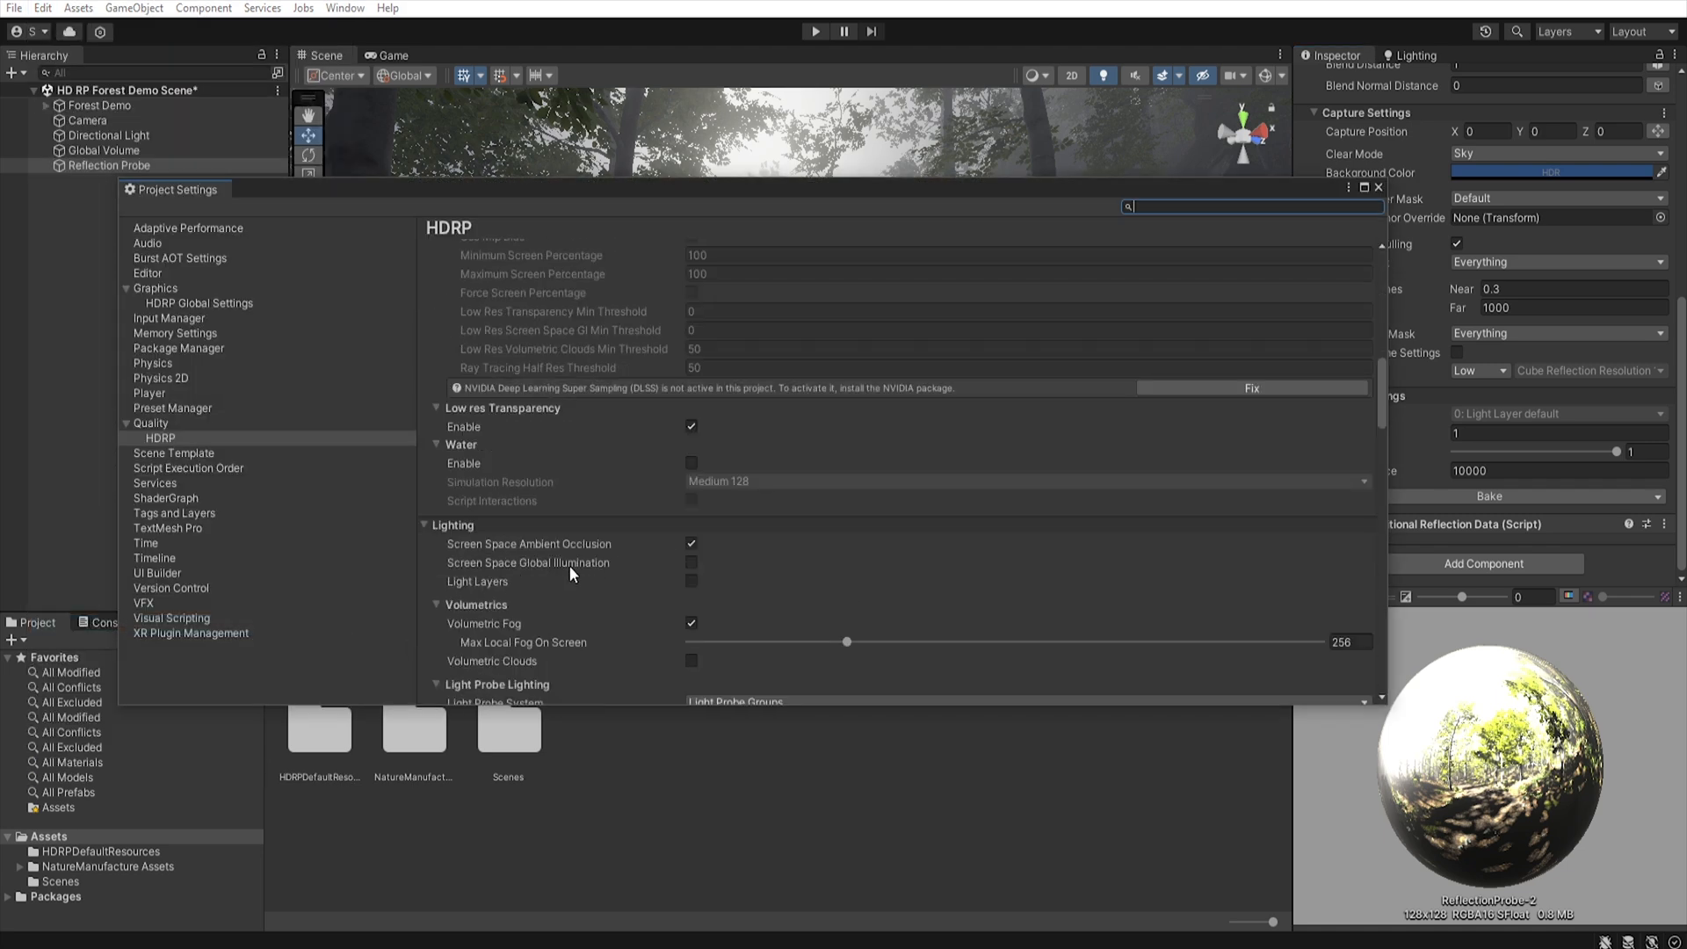
{"action": "left_click", "coordinate": [691, 562]}
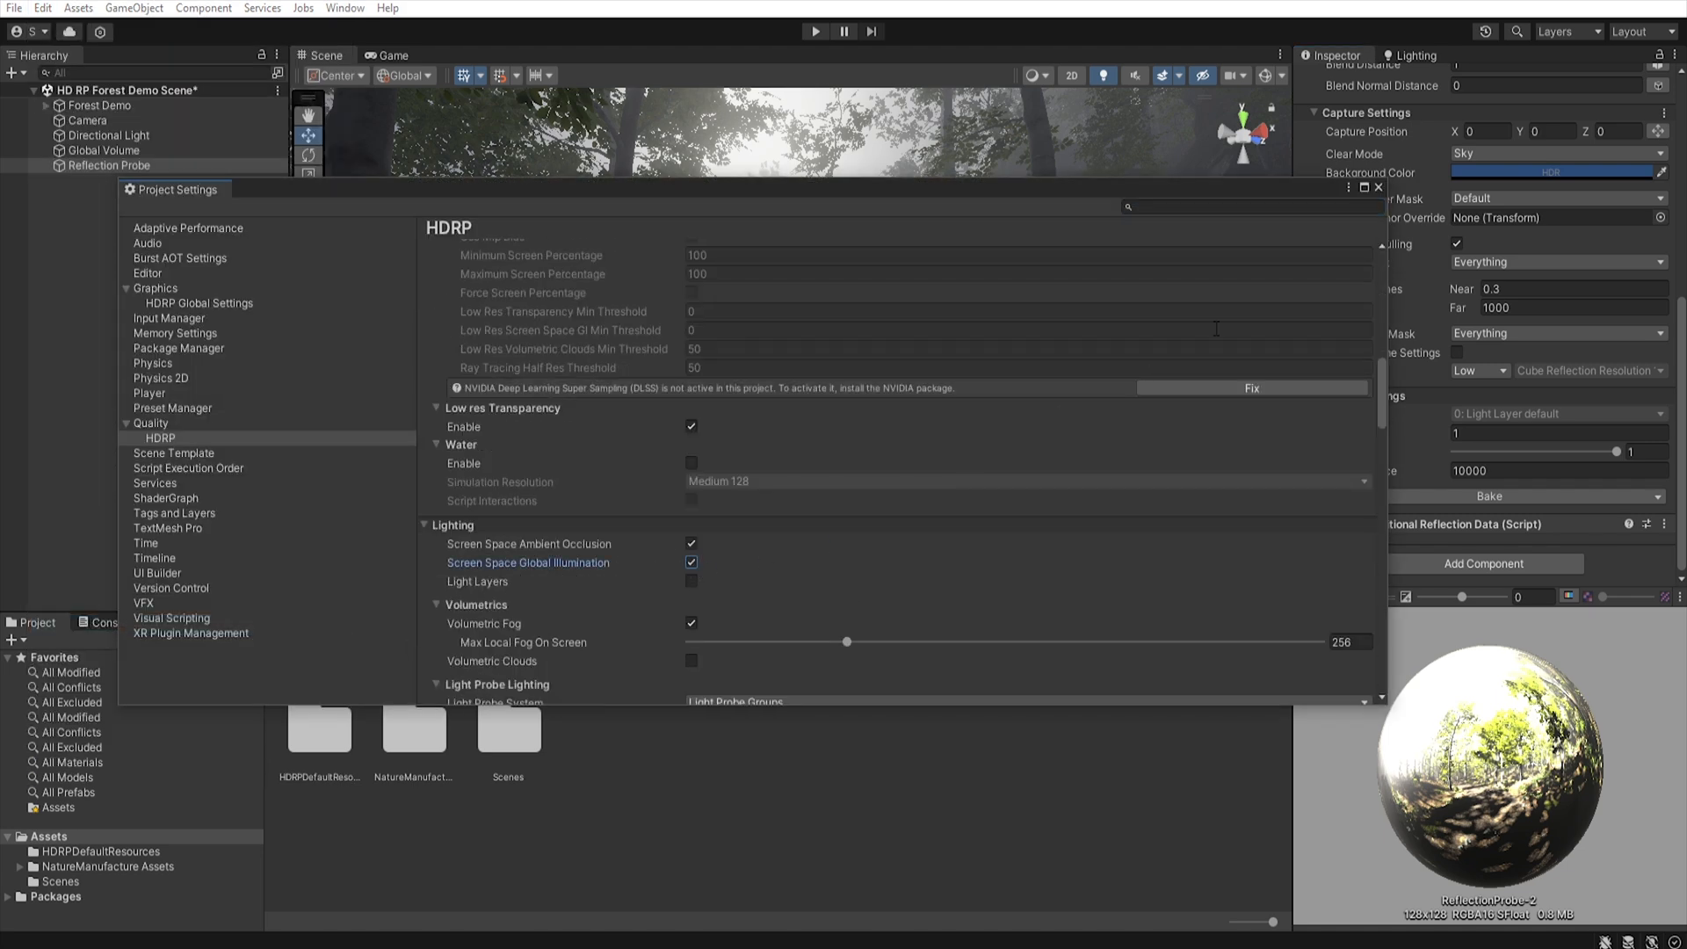
{"action": "left_click", "coordinate": [1379, 188]}
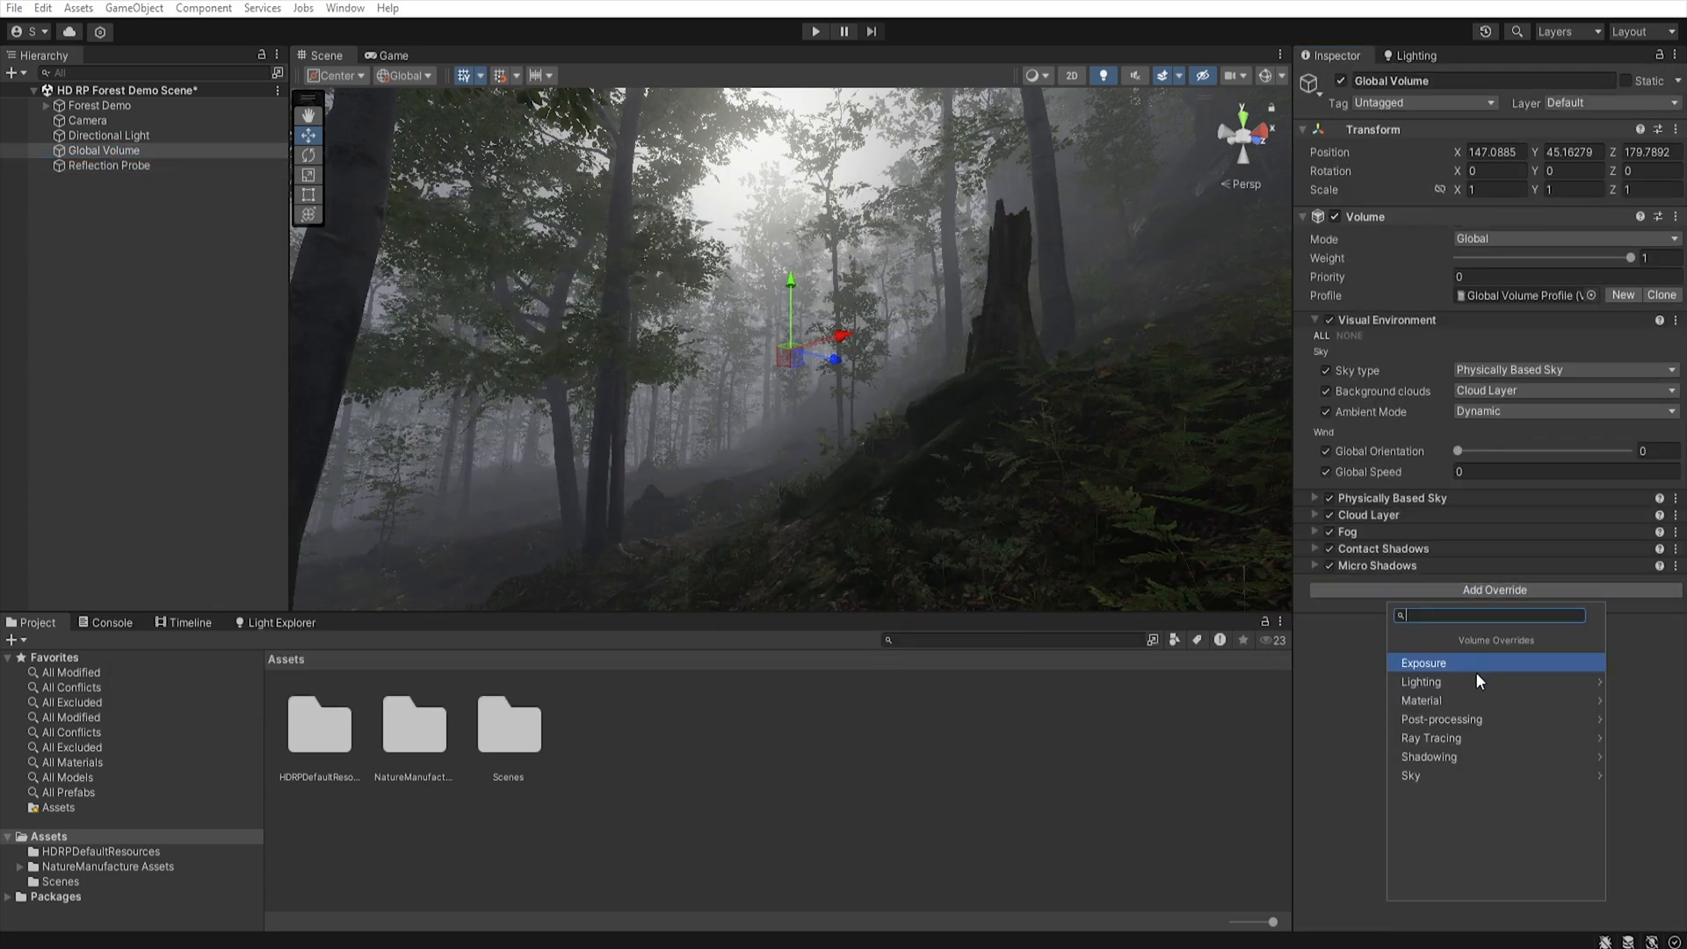
- Add a Lighting > Screen Space Global Illumination override to the Global Volume, state Enabled
{"action": "left_click", "coordinate": [1421, 681]}
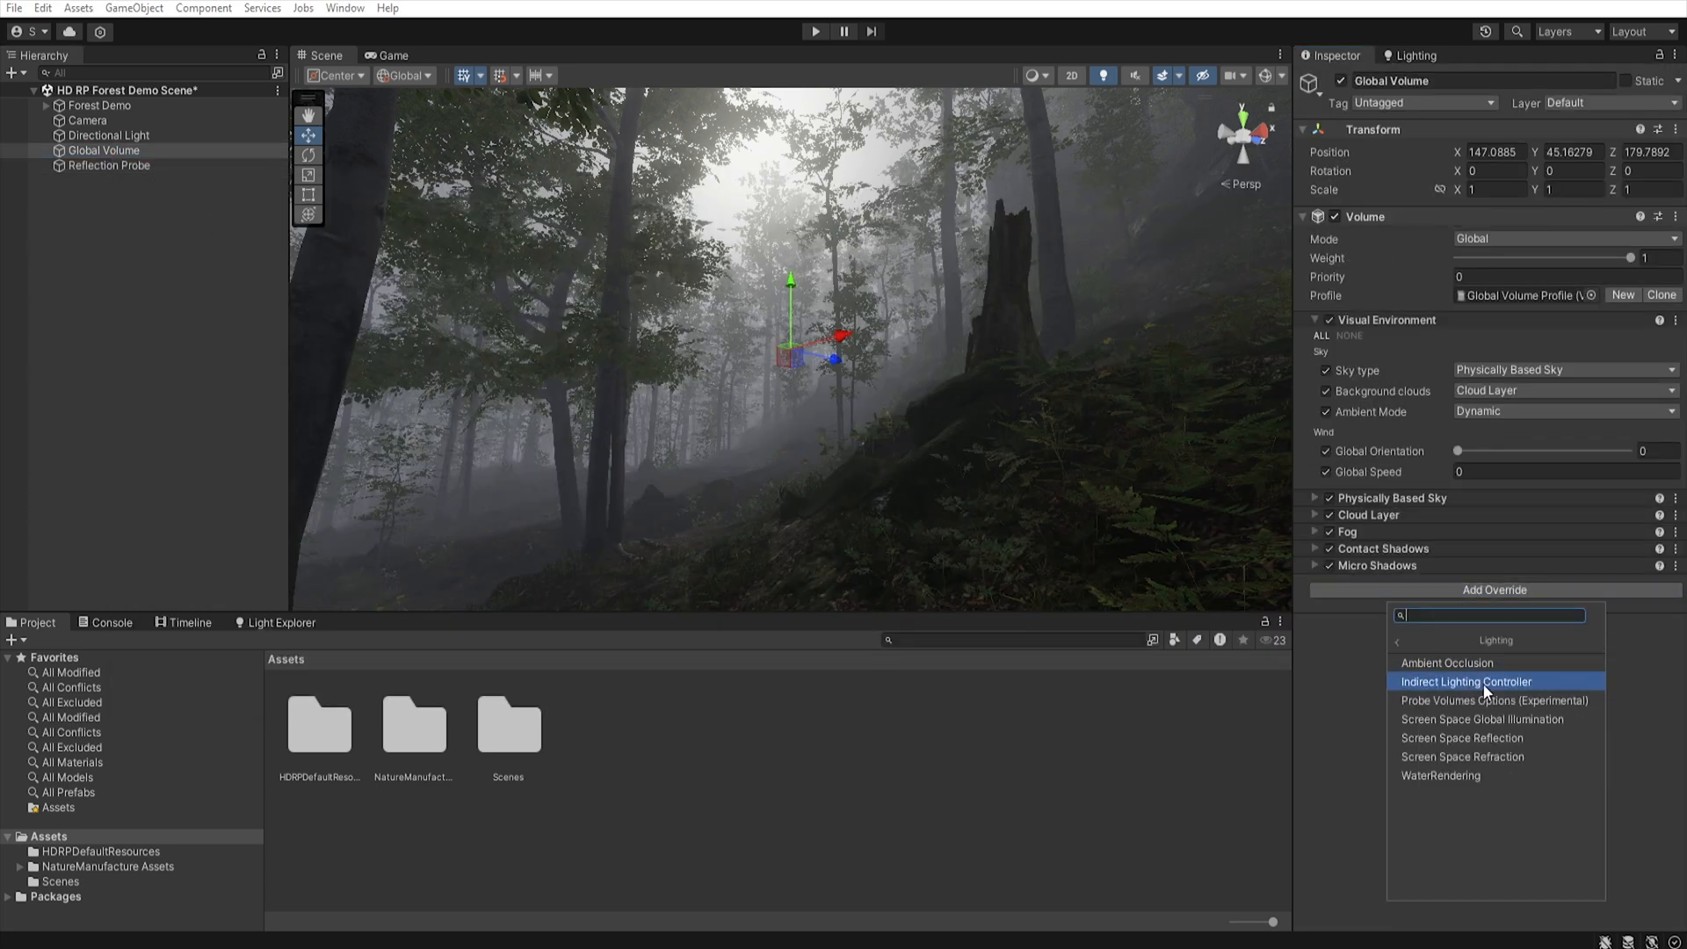
{"action": "left_click", "coordinate": [1482, 718]}
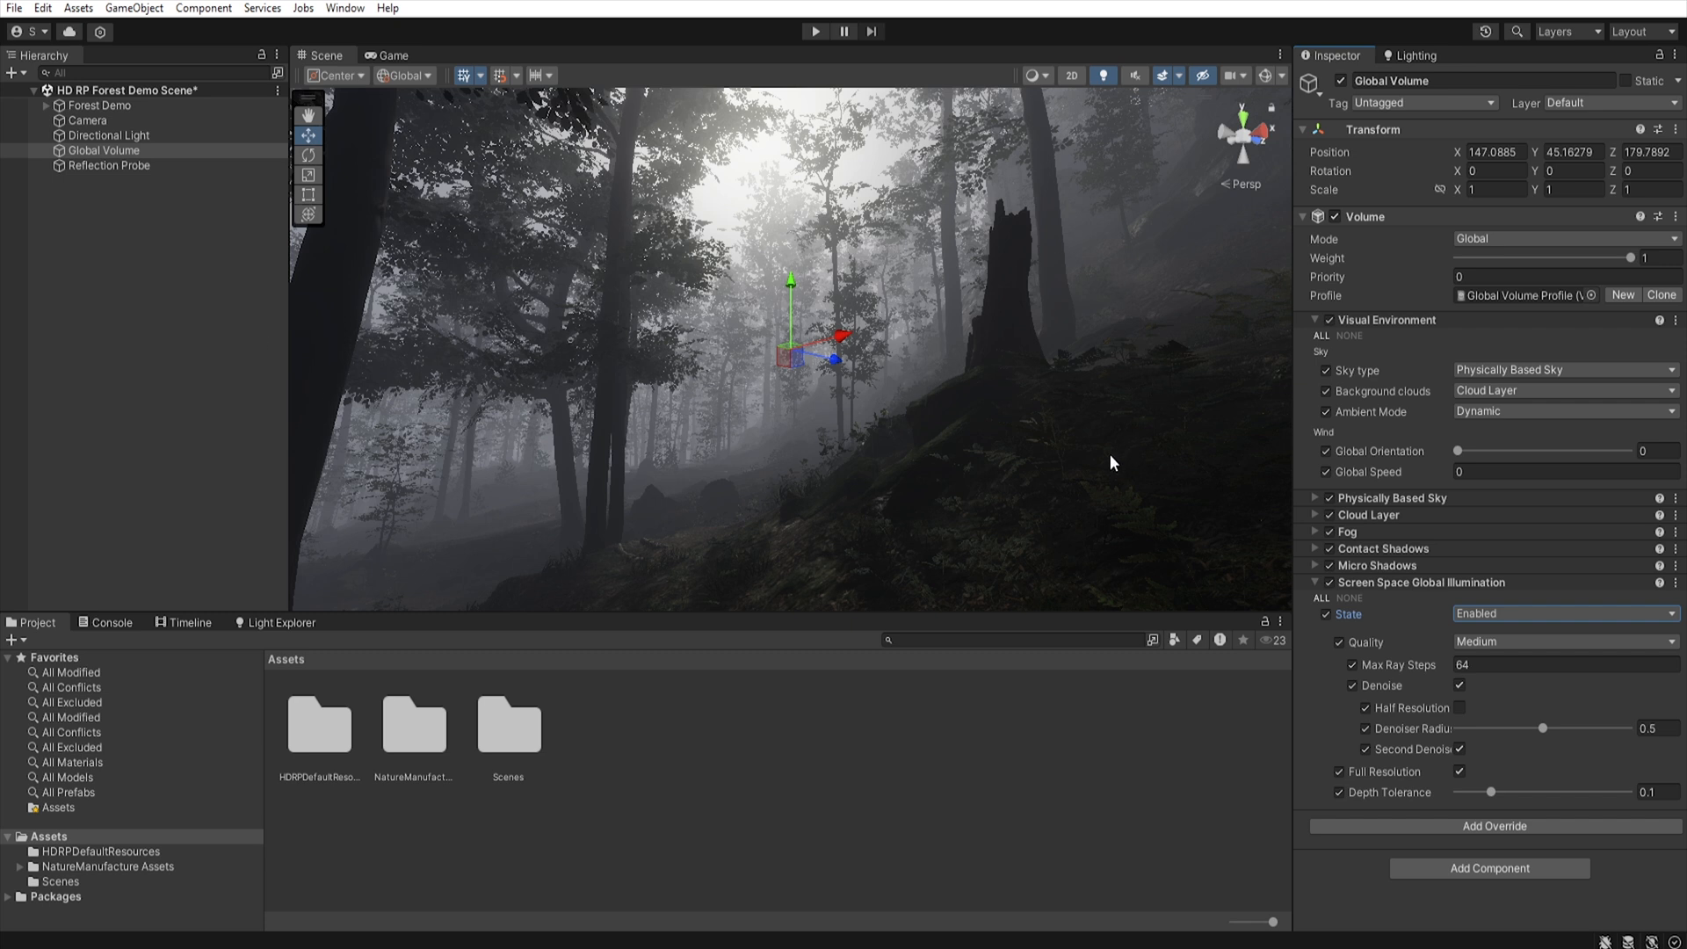
{"action": "left_click", "coordinate": [1314, 581]}
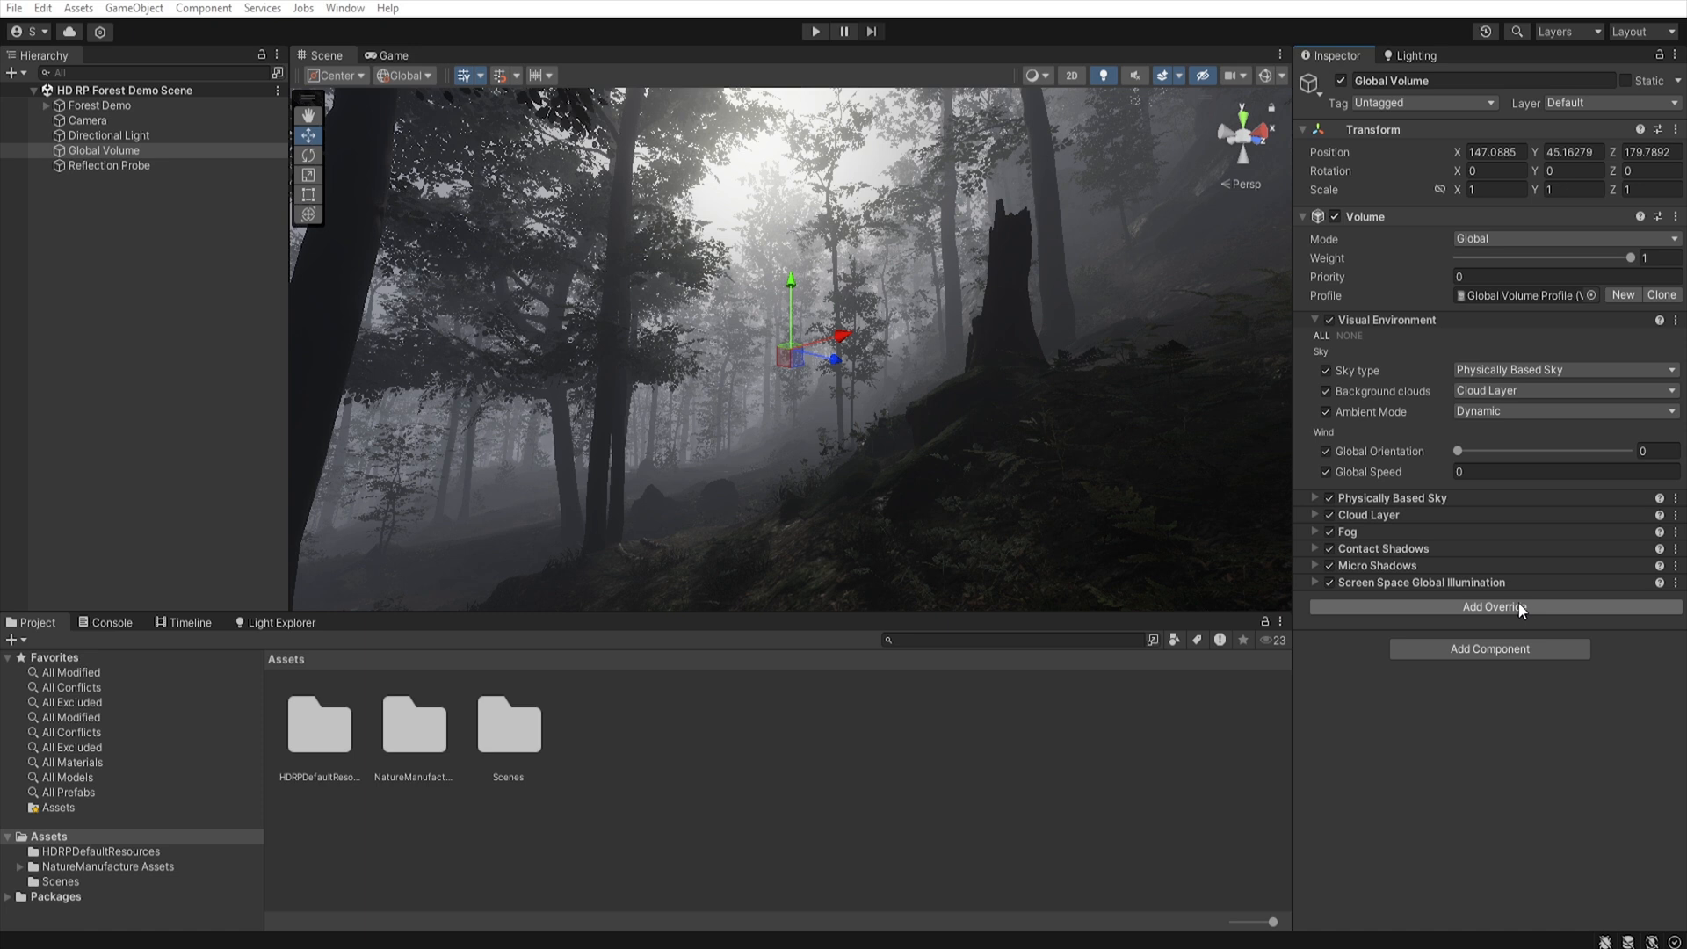
{"action": "mouse_move", "coordinate": [1489, 606]}
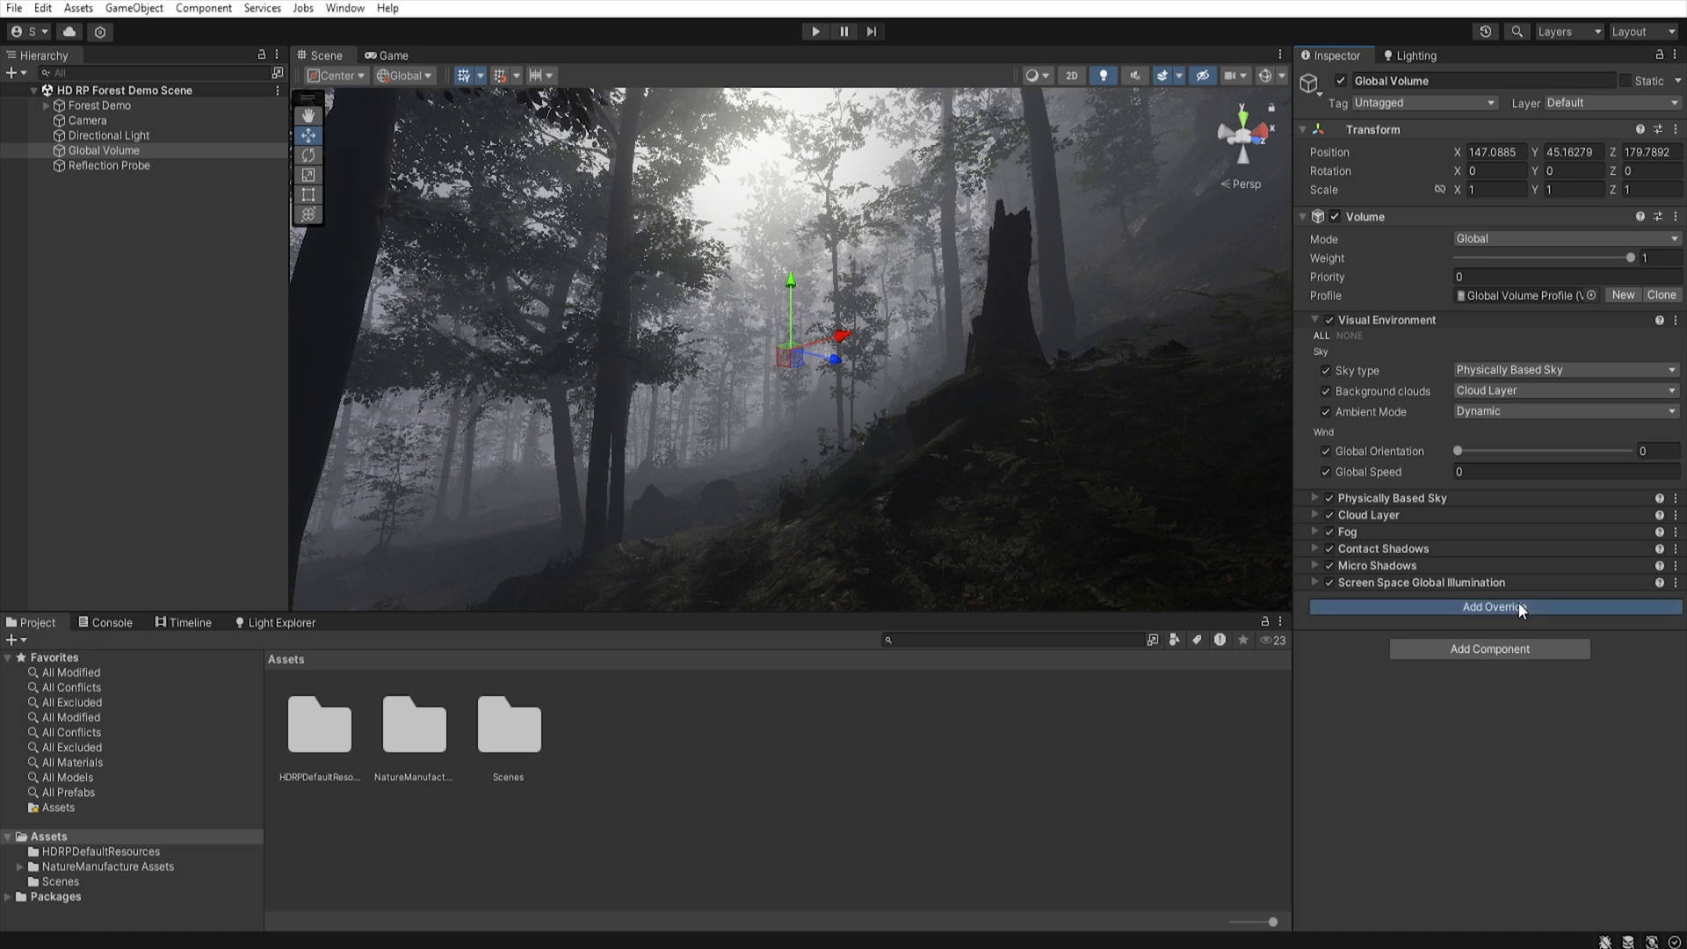
- Add a Tonemapping override to the Global Volume with Mode set to Neutral
{"action": "left_click", "coordinate": [1491, 605]}
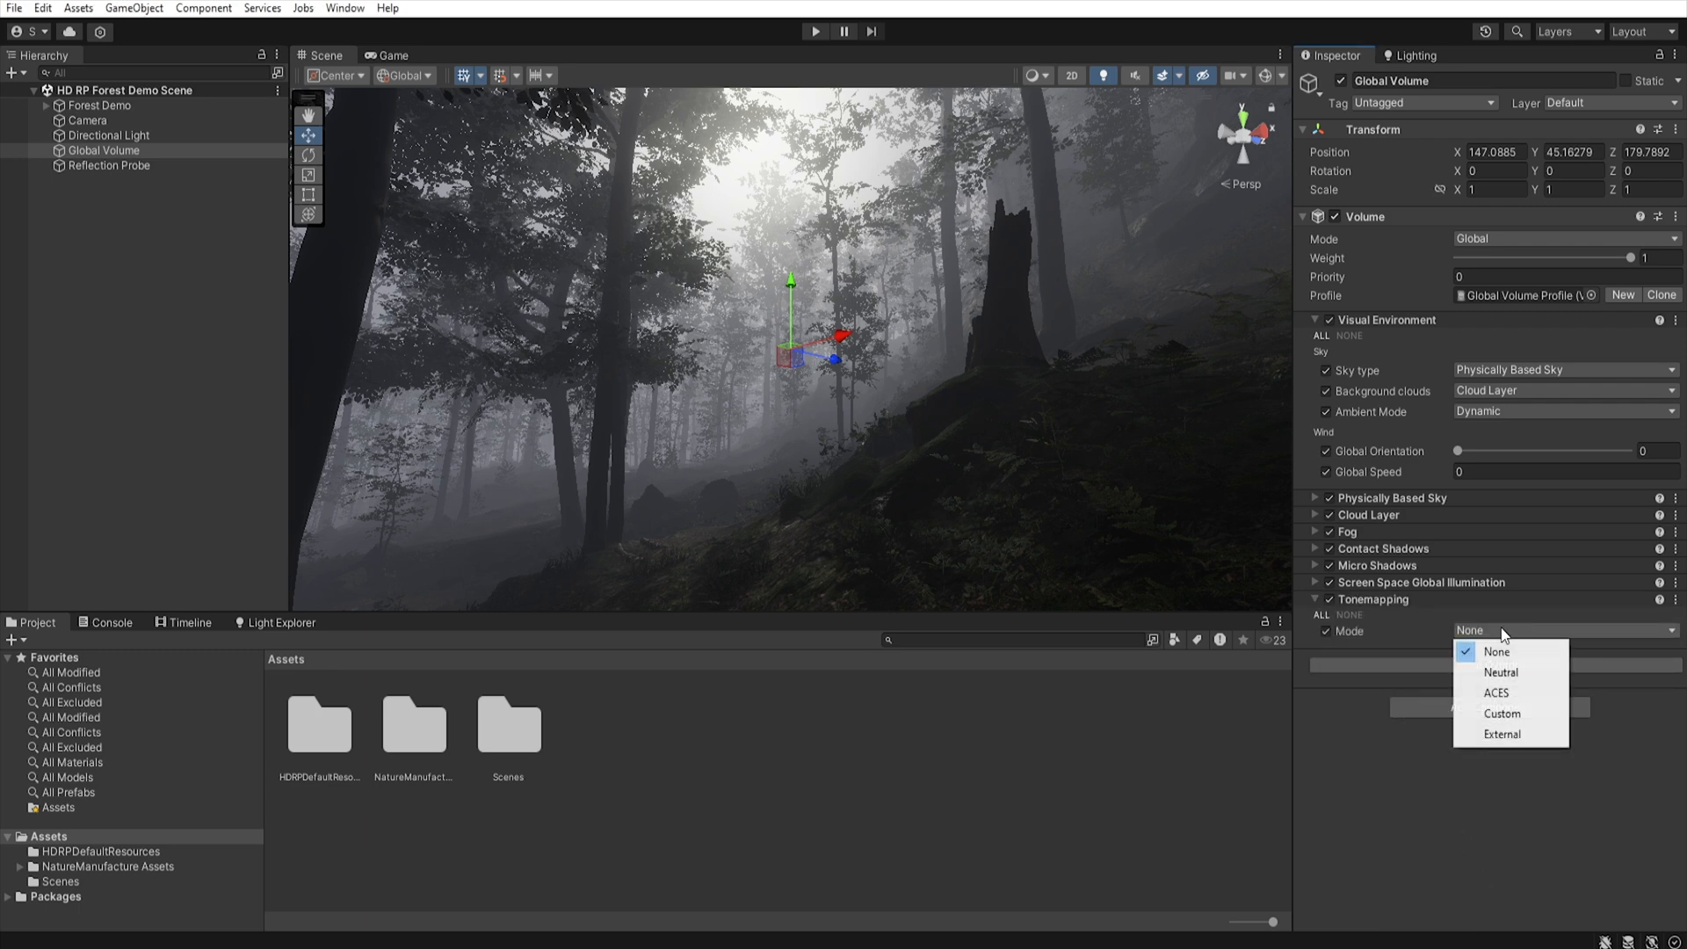
{"action": "left_click", "coordinate": [1499, 672]}
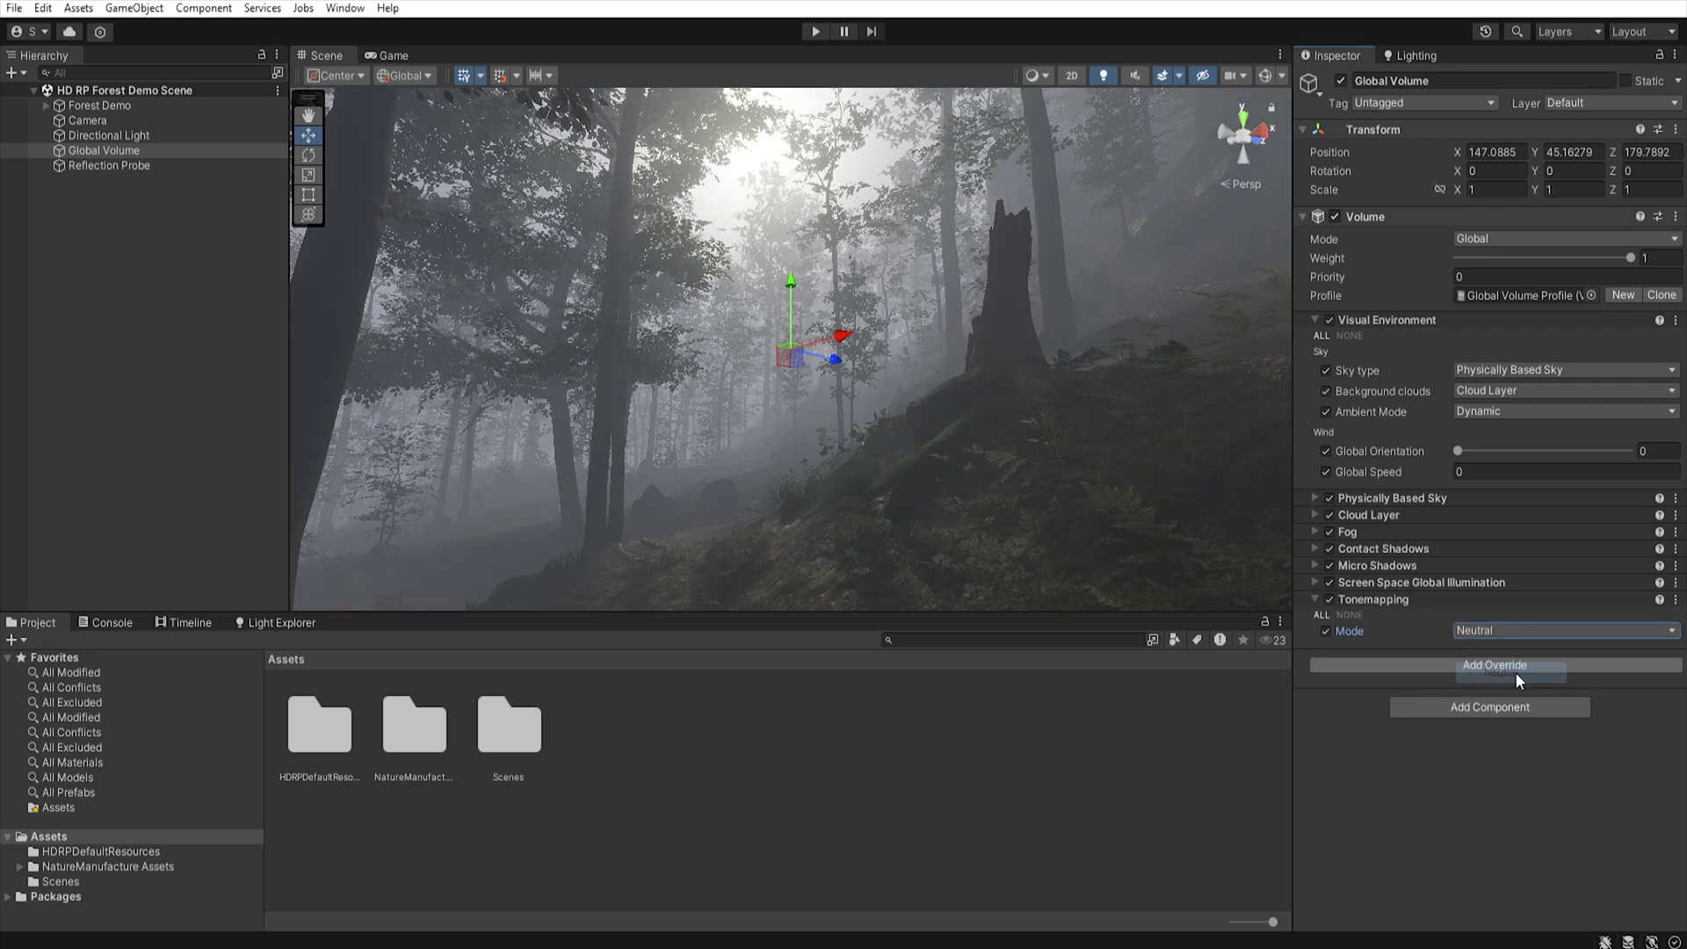
{"action": "mouse_move", "coordinate": [1448, 624]}
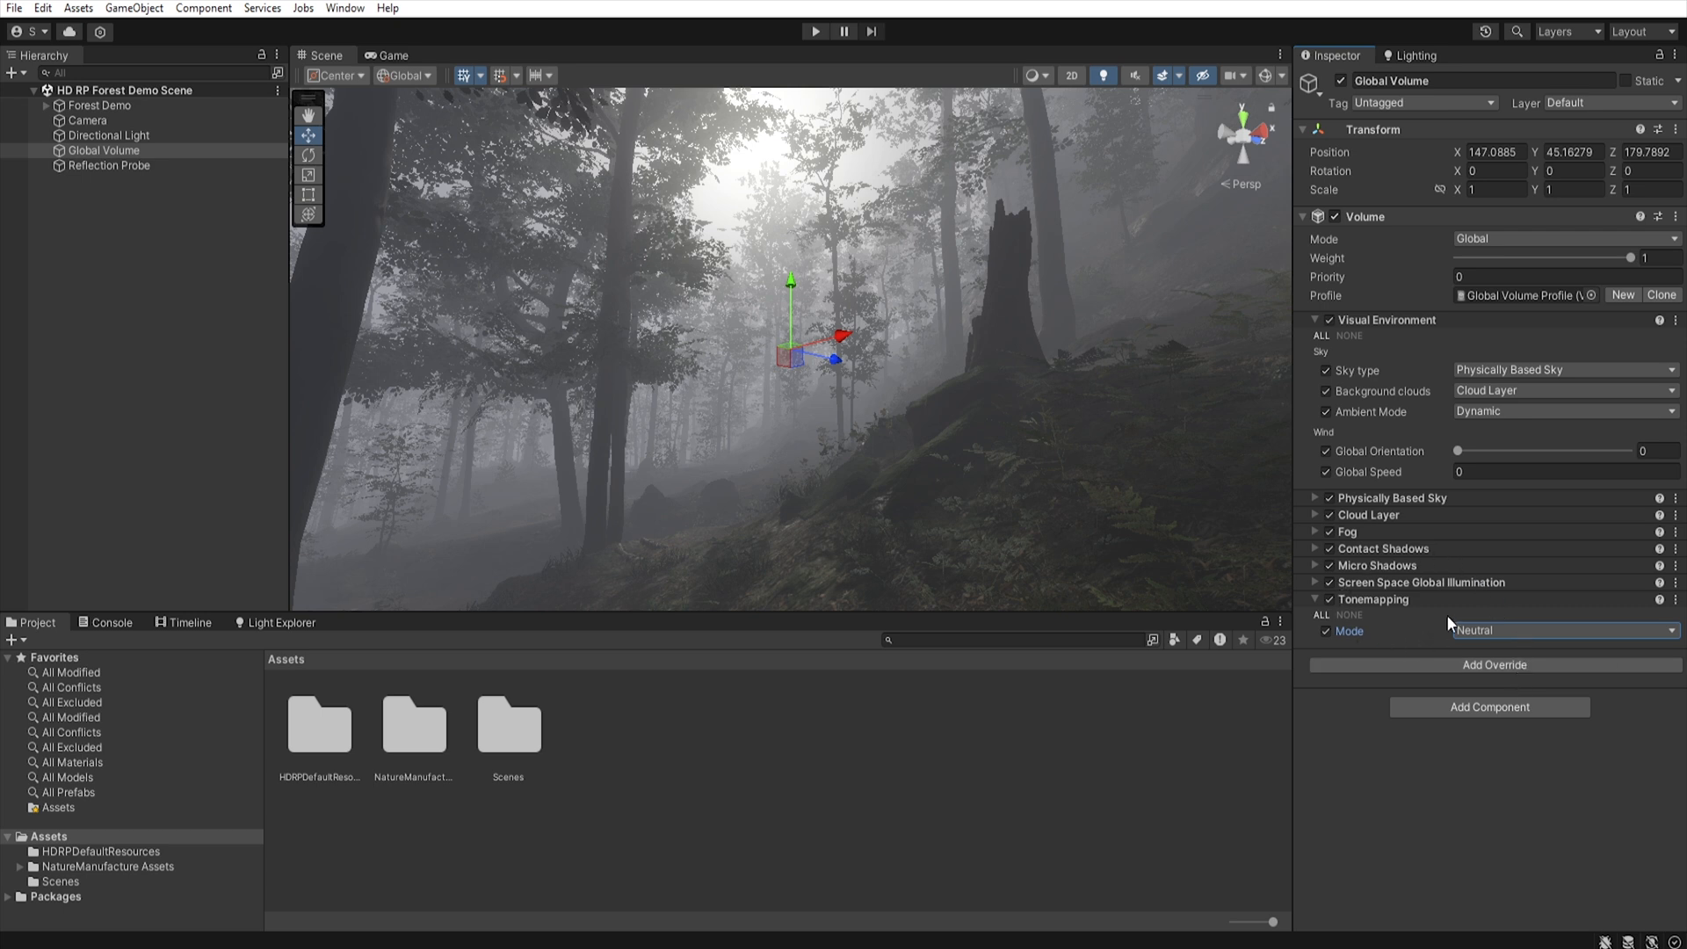
{"action": "mouse_move", "coordinate": [1439, 617]}
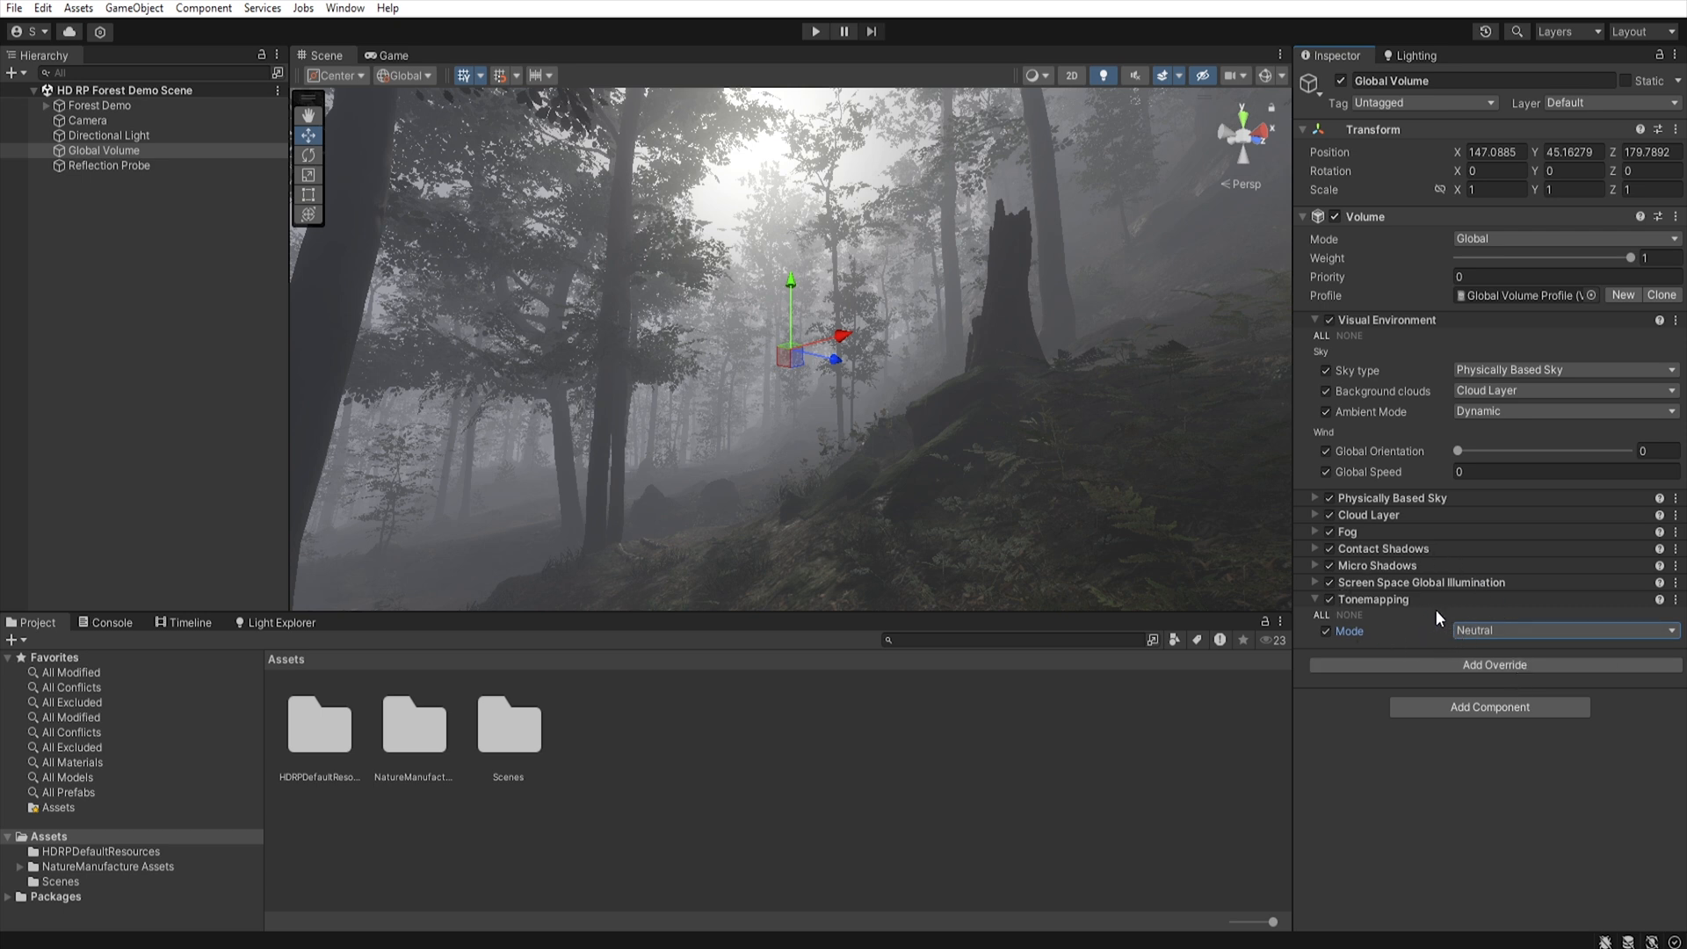
{"action": "mouse_move", "coordinate": [1445, 626]}
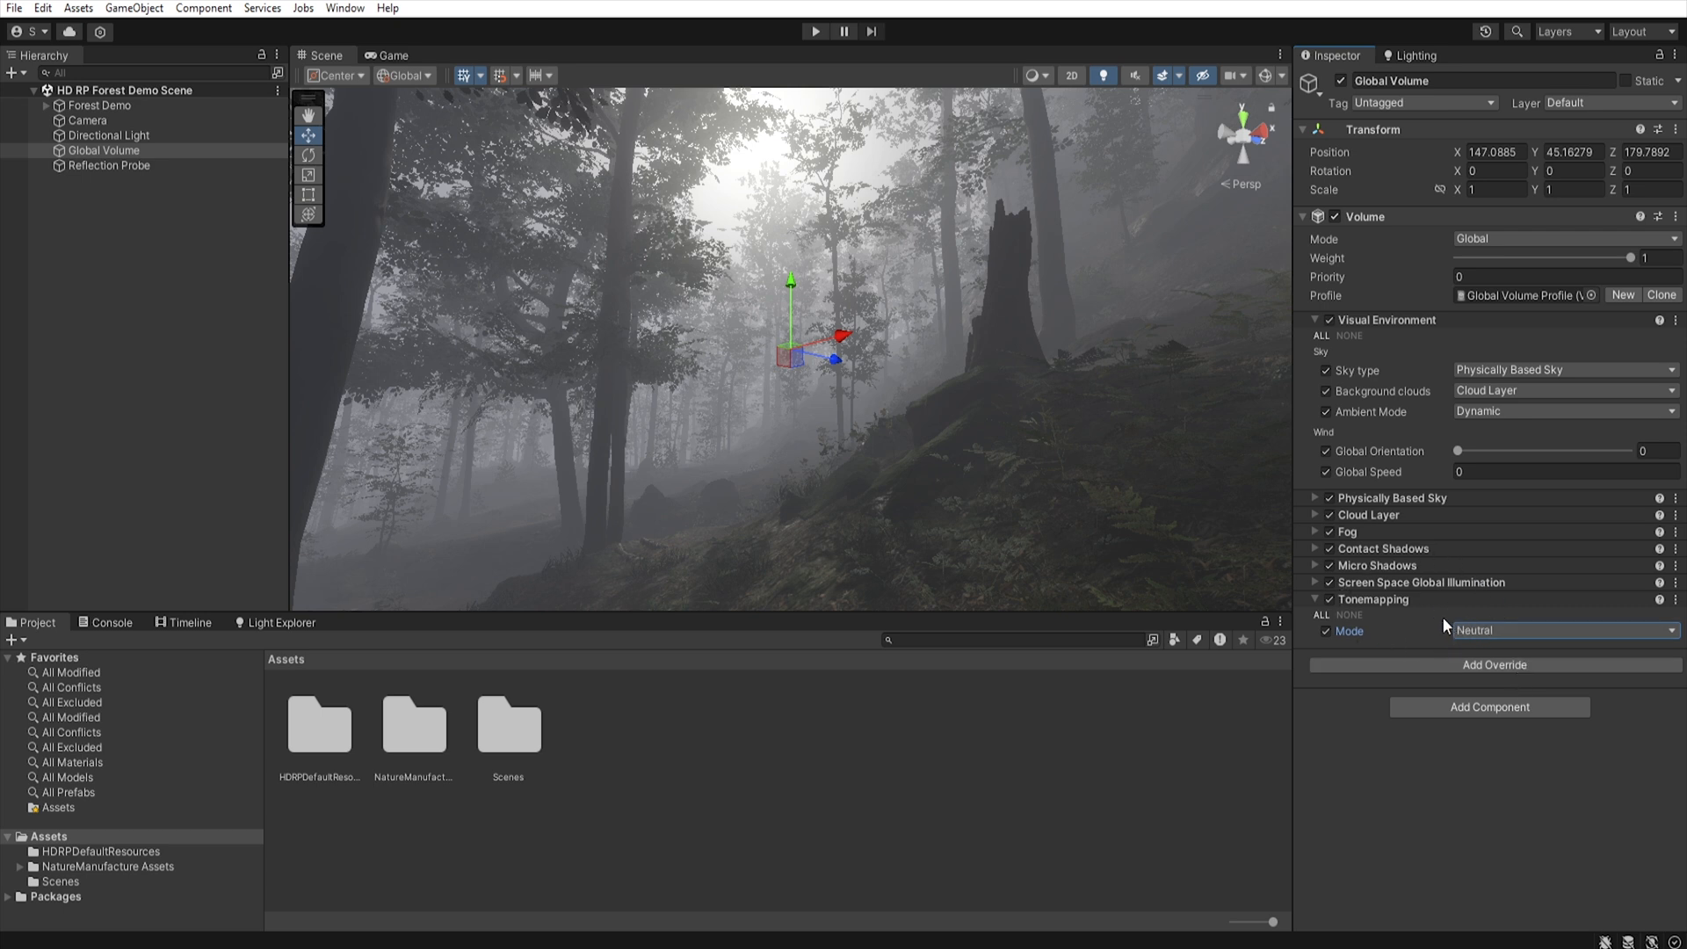
{"action": "mouse_move", "coordinate": [1490, 665]}
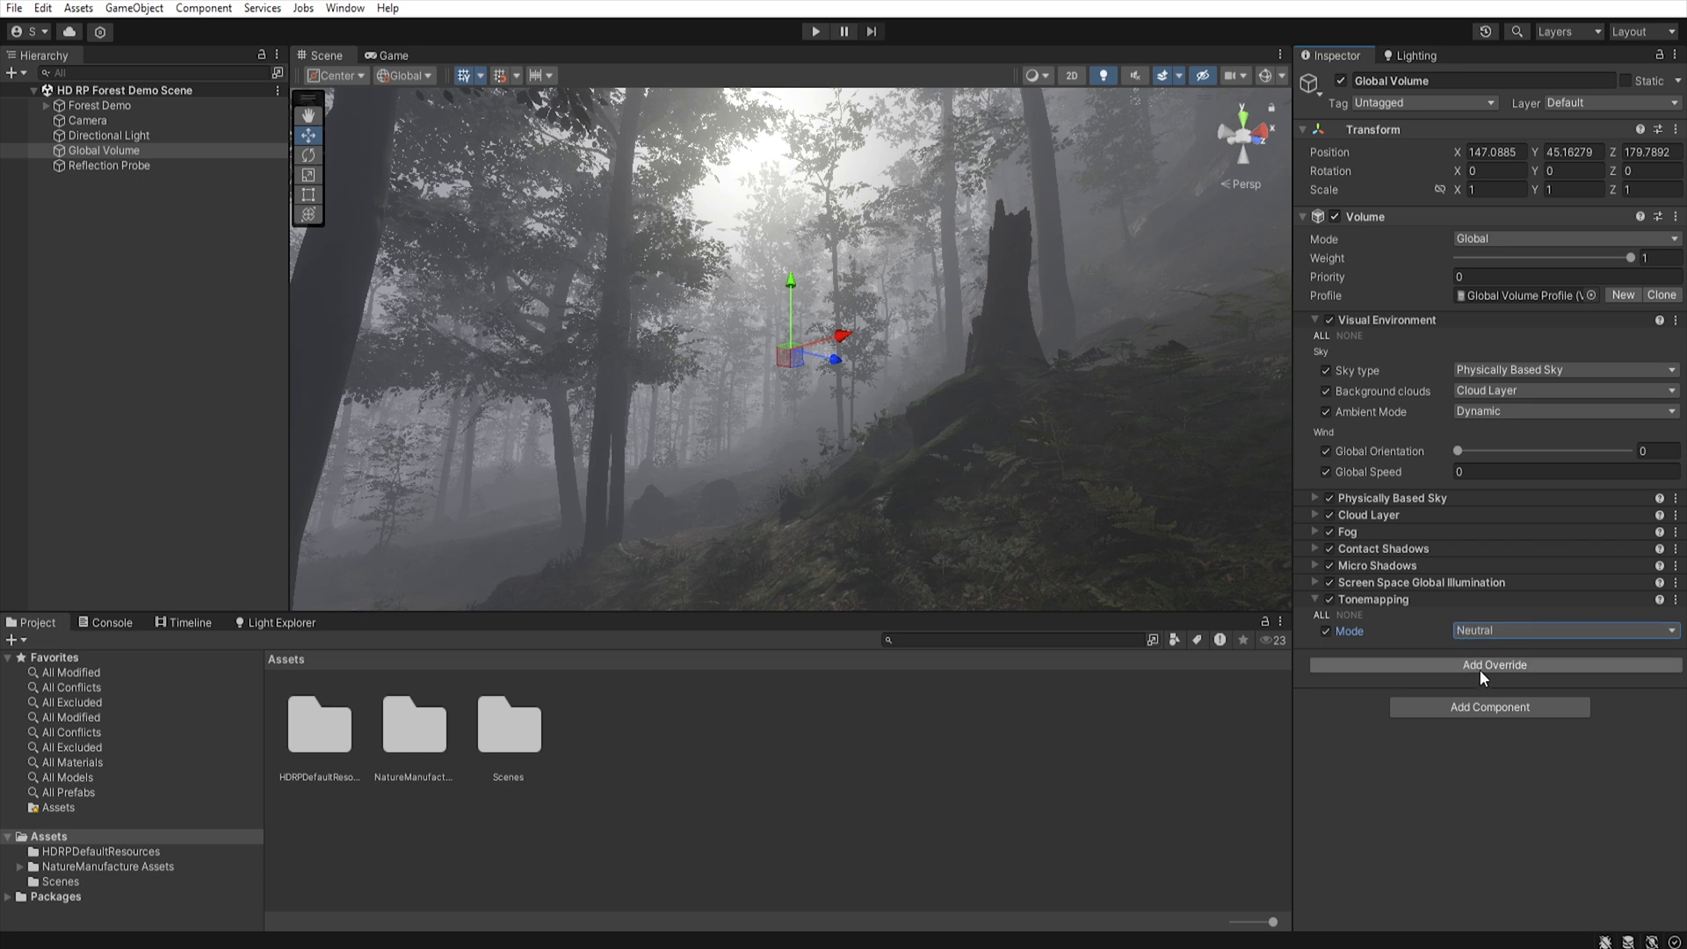
- Add a Color Adjustments override with all properties enabled and contrast raised to 26
{"action": "left_click", "coordinate": [1492, 665]}
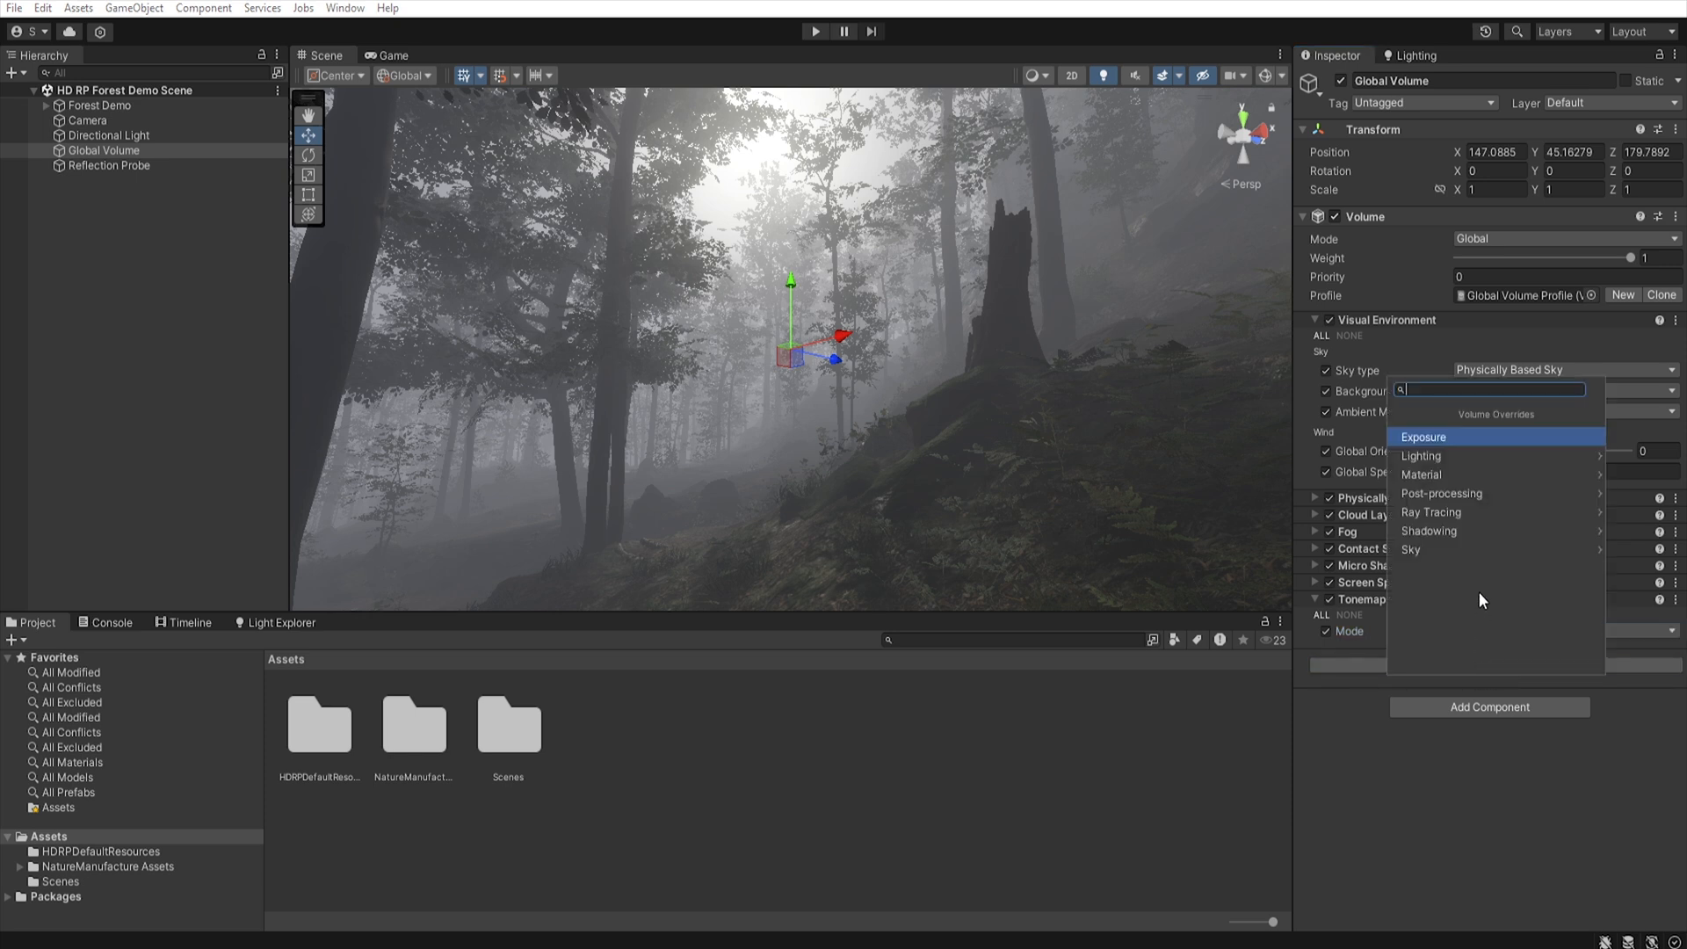
{"action": "left_click", "coordinate": [1442, 494]}
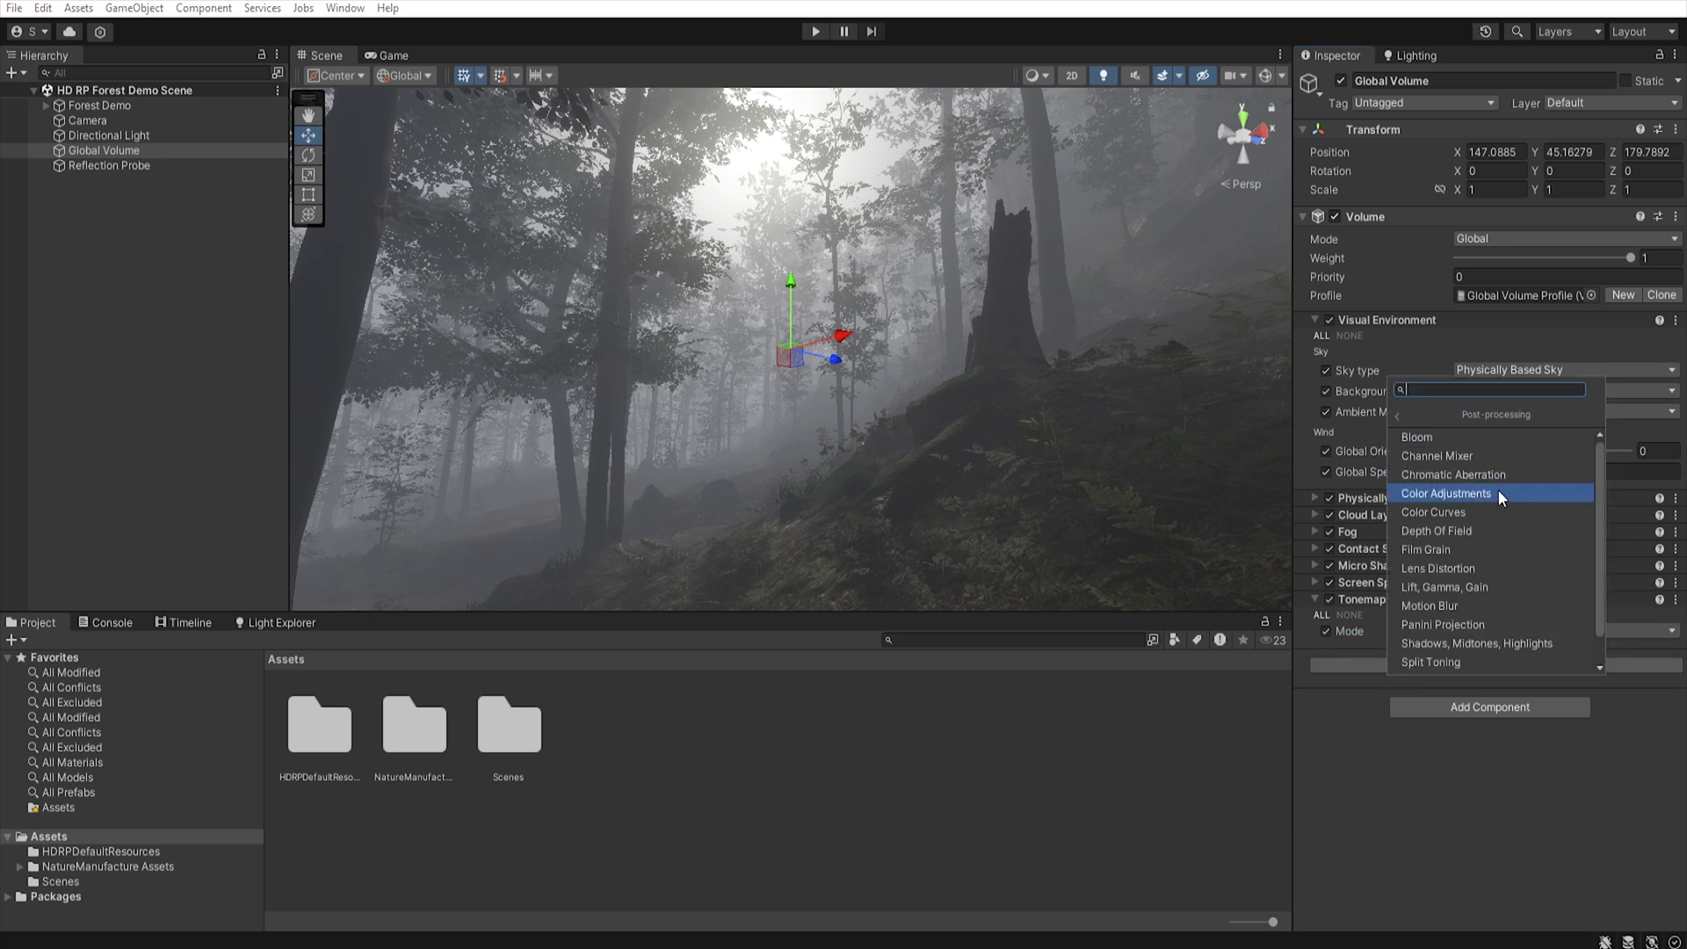
{"action": "left_click", "coordinate": [1446, 493]}
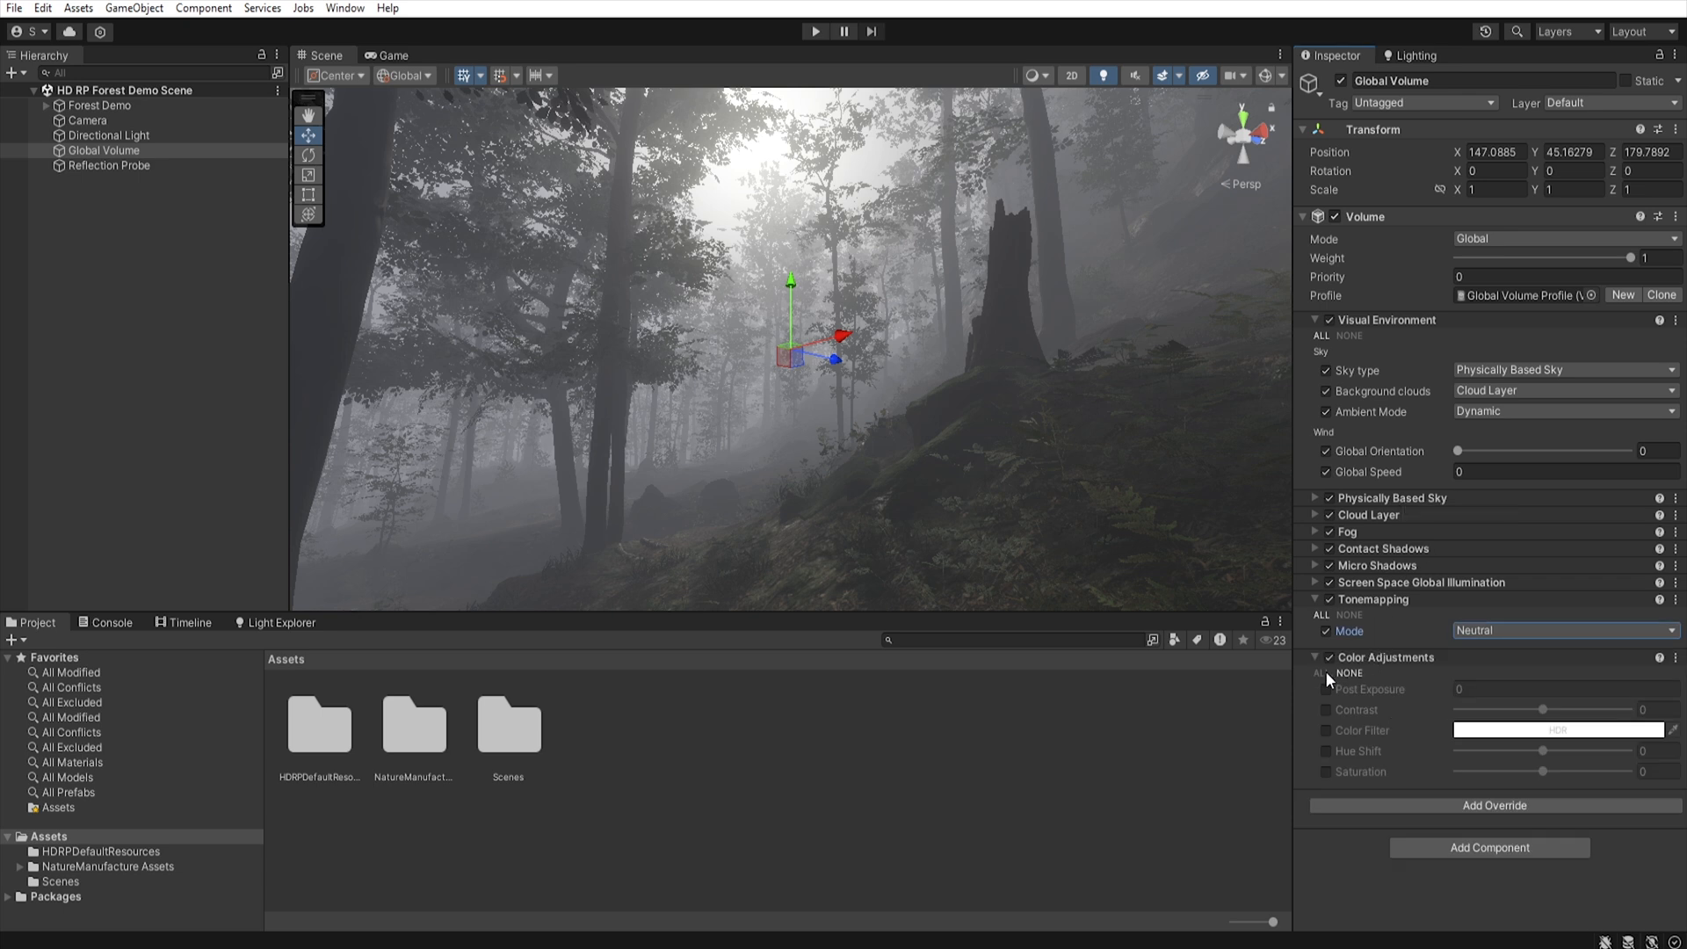
{"action": "left_click", "coordinate": [1321, 672]}
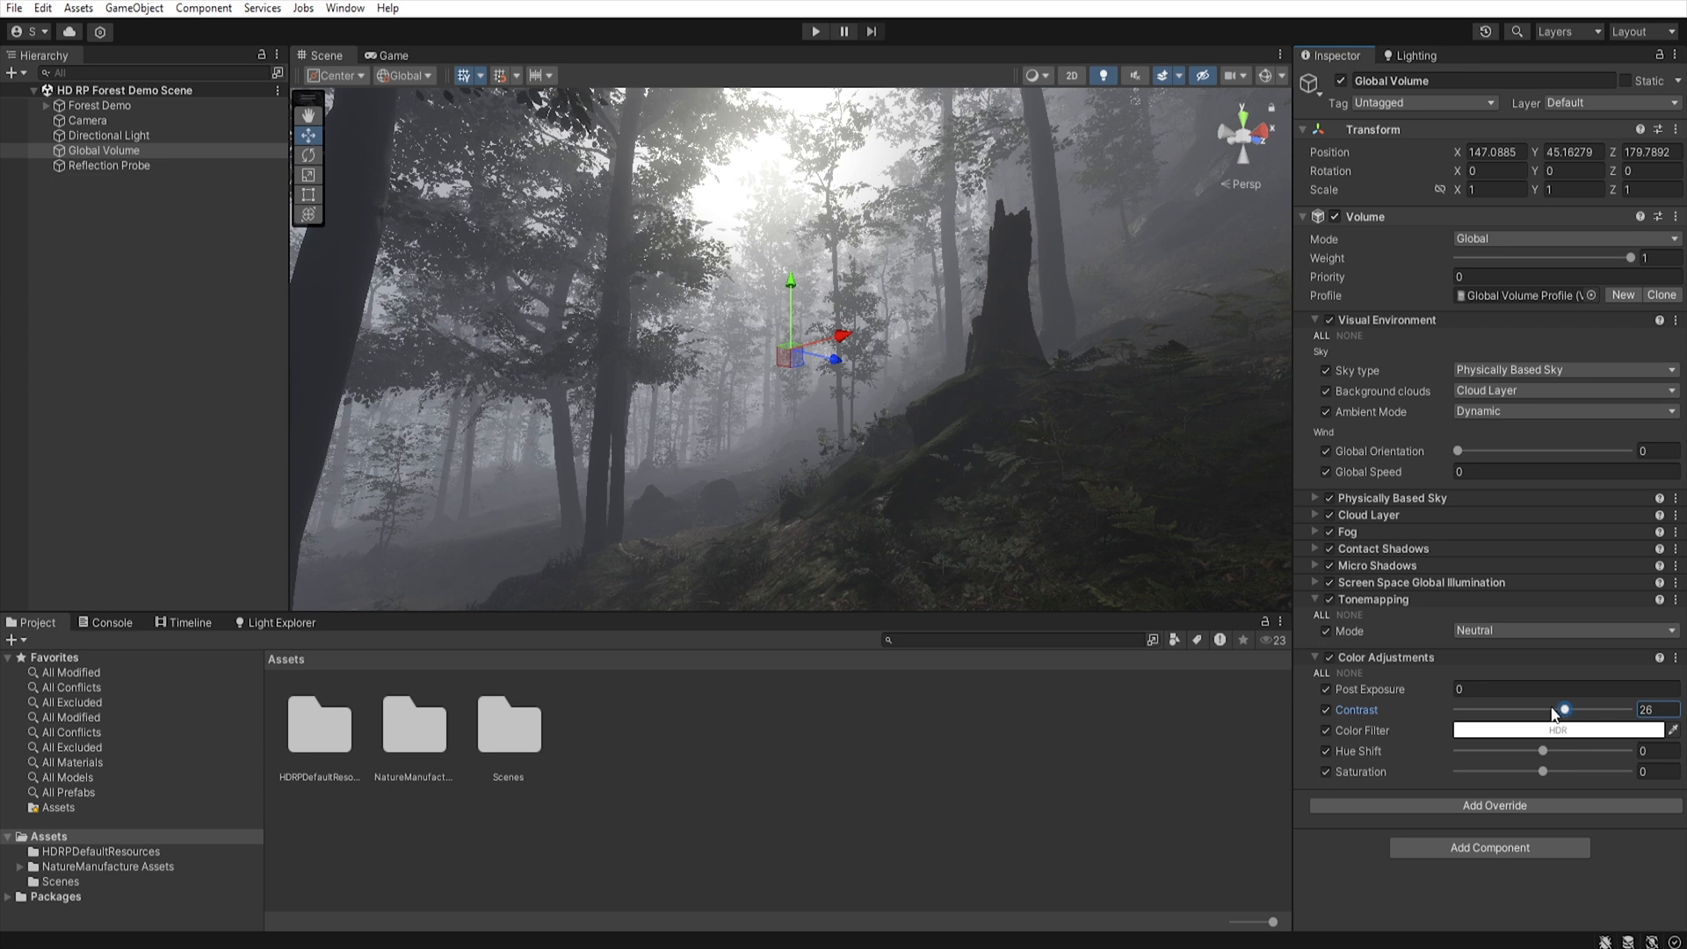
{"action": "mouse_move", "coordinate": [1543, 777]}
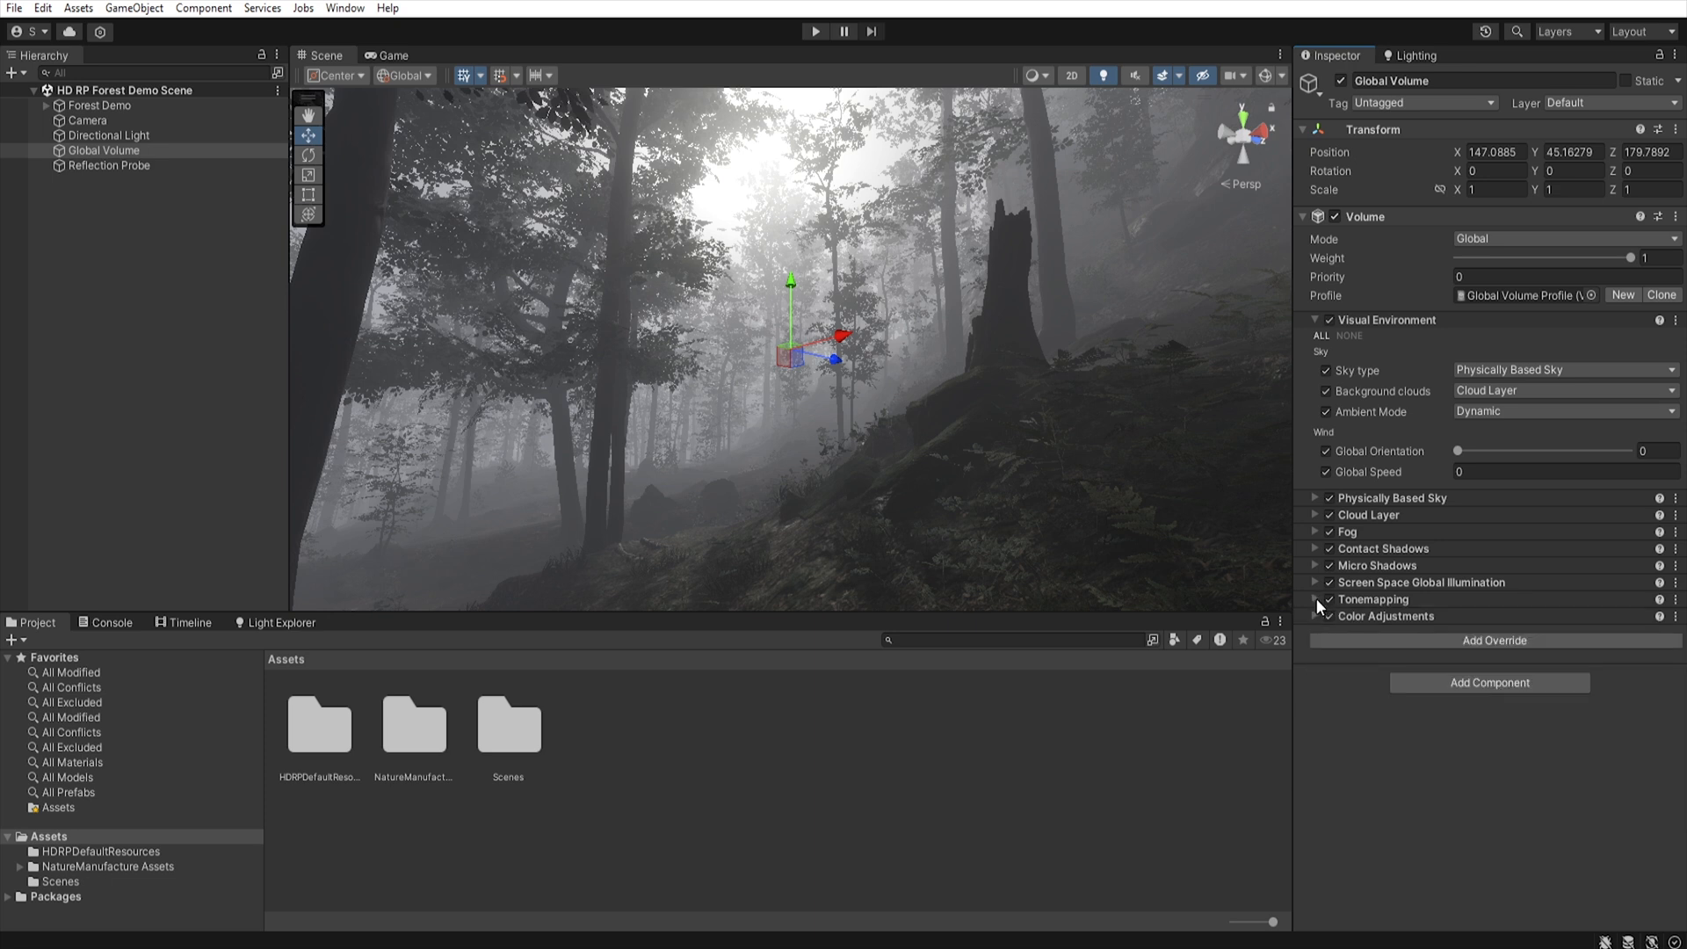
- Add the Post-processing Shadows, Midtones, Highlights override below Color Adjustments
{"action": "left_click", "coordinate": [1492, 640]}
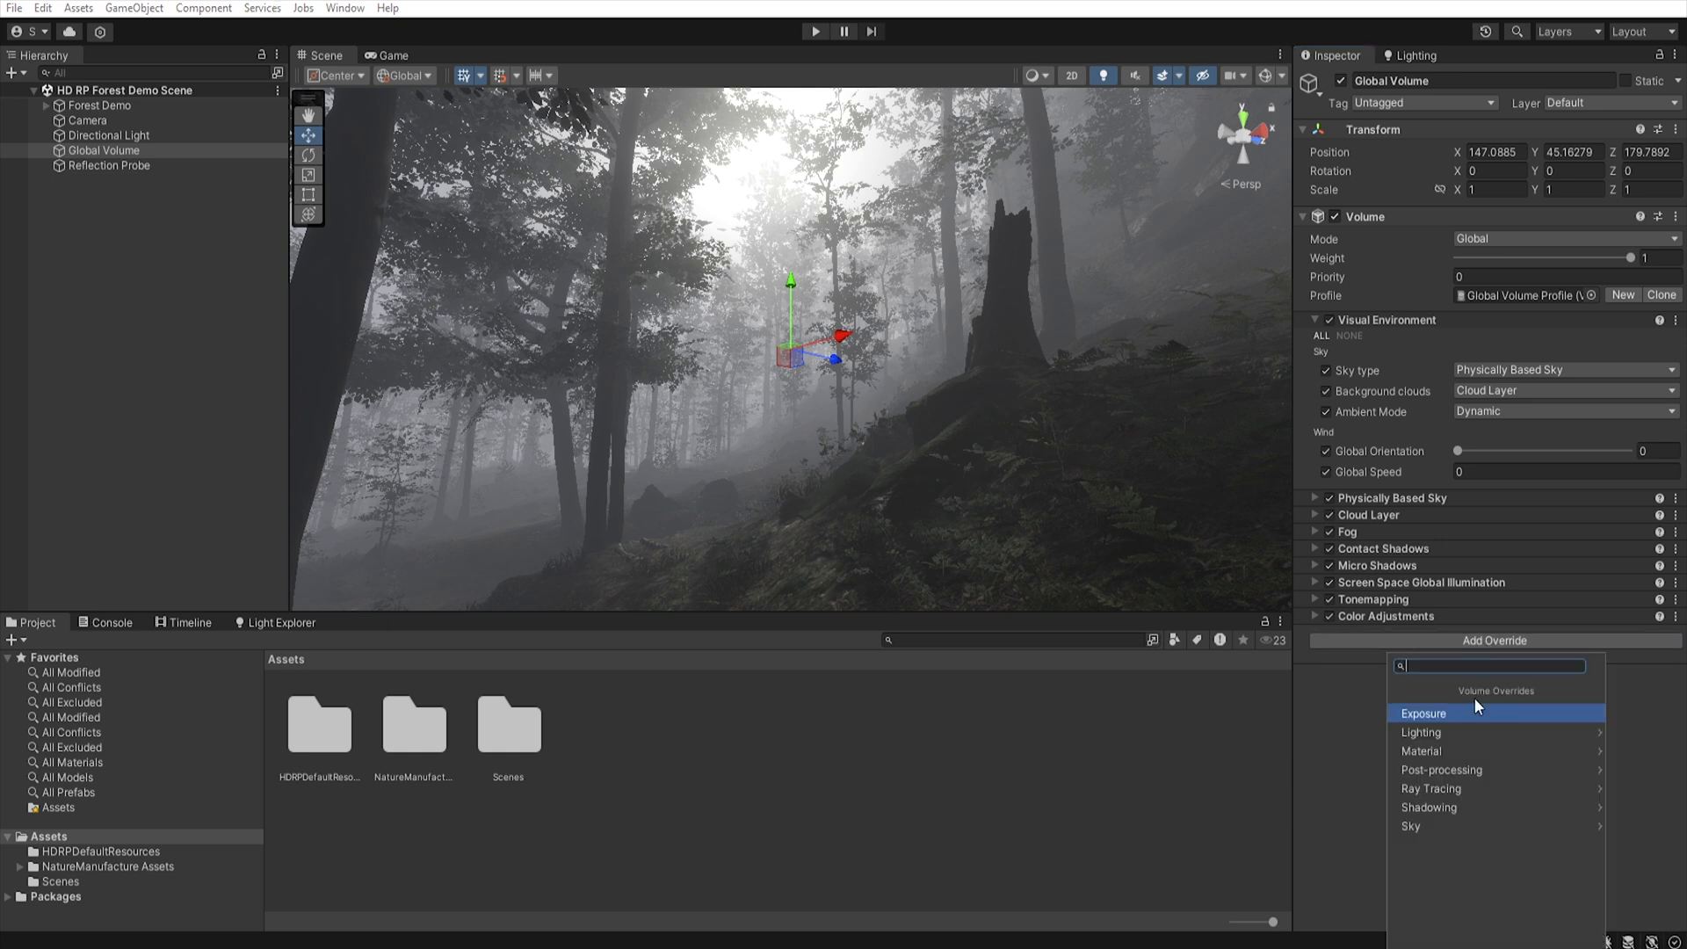
{"action": "left_click", "coordinate": [1441, 769]}
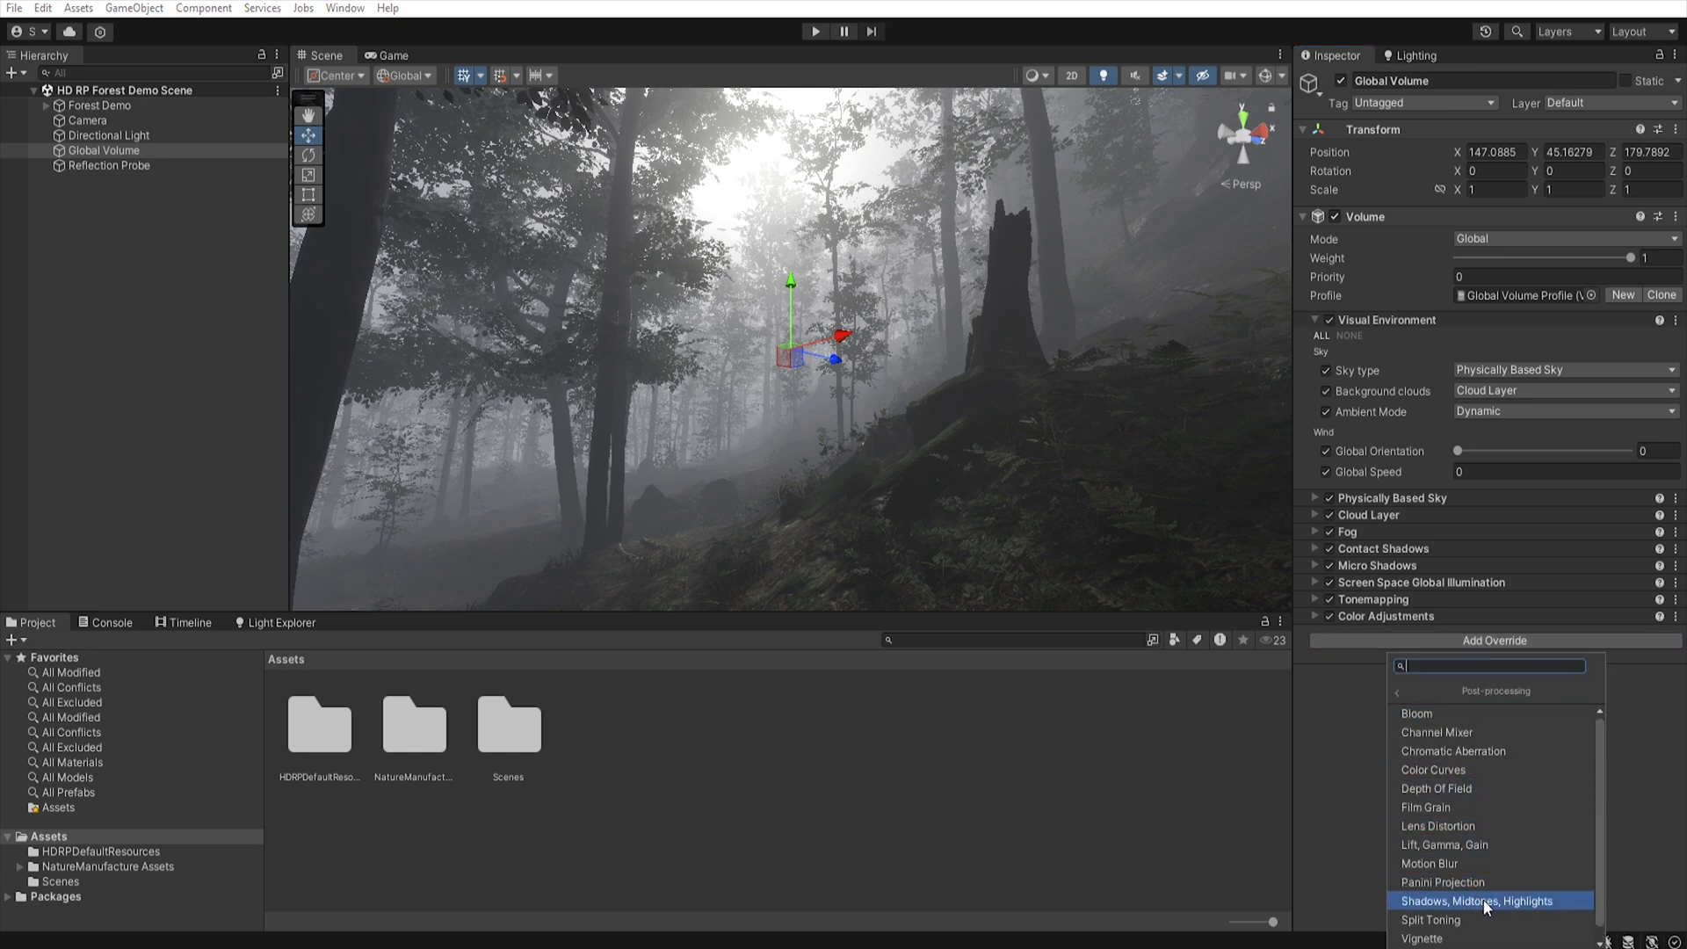
{"action": "left_click", "coordinate": [1480, 900]}
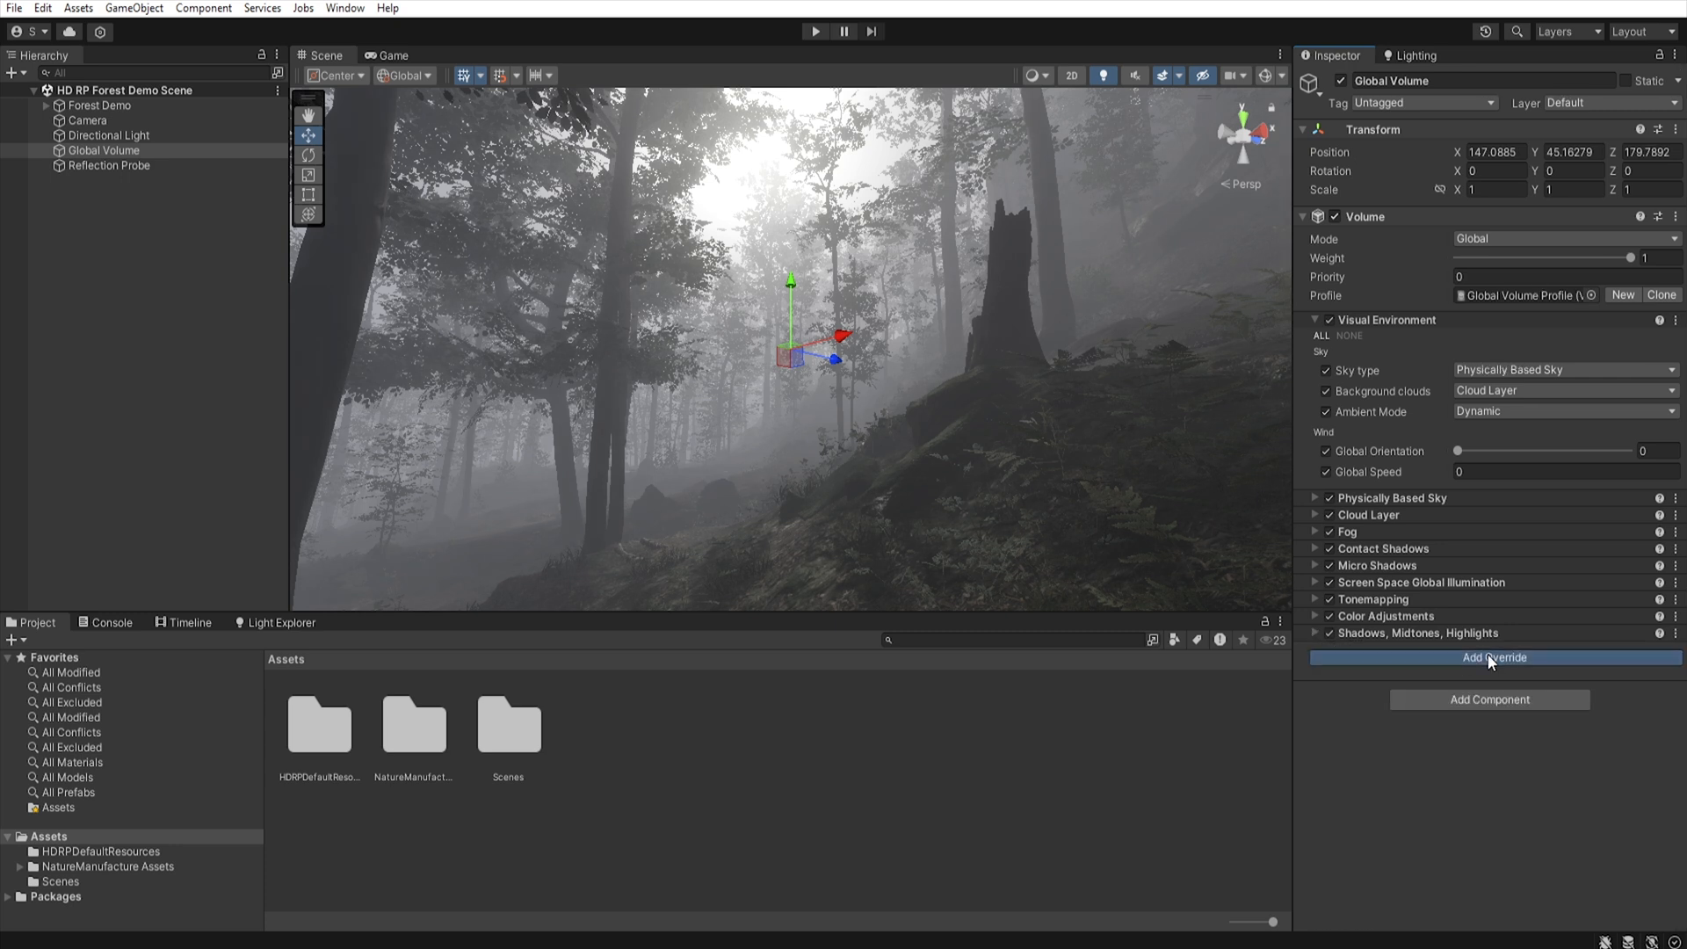
- Add an Indirect Lighting Controller with all properties enabled and diffuse multiplier 4.01
{"action": "left_click", "coordinate": [1491, 657]}
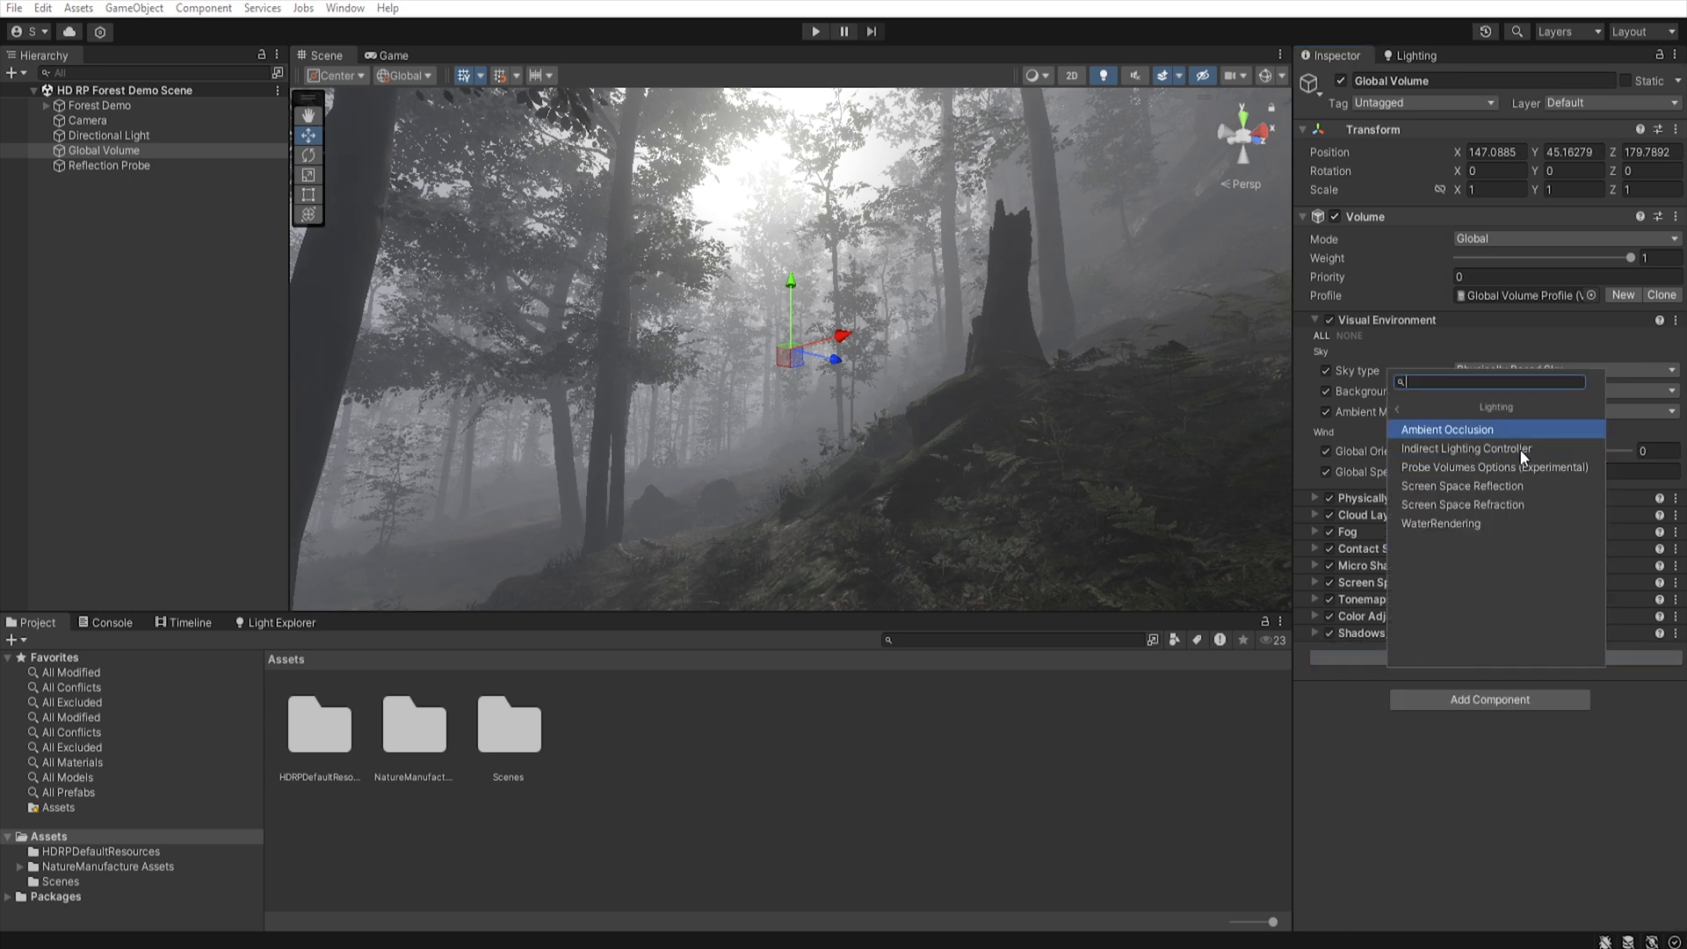
{"action": "mouse_move", "coordinate": [1465, 449]}
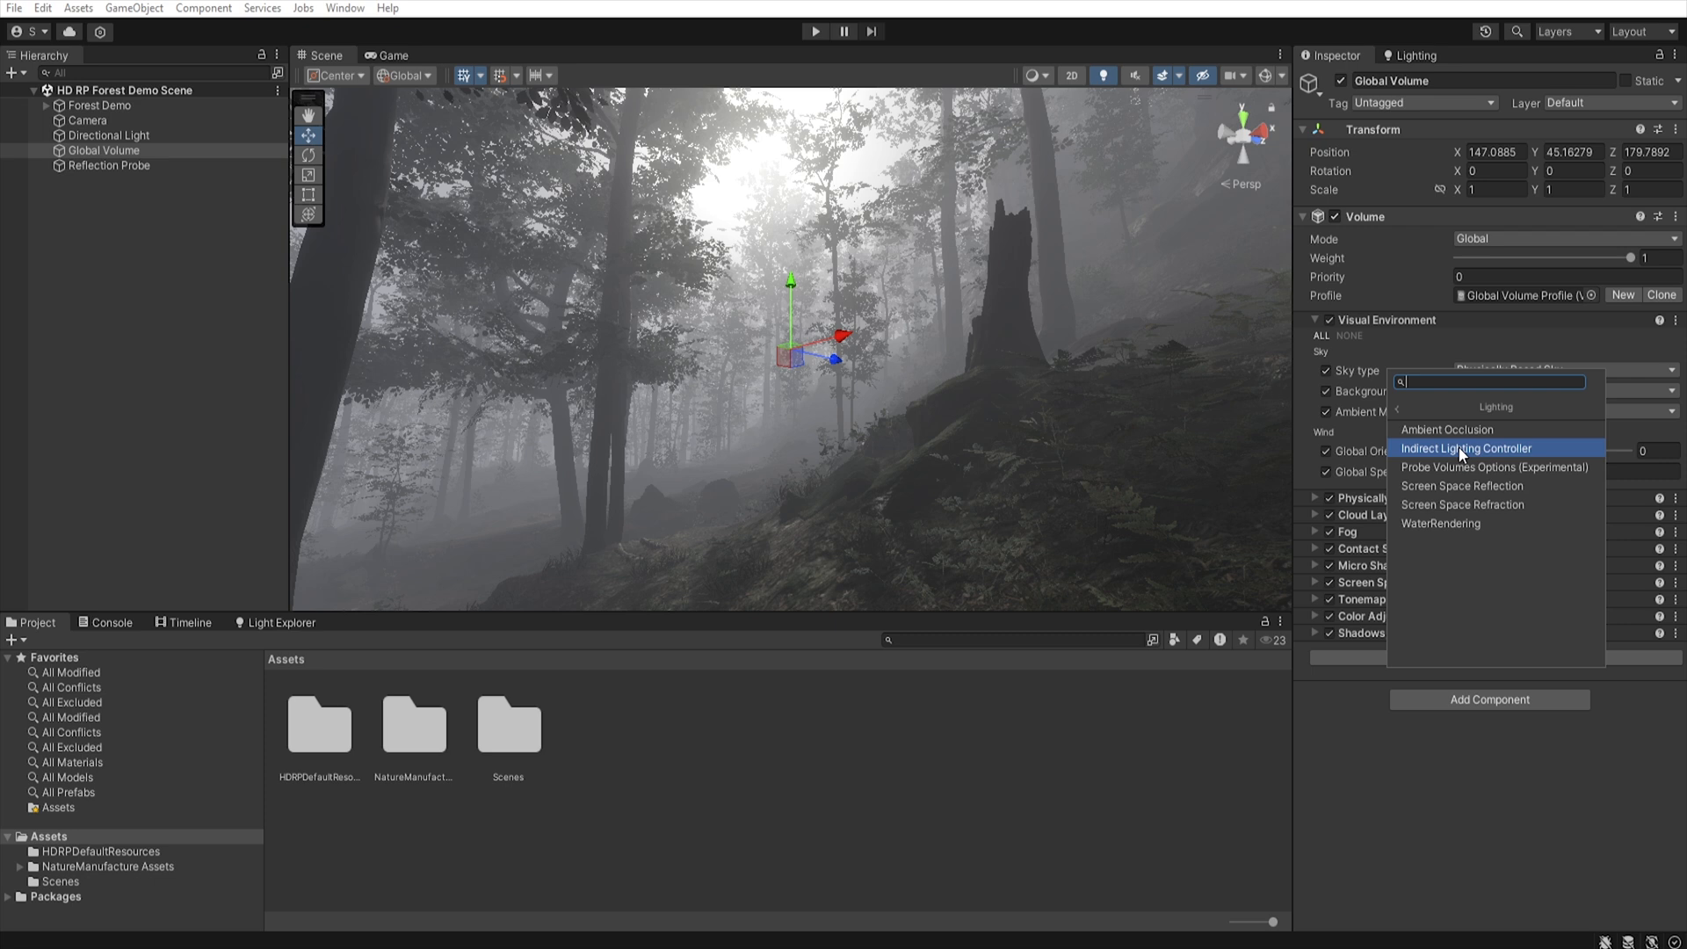
{"action": "left_click", "coordinate": [1467, 447]}
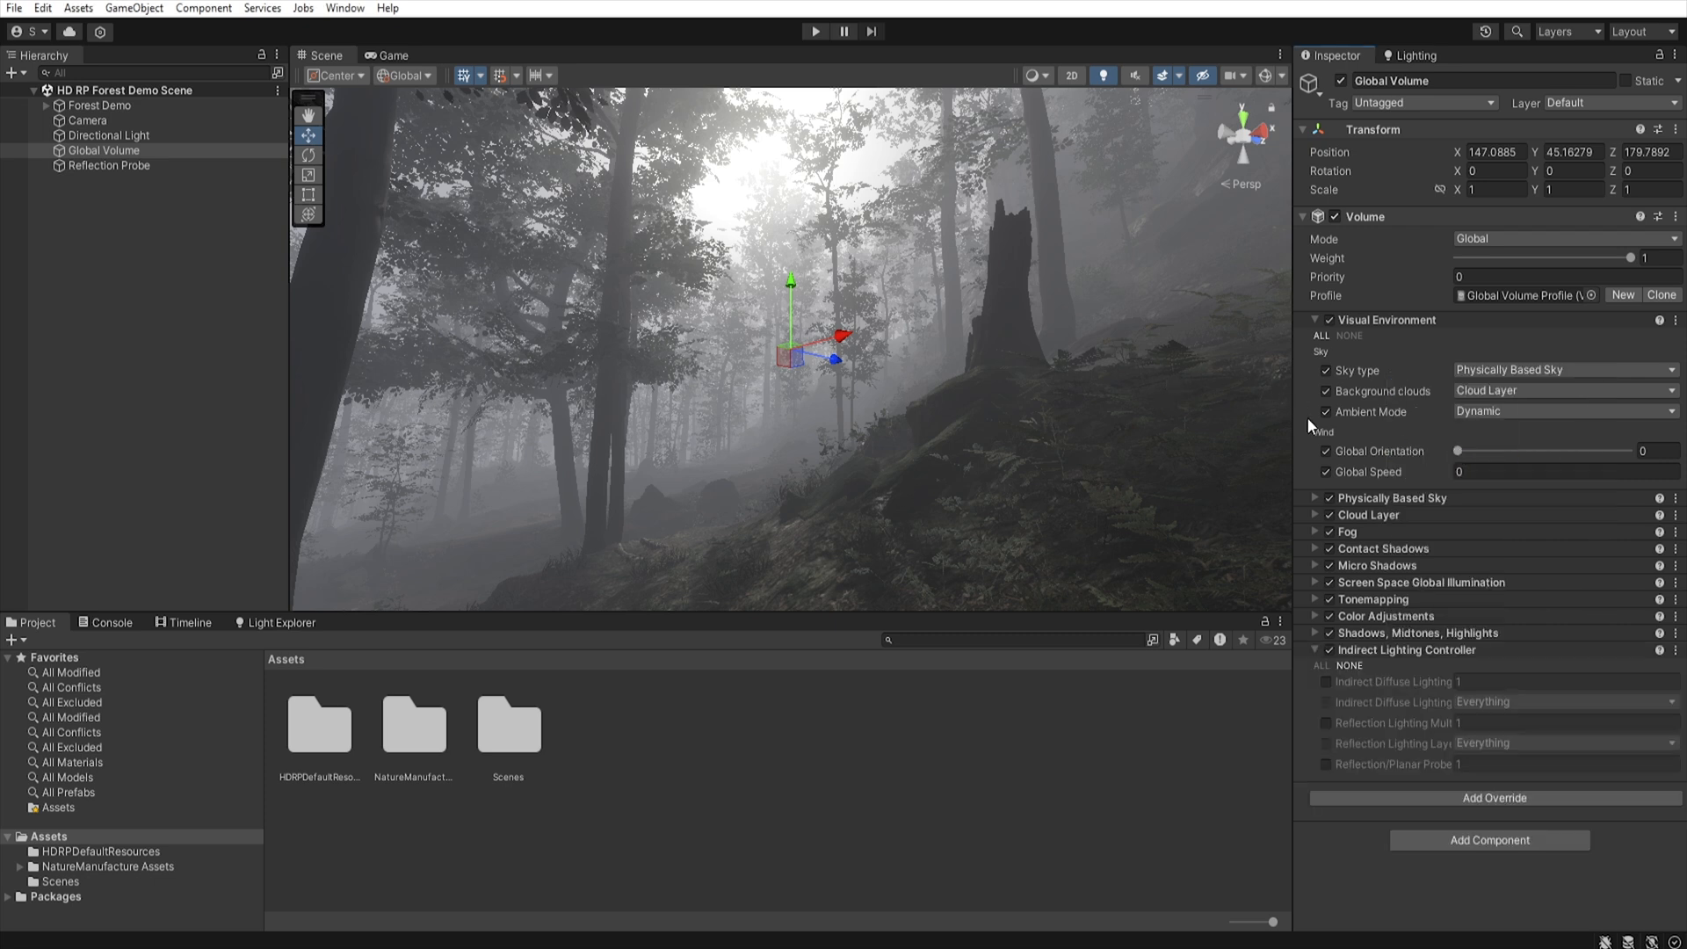
{"action": "left_click", "coordinate": [1319, 665]}
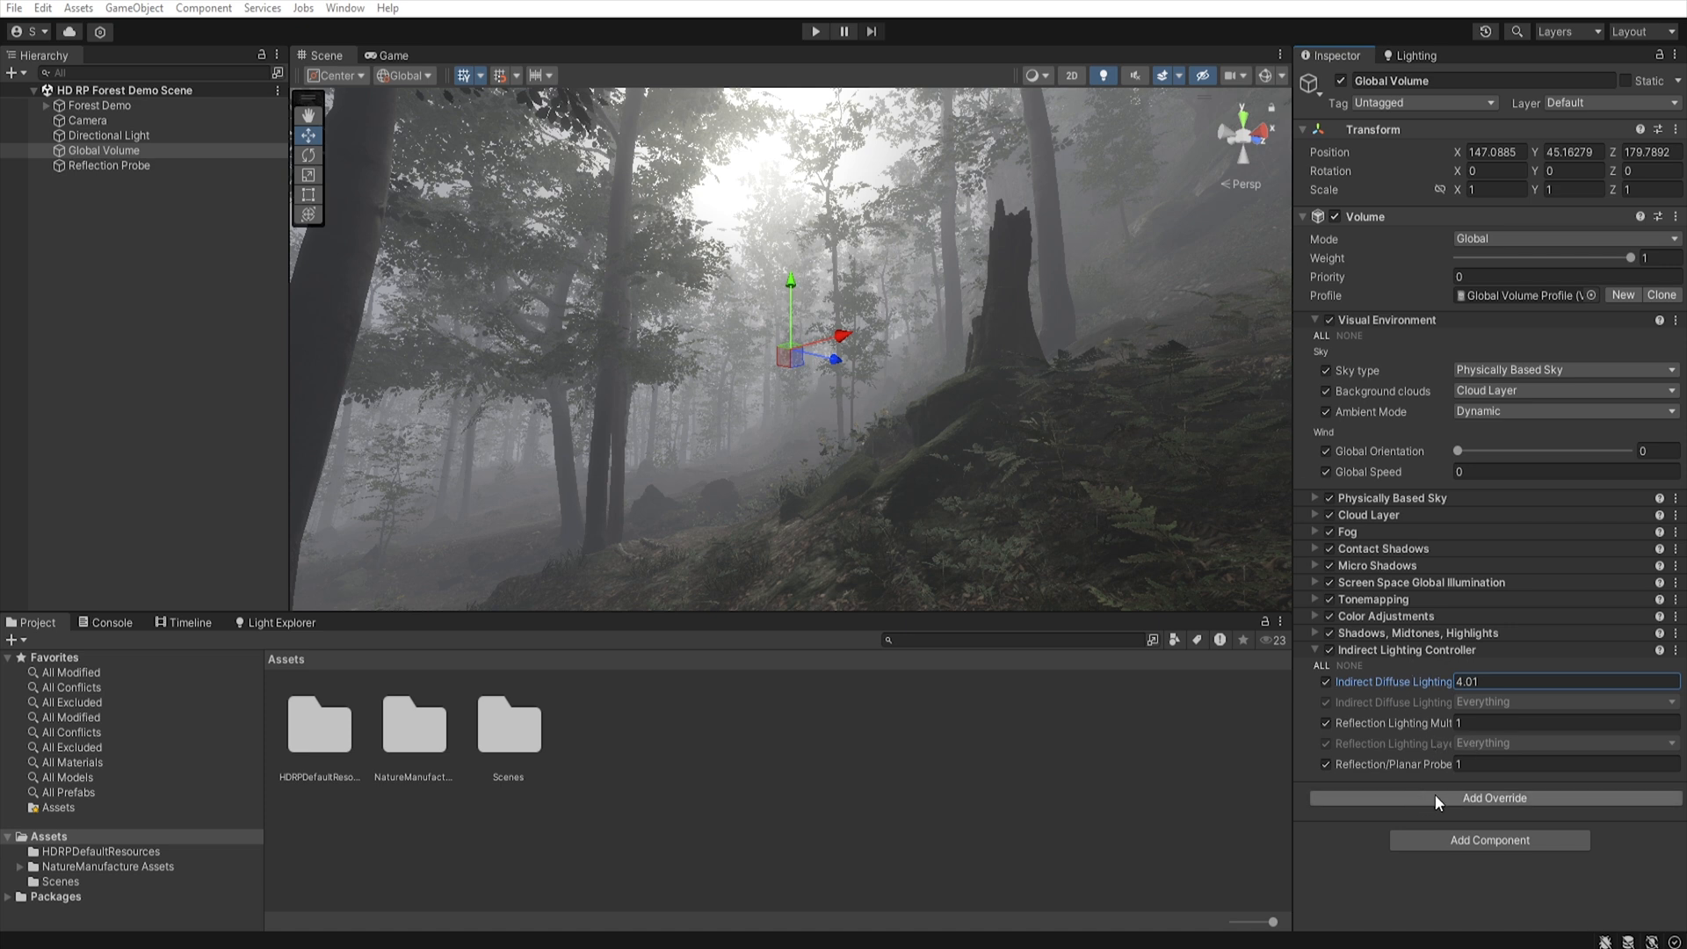
- Add an Exposure override in Fixed mode at 7.886 and collapse all overrides
{"action": "left_click", "coordinate": [1494, 797]}
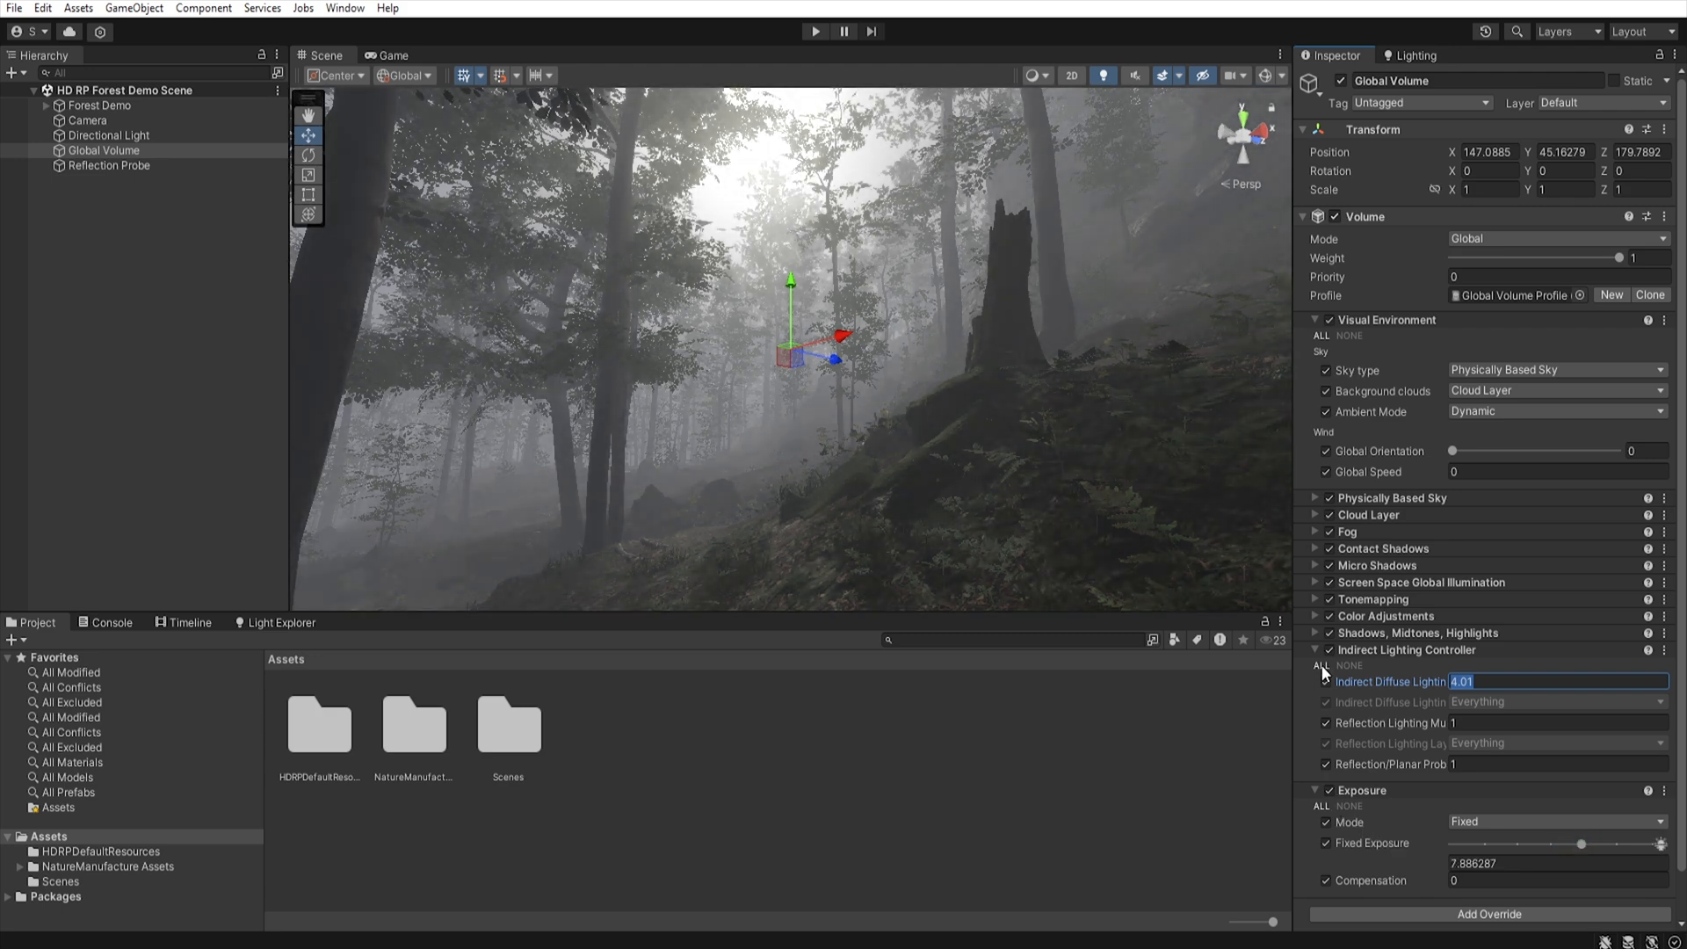
{"action": "left_click", "coordinate": [1314, 651]}
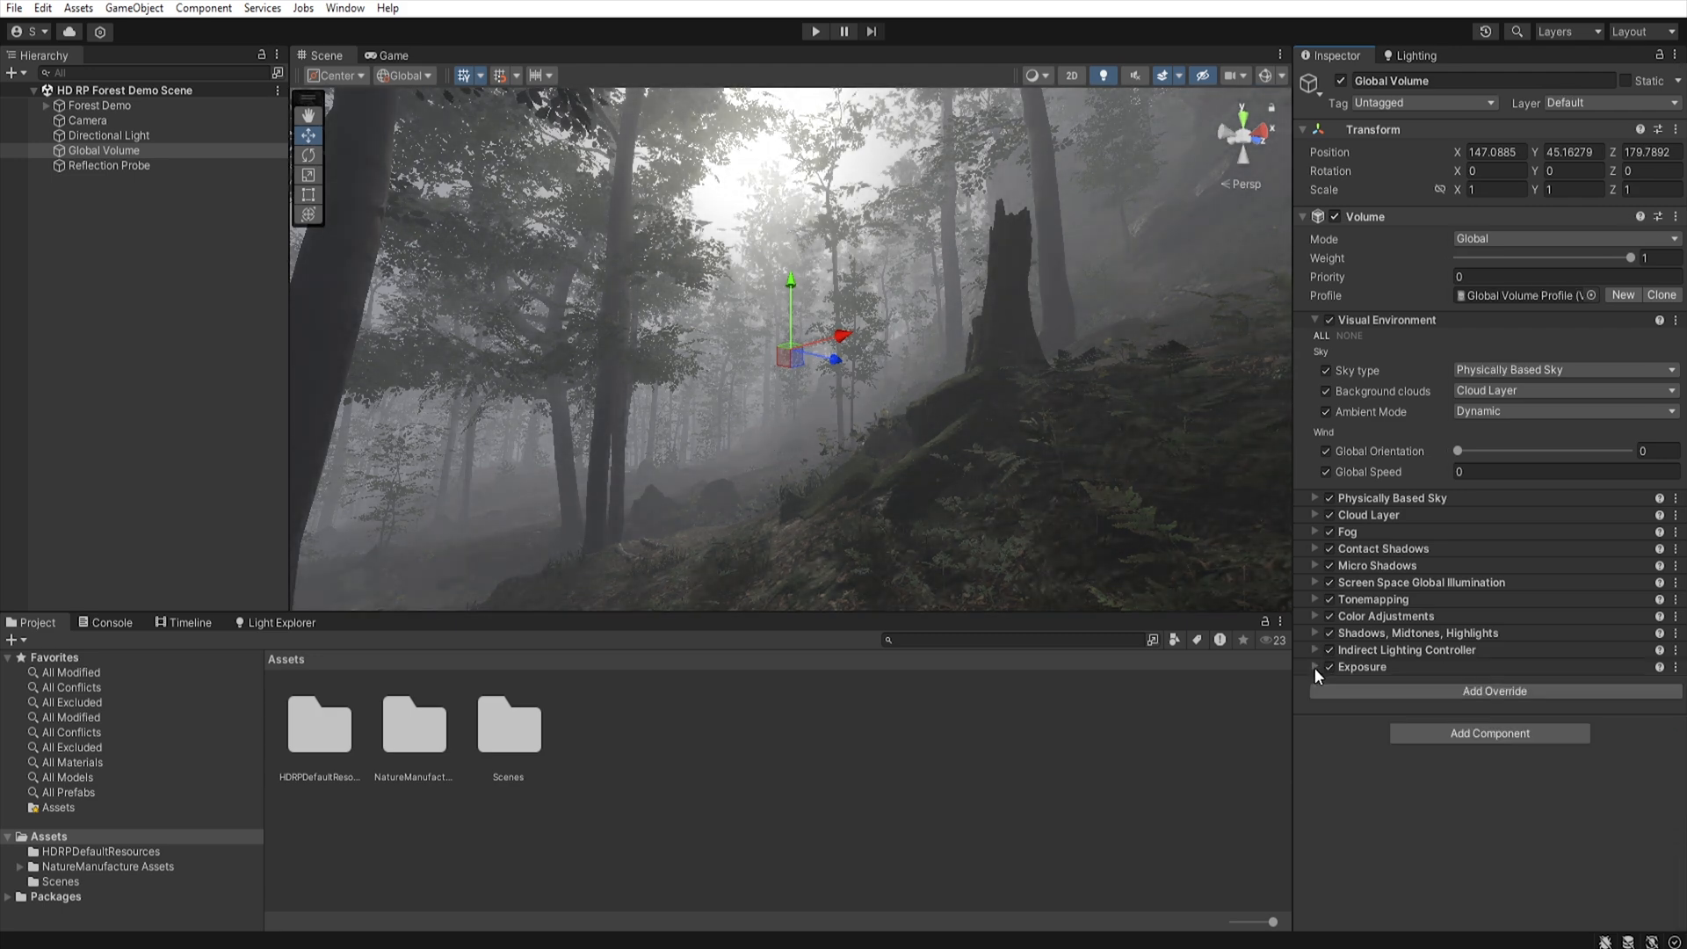
{"action": "left_click", "coordinate": [107, 164]}
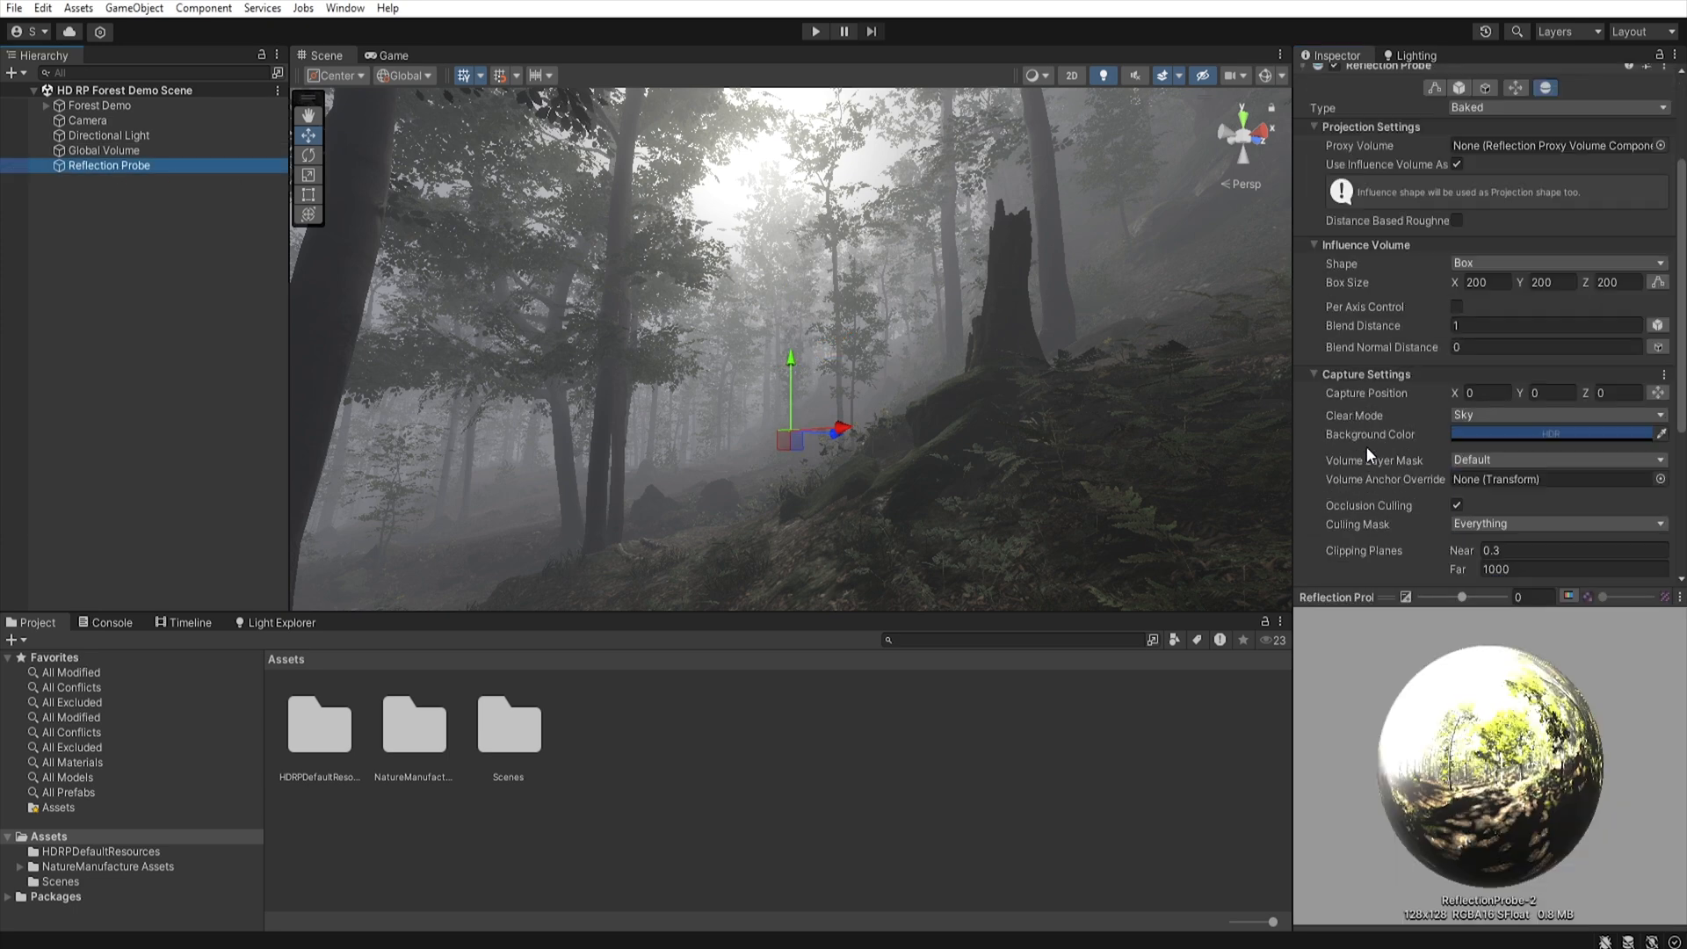
{"action": "scroll", "scroll_direction": "down", "scroll_amount": 3}
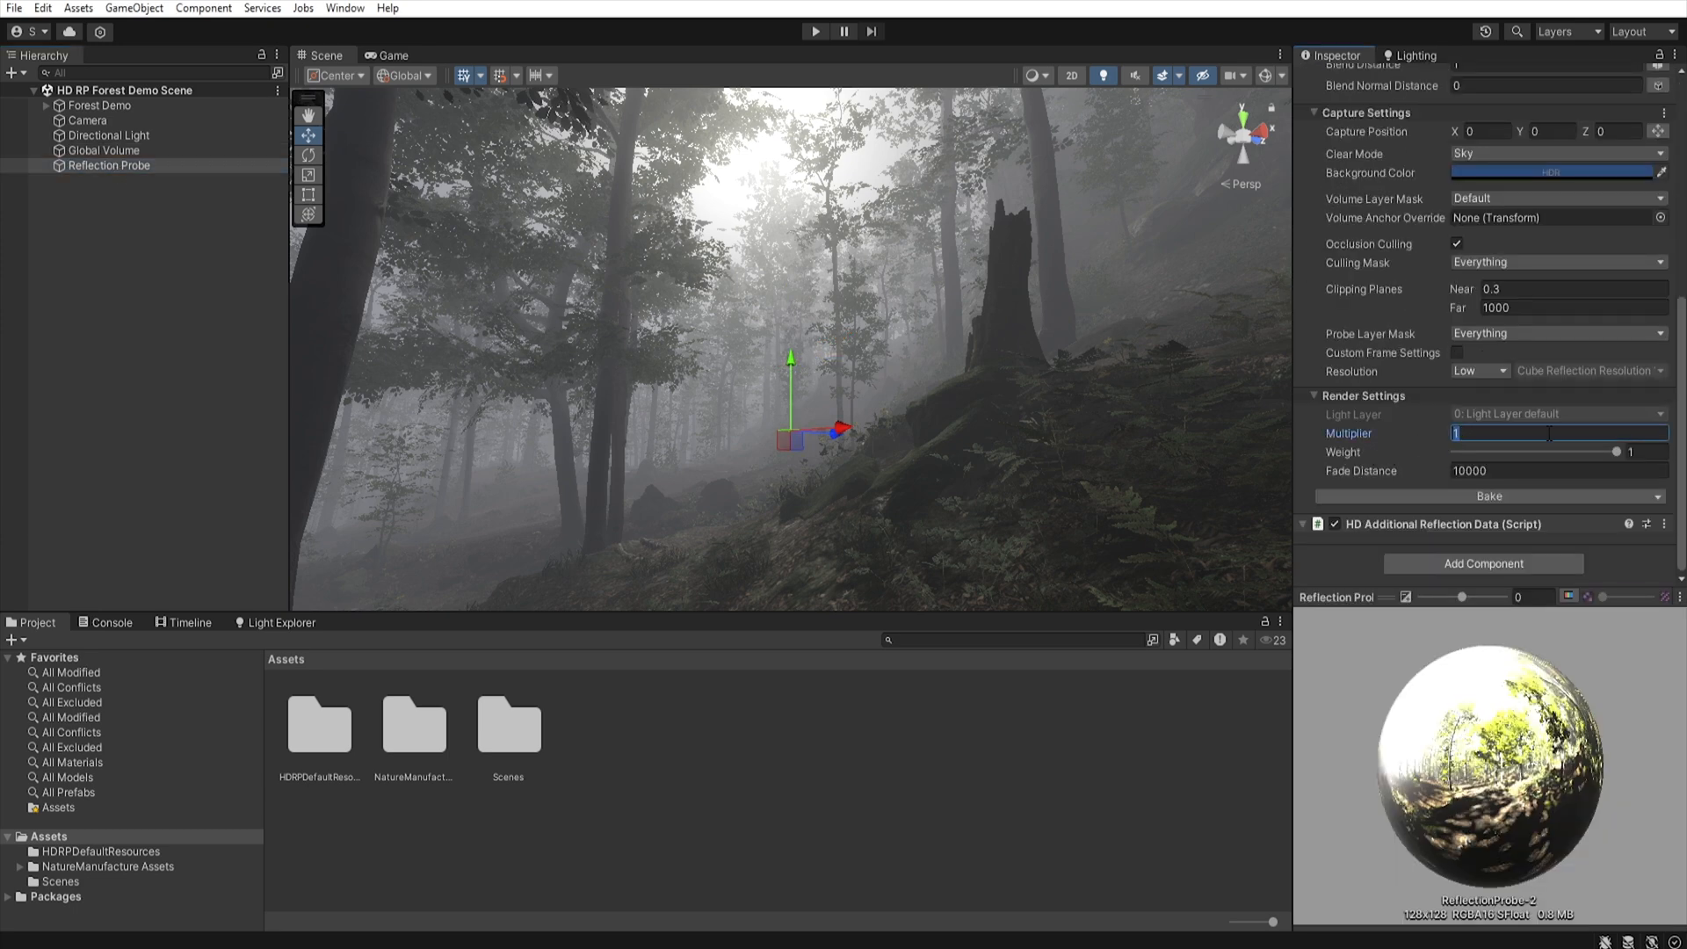
{"action": "type", "text": "2"}
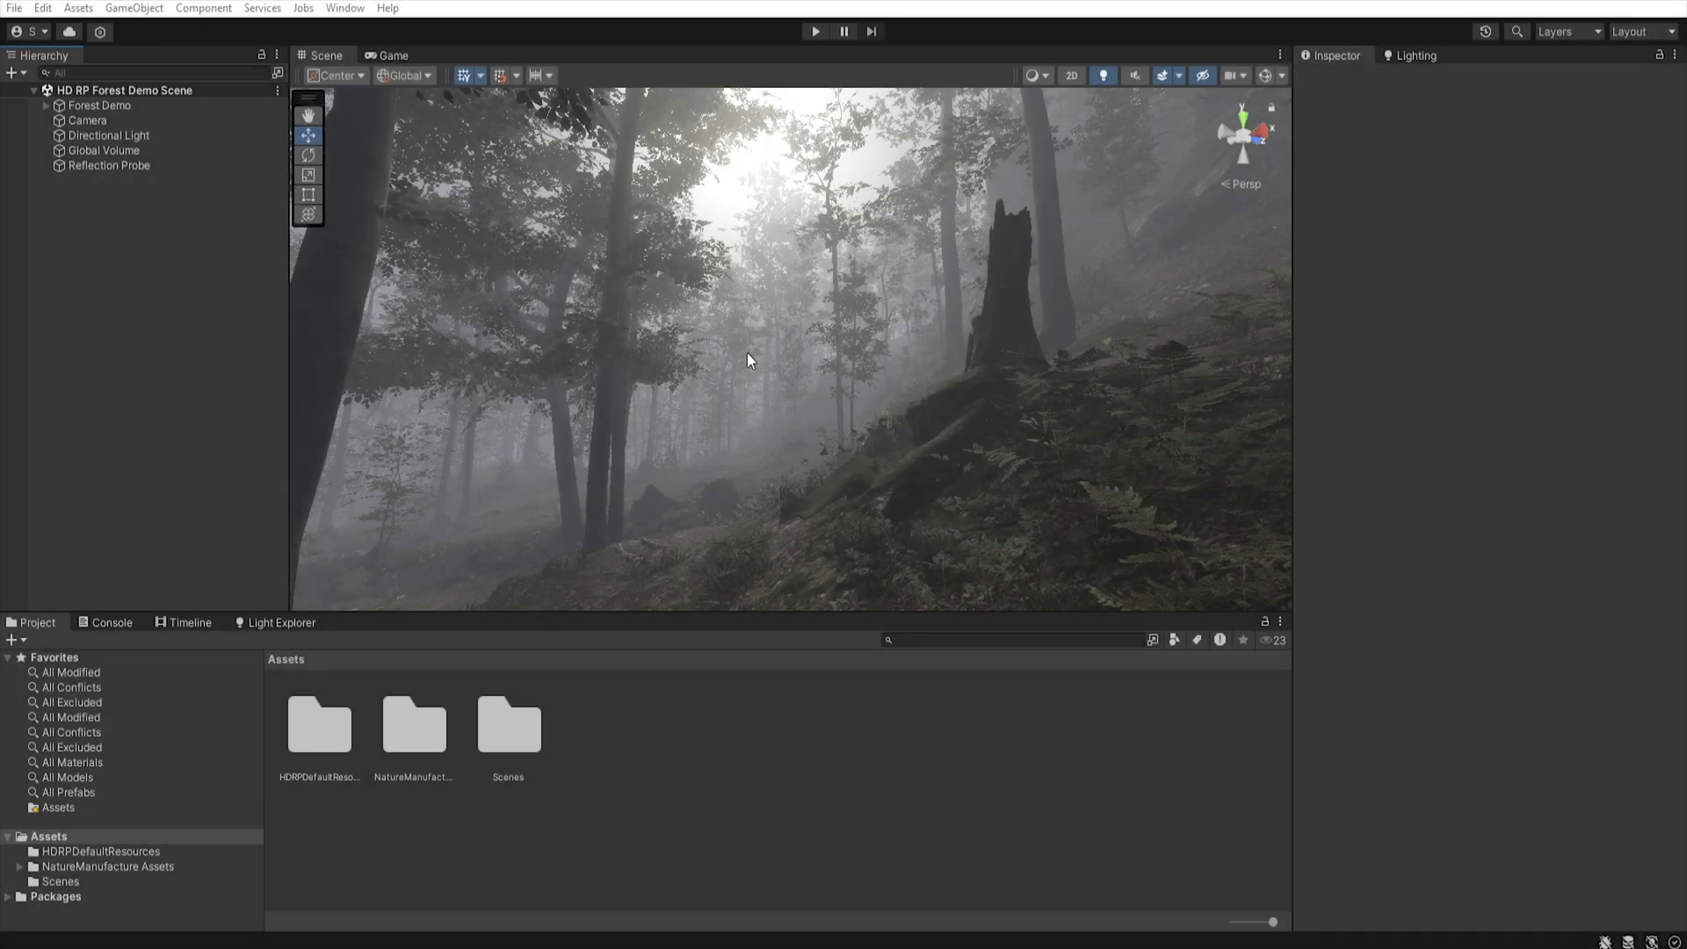
{"action": "mouse_move", "coordinate": [629, 310]}
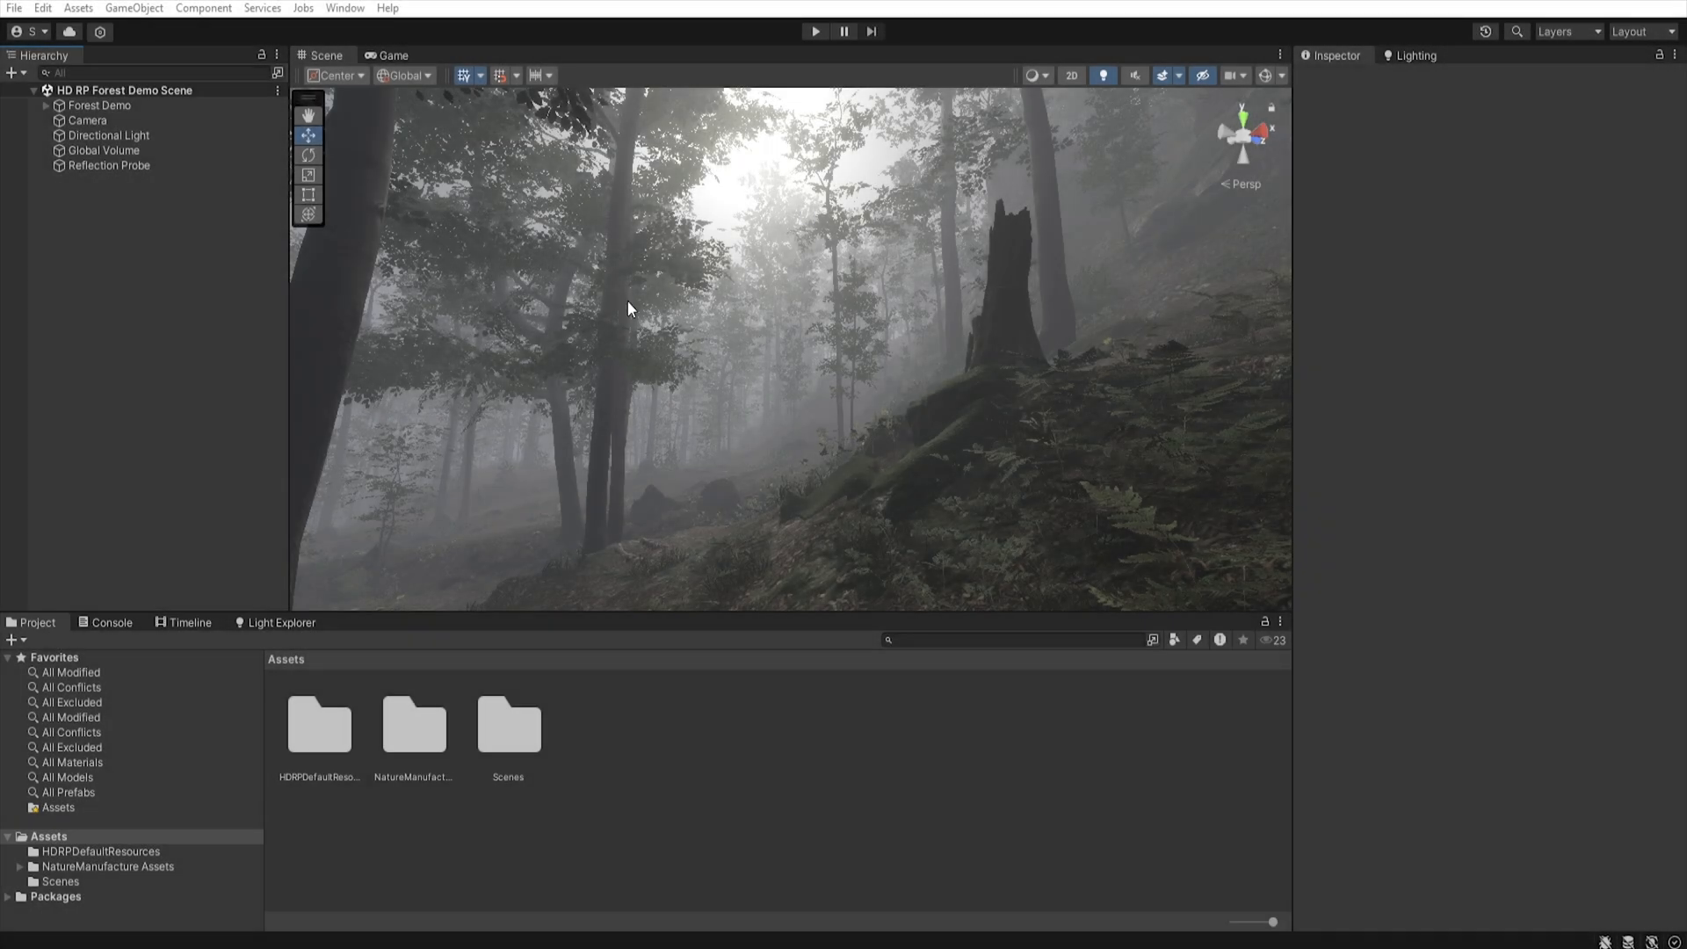
{"action": "mouse_move", "coordinate": [882, 385]}
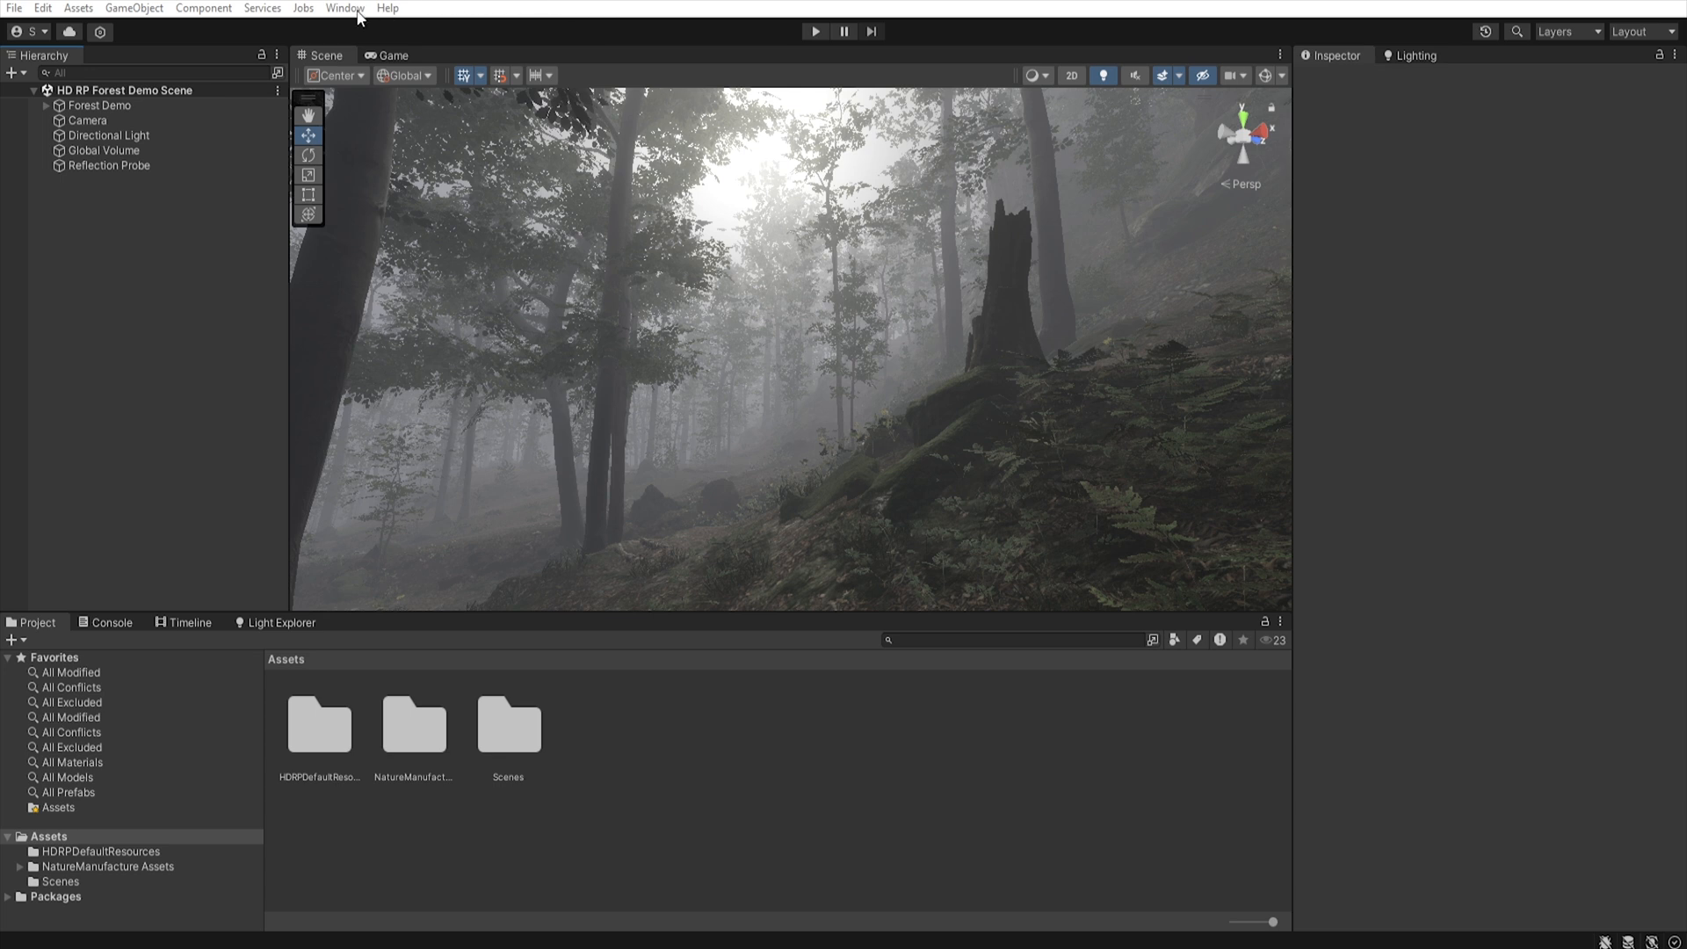
- Import HDRP's Volumetric Samples from the Unity Registry in Package Manager
{"action": "left_click", "coordinate": [388, 8]}
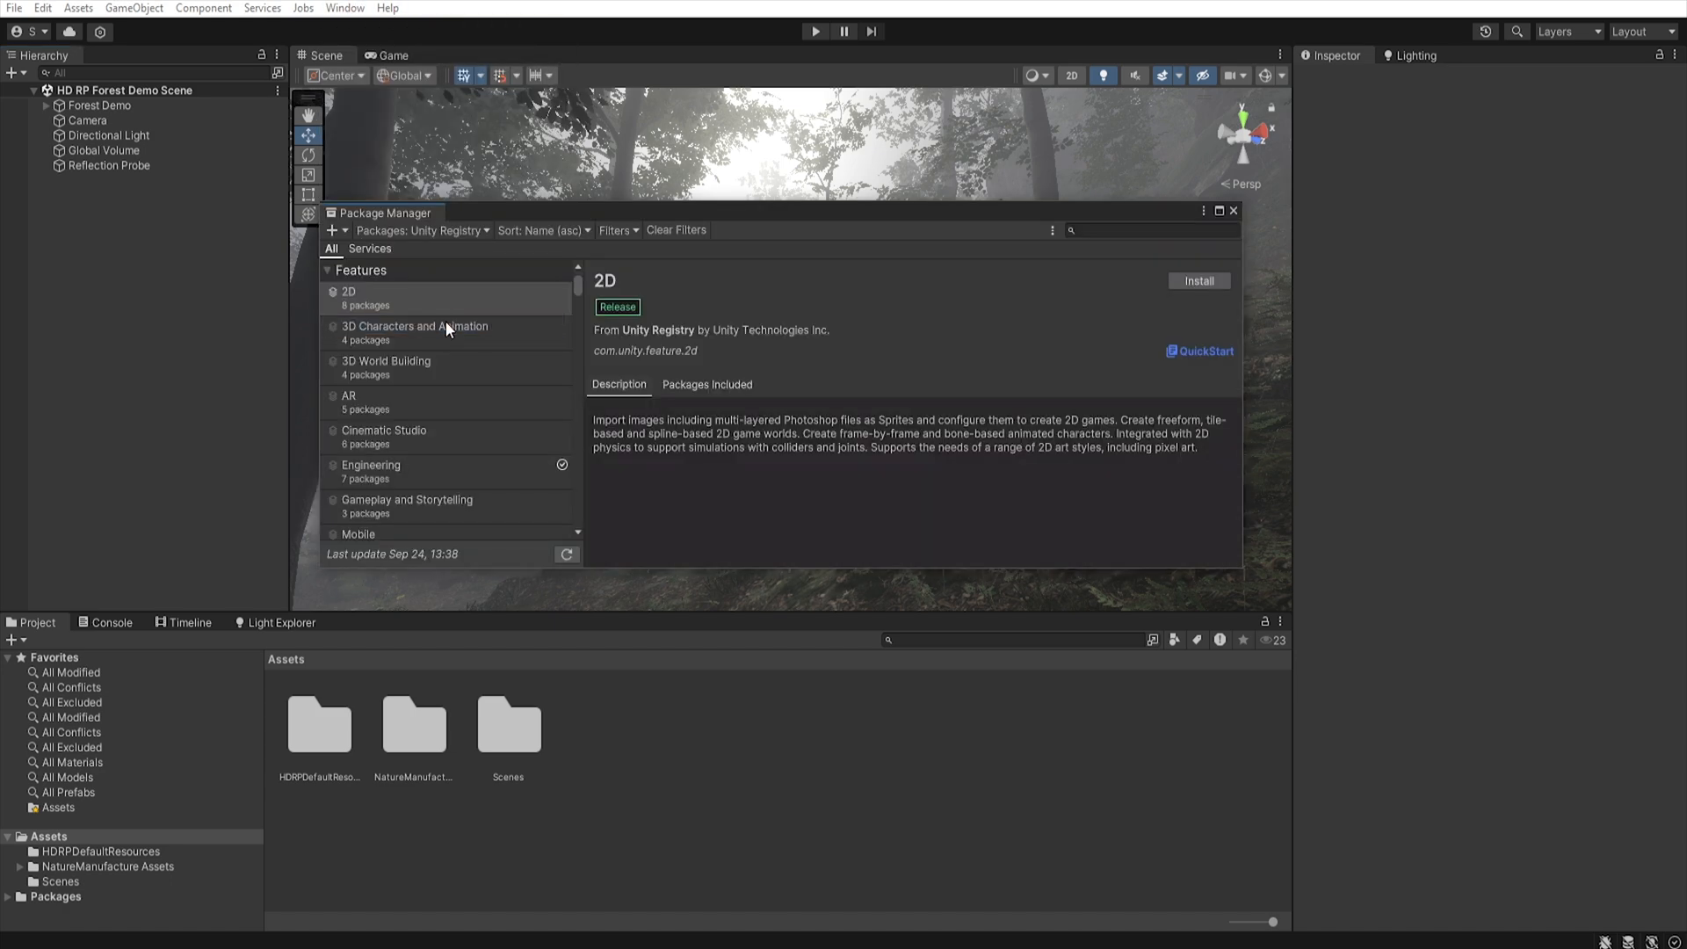
{"action": "left_click", "coordinate": [421, 230]}
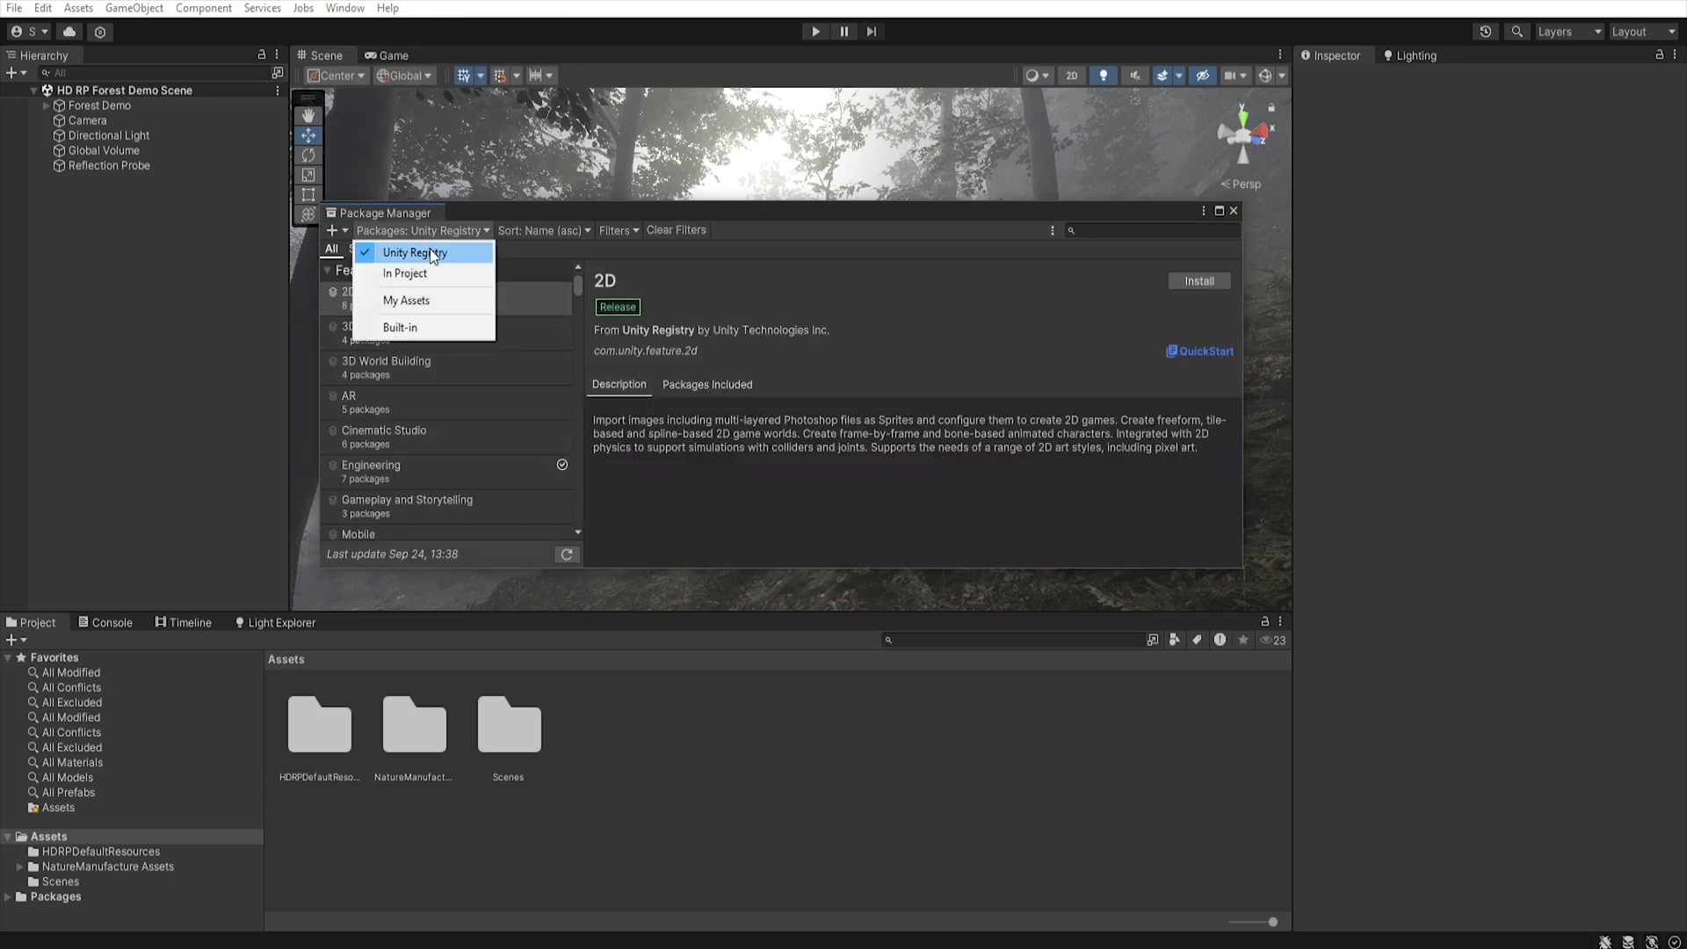
{"action": "left_click", "coordinate": [369, 248]}
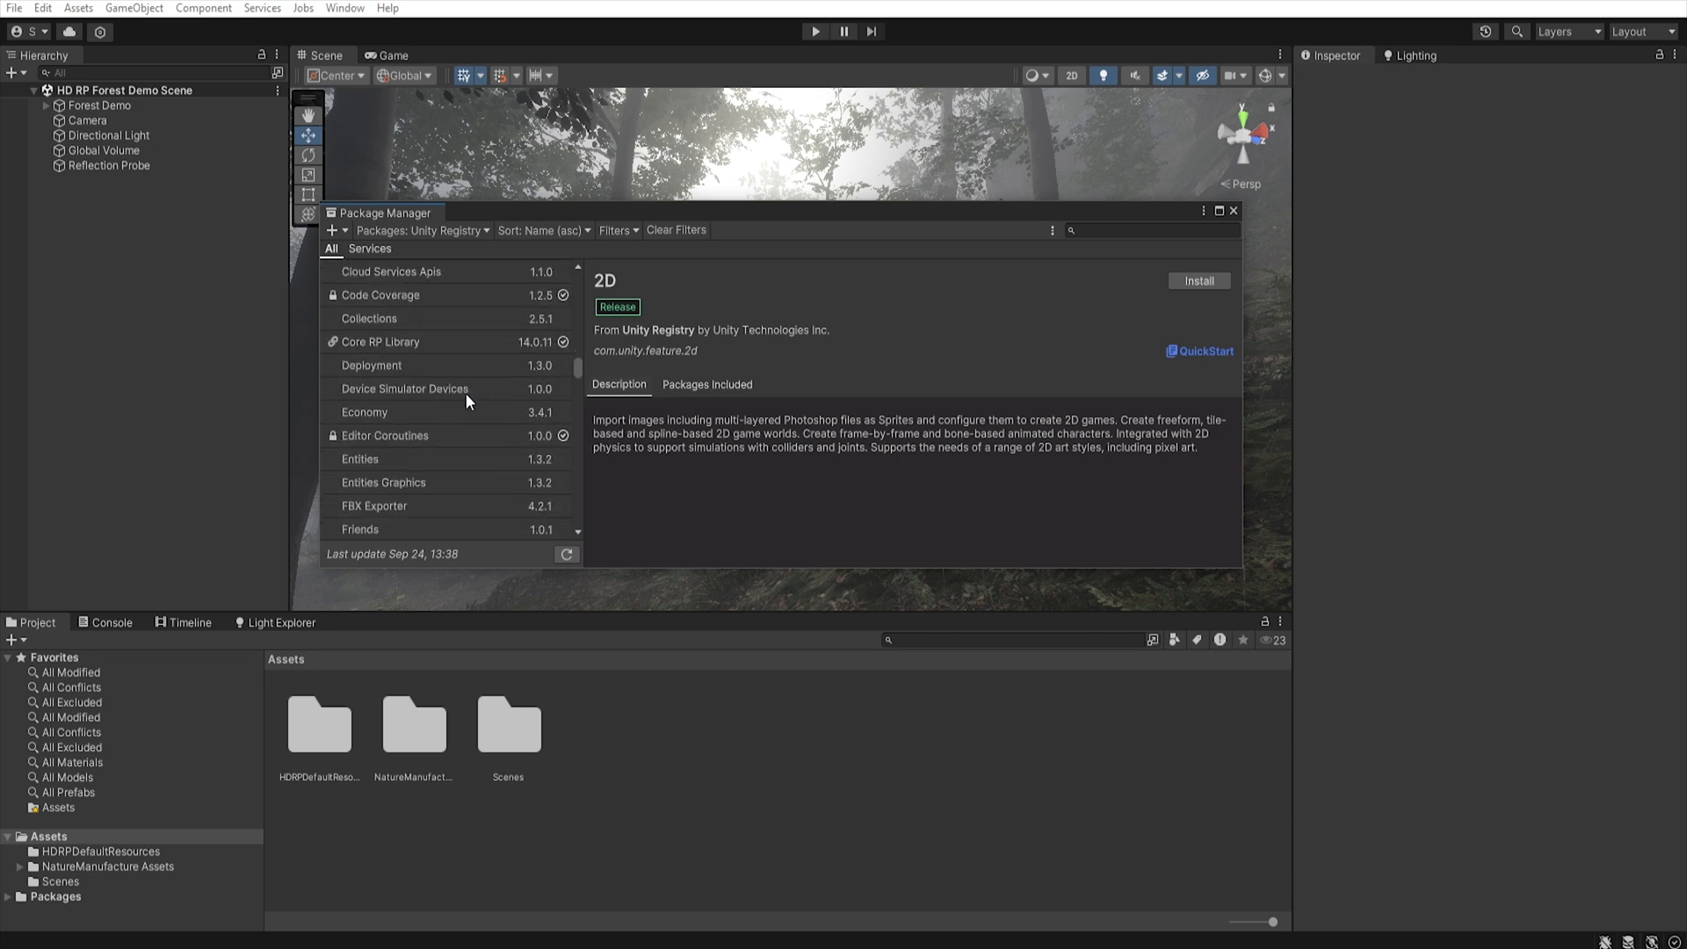
{"action": "left_click", "coordinate": [393, 346]}
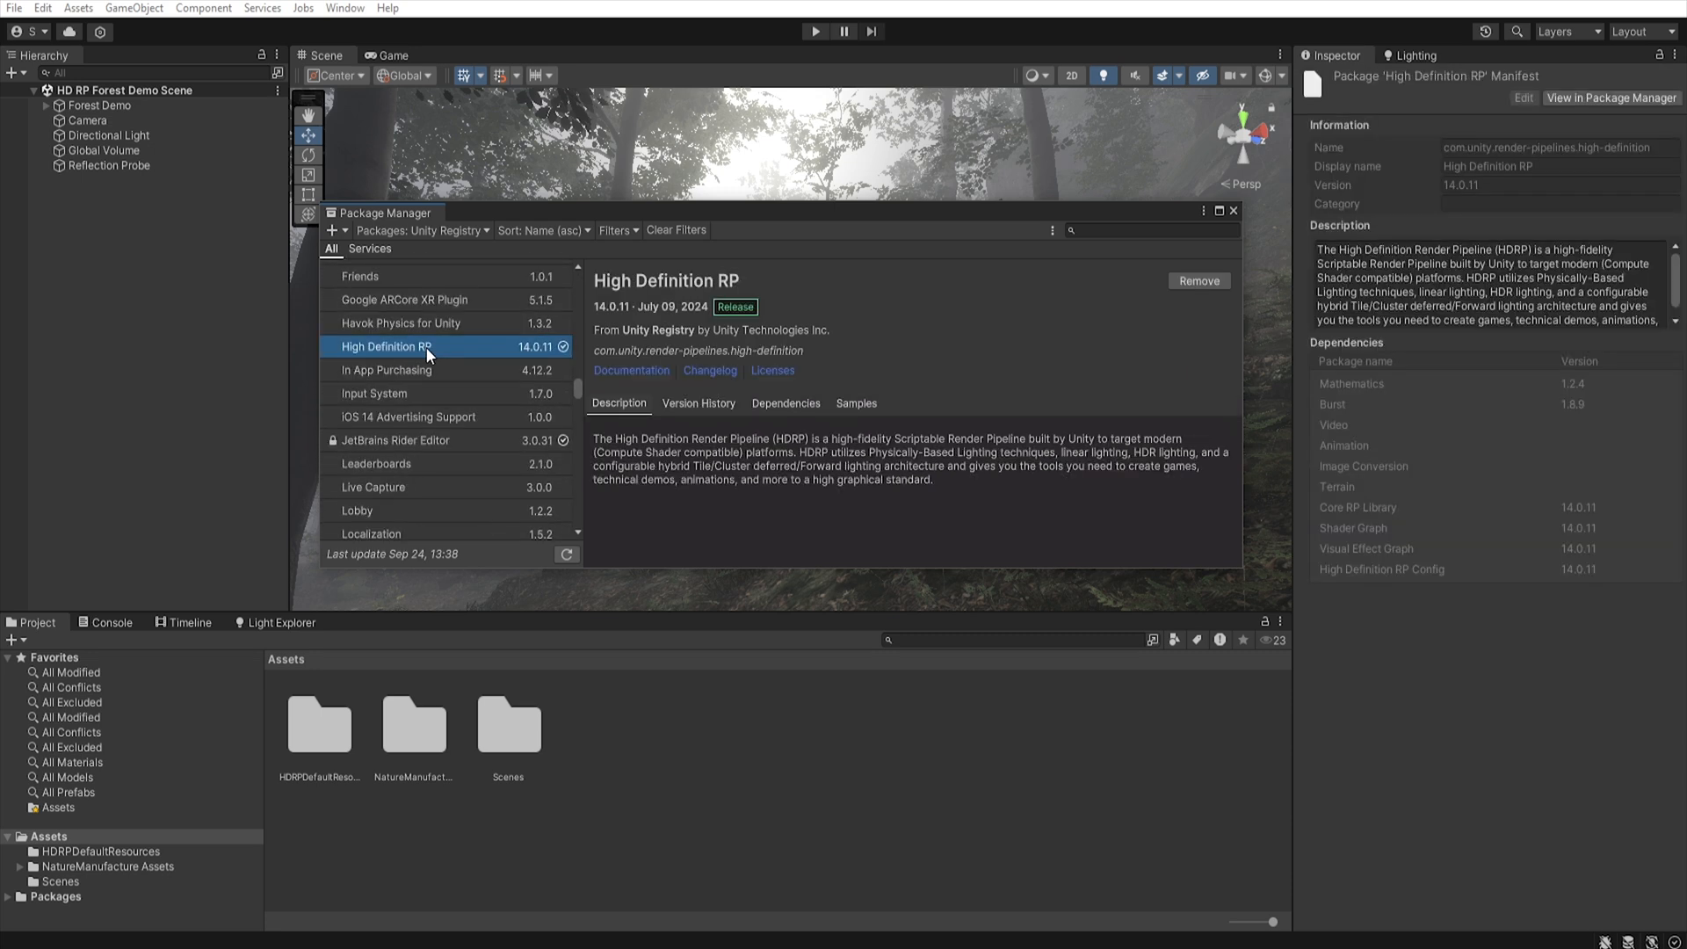
{"action": "mouse_move", "coordinate": [855, 403]}
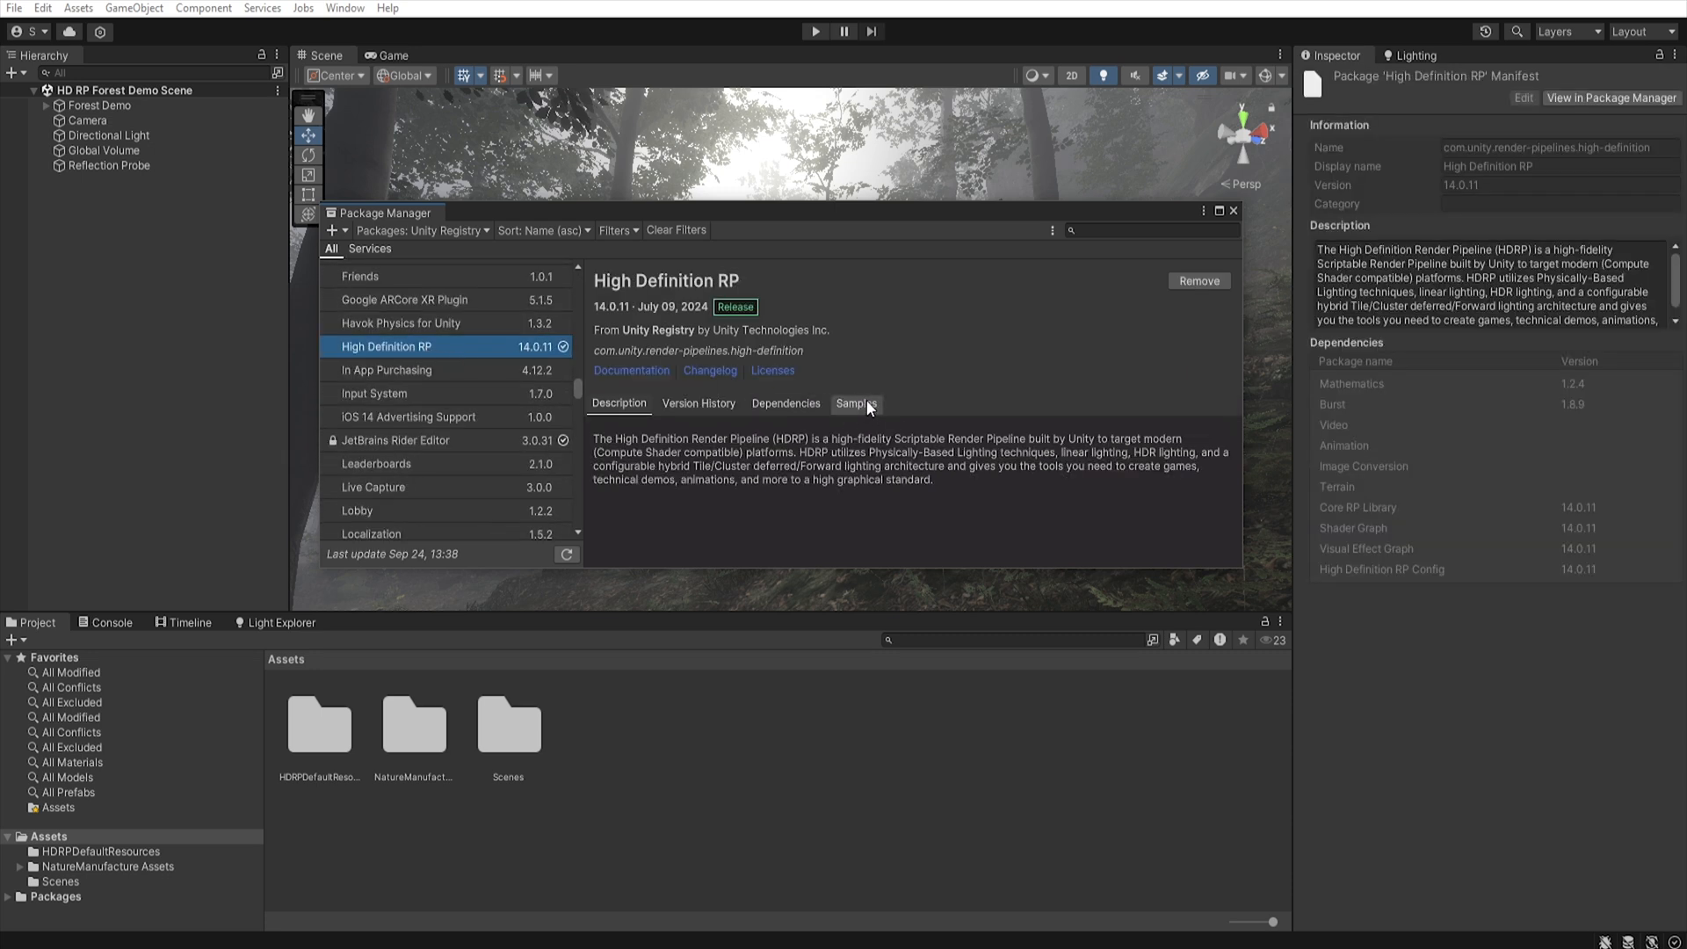
{"action": "left_click", "coordinate": [855, 402]}
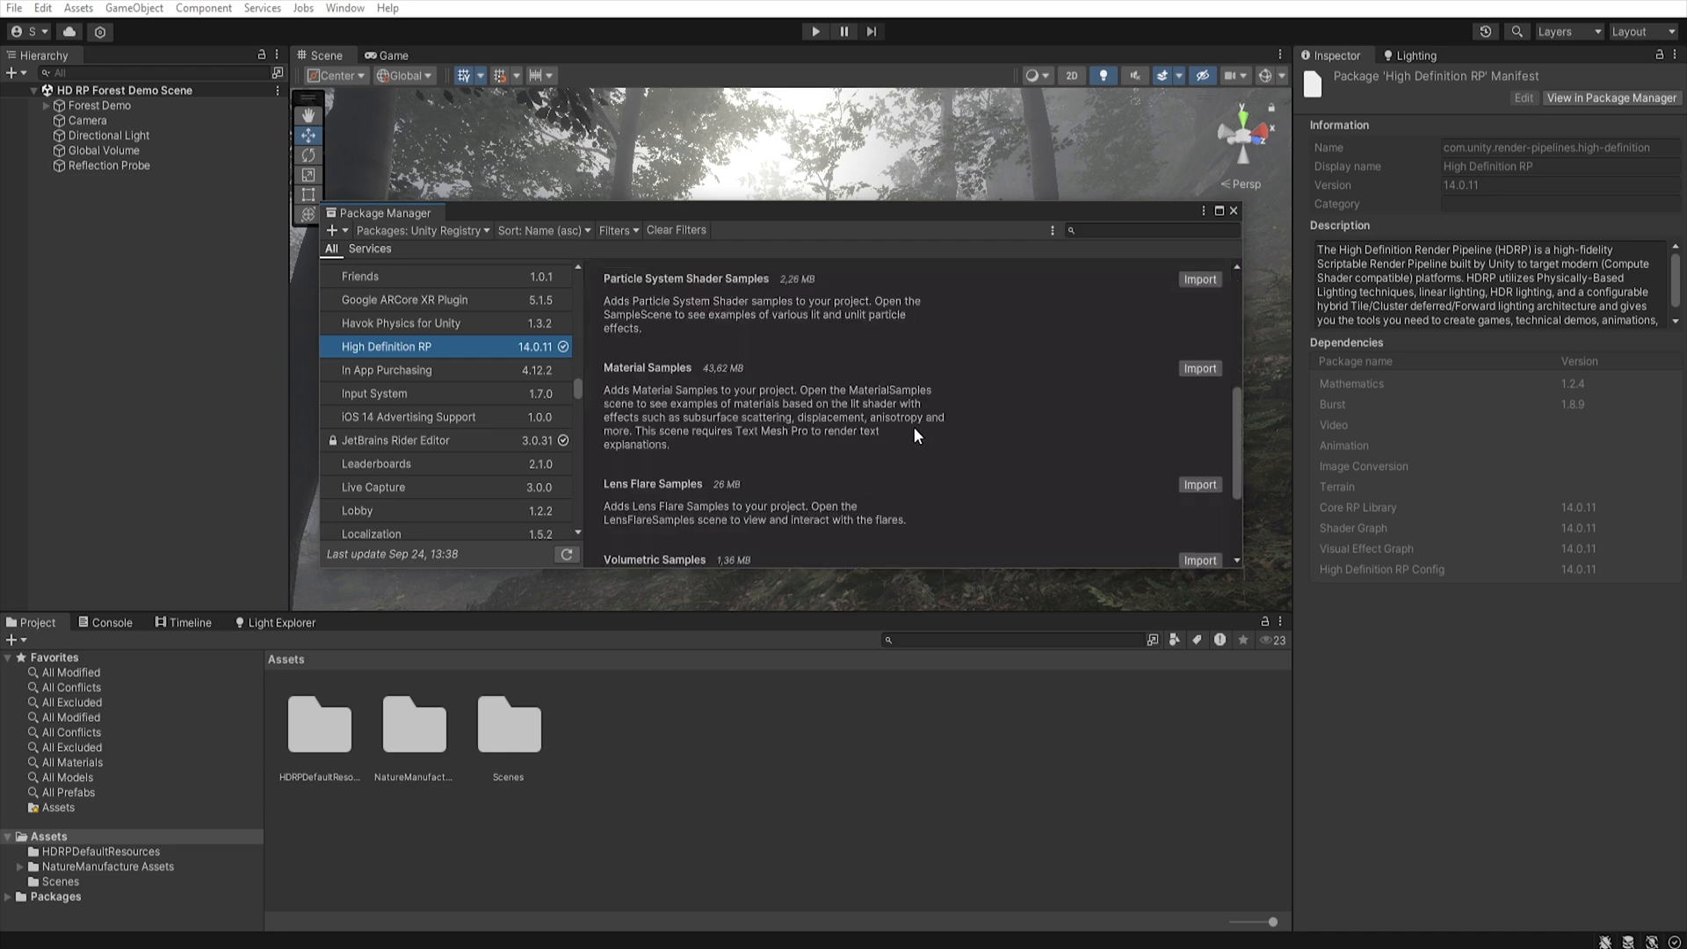
{"action": "scroll", "scroll_direction": "down", "scroll_amount": 3}
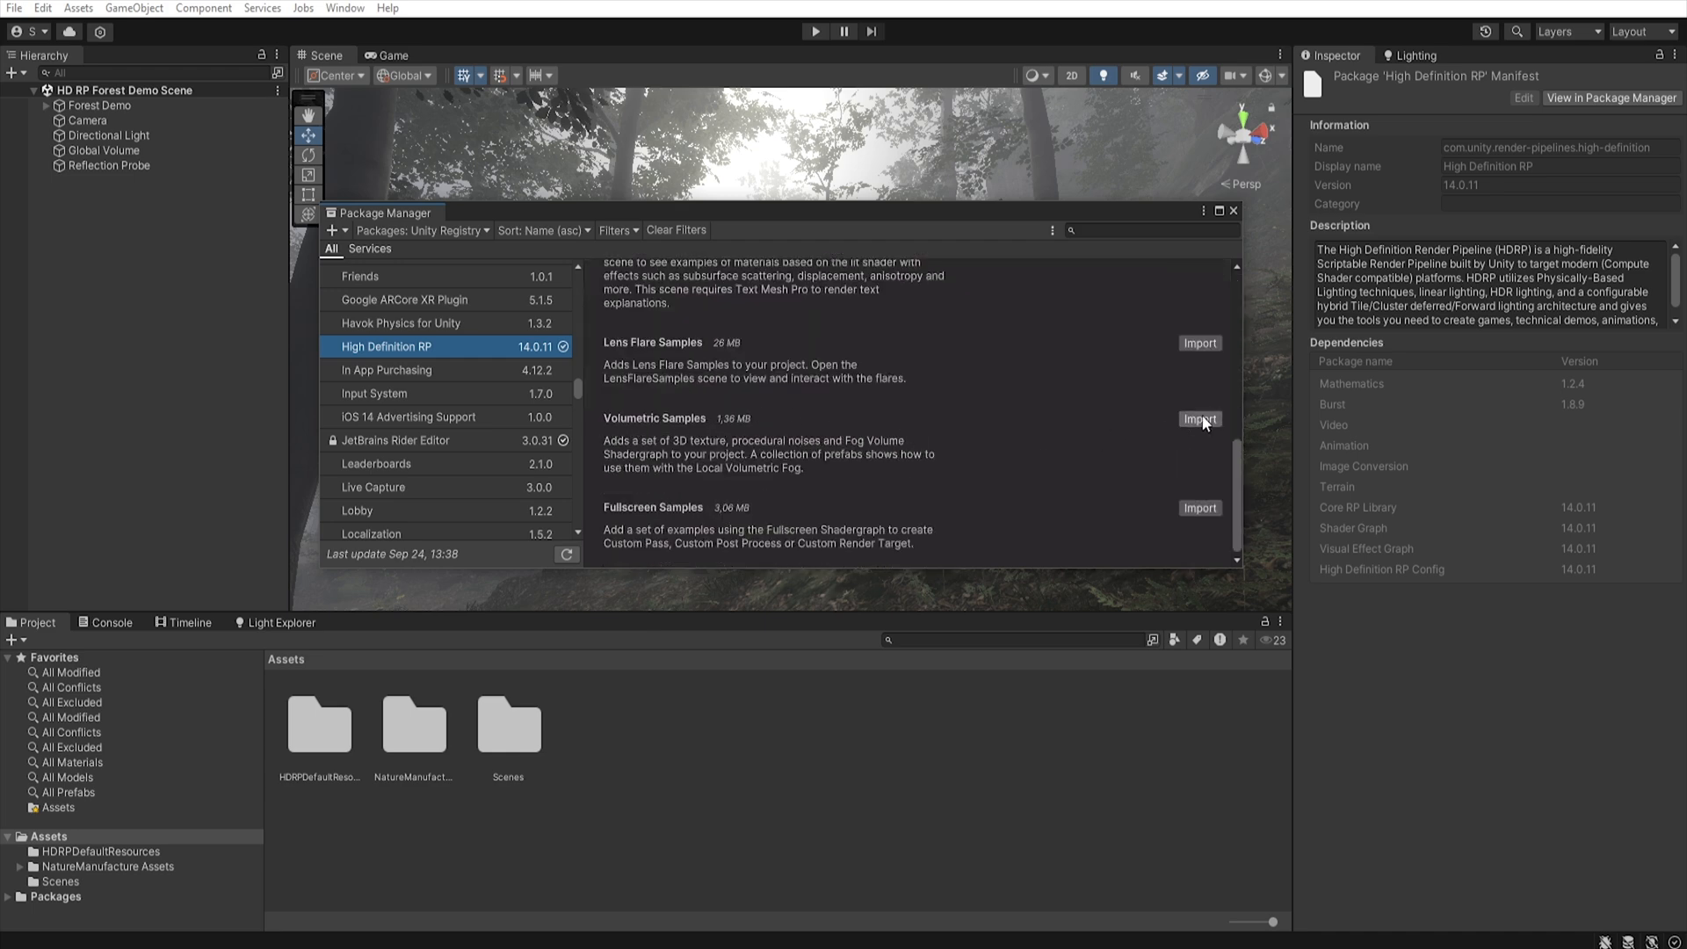
{"action": "left_click", "coordinate": [1199, 418]}
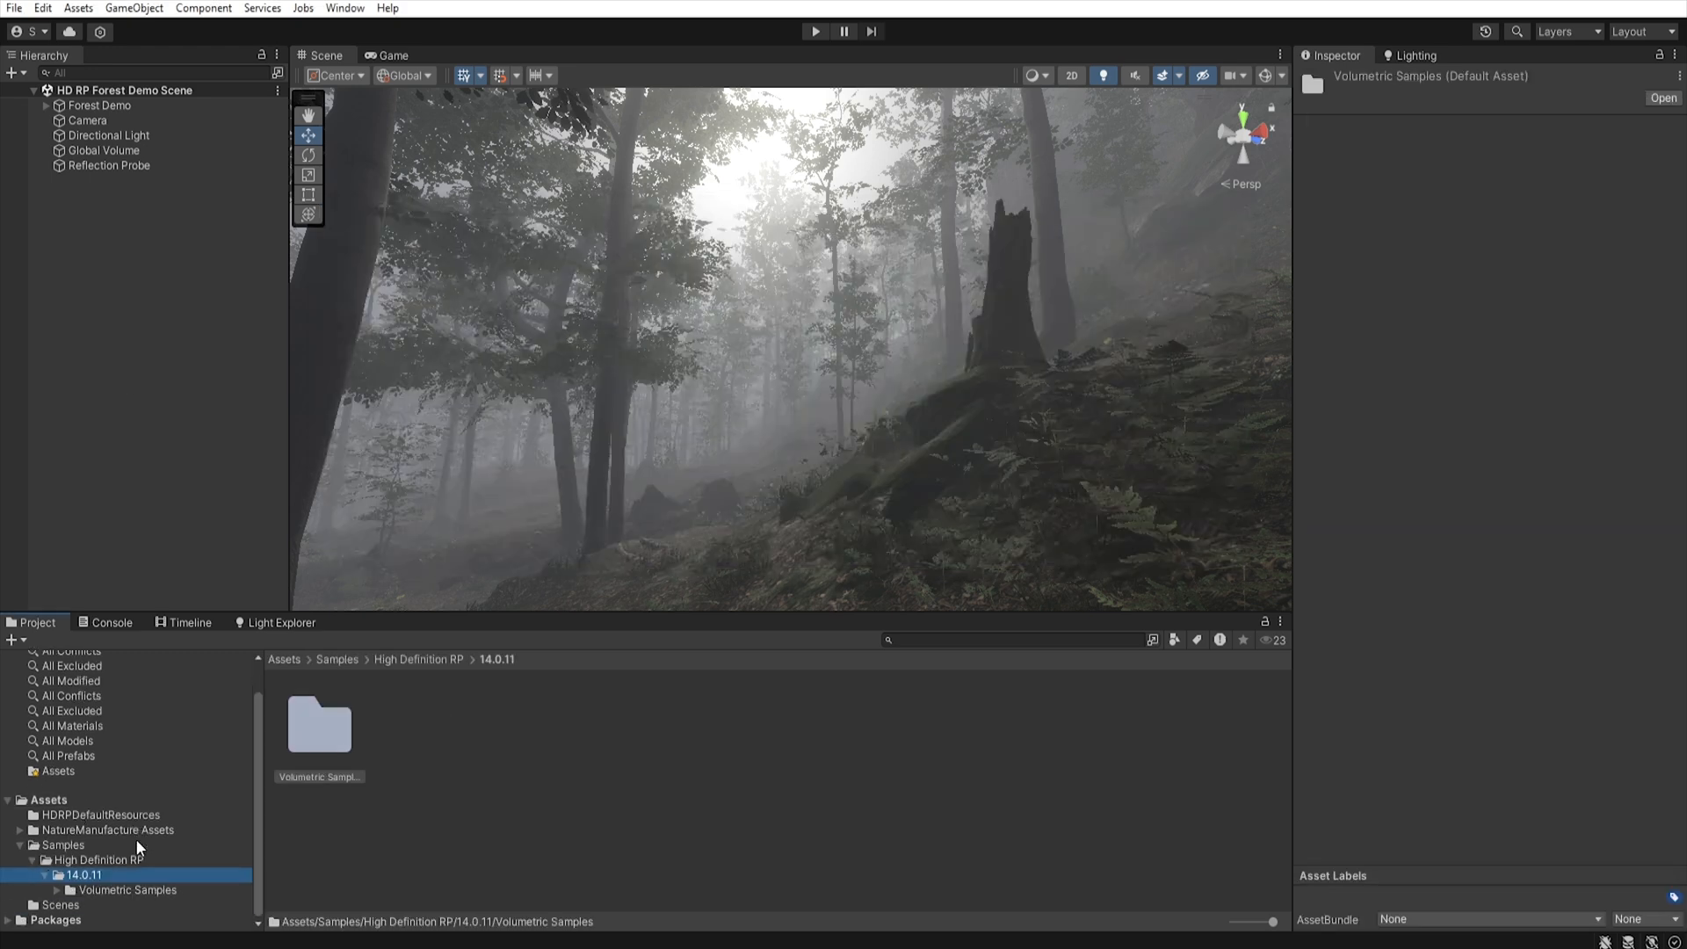
- Add the Cloudy Sample prefab with volume size 50 and fog distance 1.42
{"action": "left_click", "coordinate": [57, 890]}
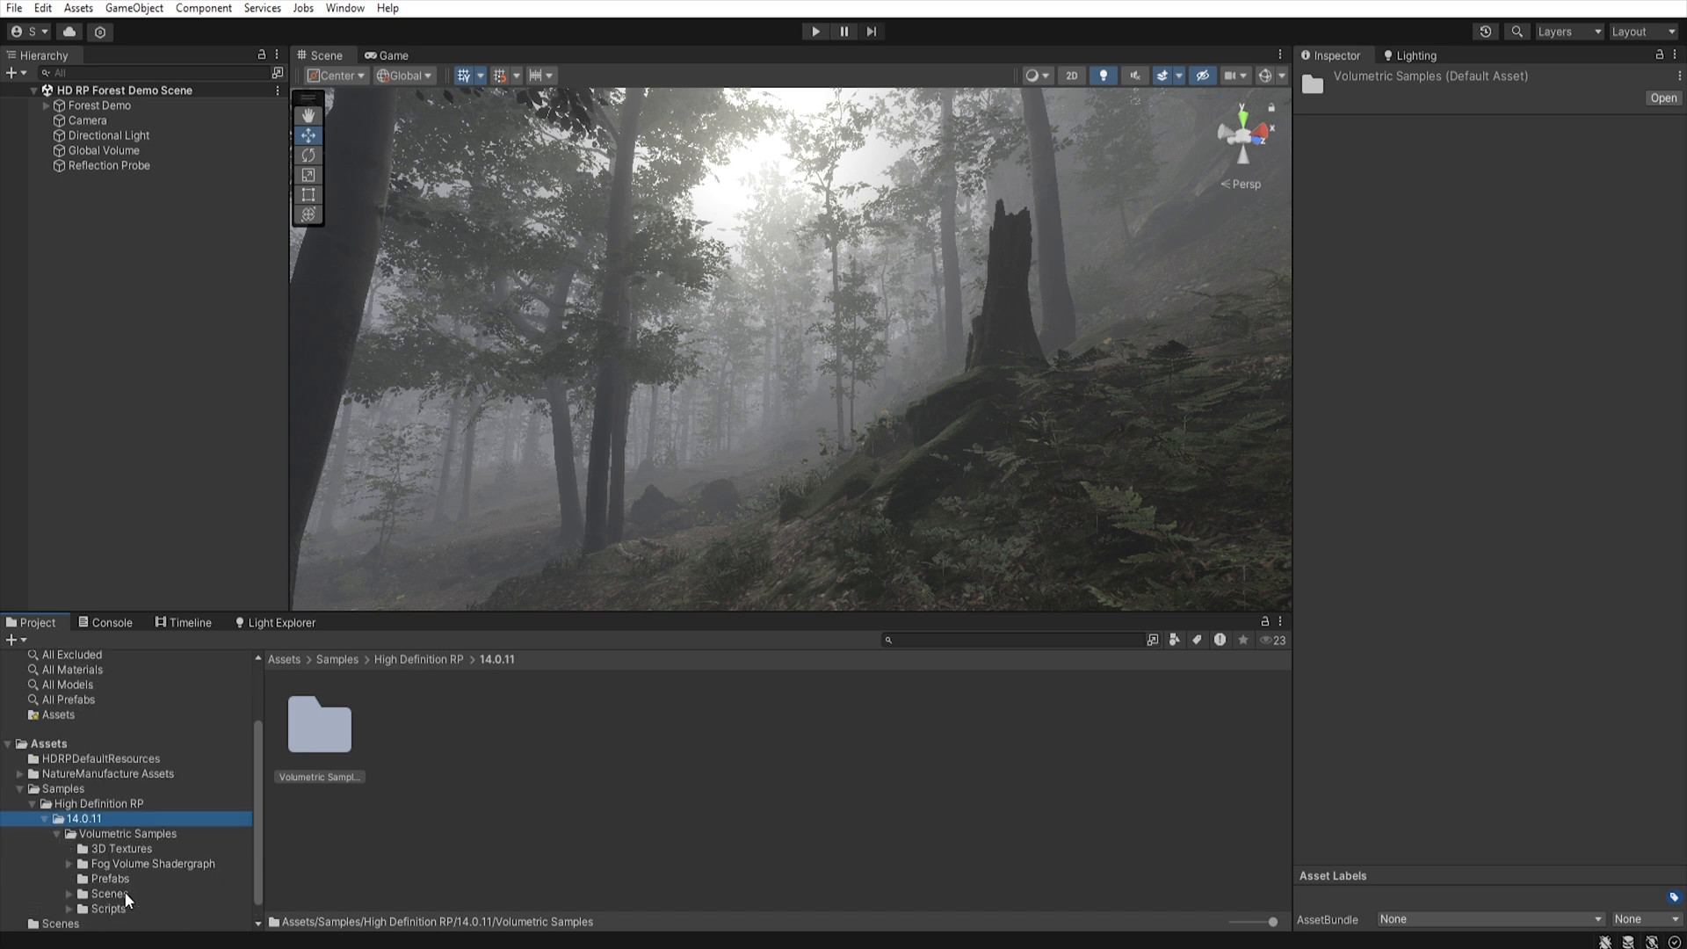
{"action": "left_click", "coordinate": [107, 878]}
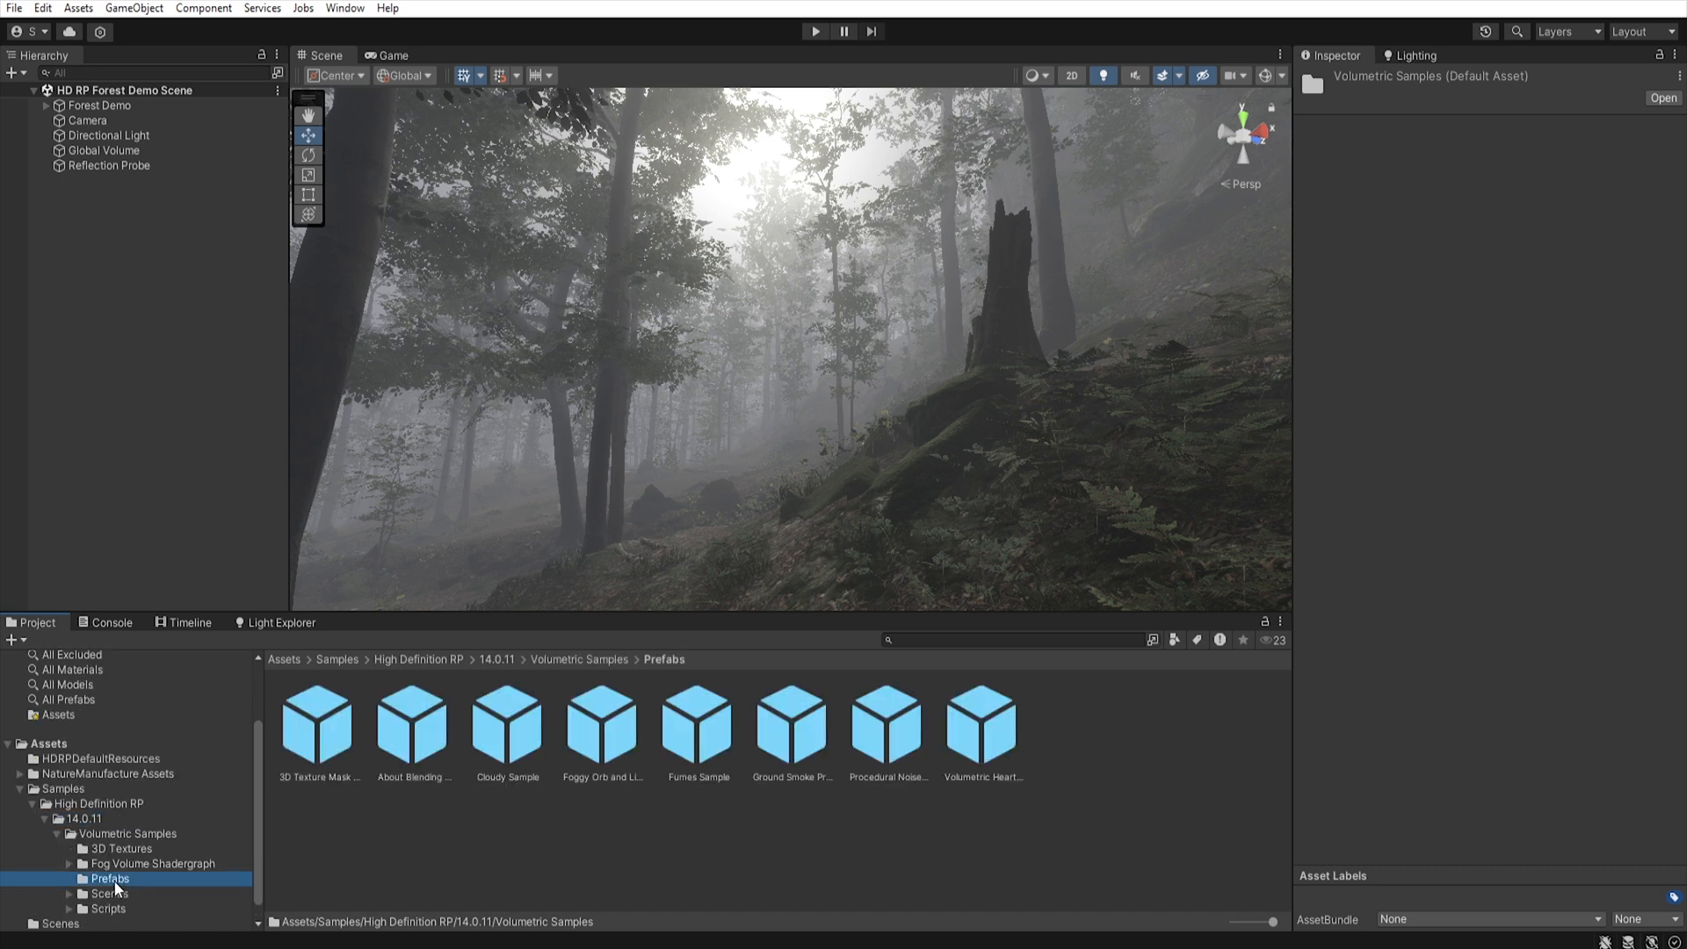
{"action": "mouse_move", "coordinate": [741, 835]}
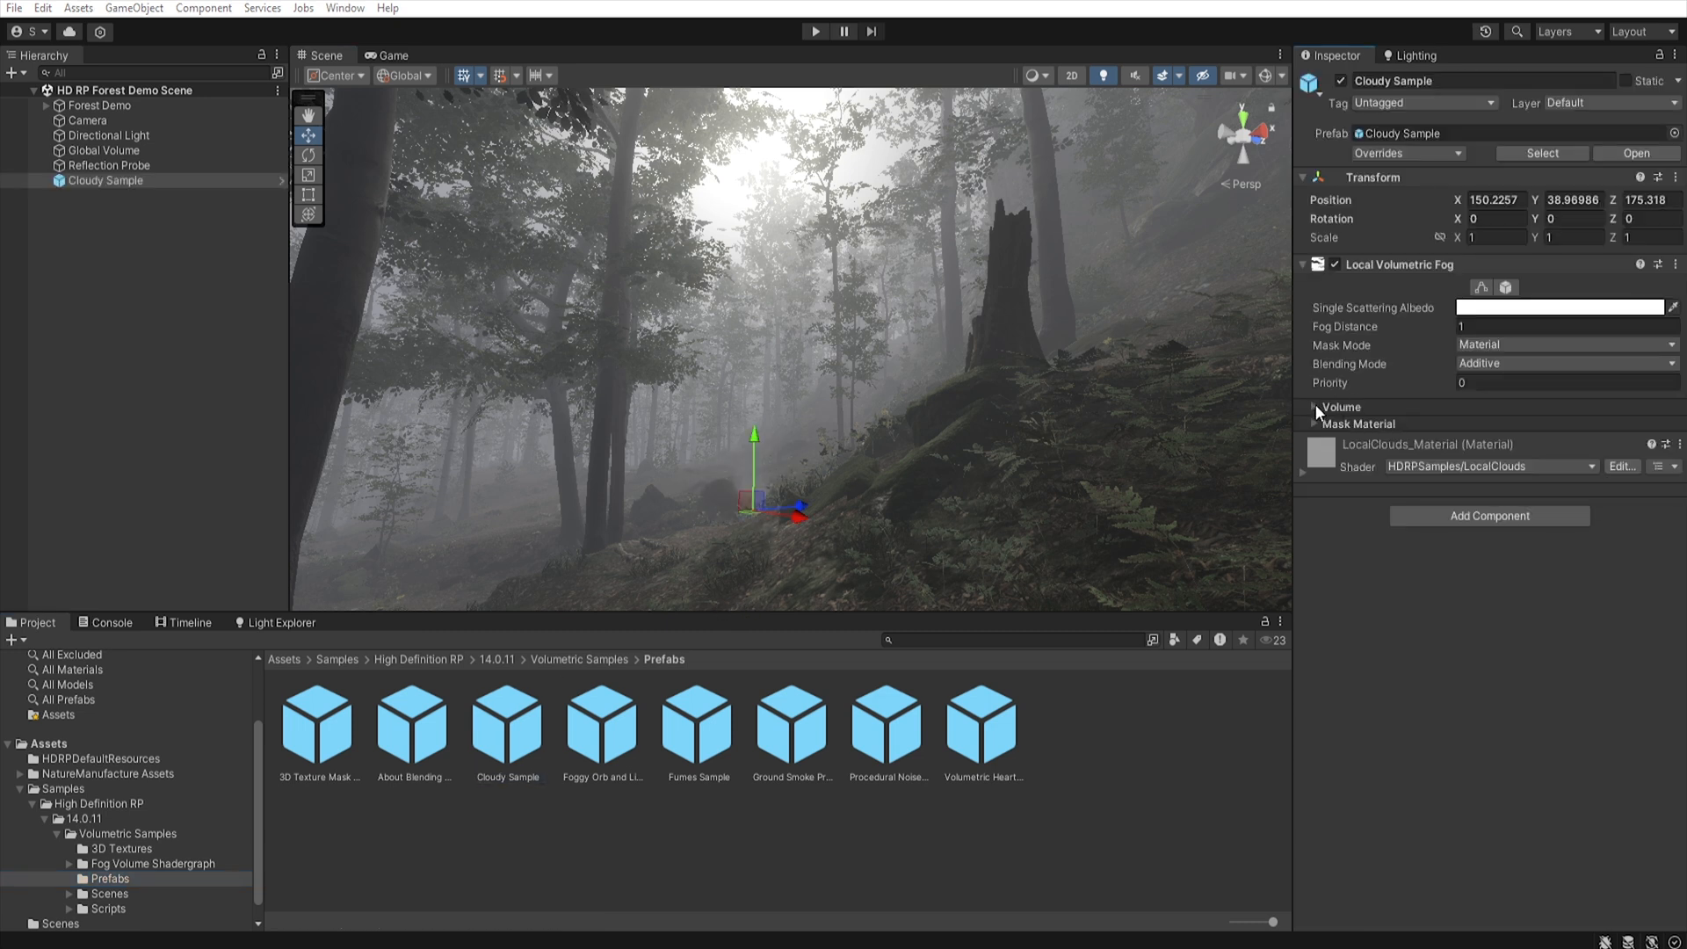
{"action": "left_click", "coordinate": [1313, 406]}
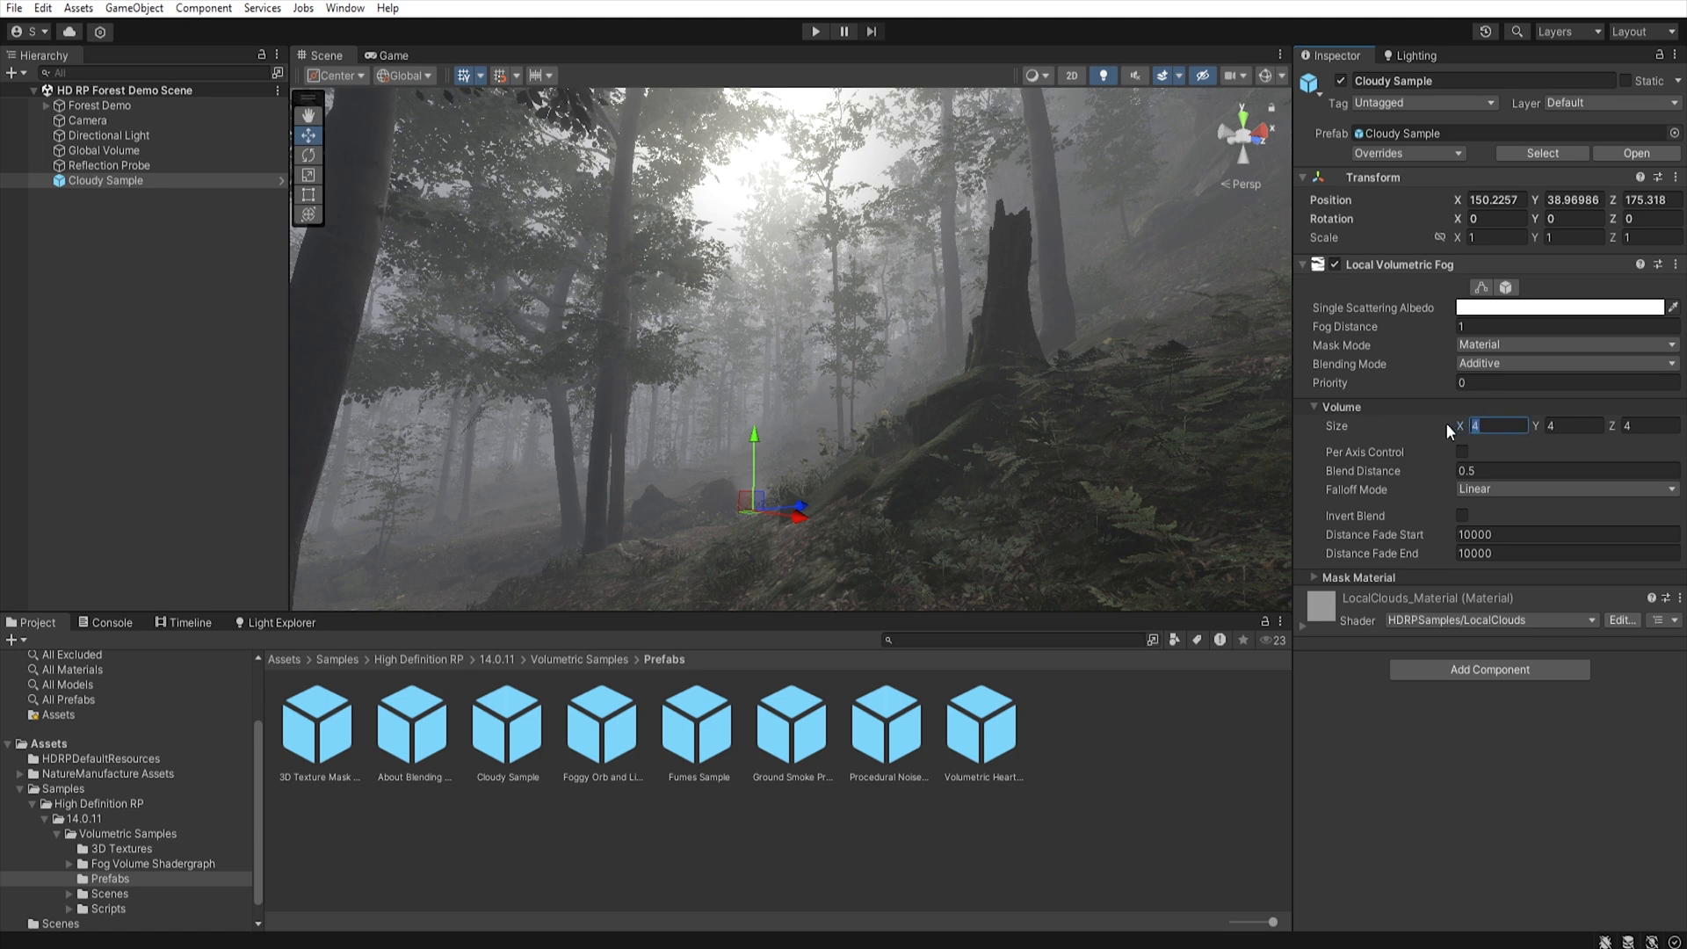
{"action": "type", "text": "50"}
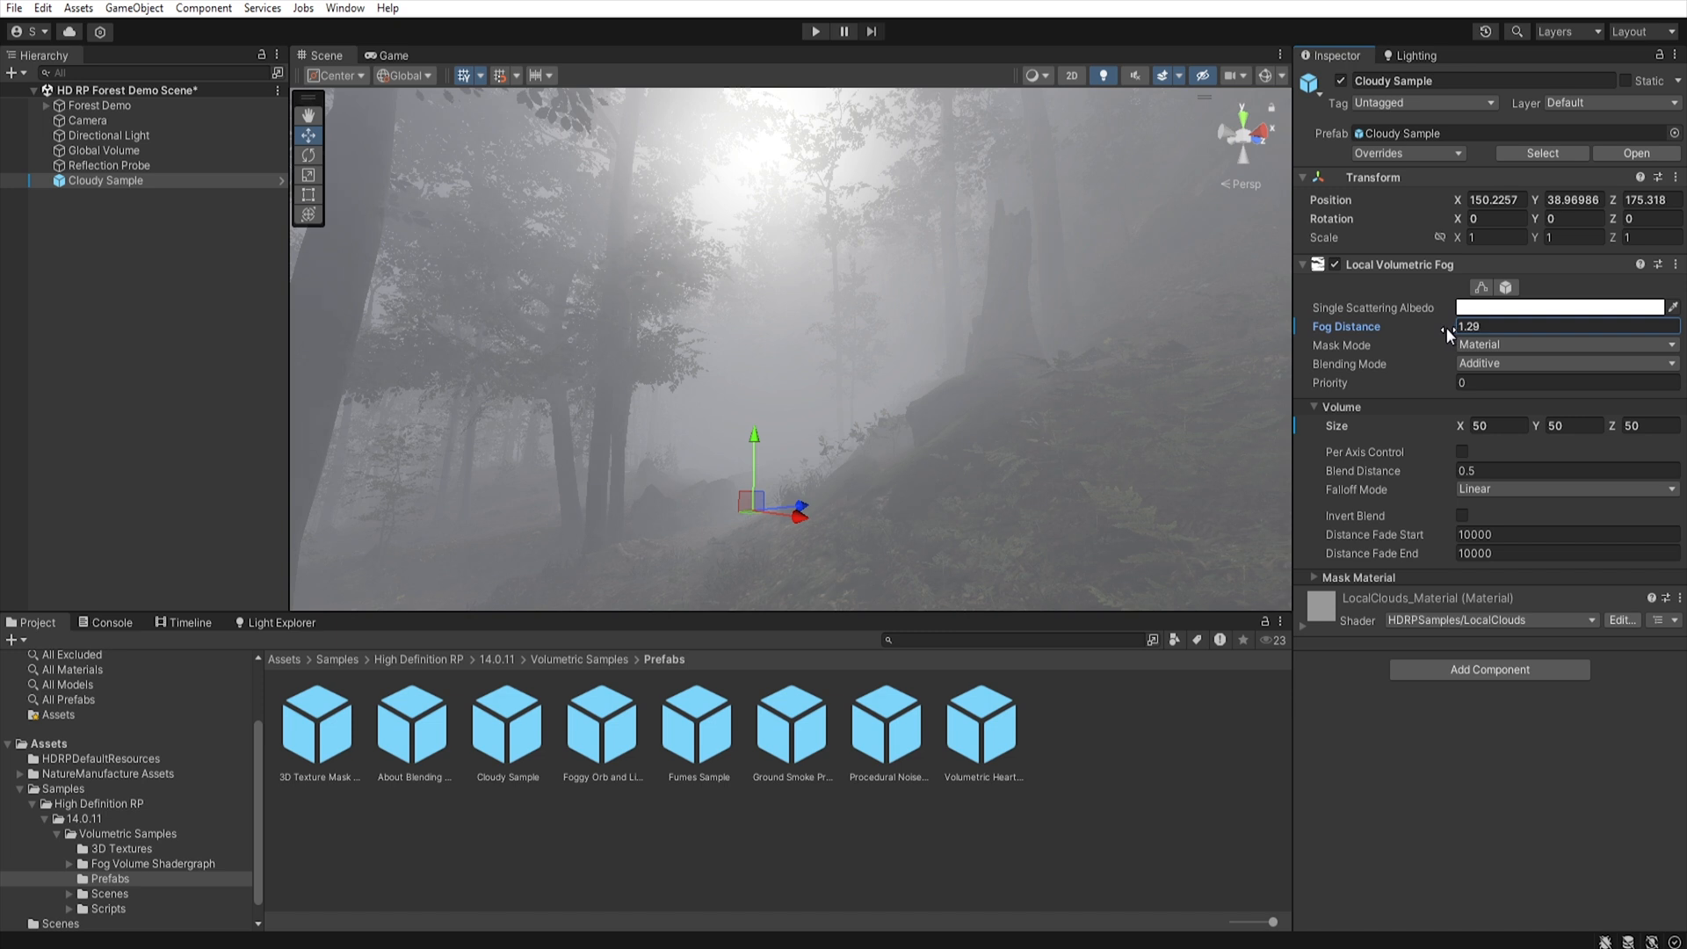
{"action": "left_click_drag", "start_coordinate": [1447, 326], "coordinate": [1463, 326]}
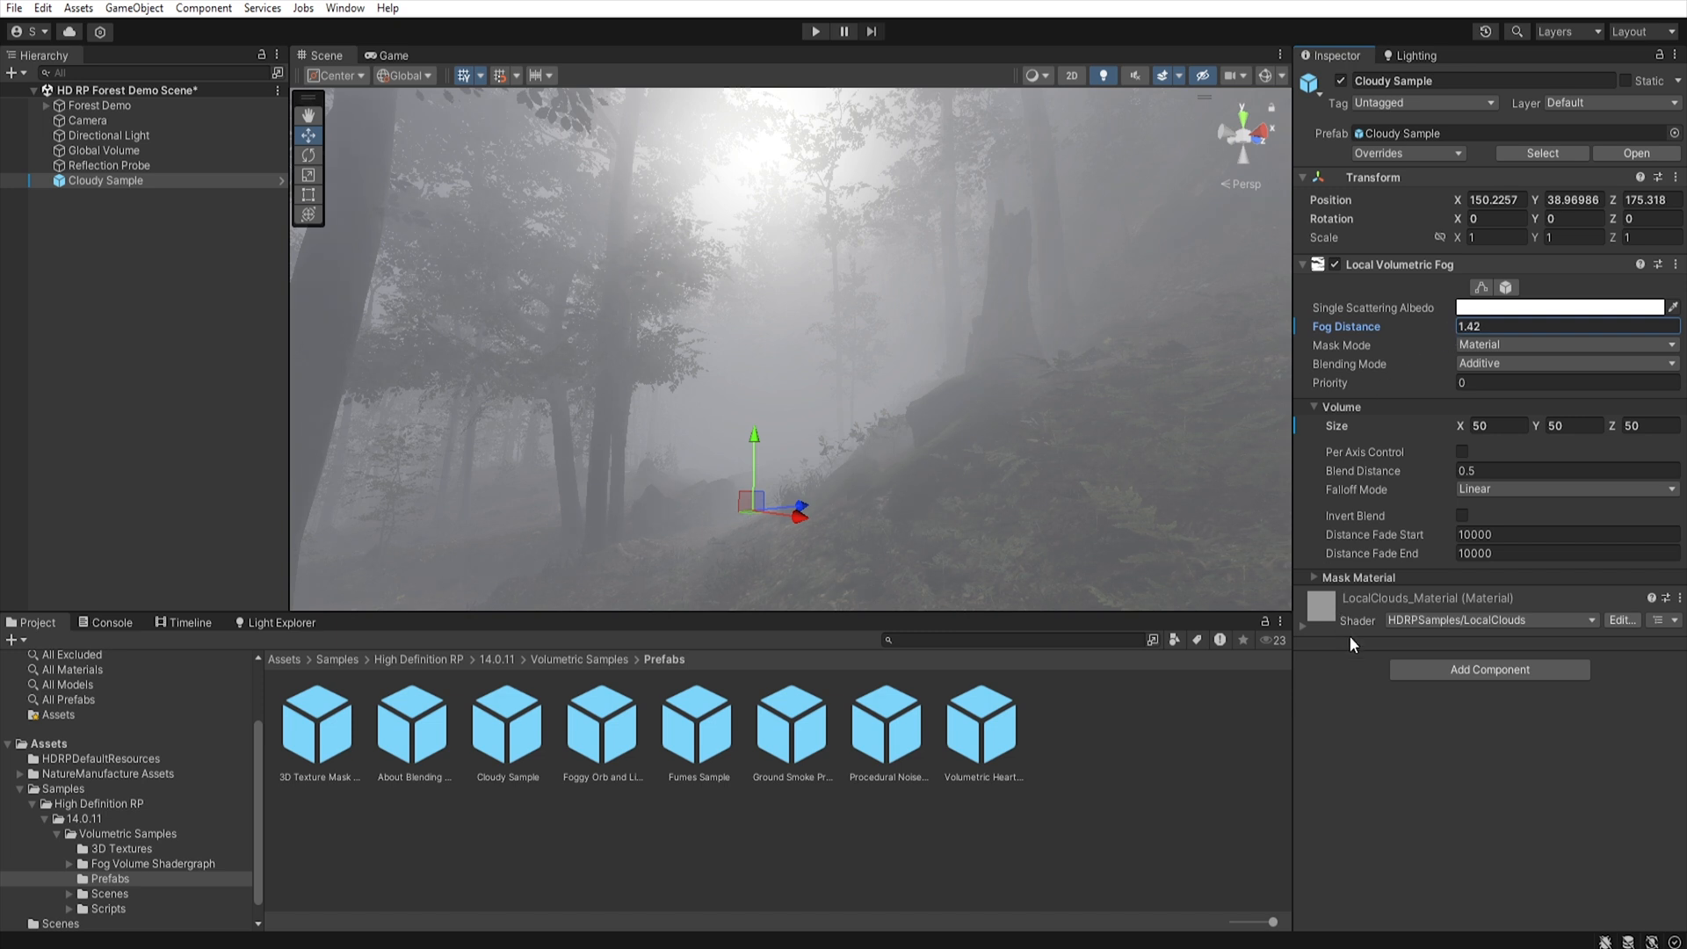
{"action": "mouse_move", "coordinate": [1307, 635]}
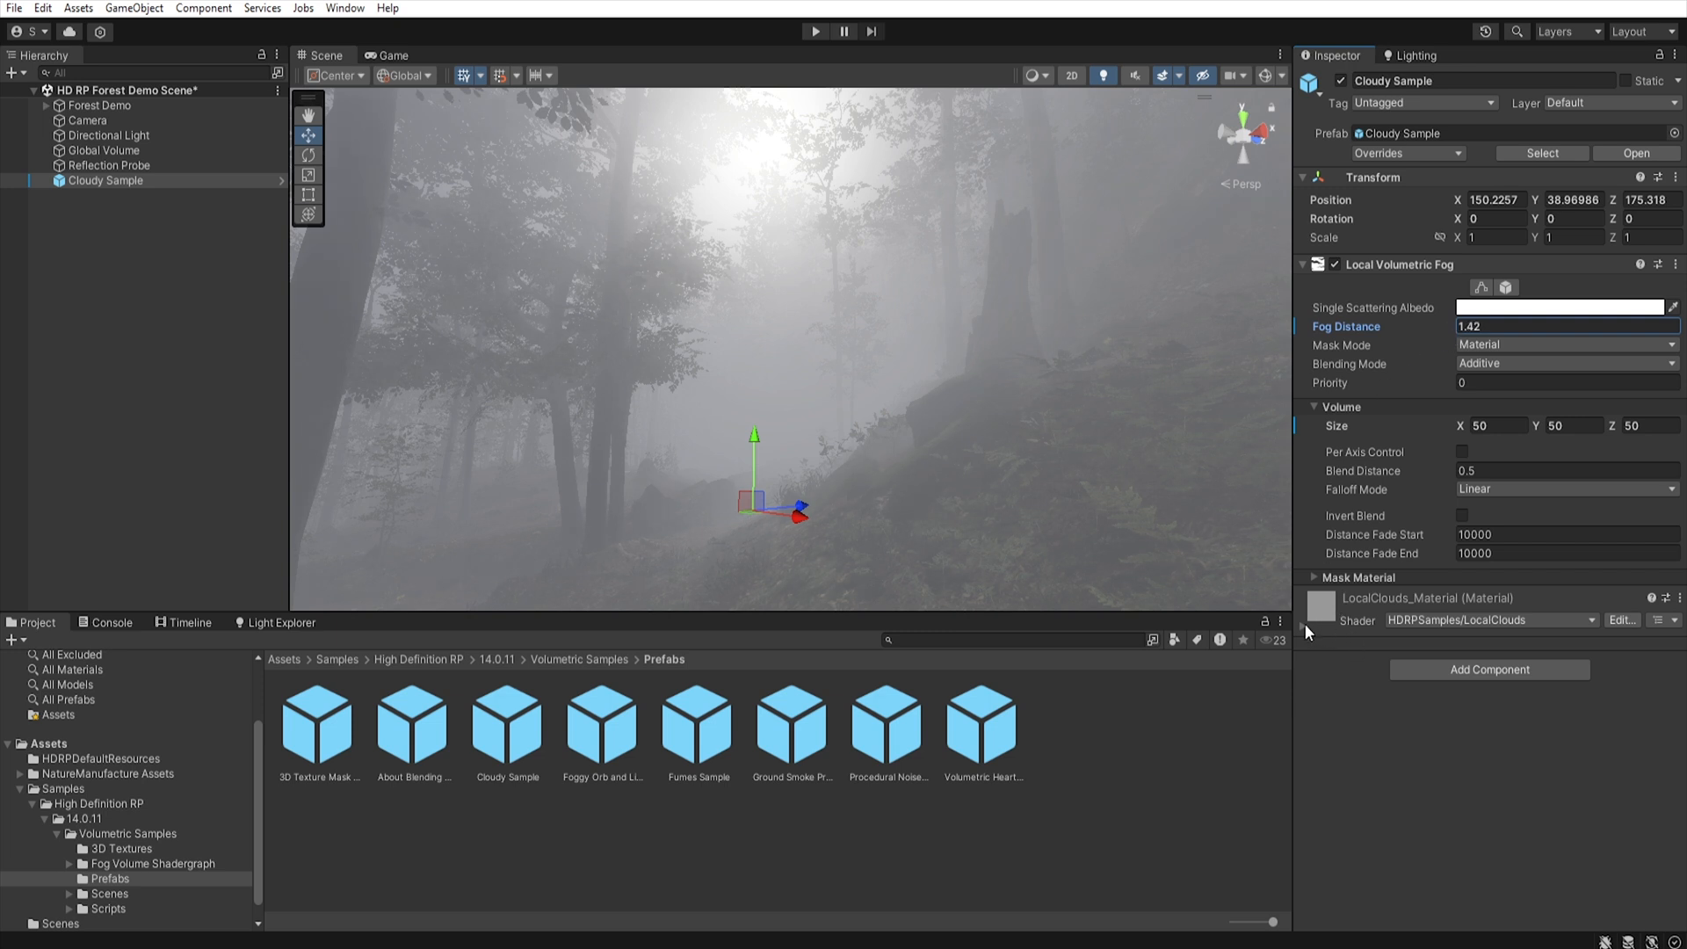
- Scroll the Inspector down to the Cloudy Sample's LocalClouds material properties
{"action": "scroll", "scroll_direction": "down", "scroll_amount": 3}
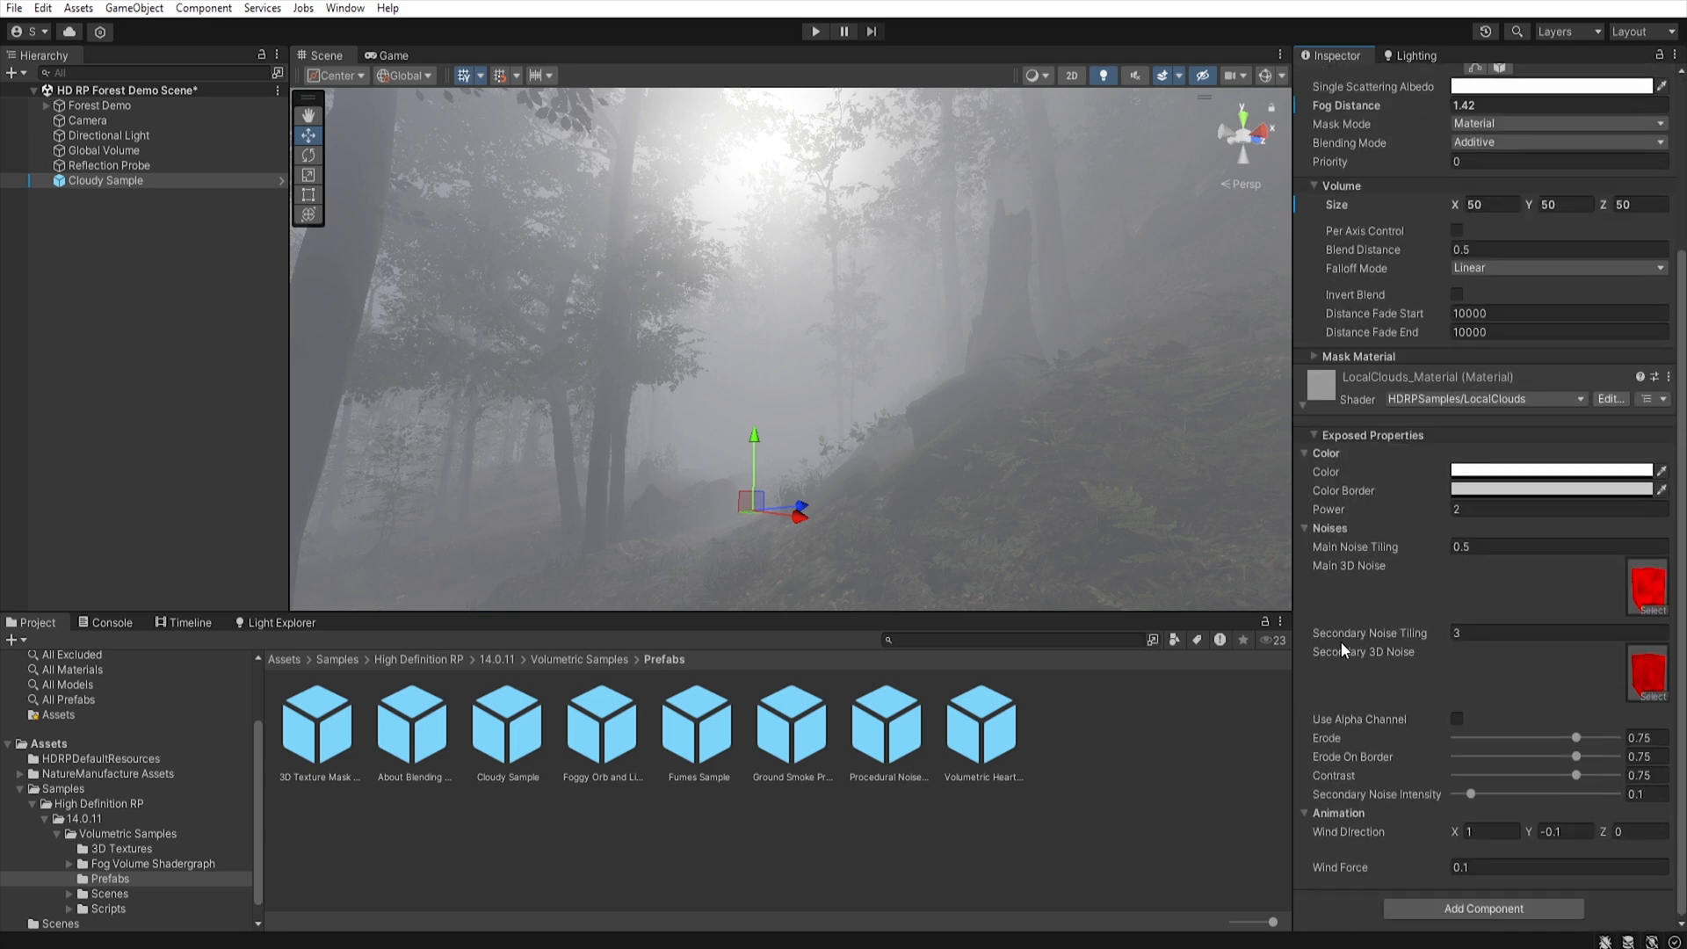
{"action": "mouse_move", "coordinate": [1439, 552]}
{"action": "type", "text": "0.8"}
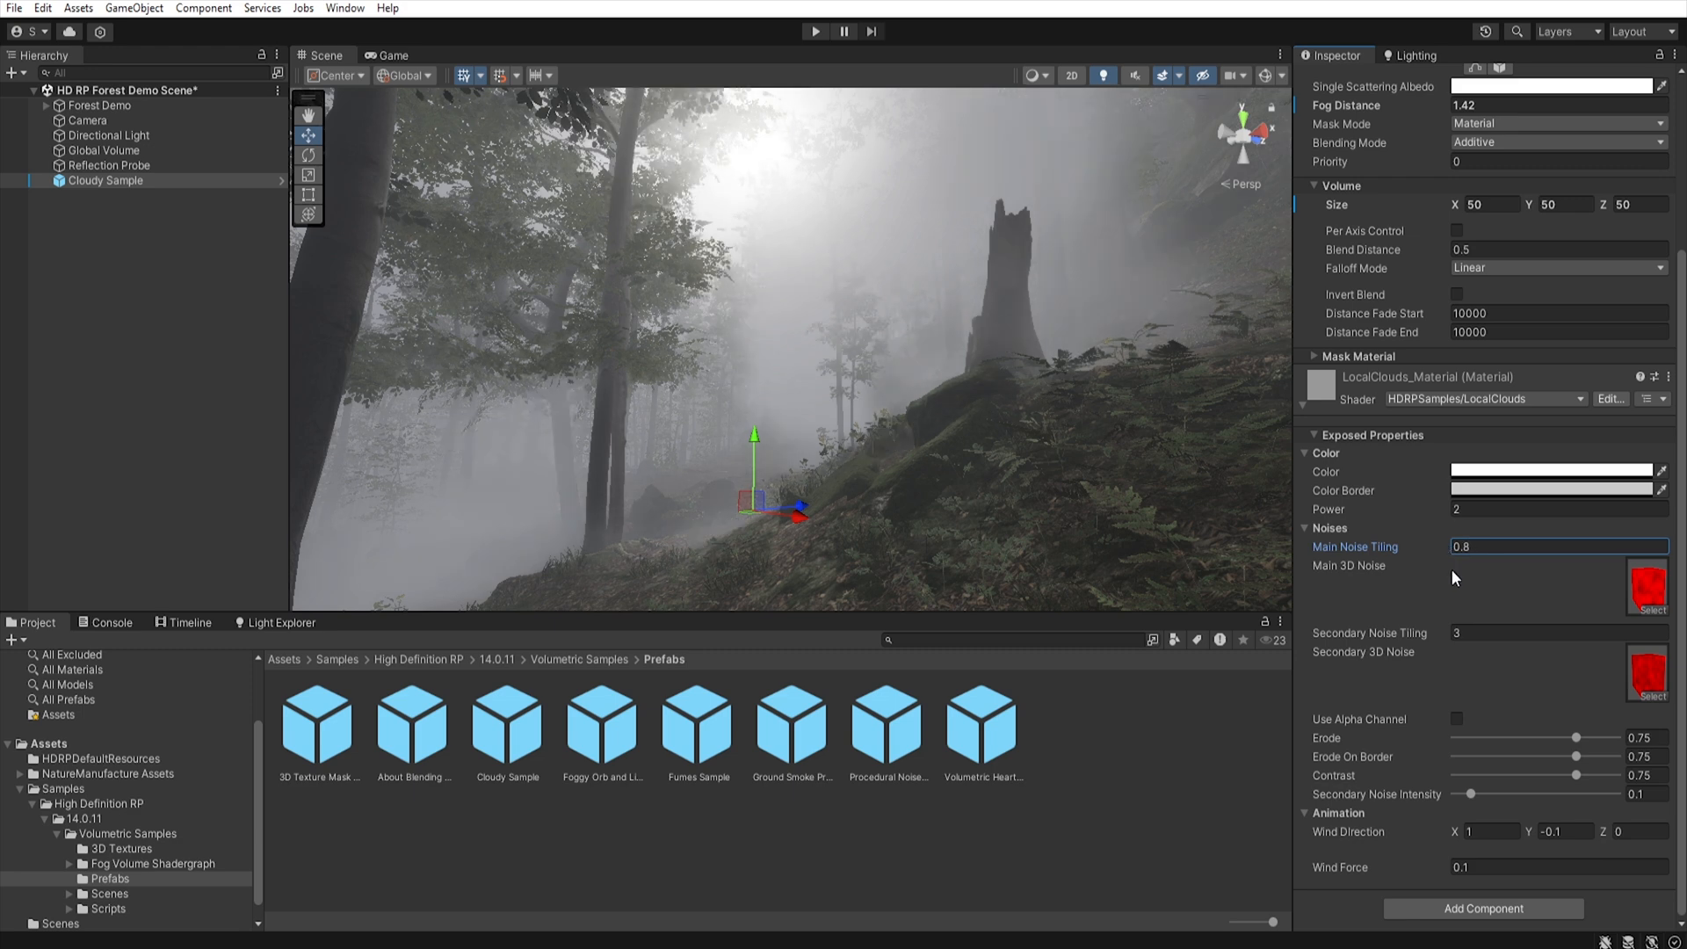
{"action": "mouse_move", "coordinate": [1577, 757]}
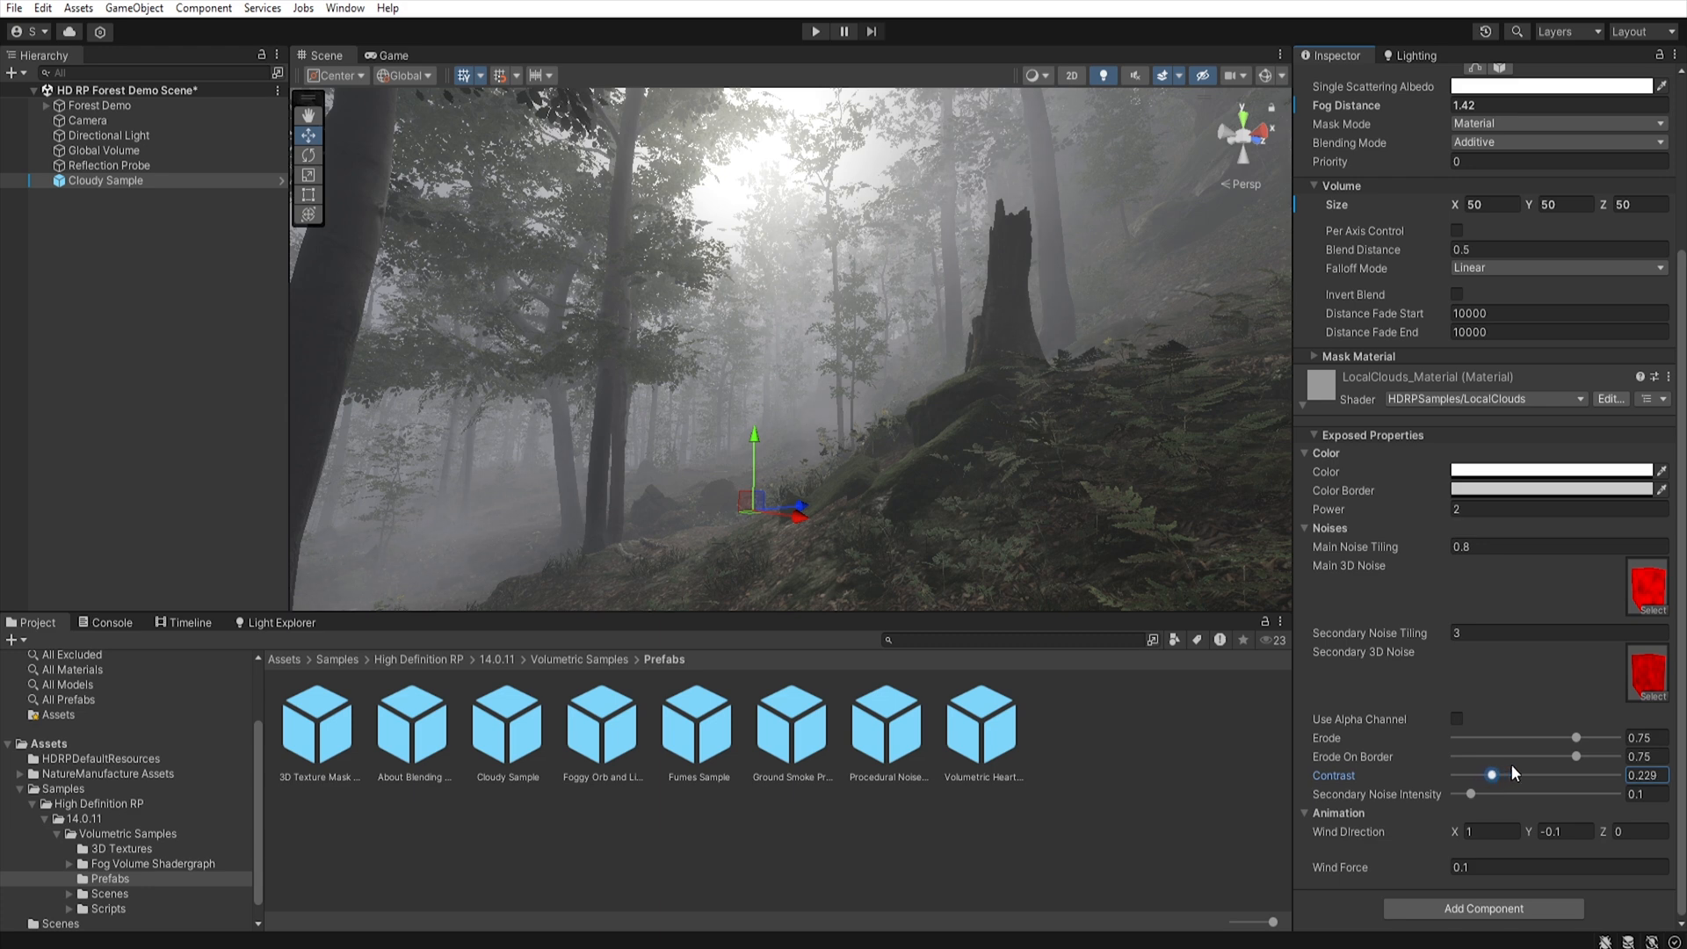
{"action": "mouse_move", "coordinate": [1466, 621]}
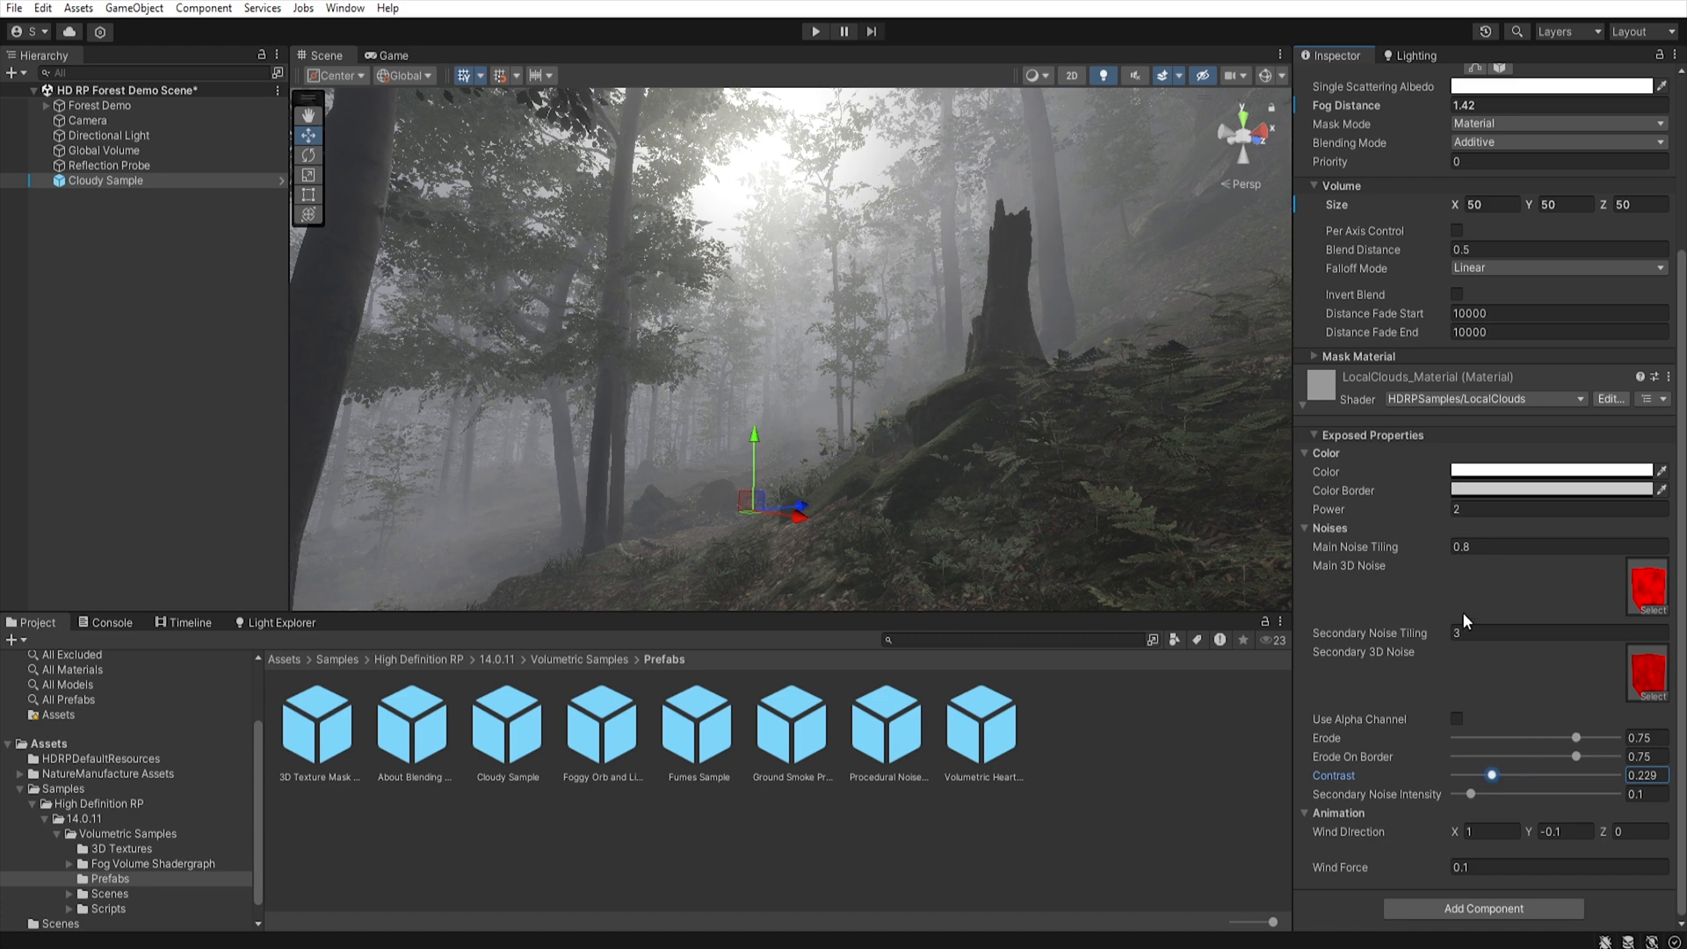
{"action": "mouse_move", "coordinate": [1178, 89]}
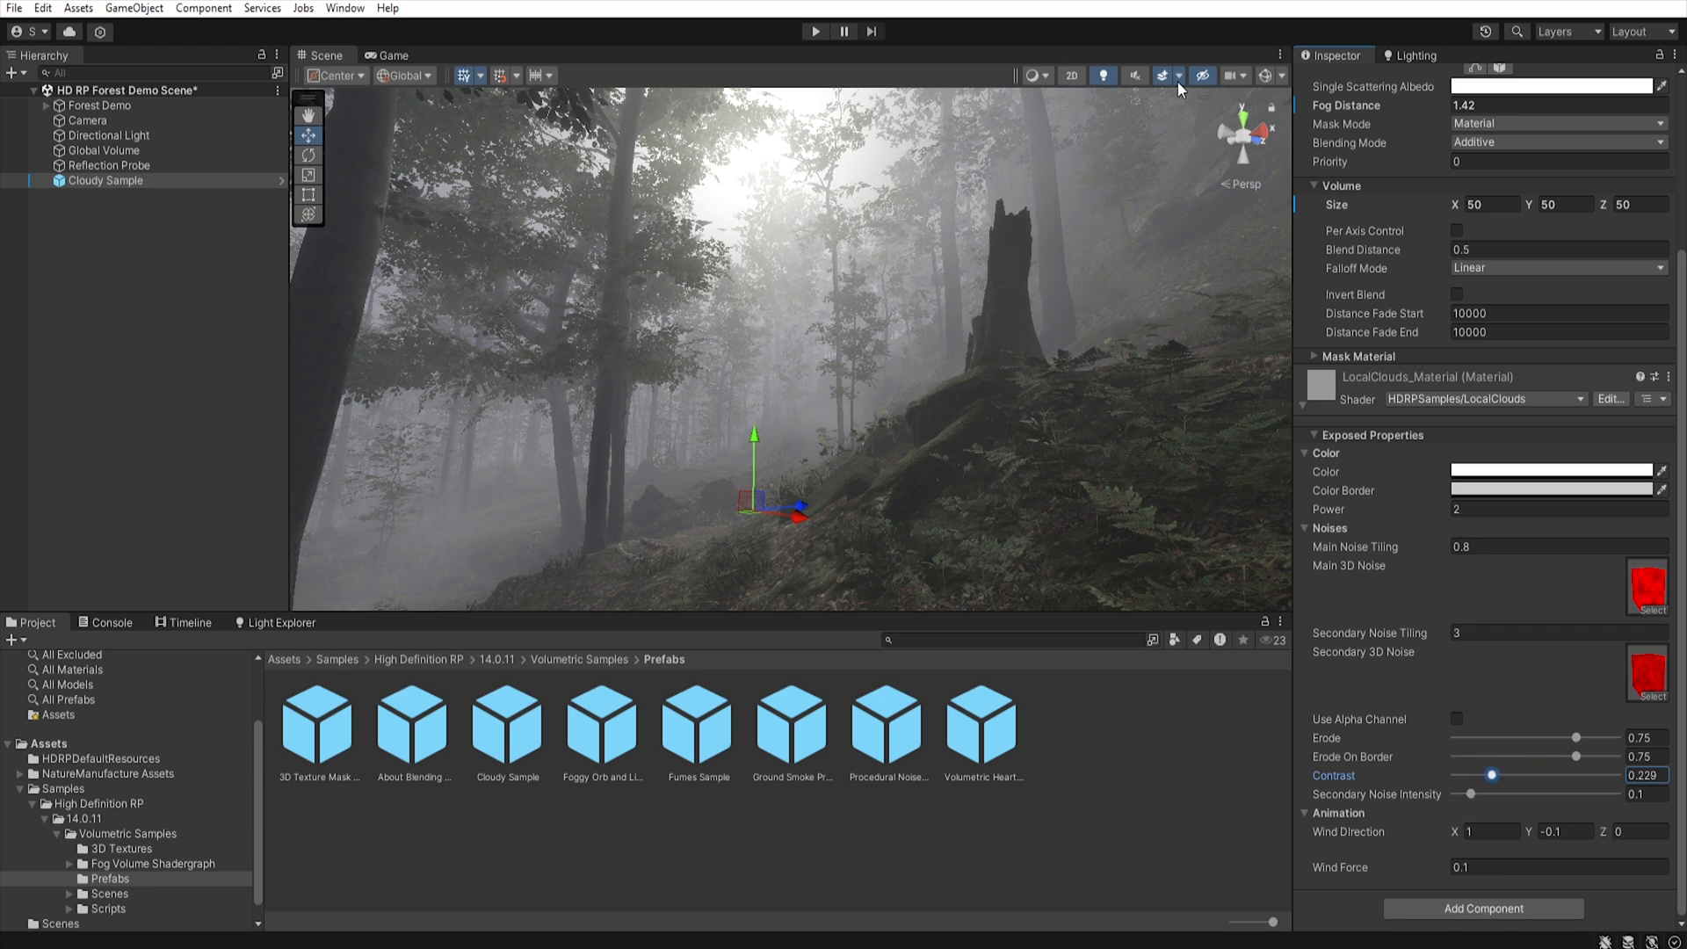
- Set the cloud fog's fog distance to 0.15
{"action": "left_click", "coordinate": [1202, 76]}
{"action": "type", "text": "0.01"}
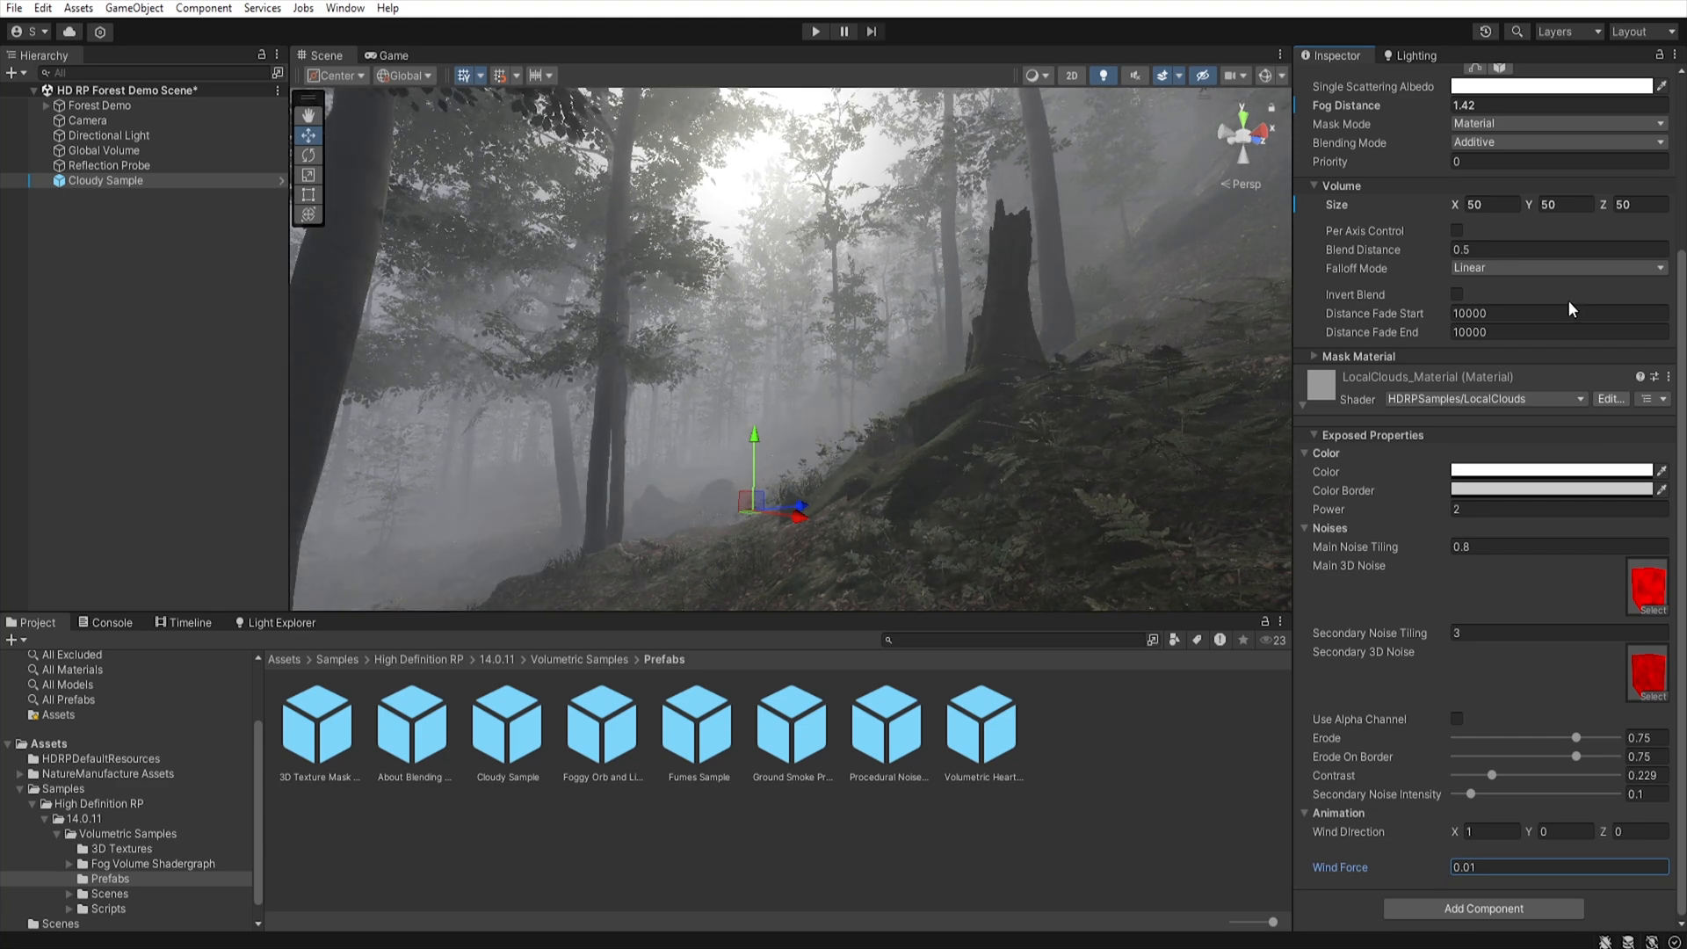
{"action": "type", "text": "0.15"}
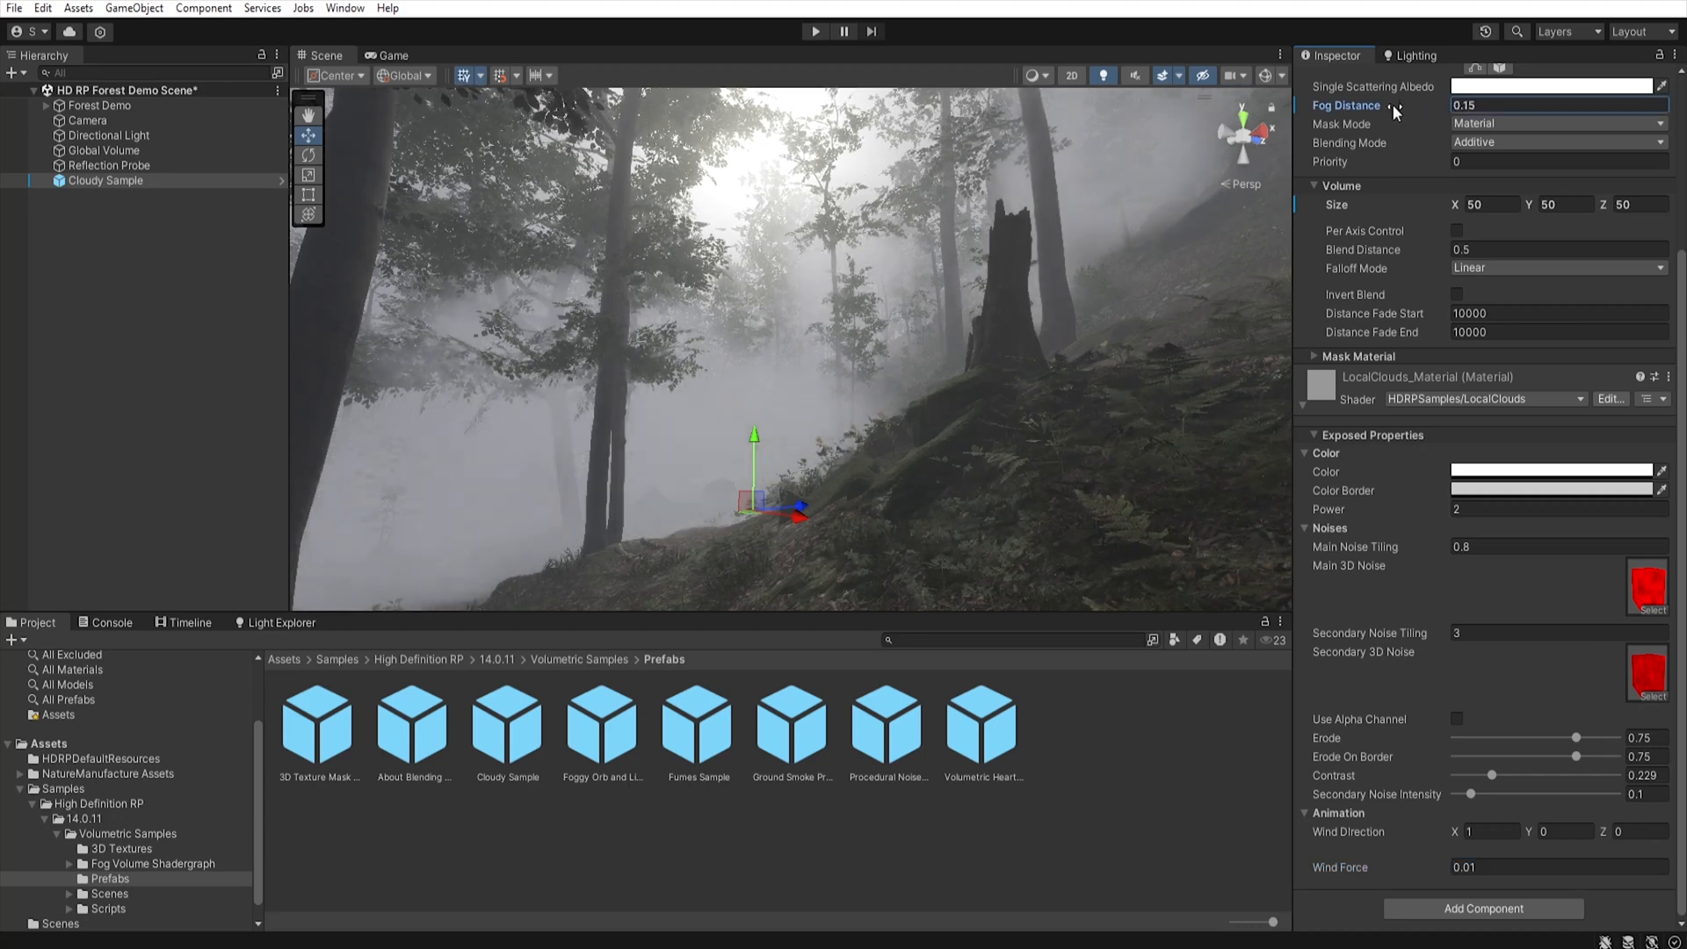